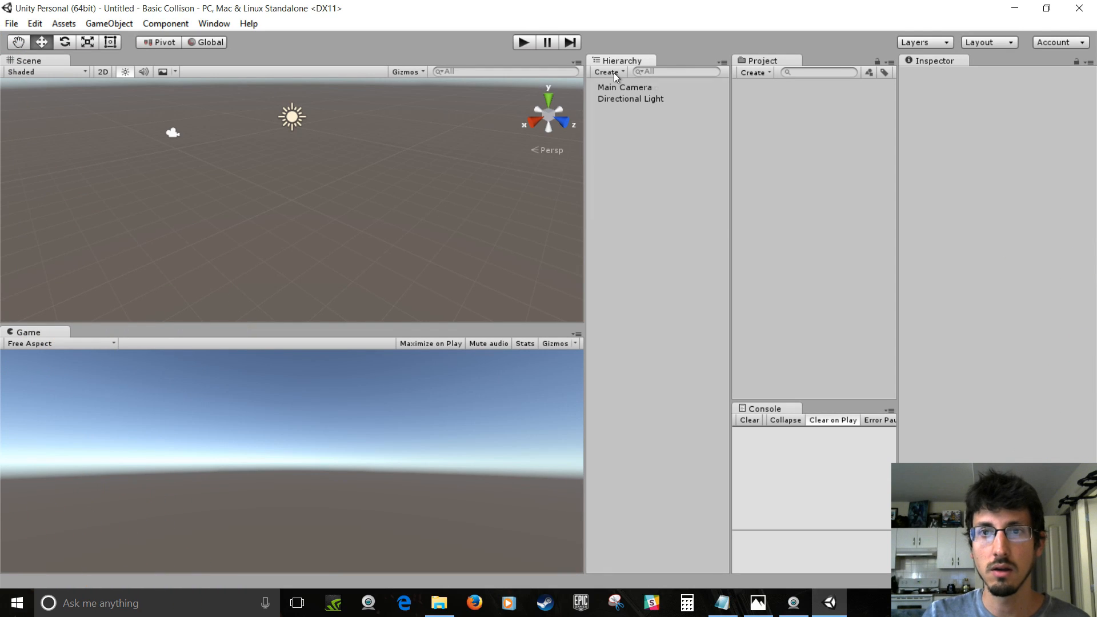
Add a sphere named ball and raise it to height 2.5
left_click(608, 71)
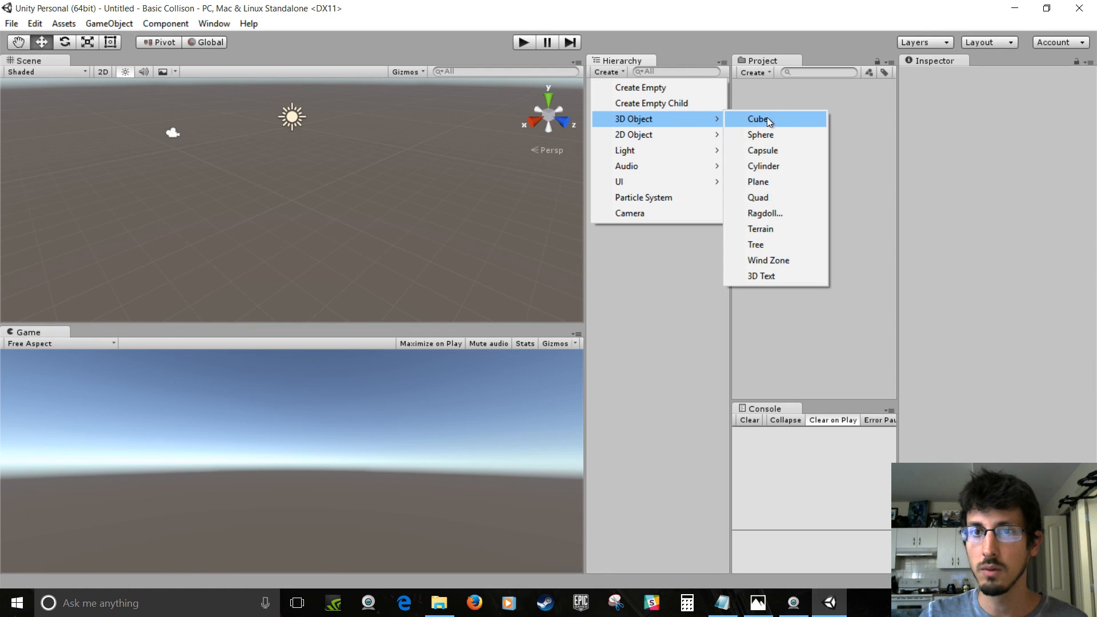
left_click(761, 135)
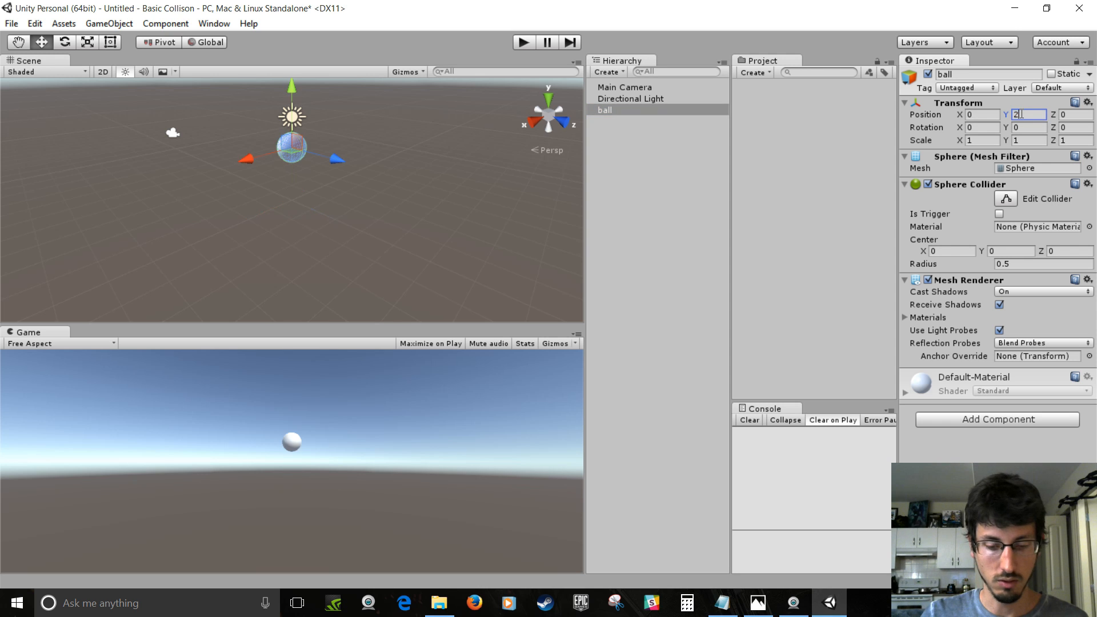
type("2.5")
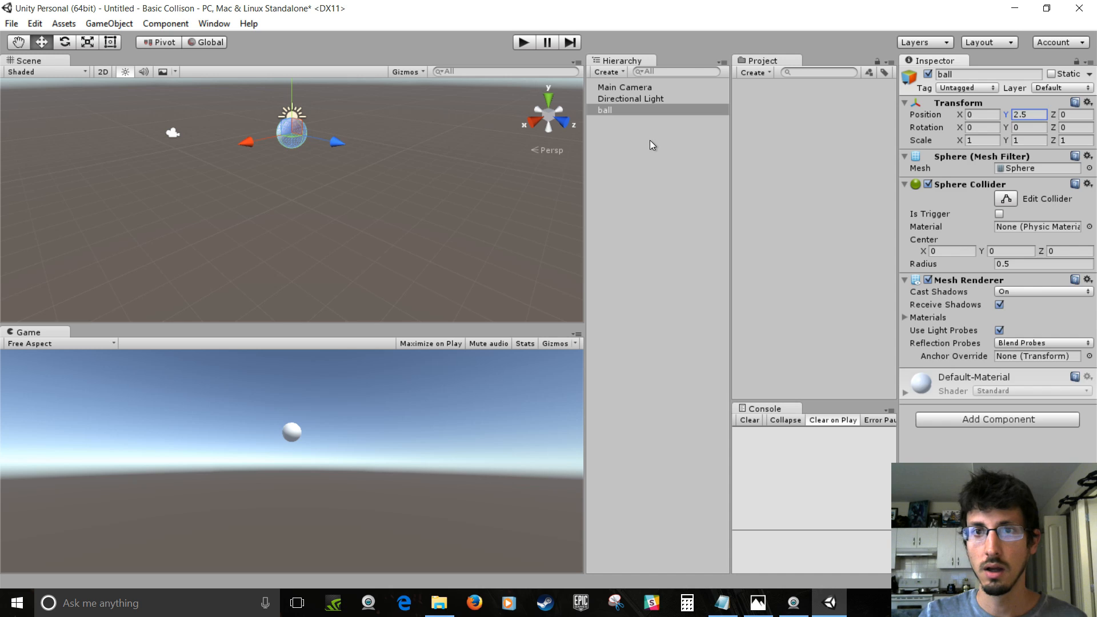
Move the Main Camera to height 2.5 and depth -5
left_click(623, 87)
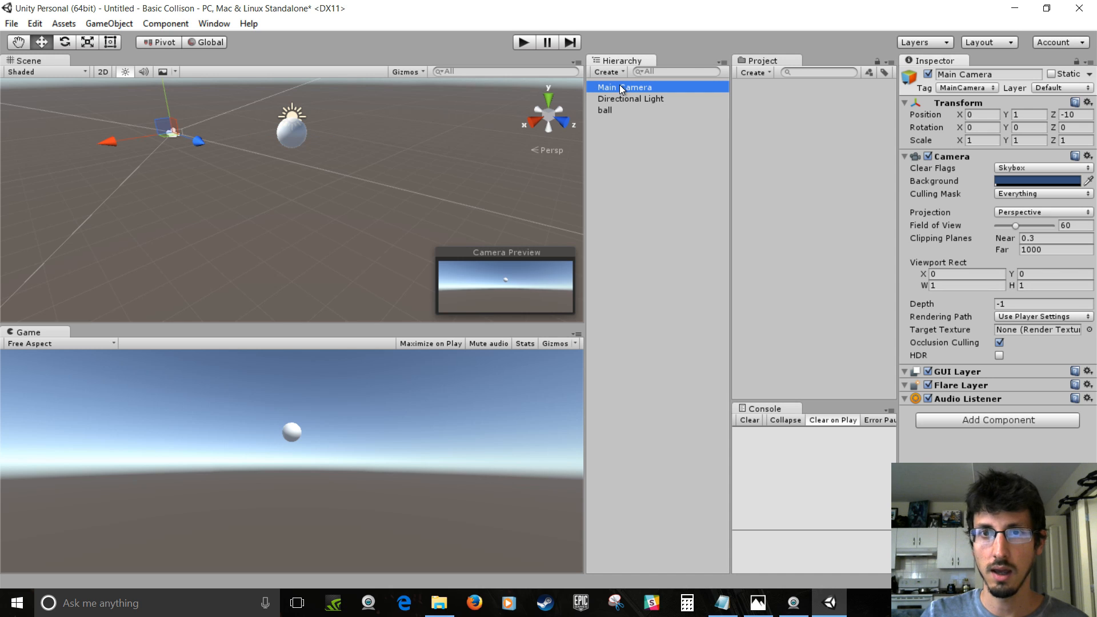
left_click(1029, 114)
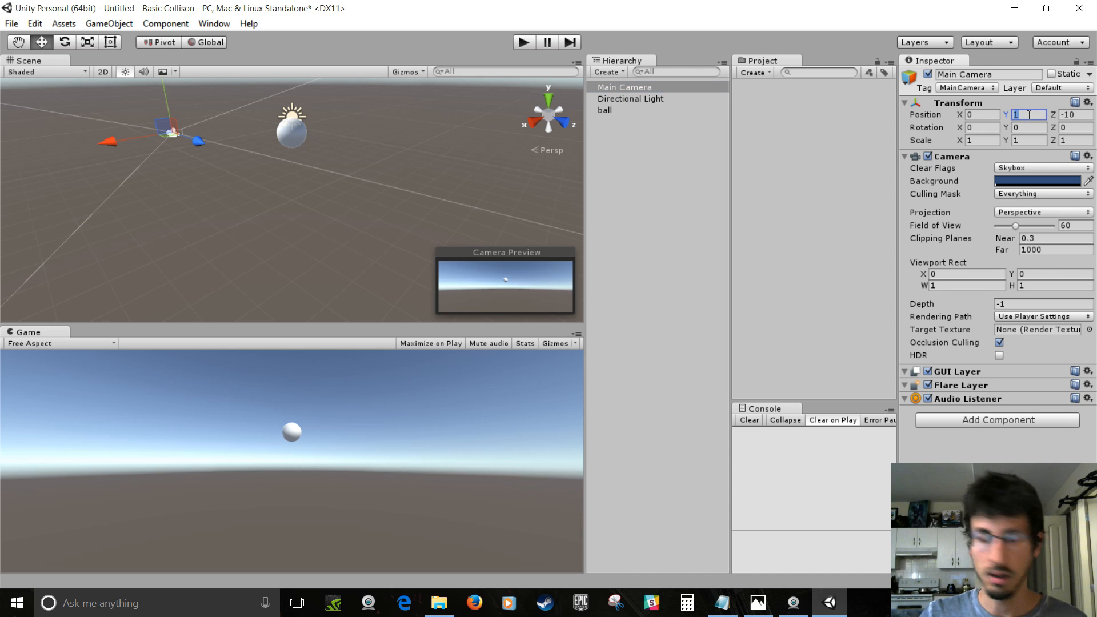
type("2.5")
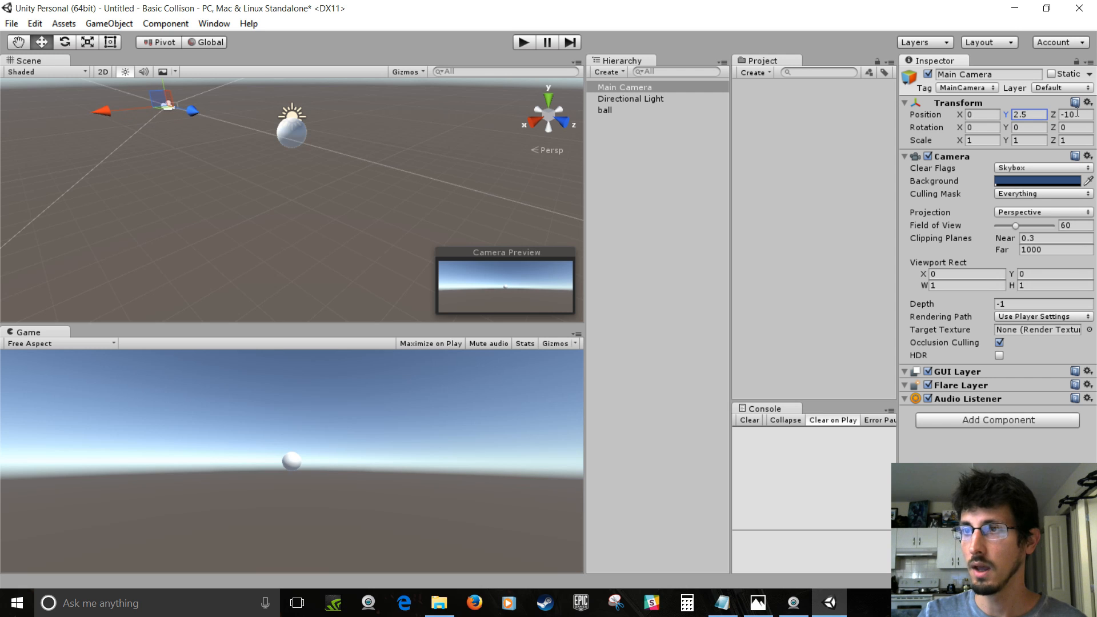
left_click(1072, 115)
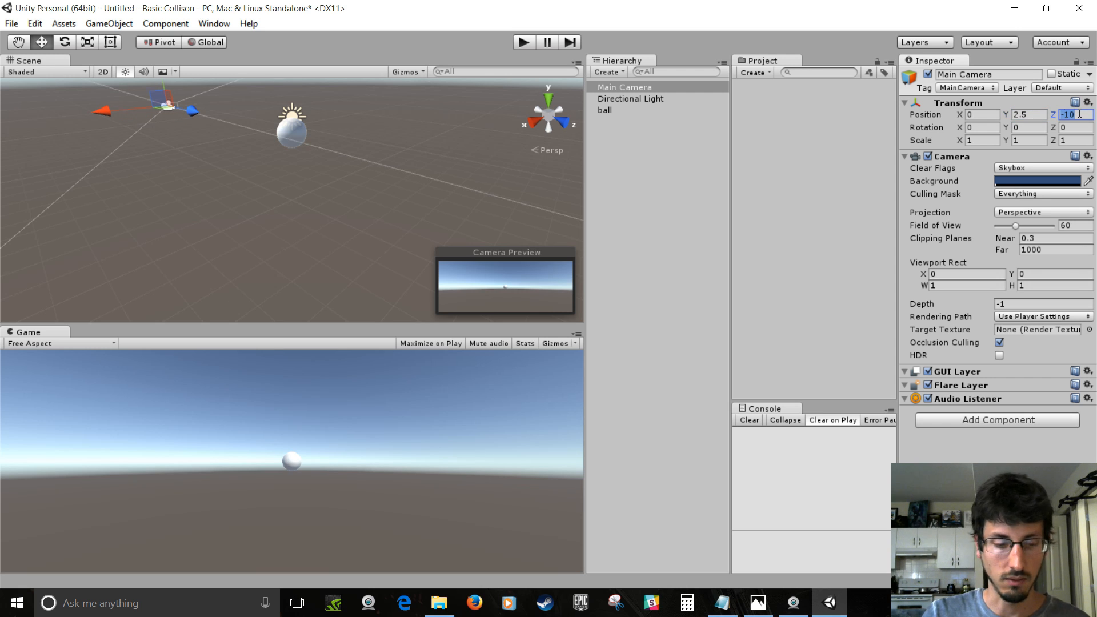
type("-5")
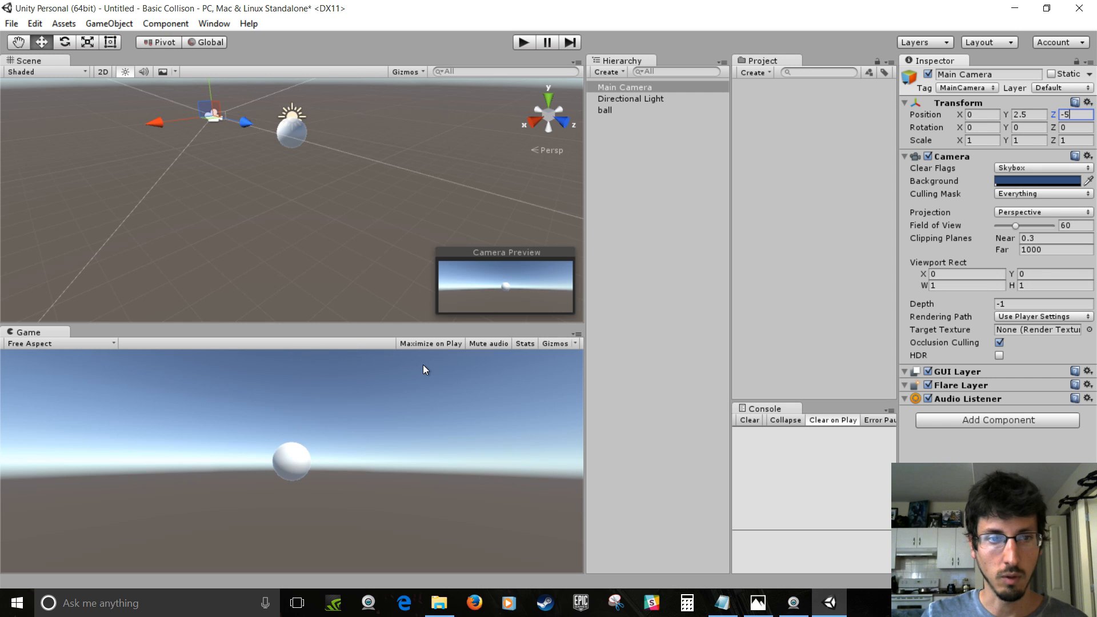
mouse_move(773, 118)
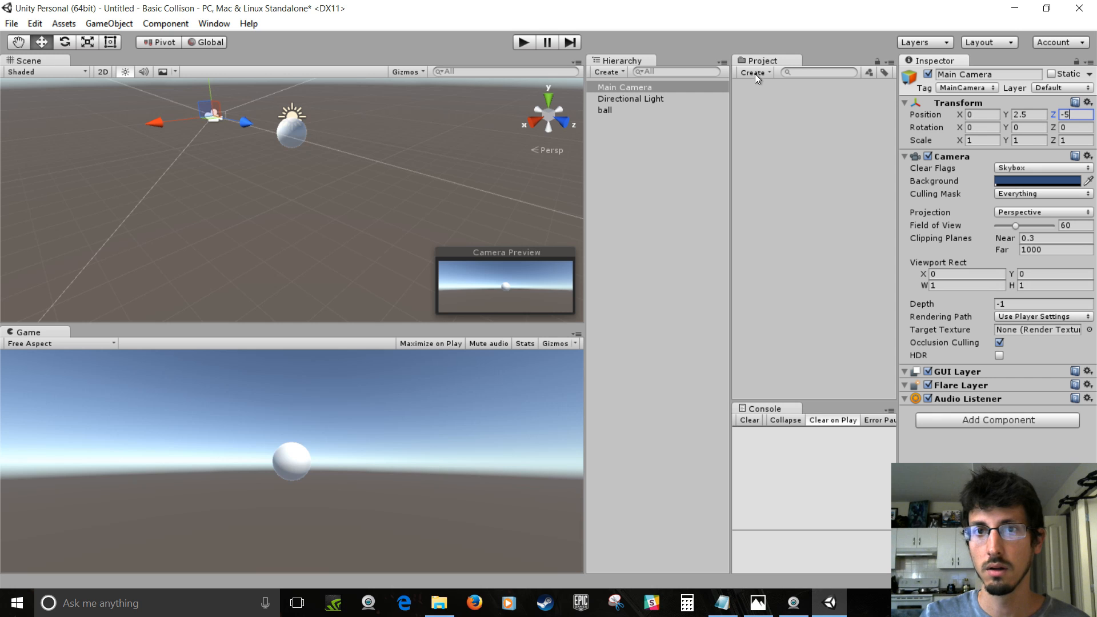
Create a material named ball on the ball and make it fully metallic and smooth
left_click(753, 73)
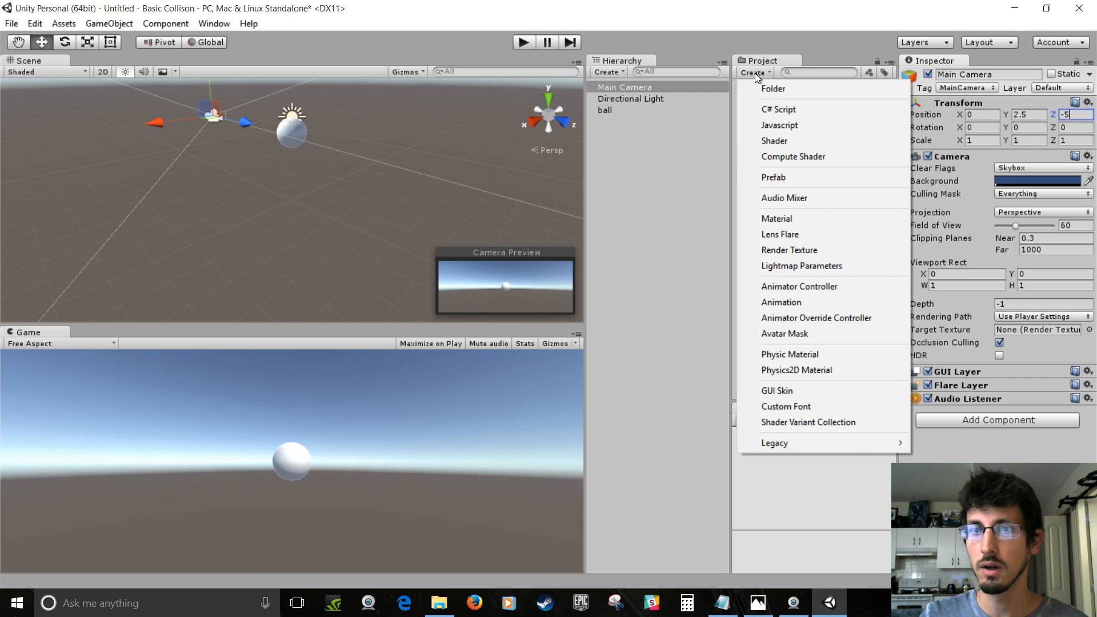
left_click(777, 218)
type("ball")
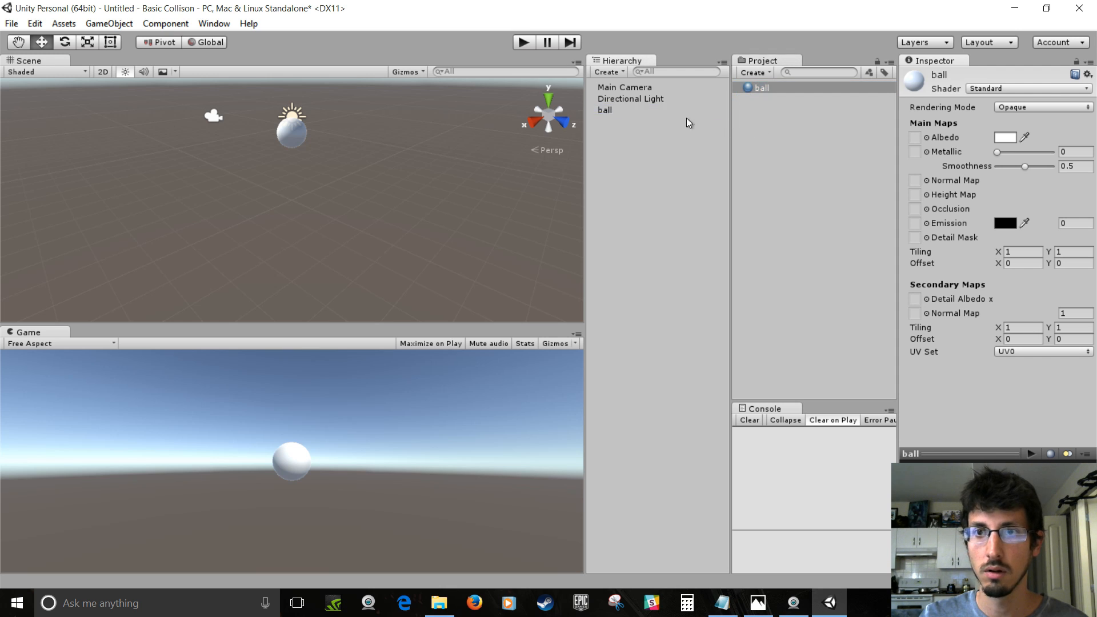
mouse_move(618, 113)
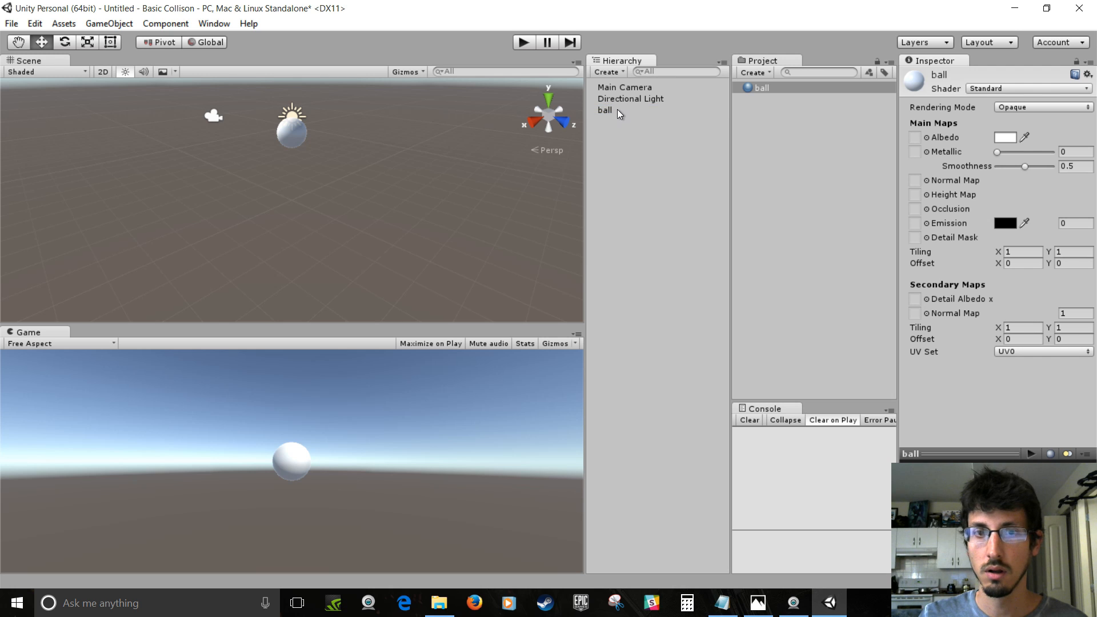
left_click(605, 110)
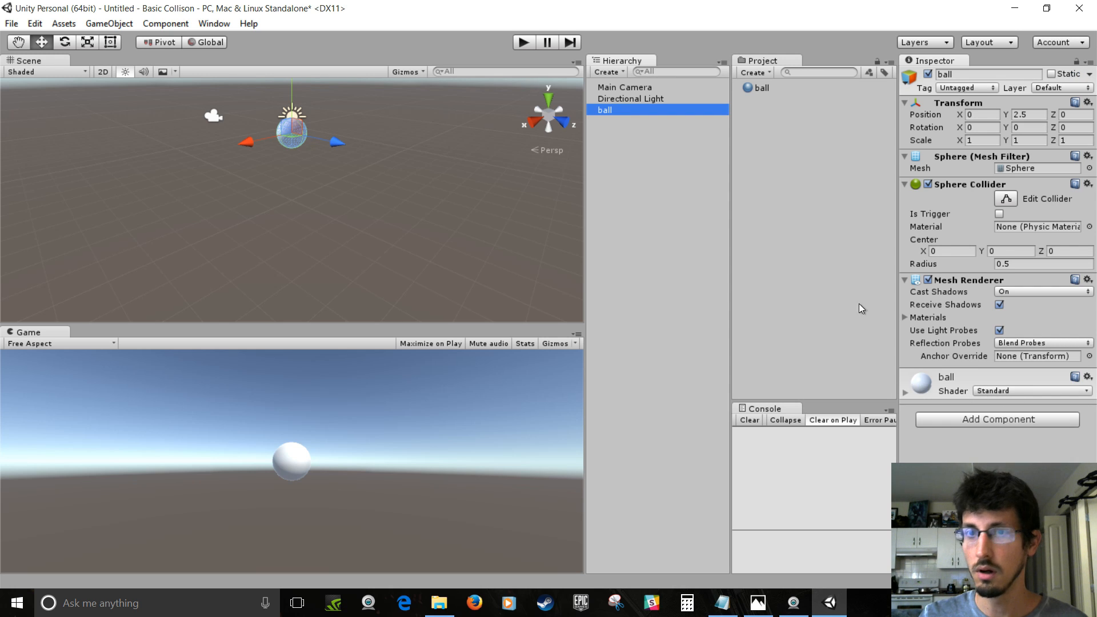
left_click(759, 87)
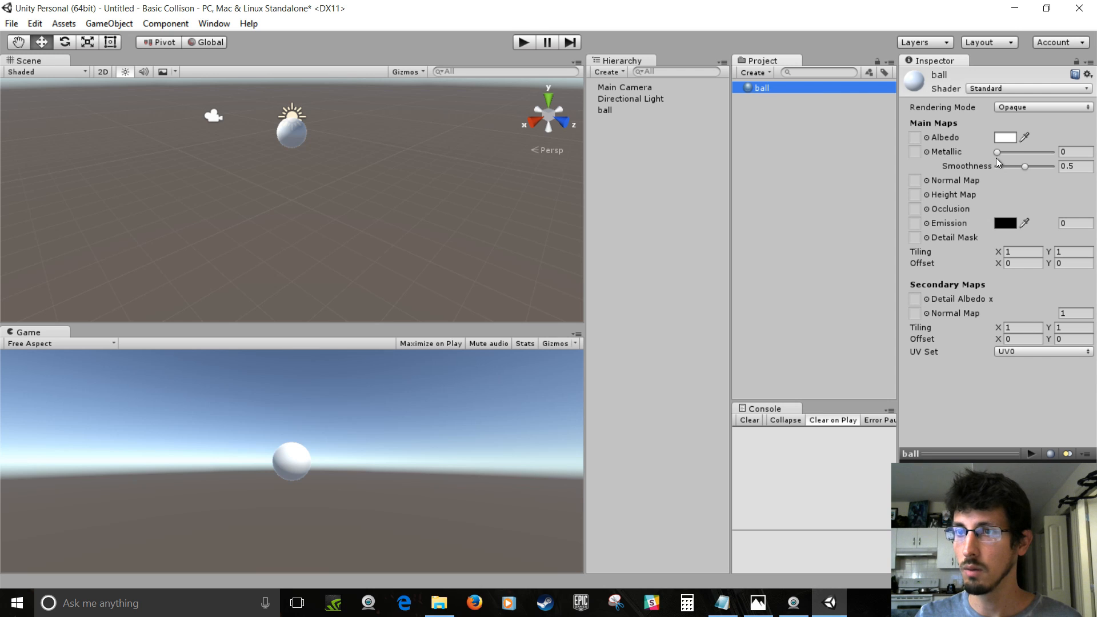
left_click_drag(996, 152, 1049, 152)
type("1")
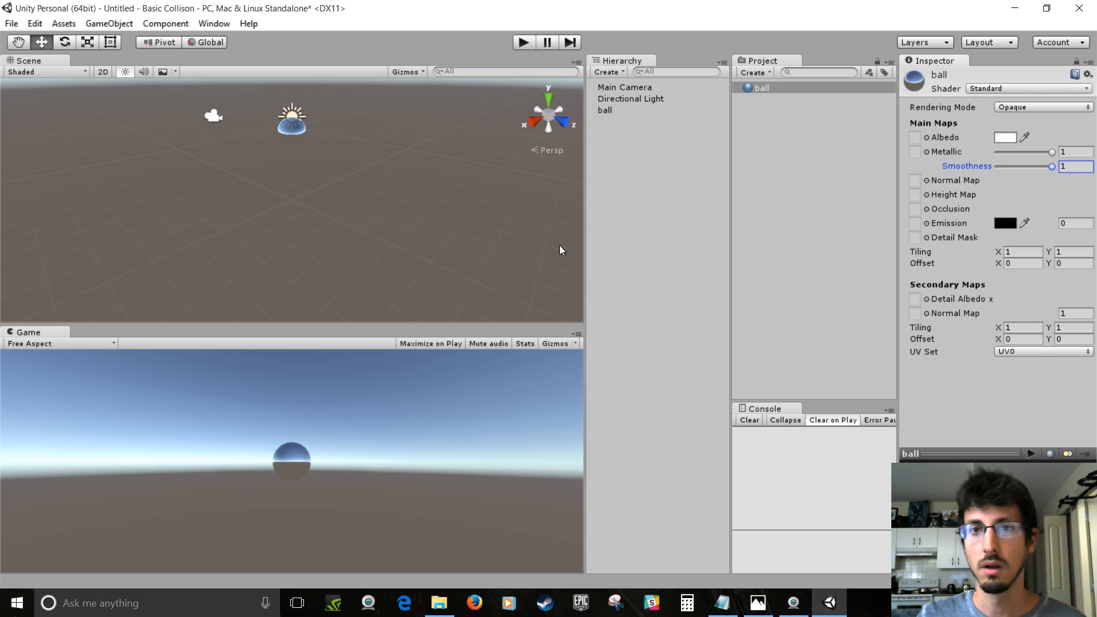
Delete the Directional Light and turn ambient intensity down to 0 in Lighting
left_click(629, 98)
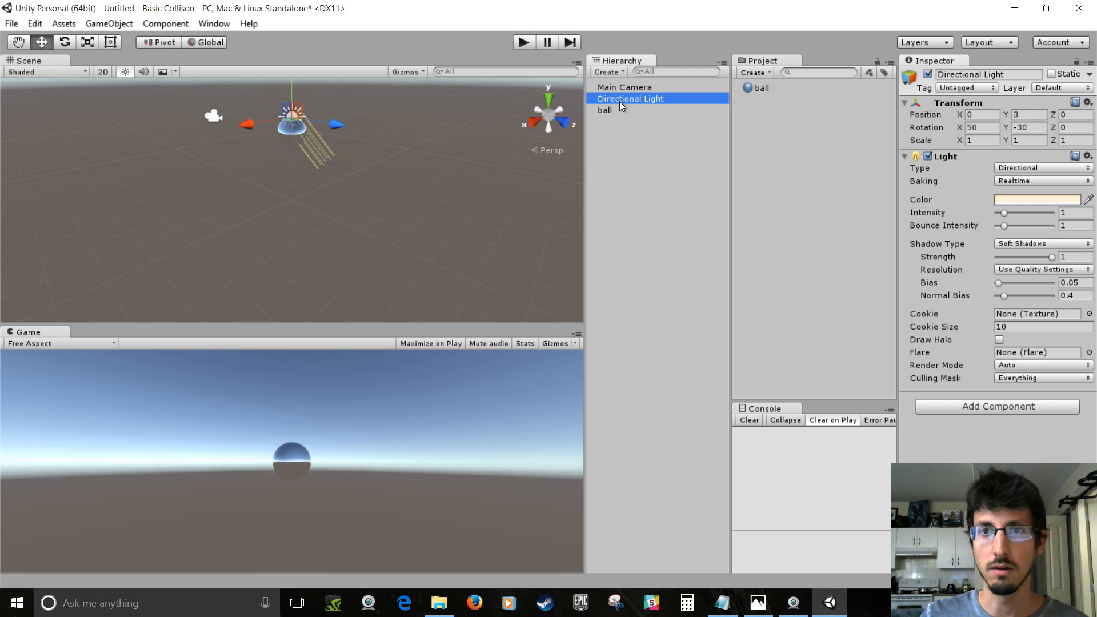
right_click(621, 98)
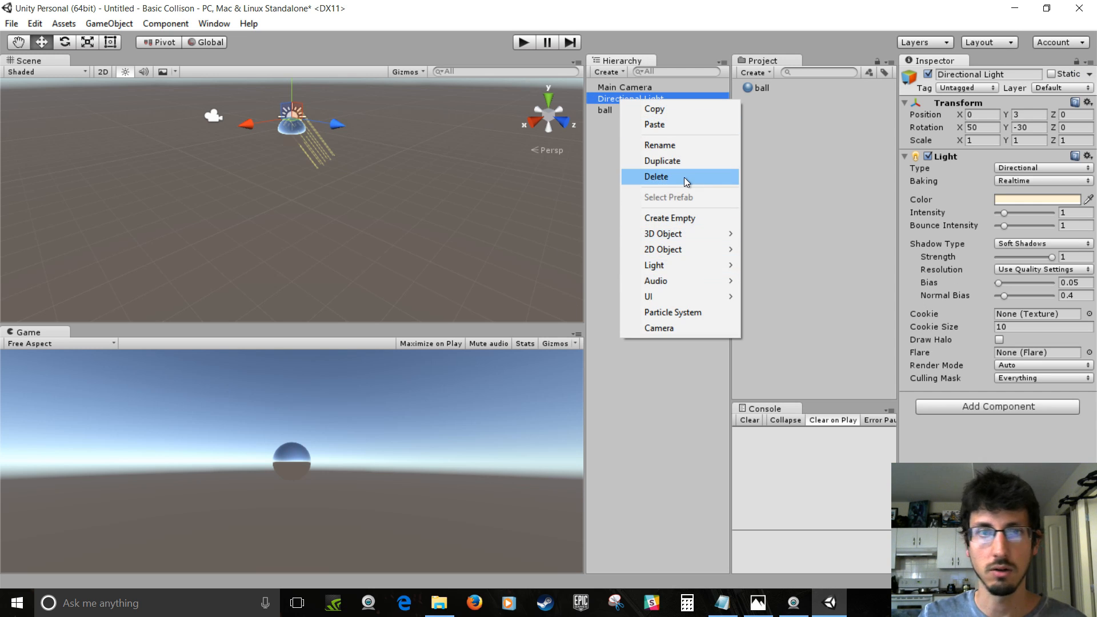
left_click(656, 175)
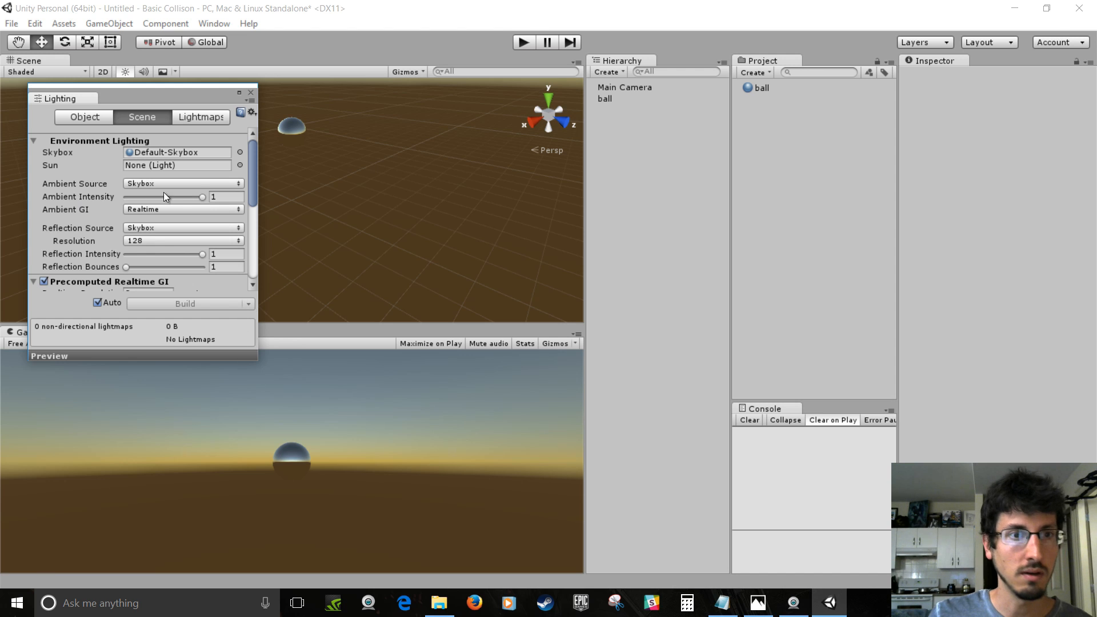
left_click_drag(204, 196, 126, 196)
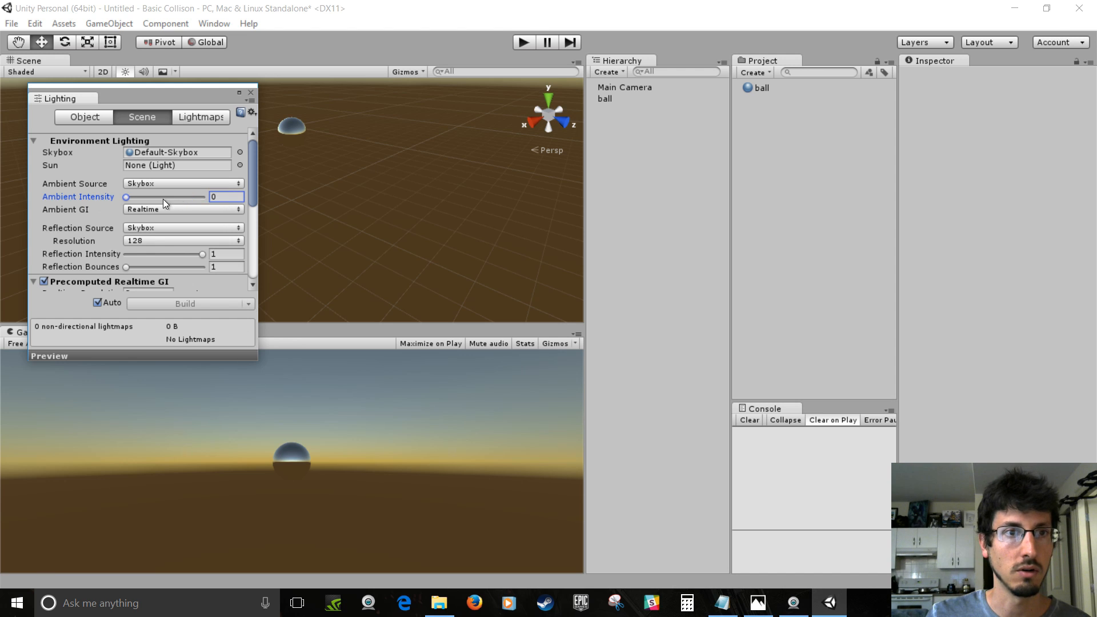
left_click(251, 91)
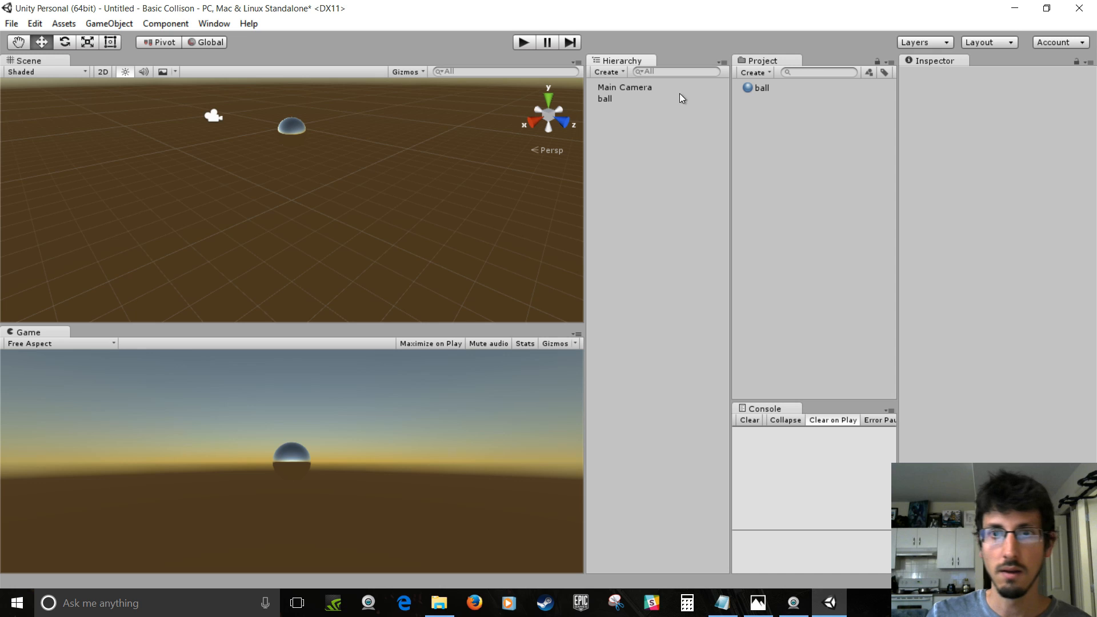
Browse the ball's Add Component list and dismiss it without adding anything
left_click(604, 98)
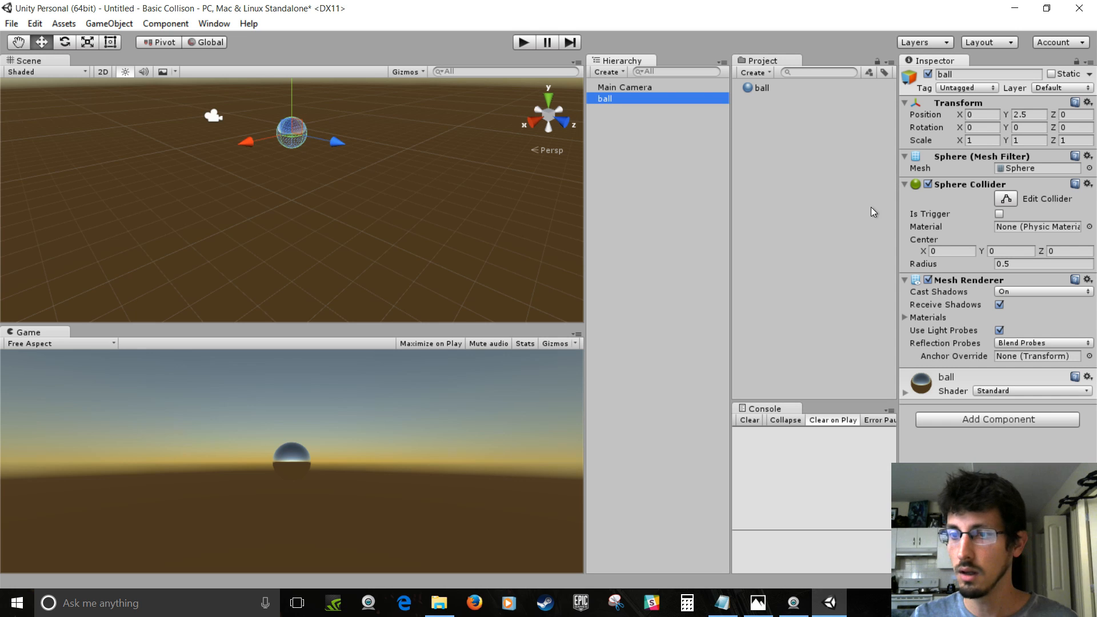
left_click(997, 419)
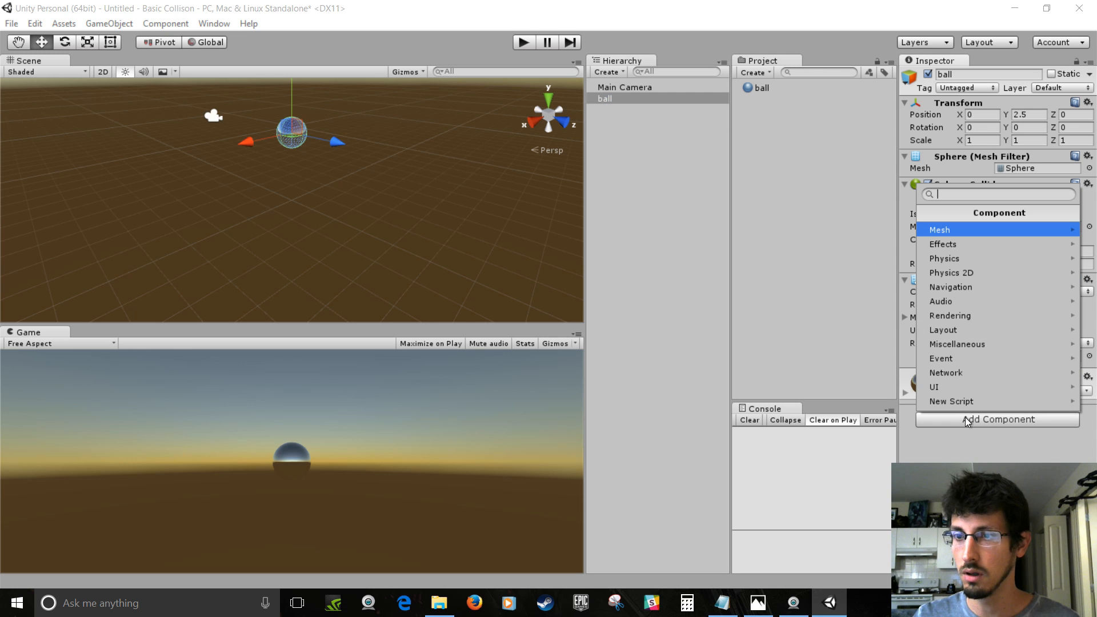
left_click(951, 315)
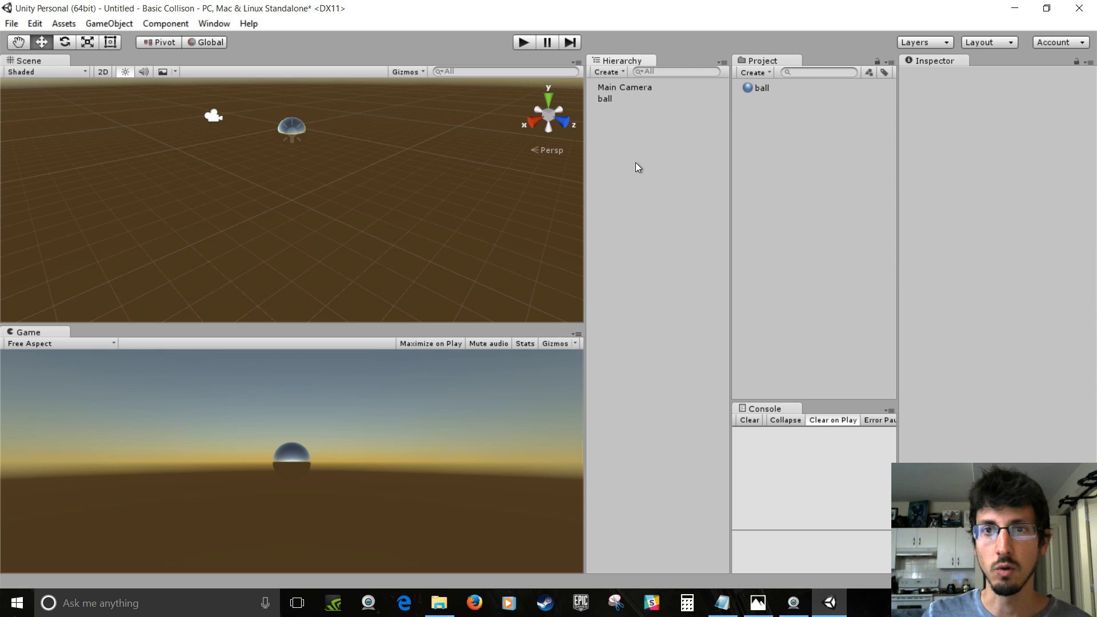
Add a cube floor scaled 10 by 10 and a copy named ceiling placed above the ball
left_click(607, 71)
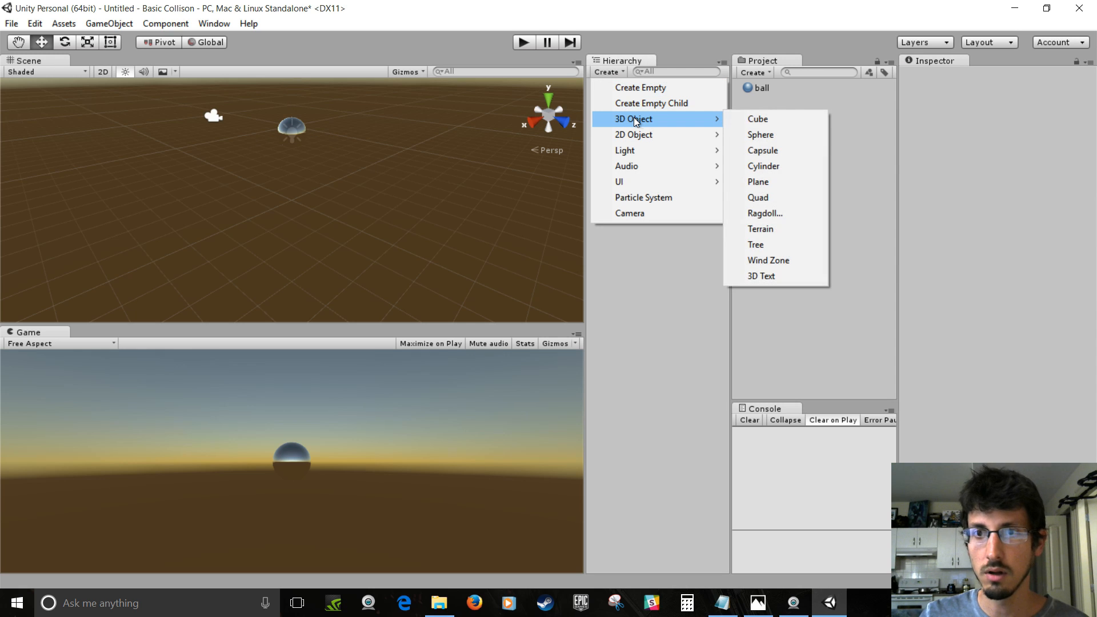
left_click(758, 119)
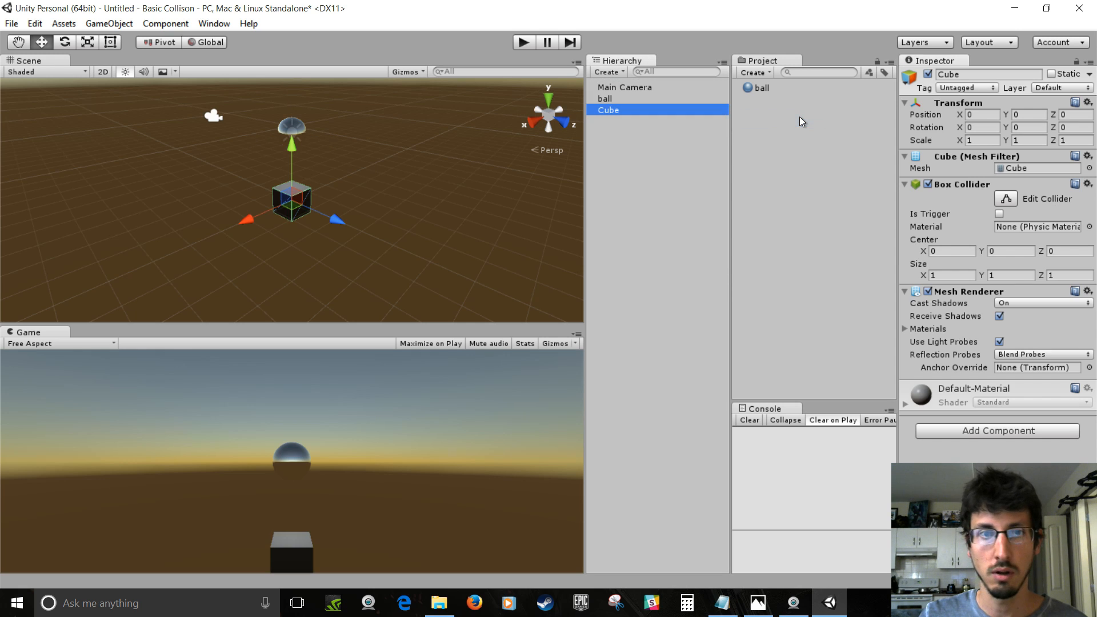
mouse_move(612, 118)
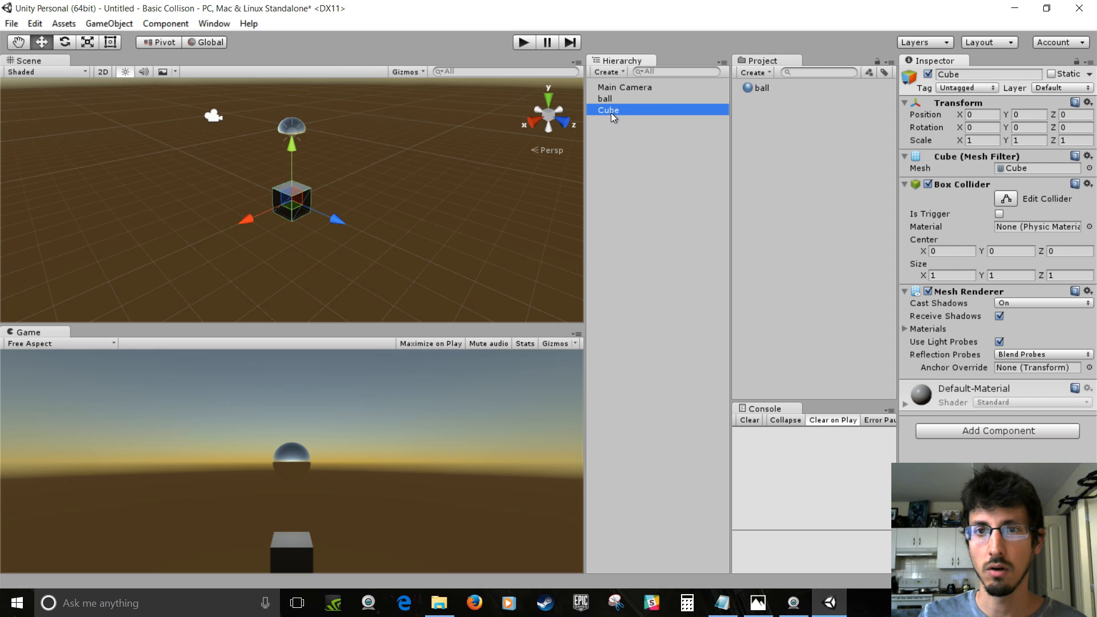
type("floor")
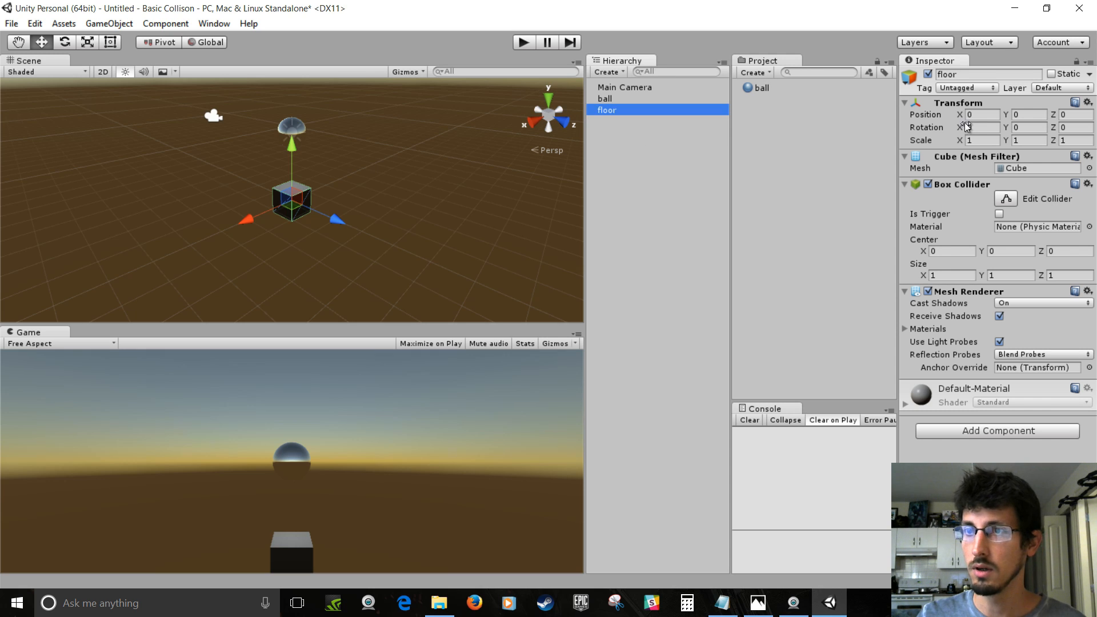
mouse_move(999, 109)
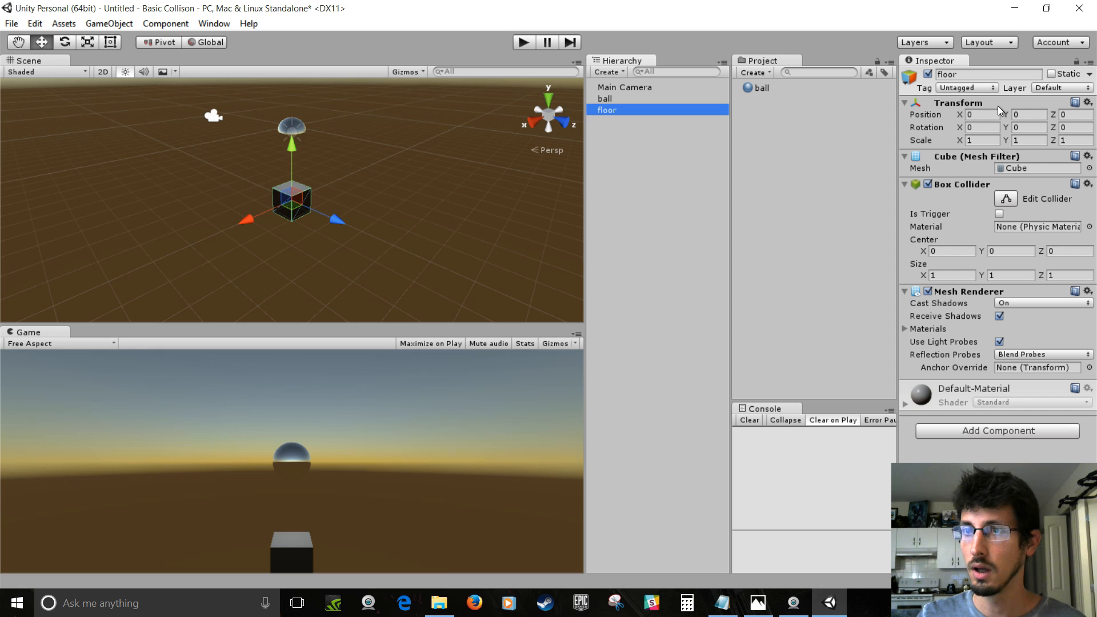
left_click(979, 139)
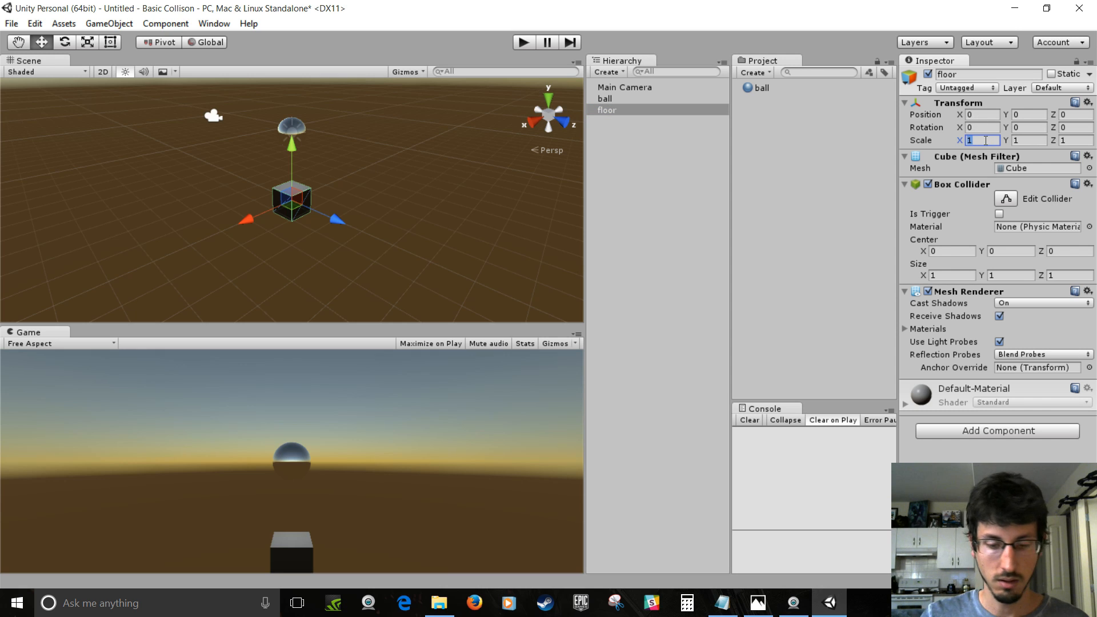
type("10")
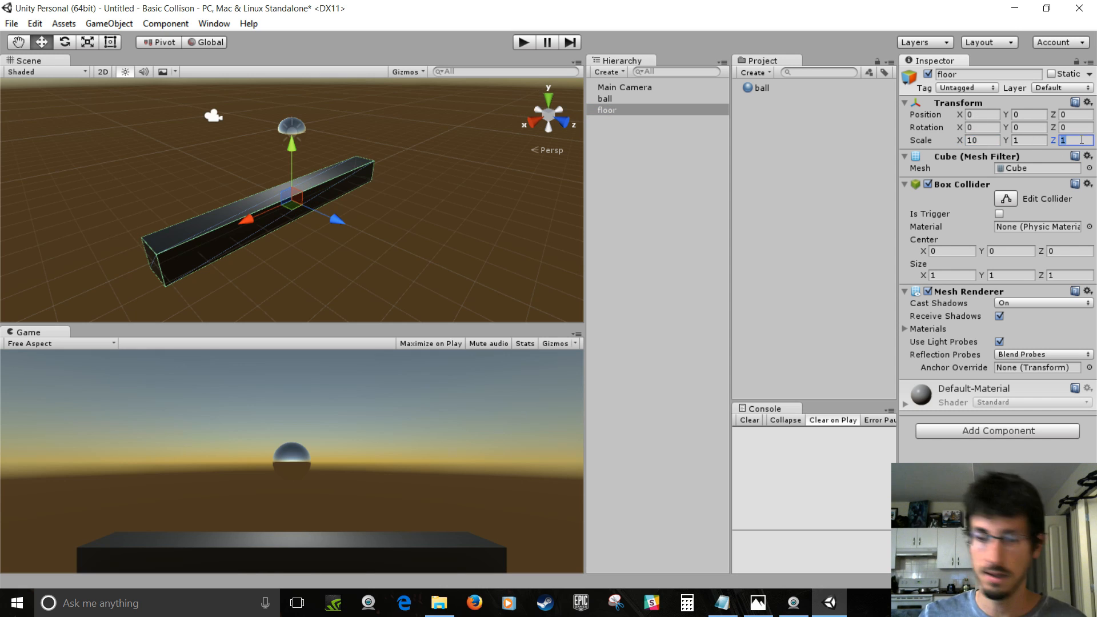
type("10")
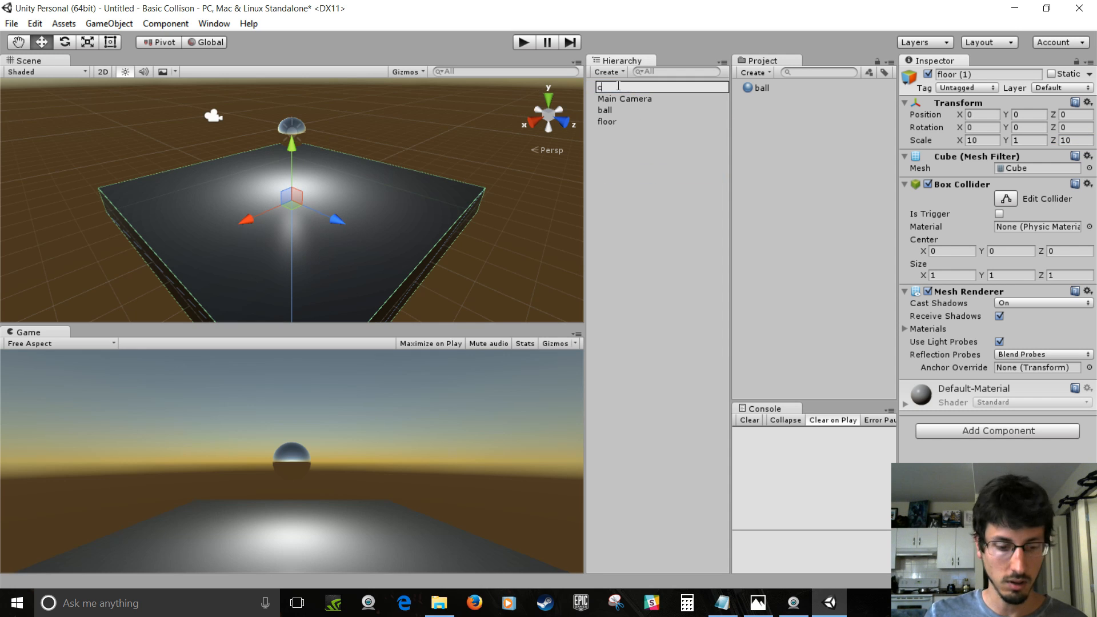
type("ceiling")
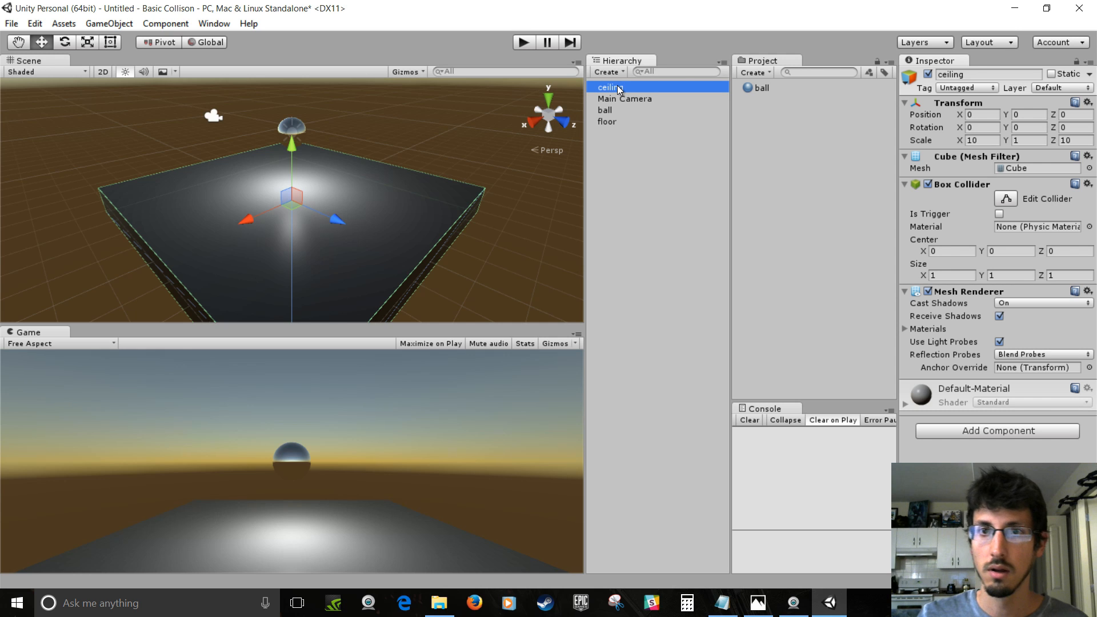
left_click(1022, 115)
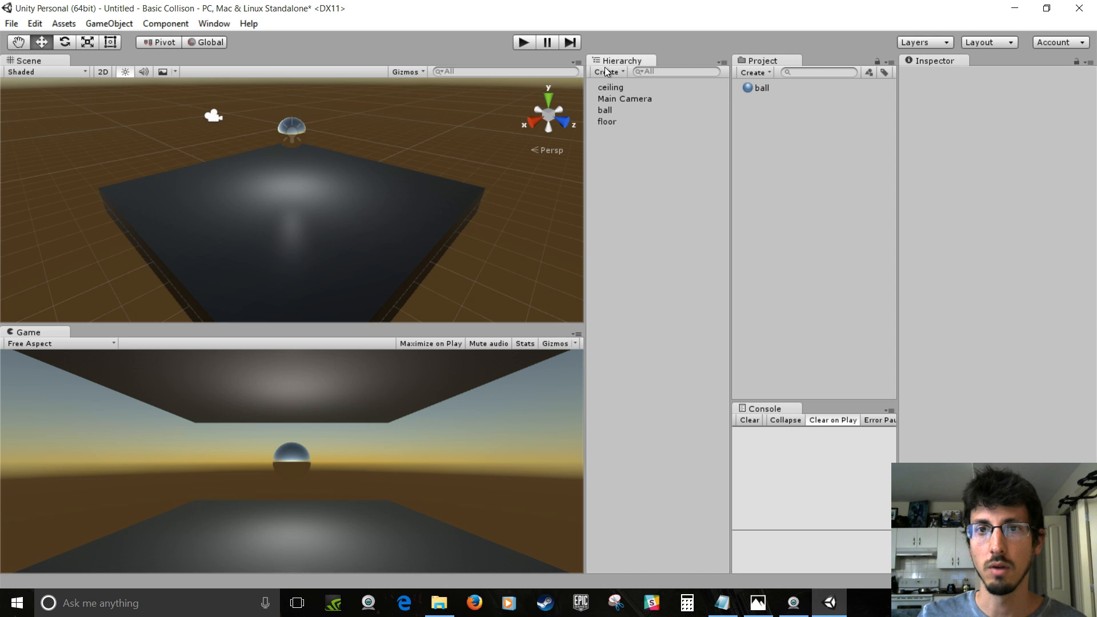
Add cube wall1 at height 2.5, Z 4.5, scaled 8 by 4 by 1
left_click(607, 71)
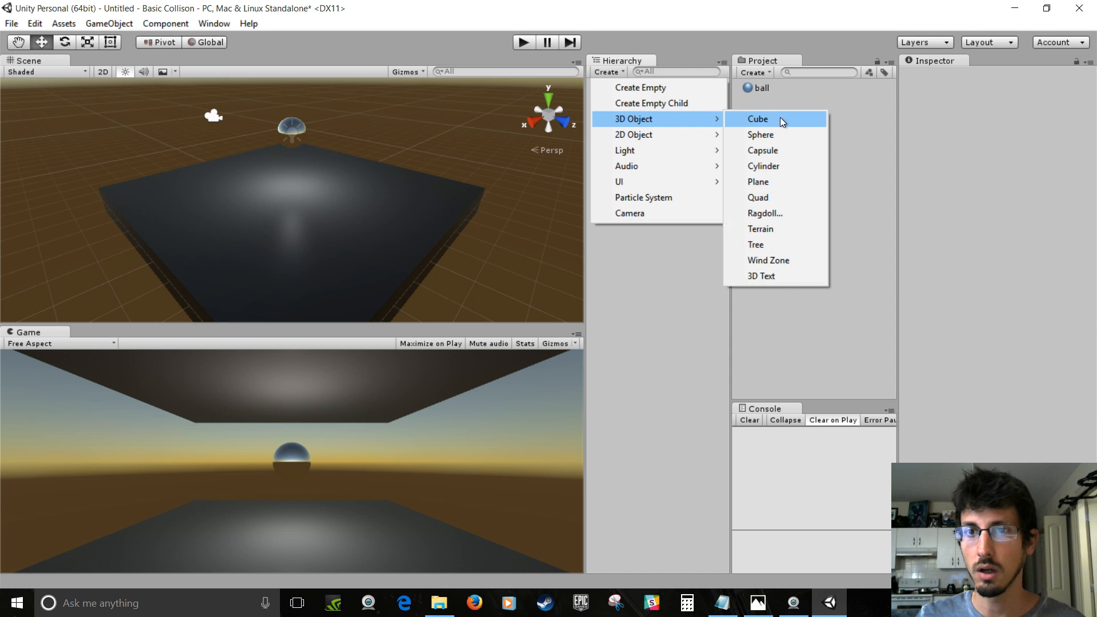
left_click(756, 119)
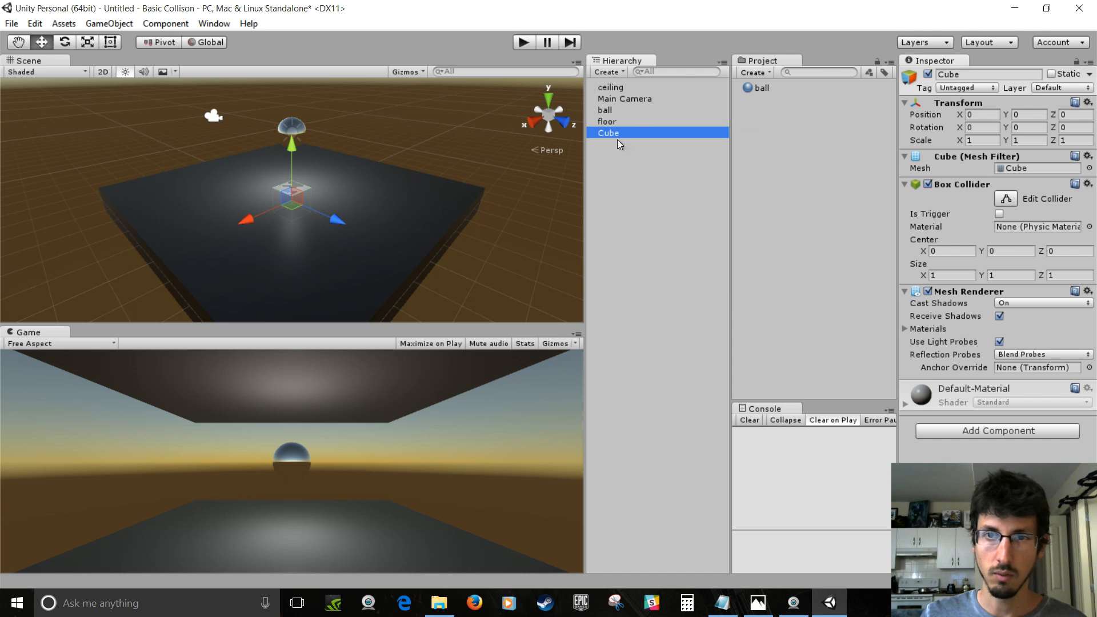
type("wall1")
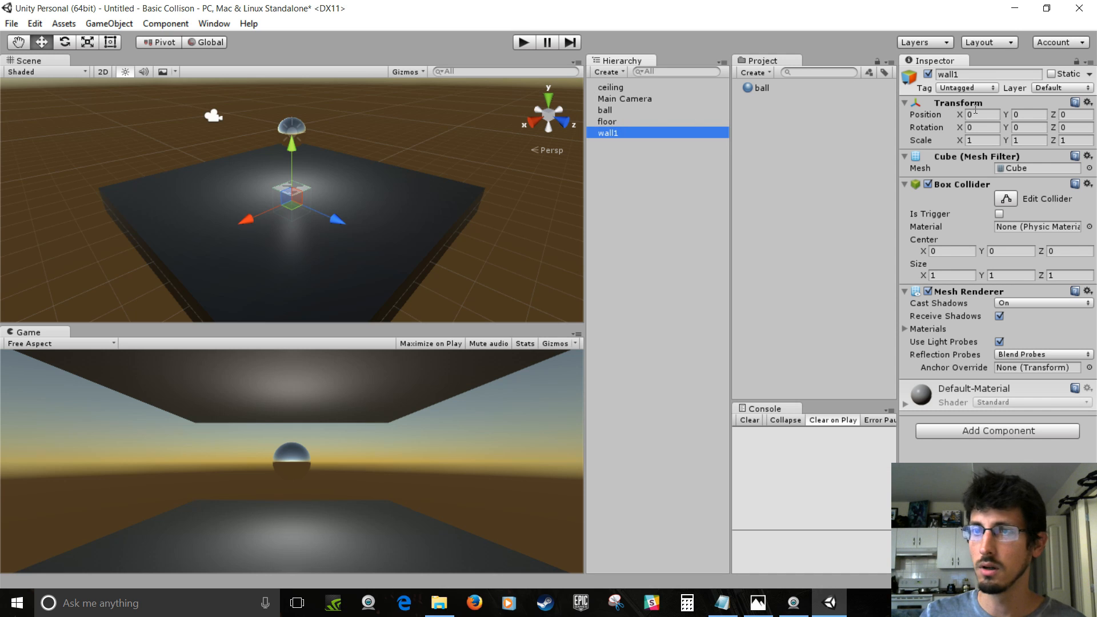
type("2.5")
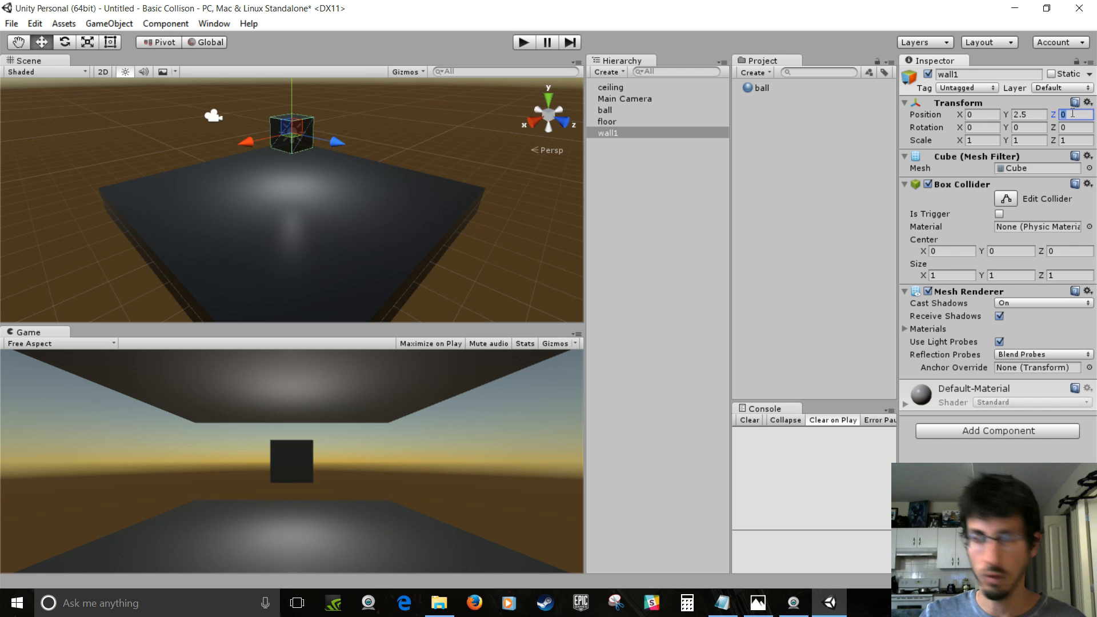
type("4.")
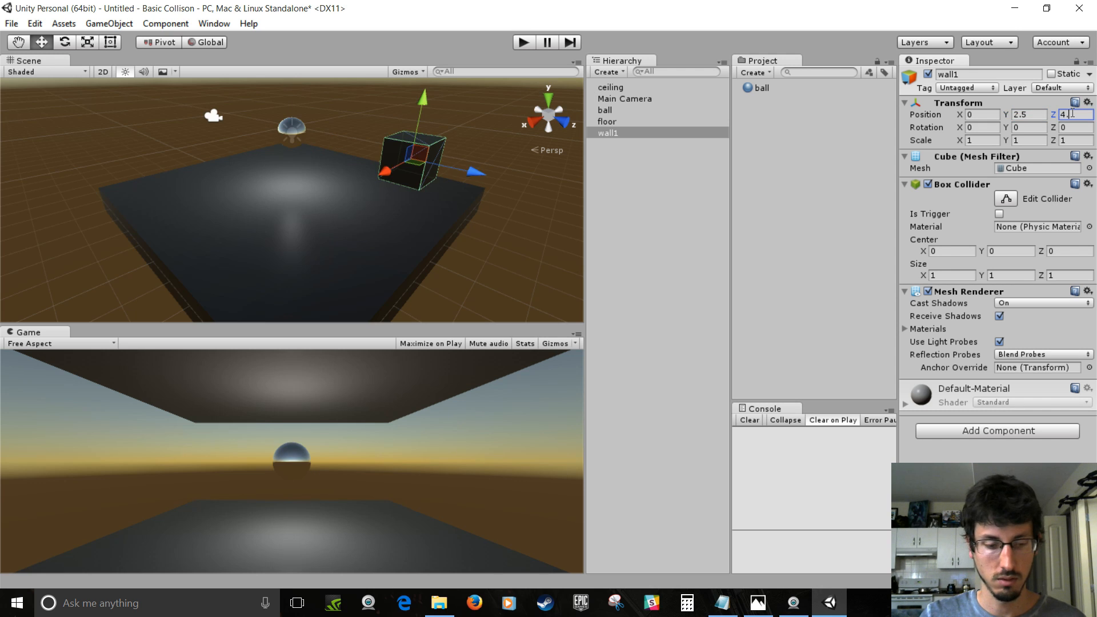
type("4.5")
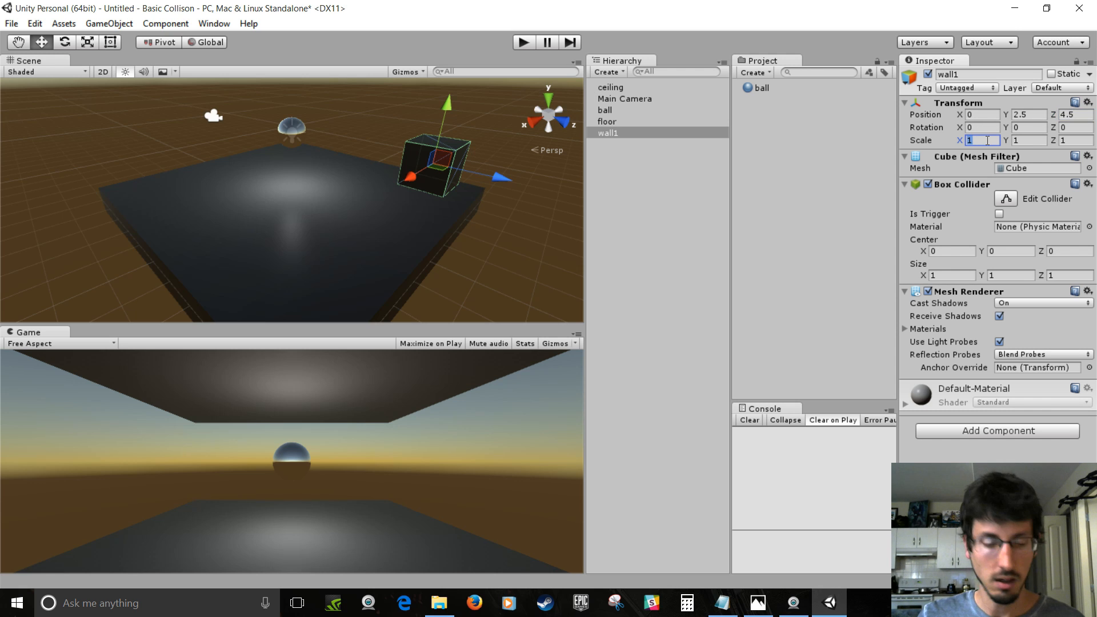
type("8")
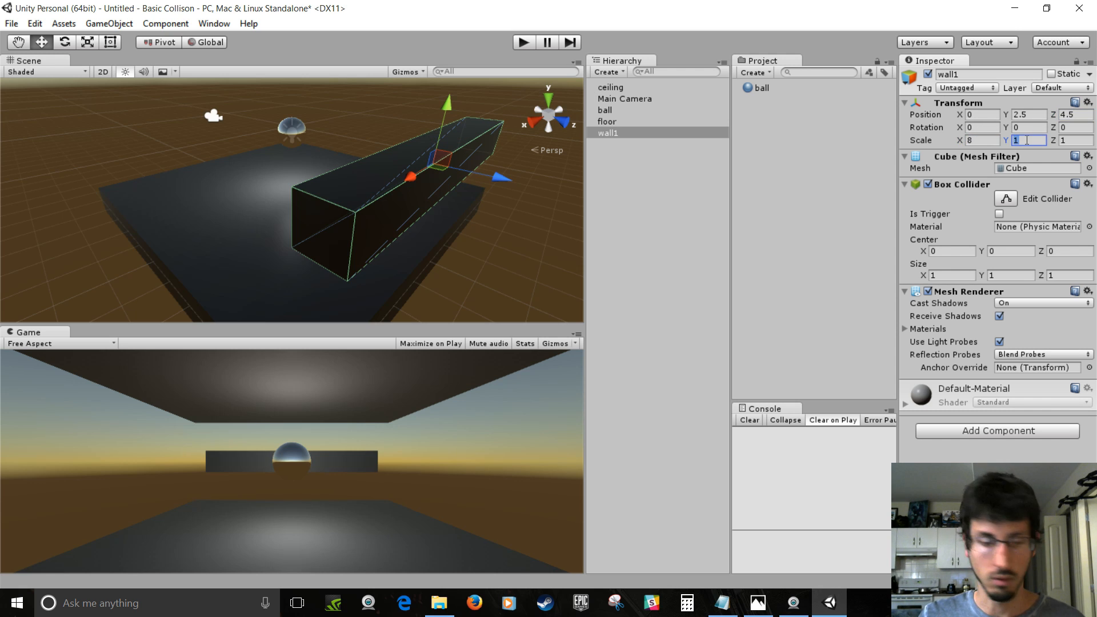
type("4")
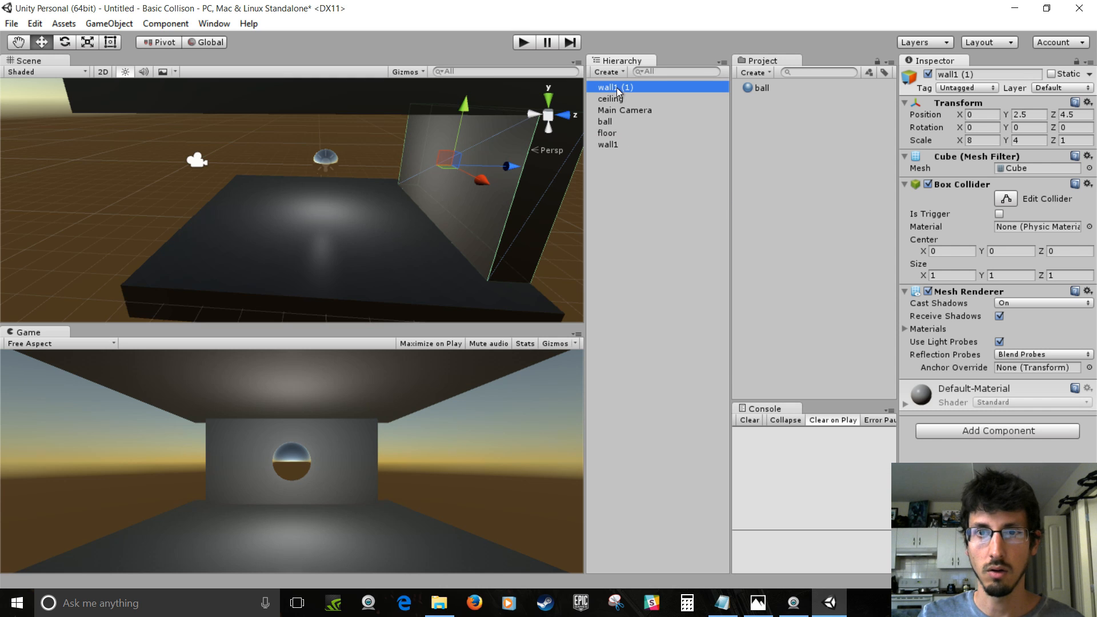
Duplicate it as wall2 and move it to Z -4.5
double_click(616, 87)
type("wall2")
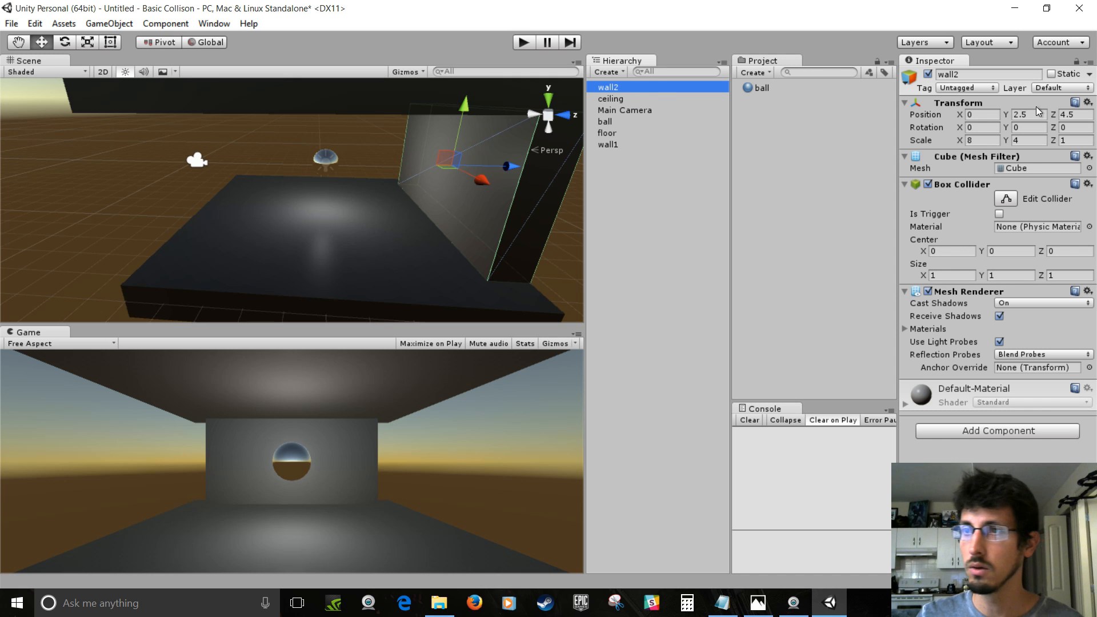
left_click(1072, 114)
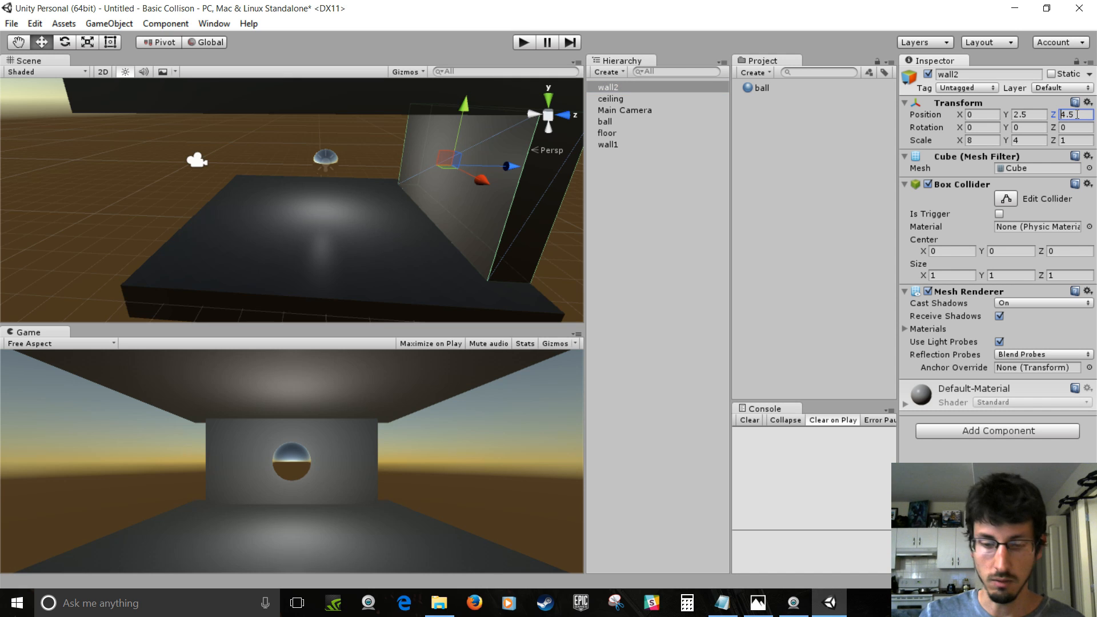
type("-4.5")
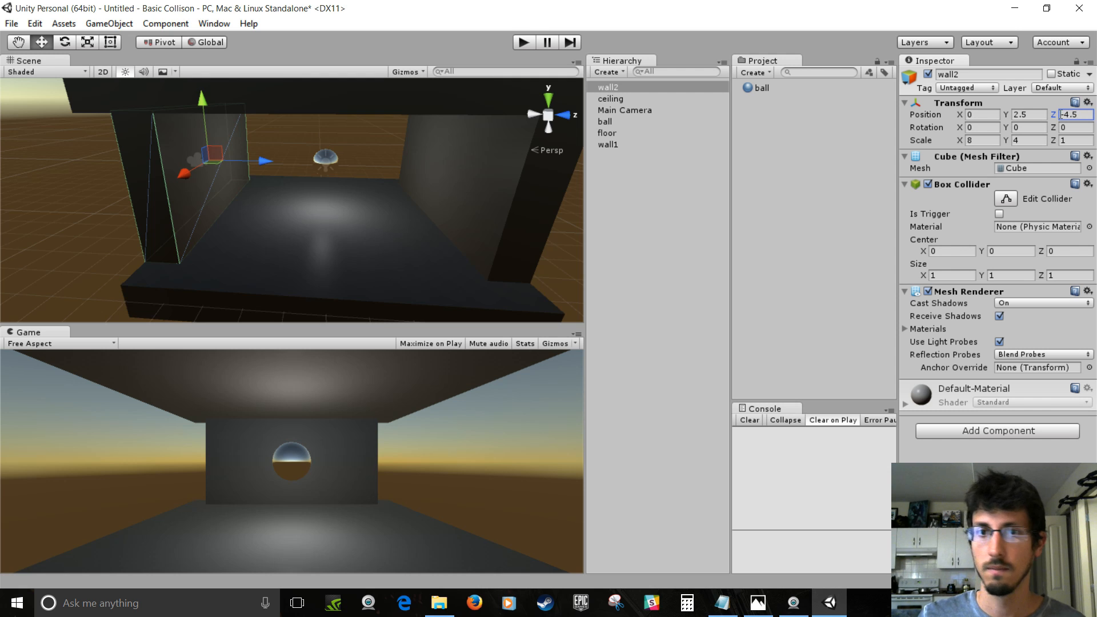
Add cube wall3 at X -4.5, height 2.5, Z 0, scaled 1 by 4 by 10
left_click(606, 71)
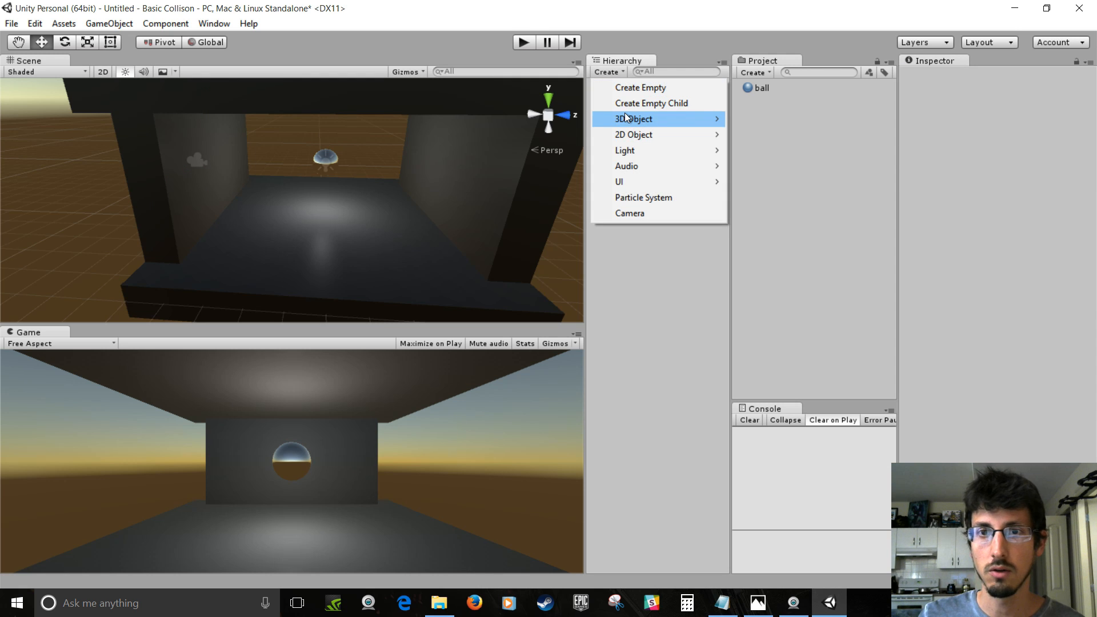
left_click(630, 118)
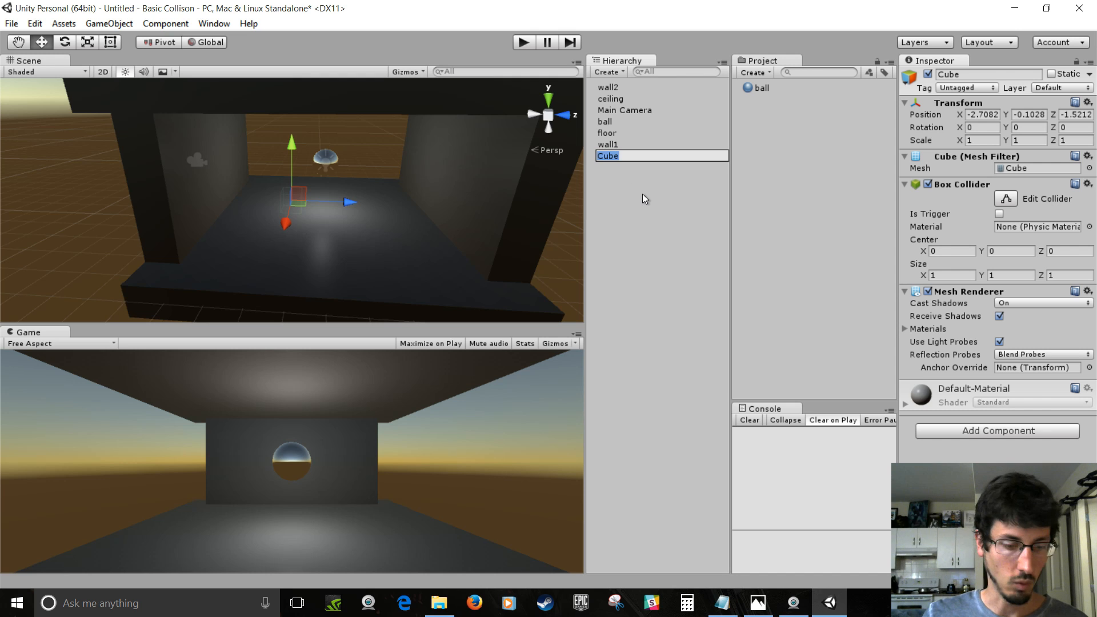
type("wall3")
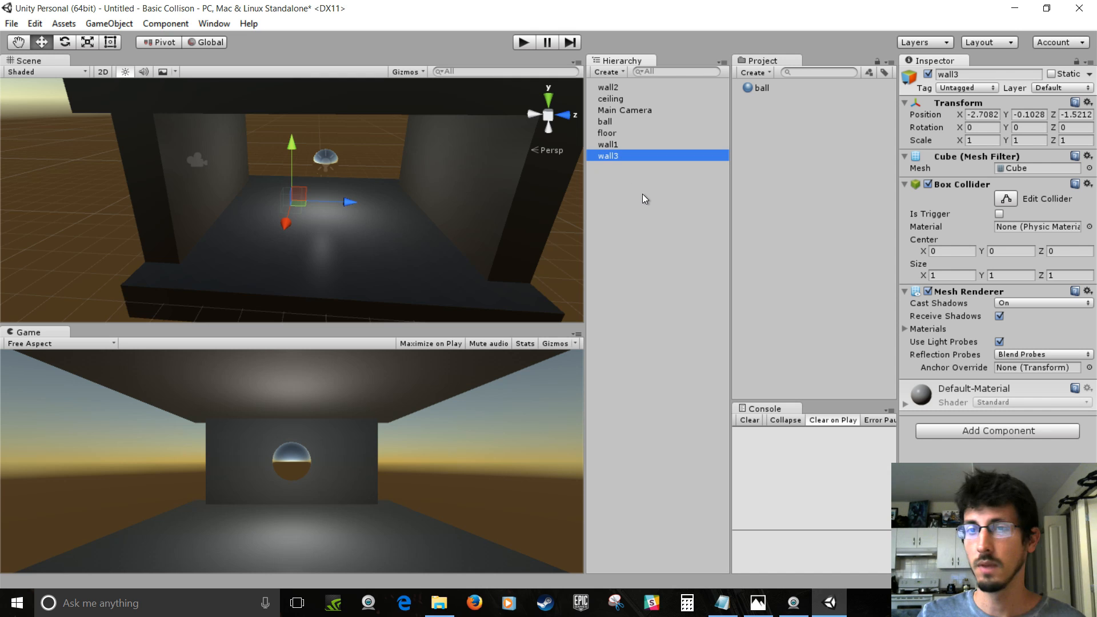
left_click(981, 114)
type("-1")
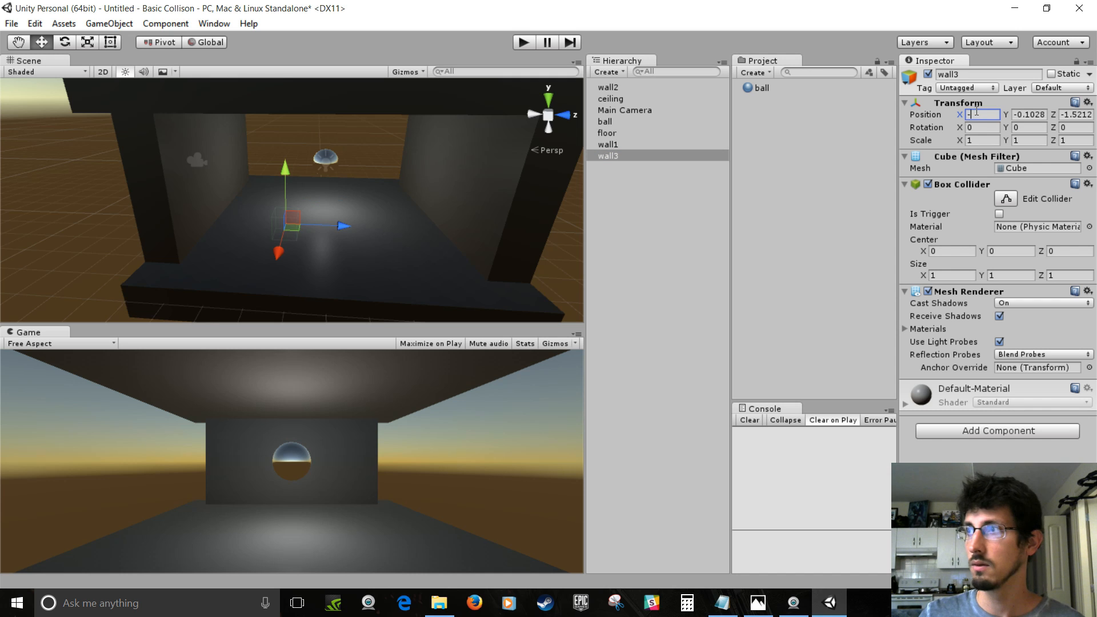
type("-4.5")
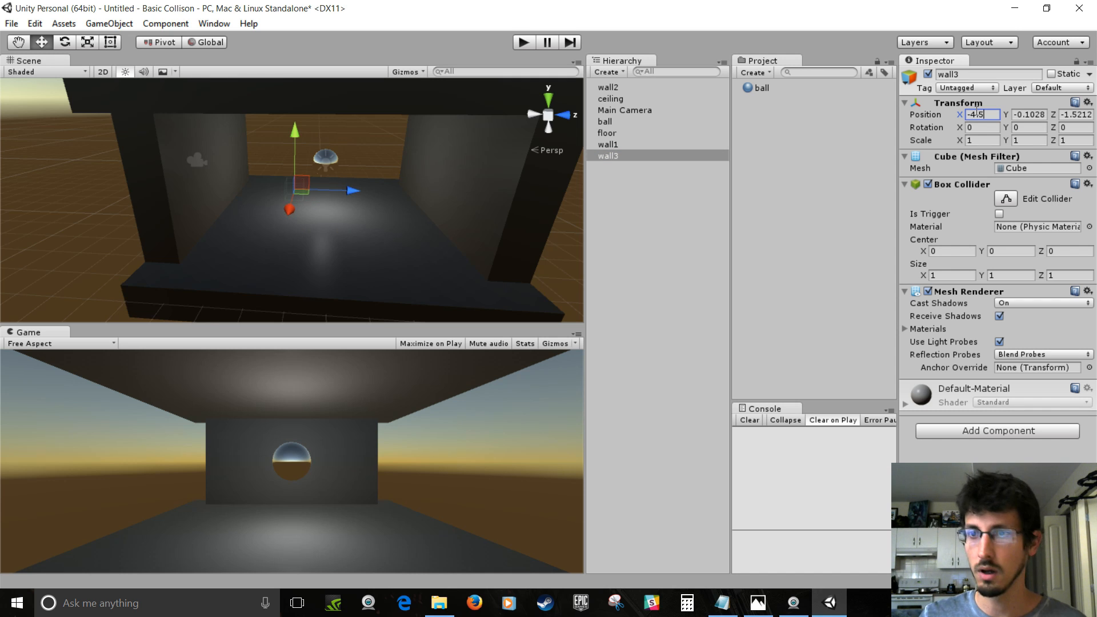
type("2")
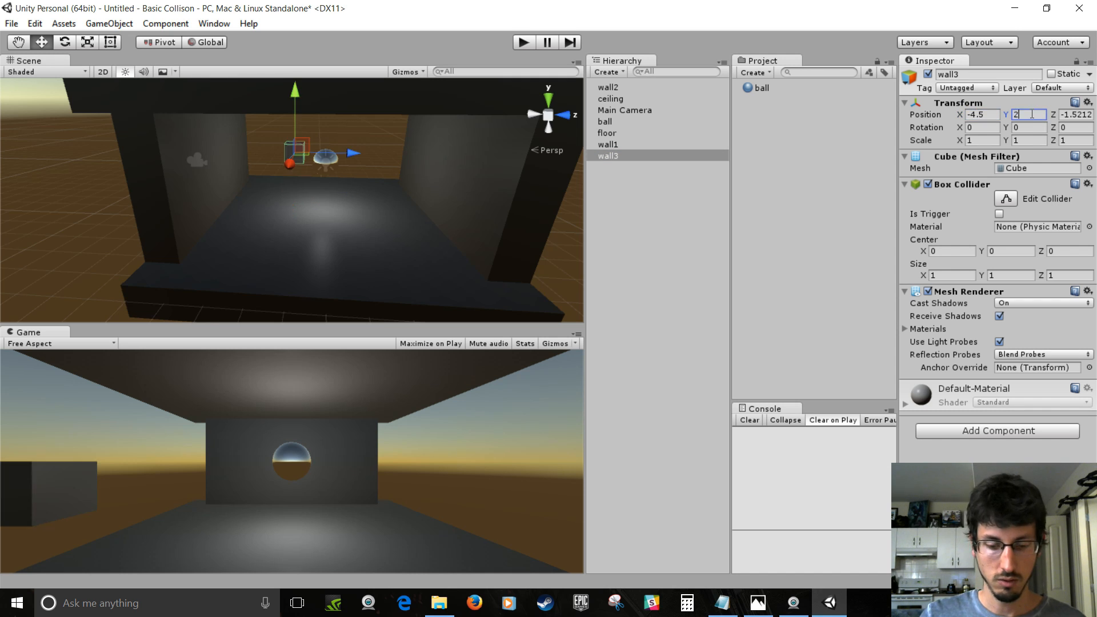
type("2.5")
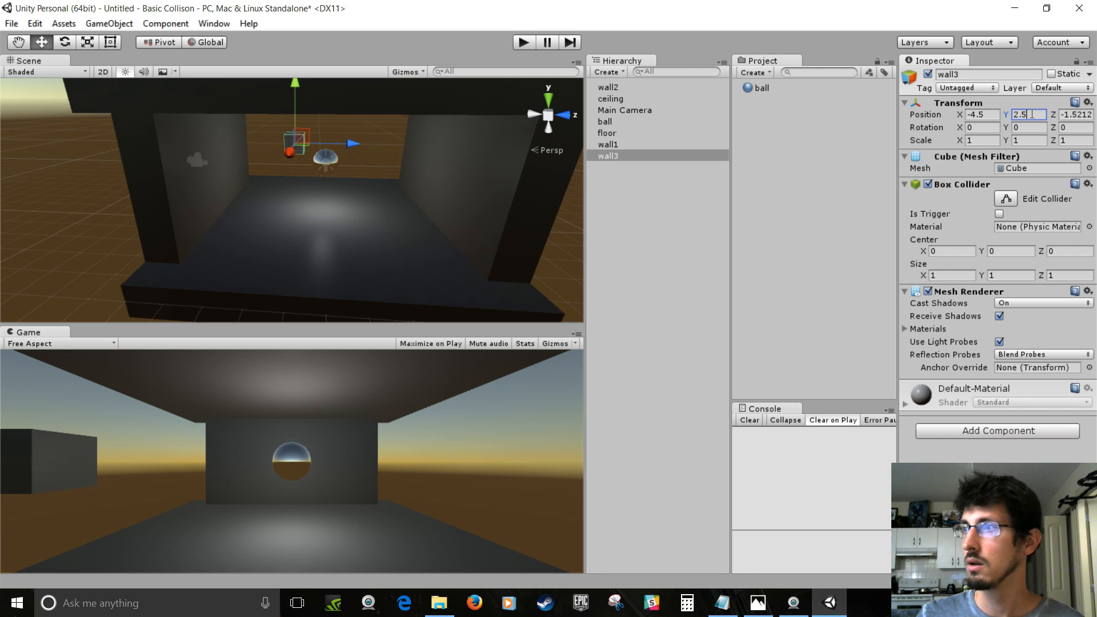
type("0")
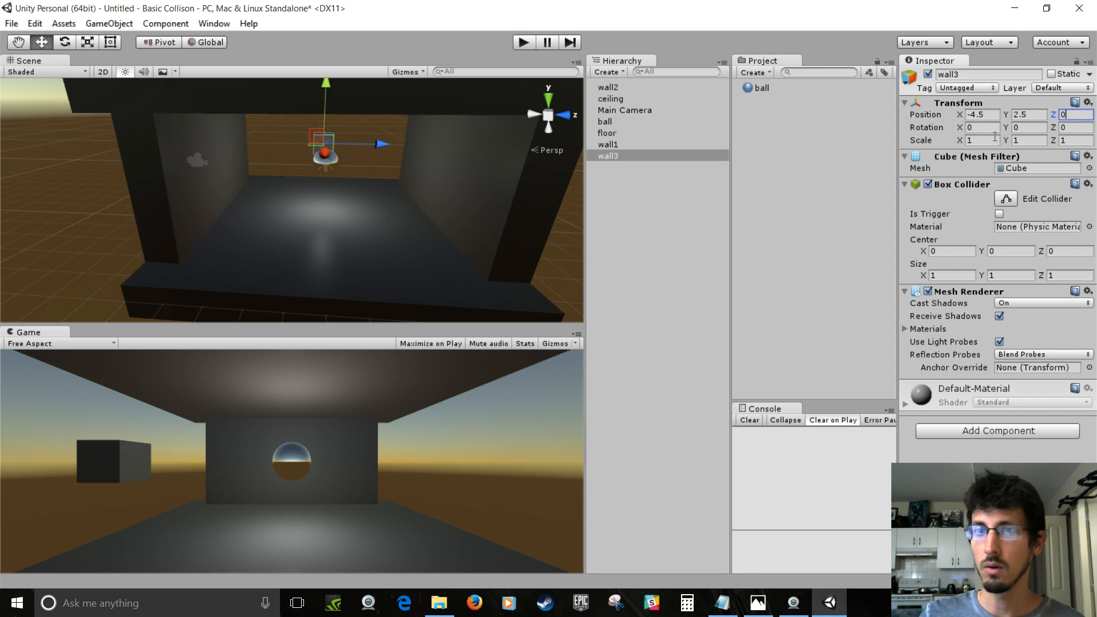
left_click(1026, 139)
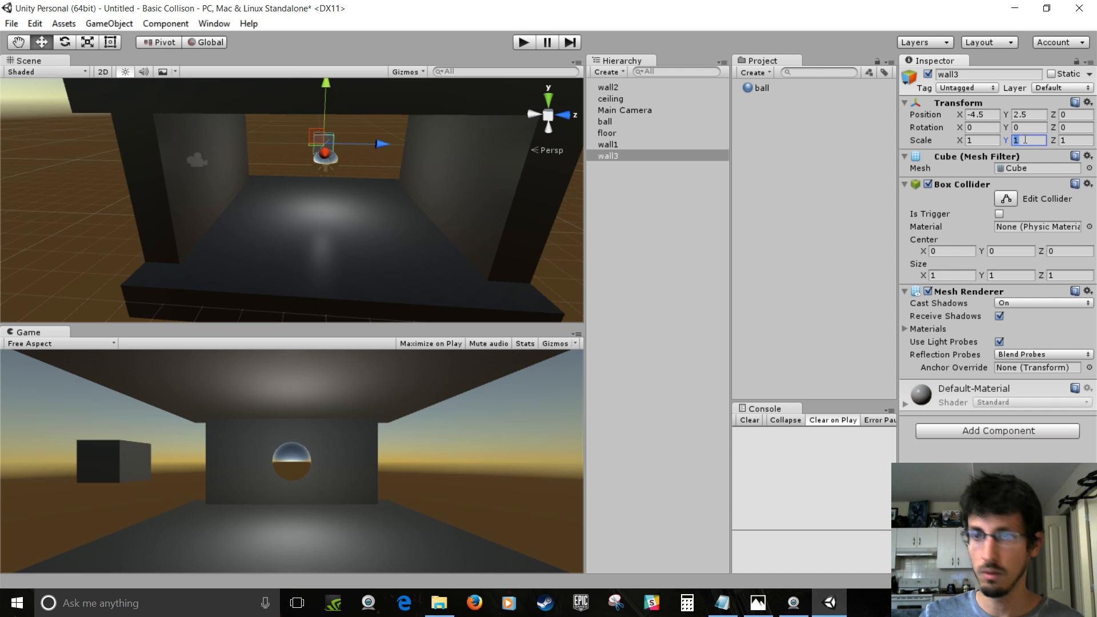
type("4")
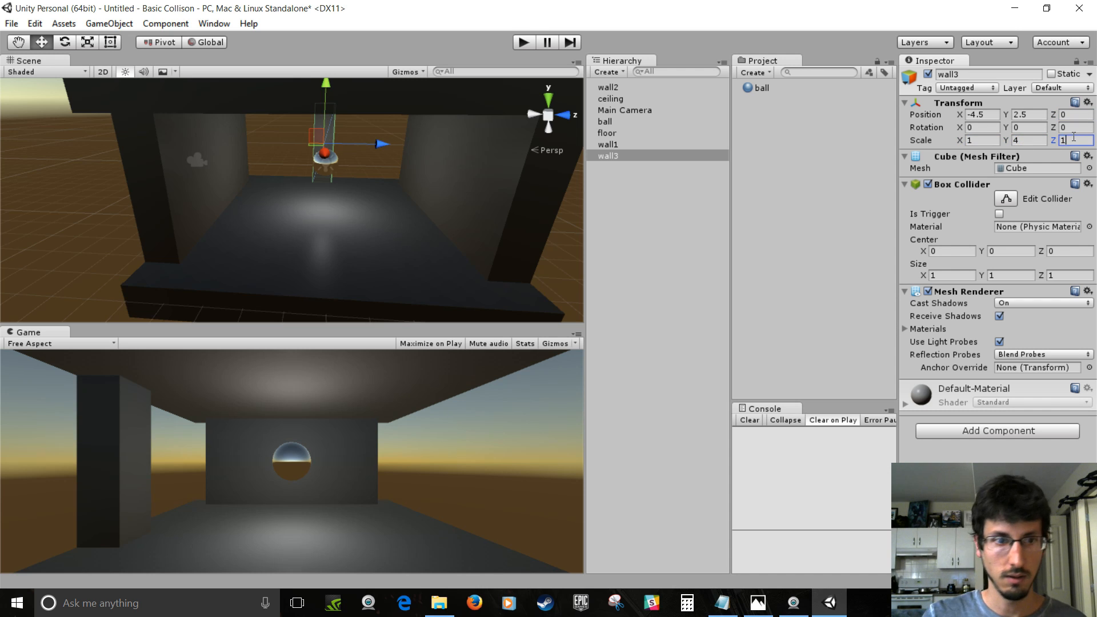
right_click(607, 156)
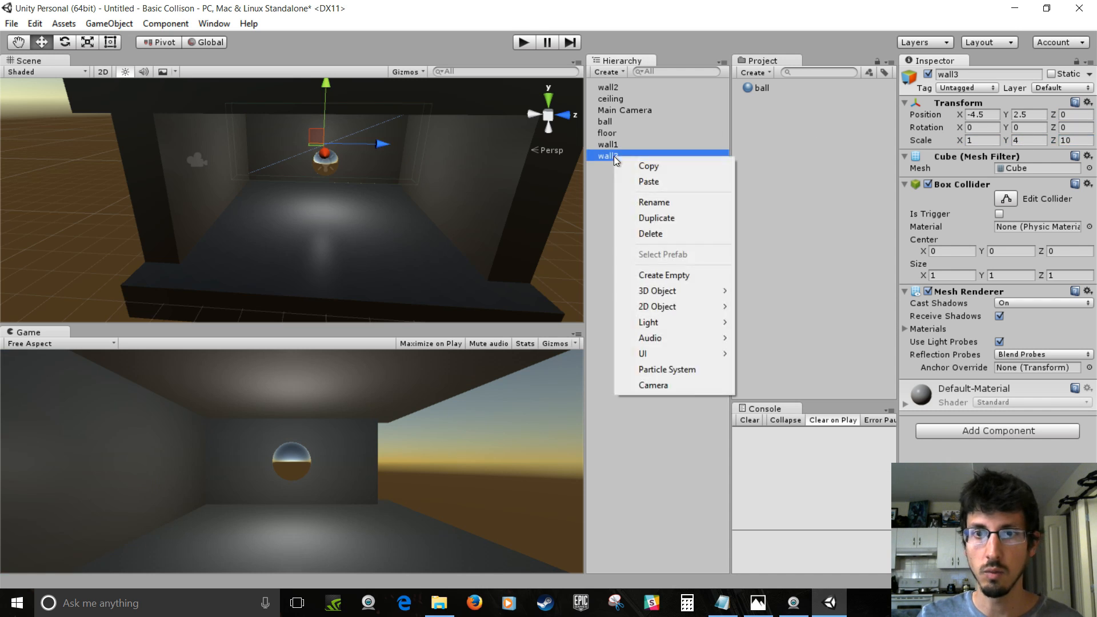
Duplicate wall3 as wall4 at X 4.5 and show the scene in wireframe
left_click(656, 217)
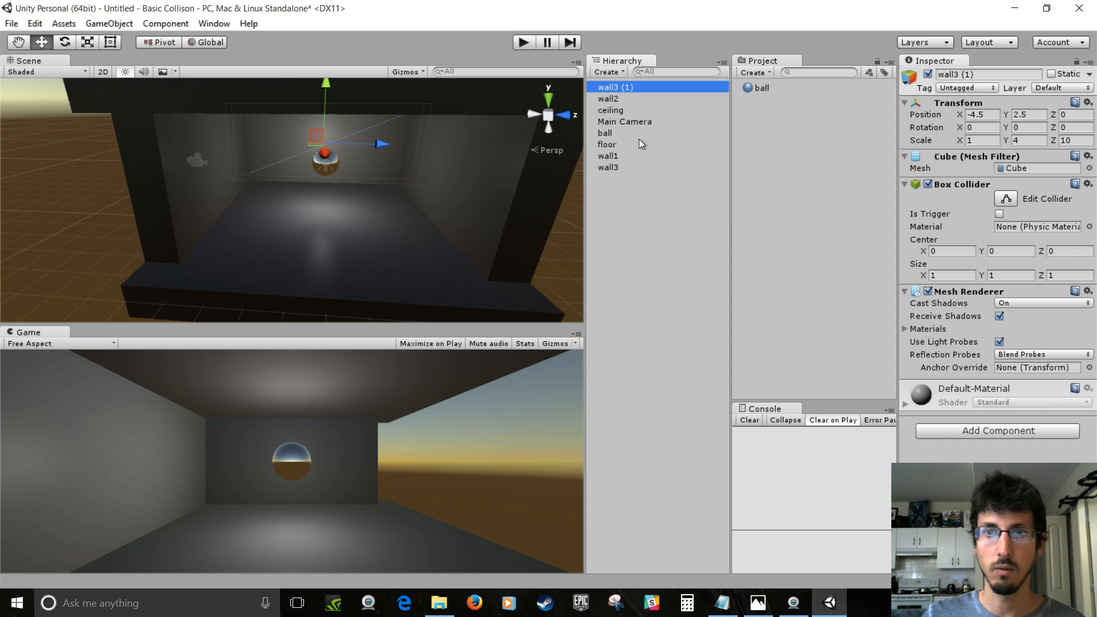
type("wall4")
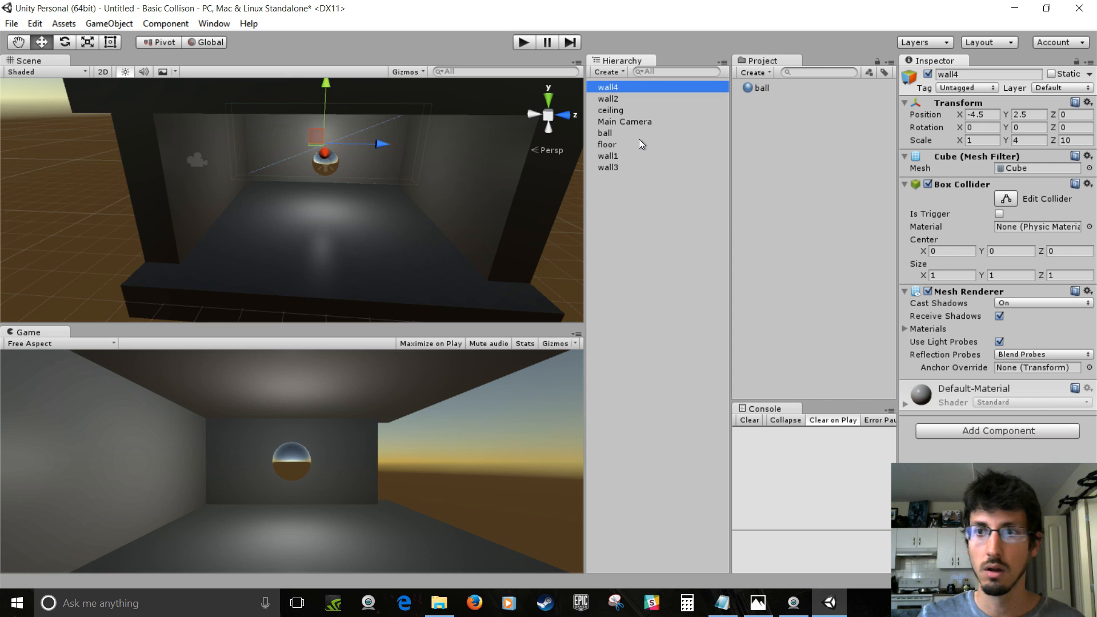
left_click(981, 115)
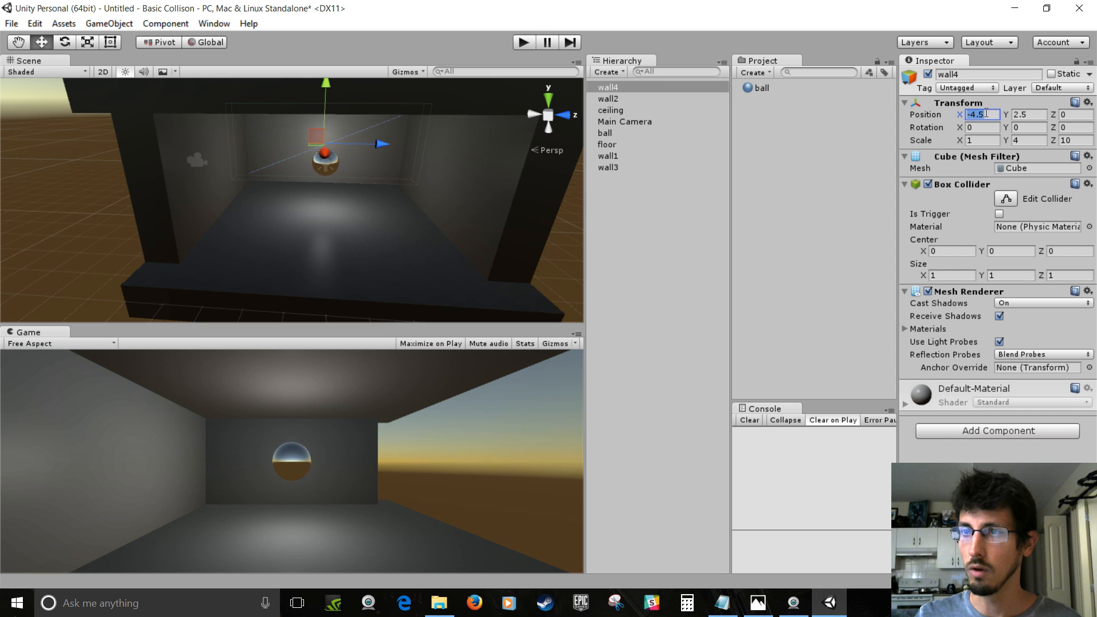
type("4.5")
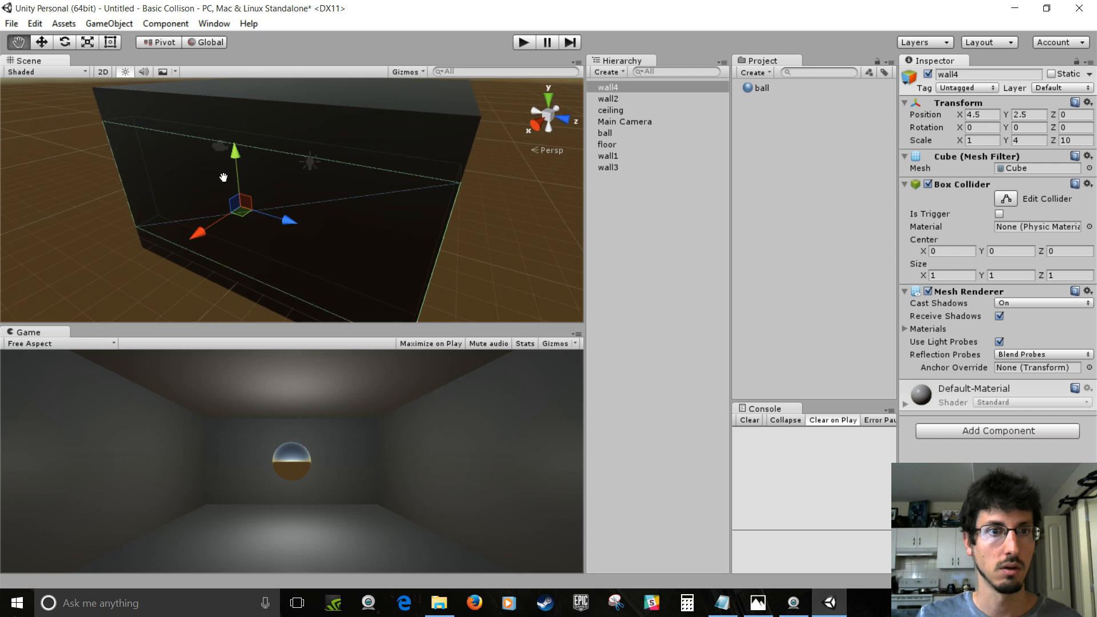
left_click(40, 70)
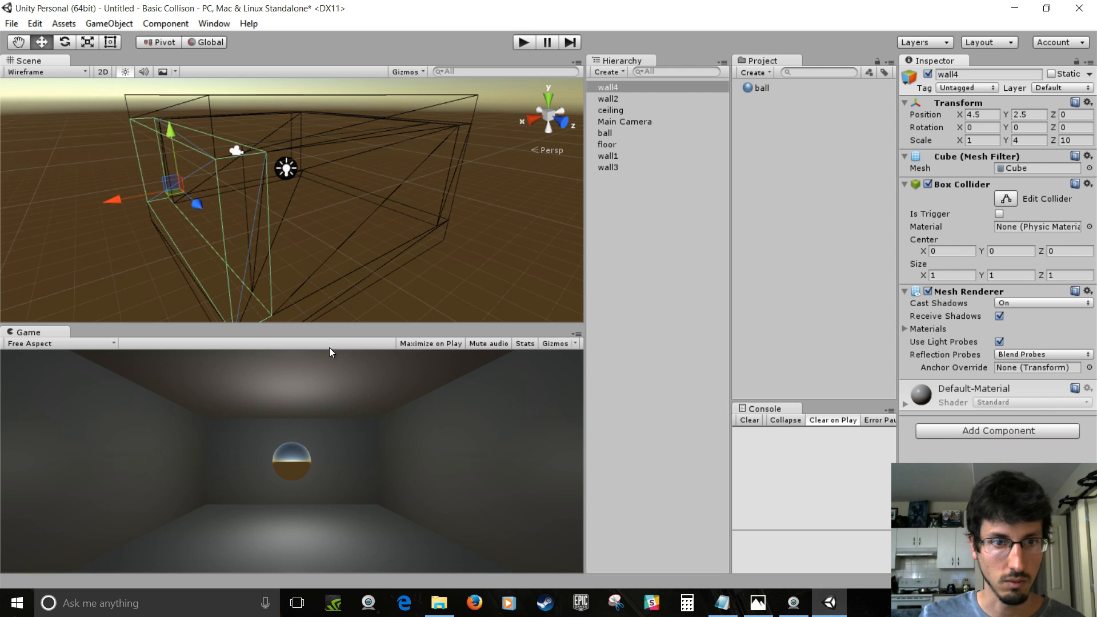
Clear the selection to view the finished wireframe room around the ball
left_click(656, 317)
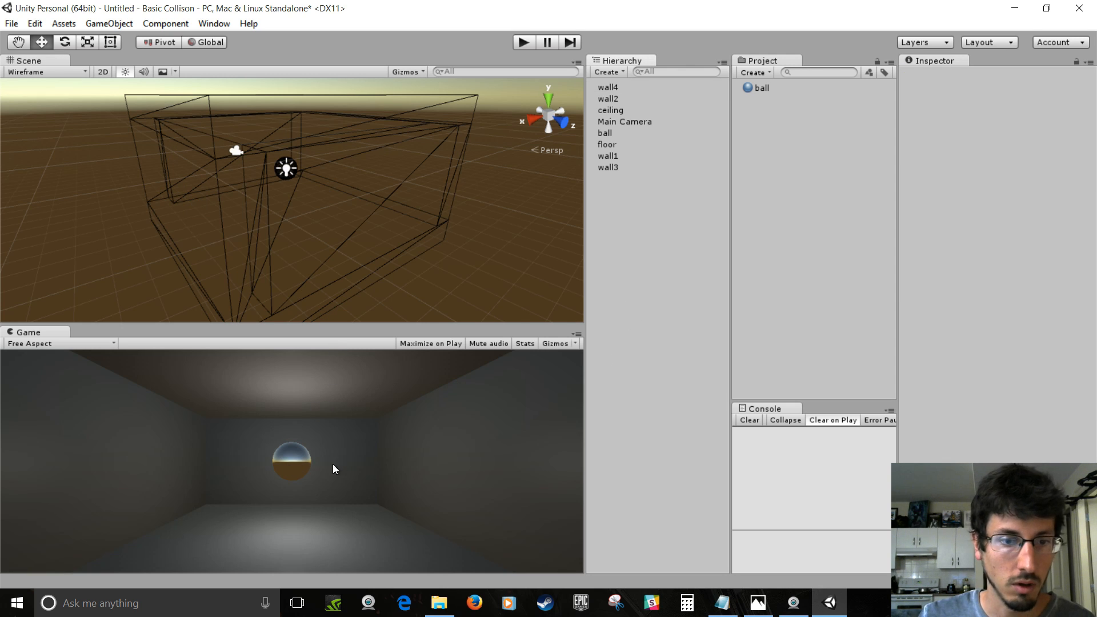
mouse_move(489, 395)
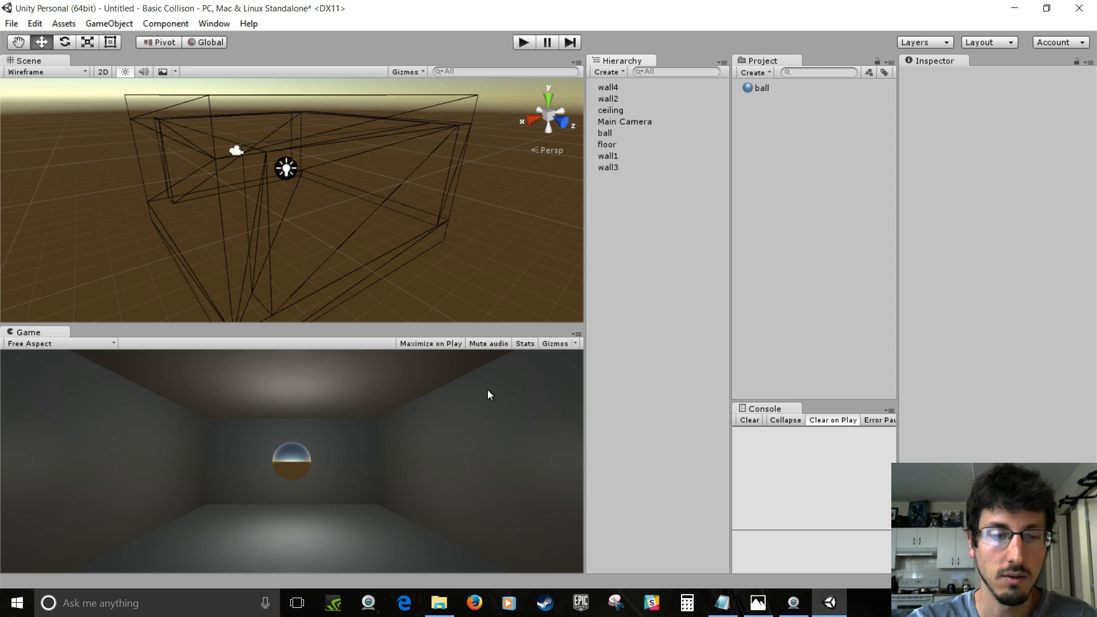
mouse_move(398, 309)
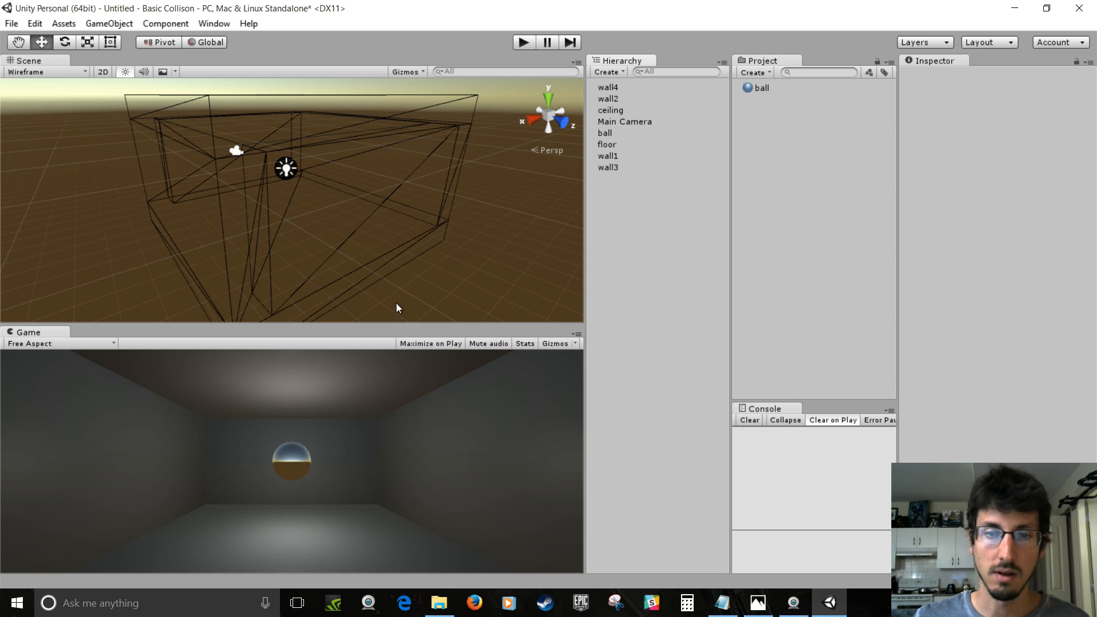
mouse_move(600, 218)
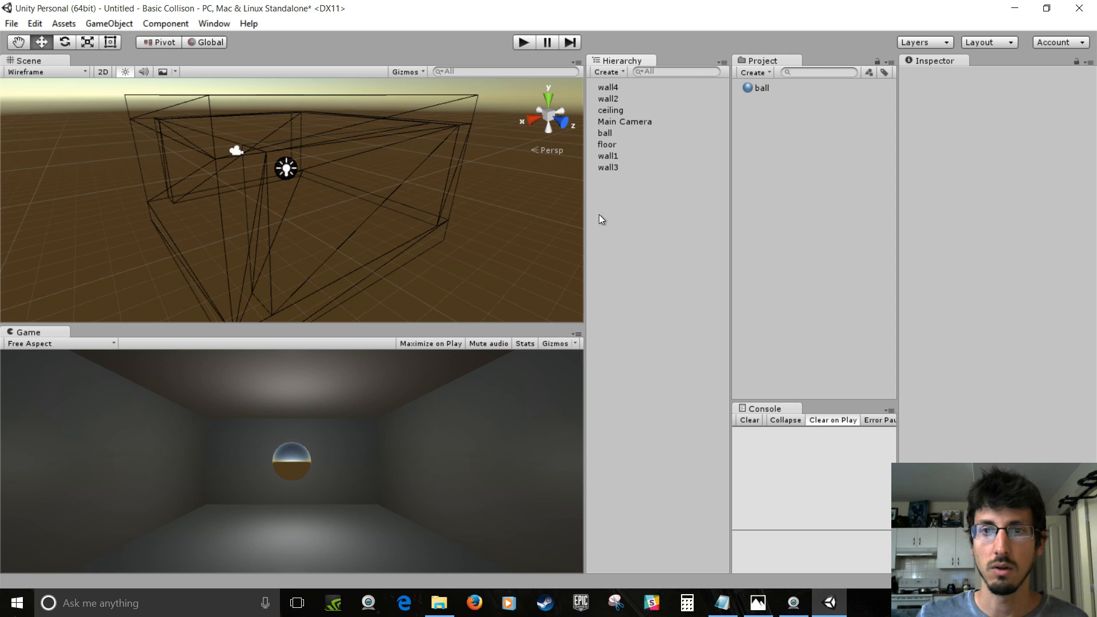
Create C# script ball, attach it to the ball and open it in MonoDevelop
left_click(754, 73)
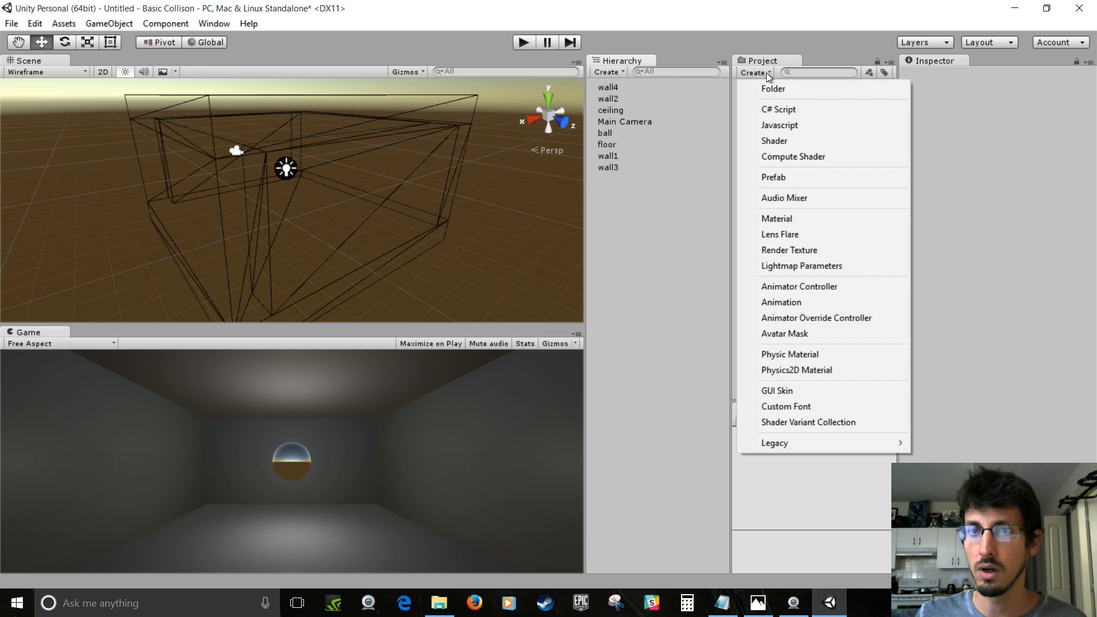
mouse_move(789, 112)
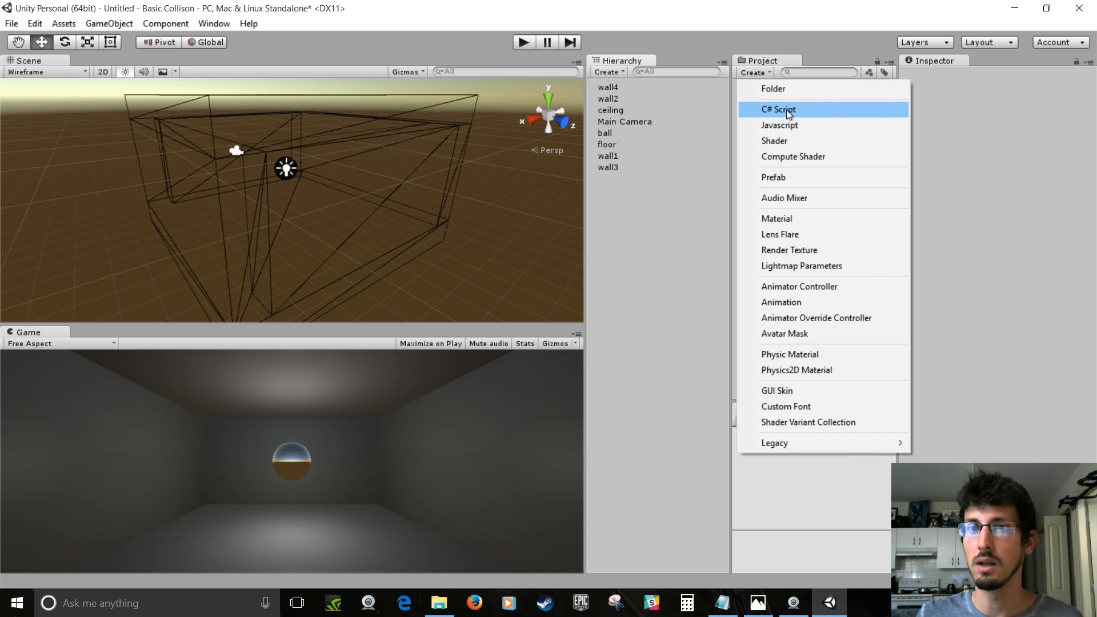
left_click(777, 110)
type("ball")
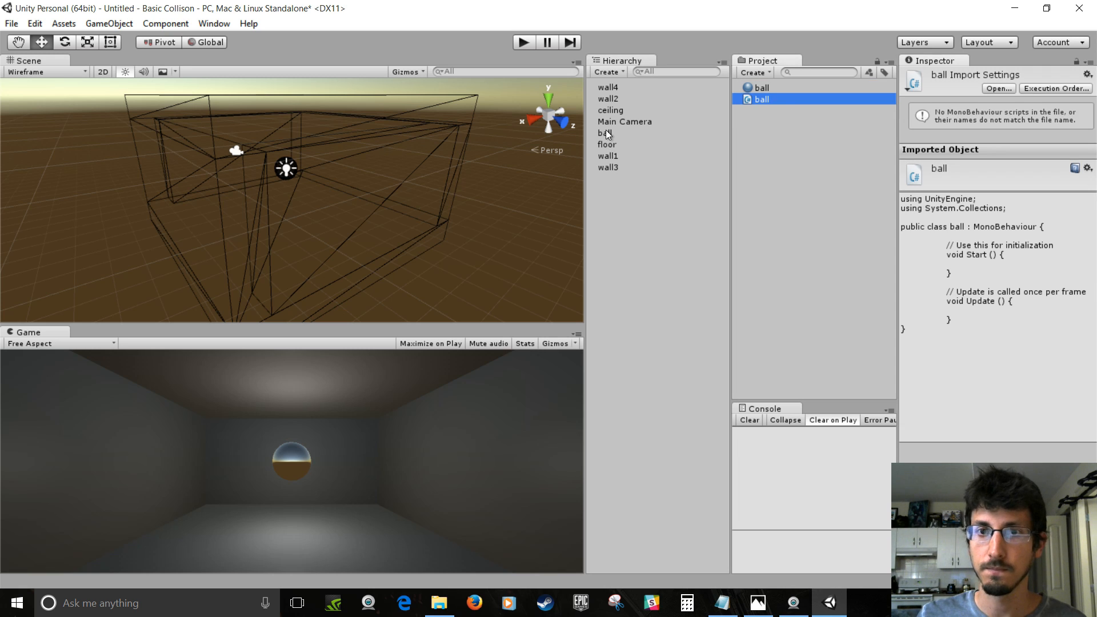
left_click(606, 133)
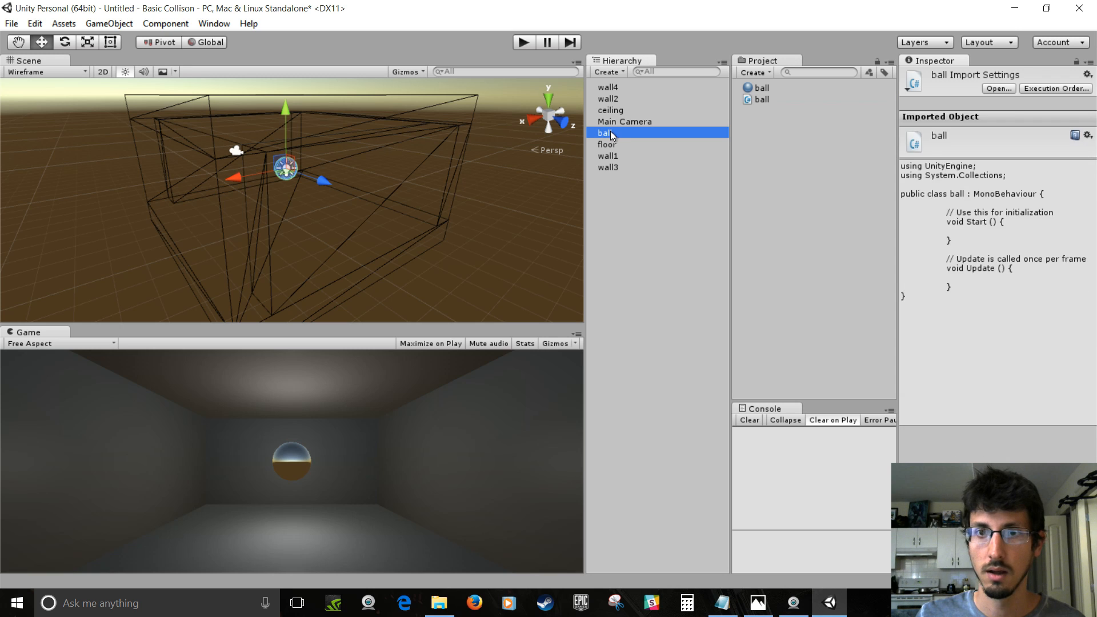
left_click(605, 132)
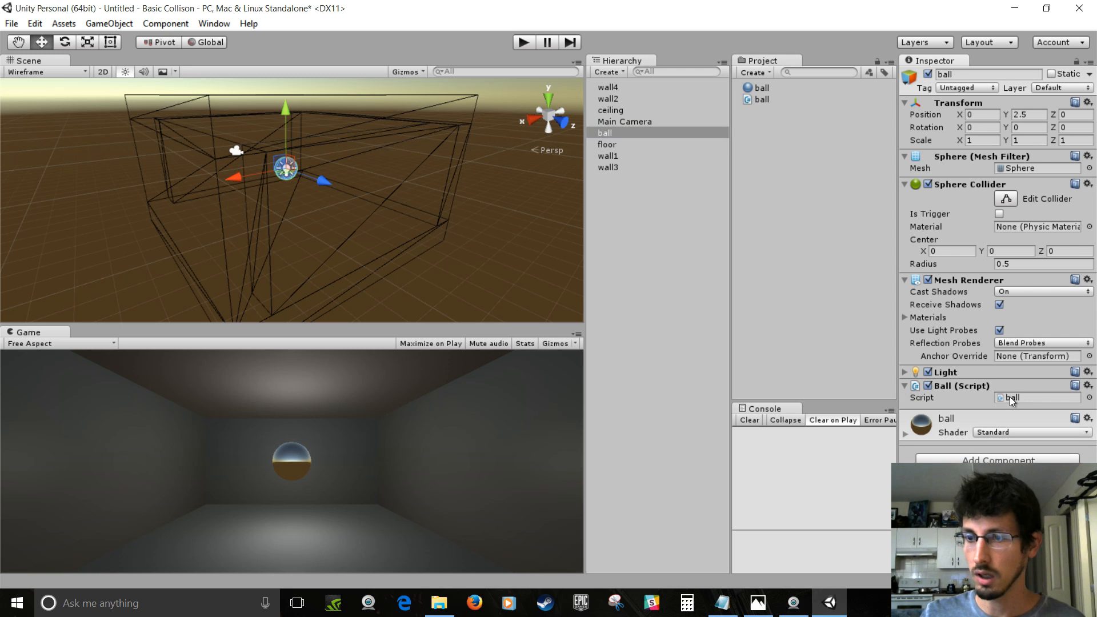
double_click(1011, 398)
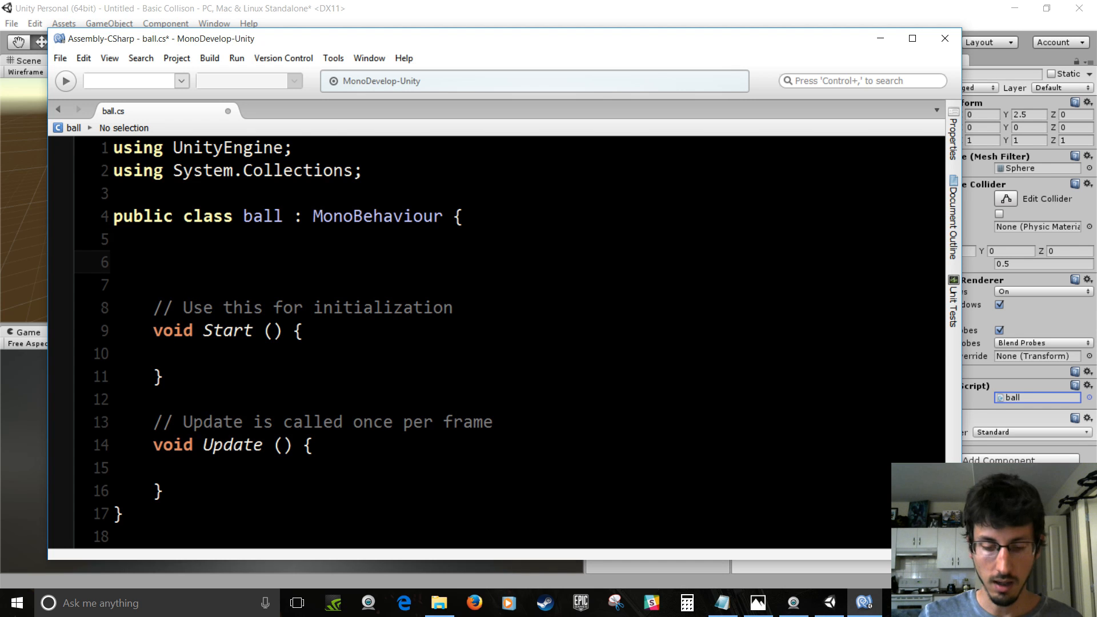
Declare a public float moveSpeed = 10f in the ball script
type("public float moveS")
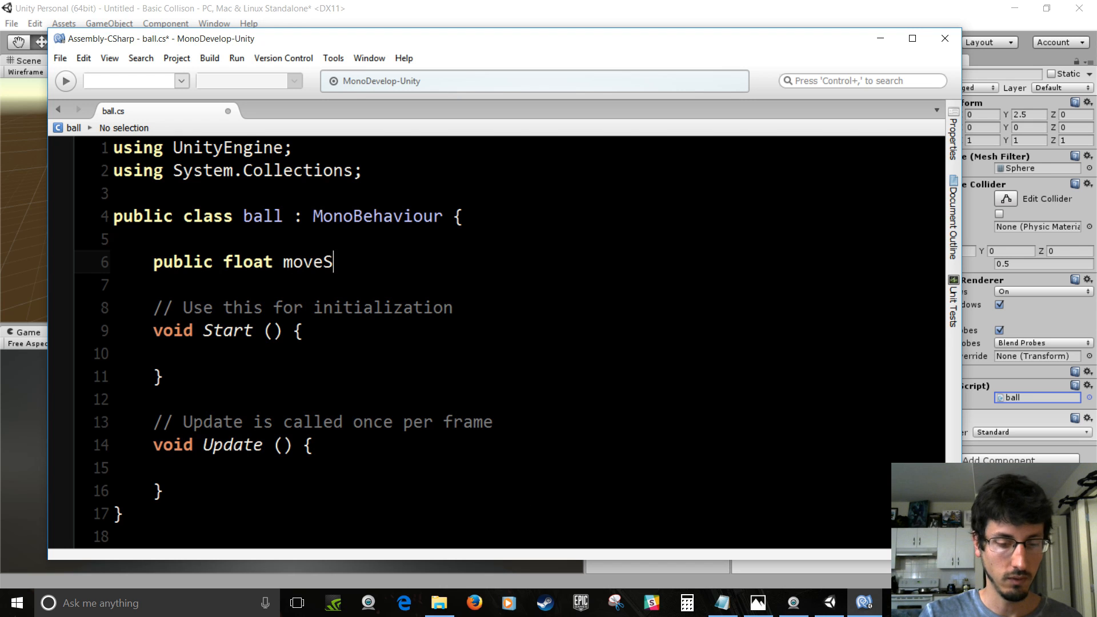
type("peed")
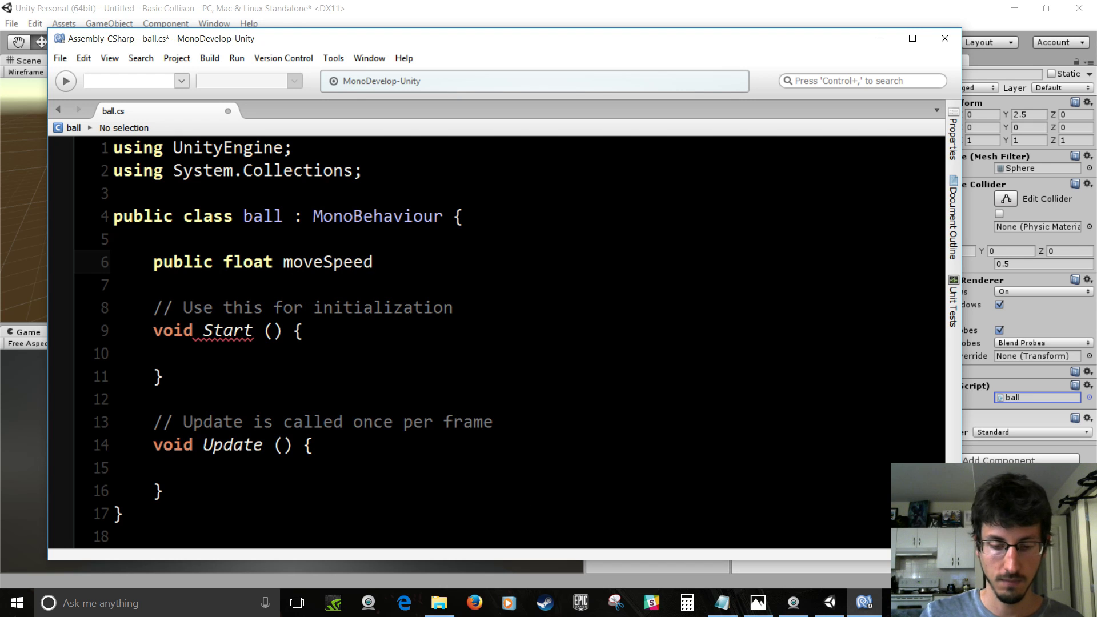
type("= 10f;")
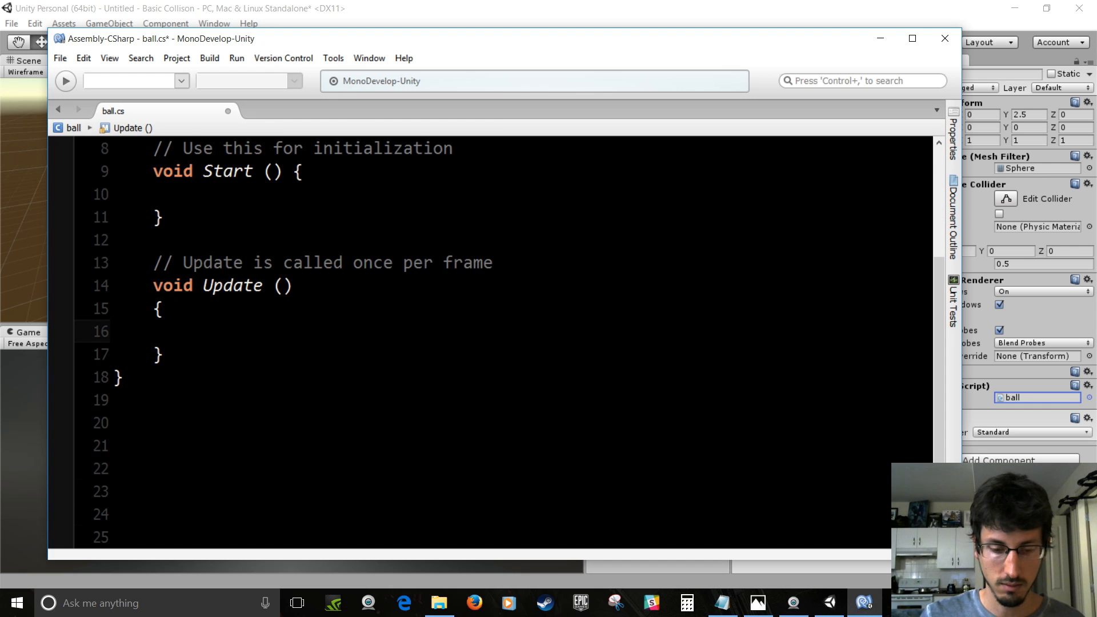
In Update, read Input.GetAxis("Horizontal") into float inputX
left_click(194, 331)
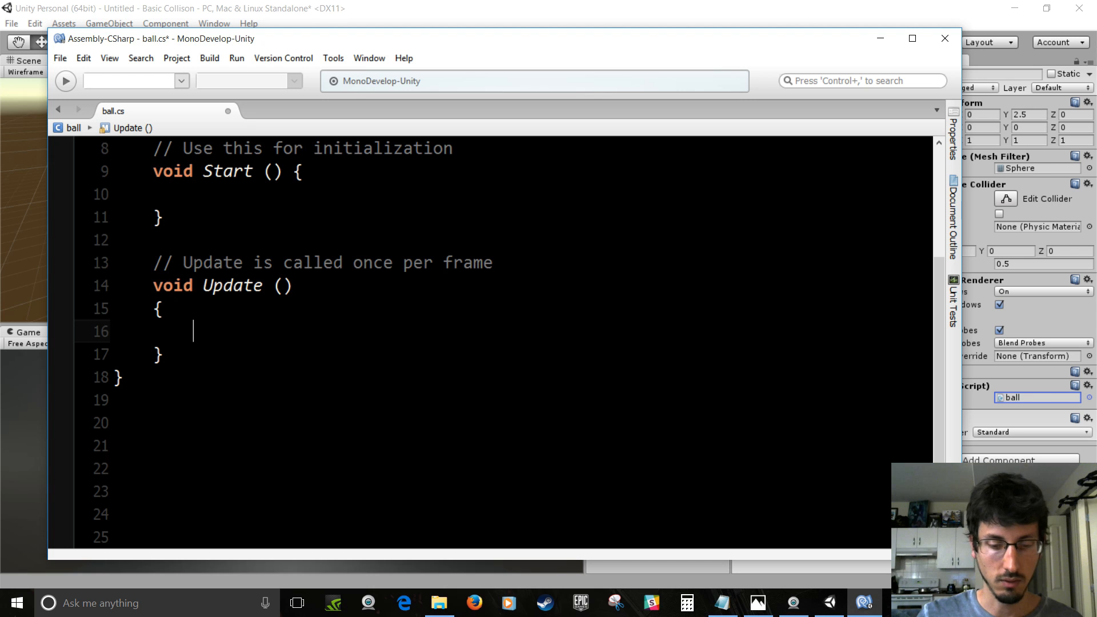
type("float inpu")
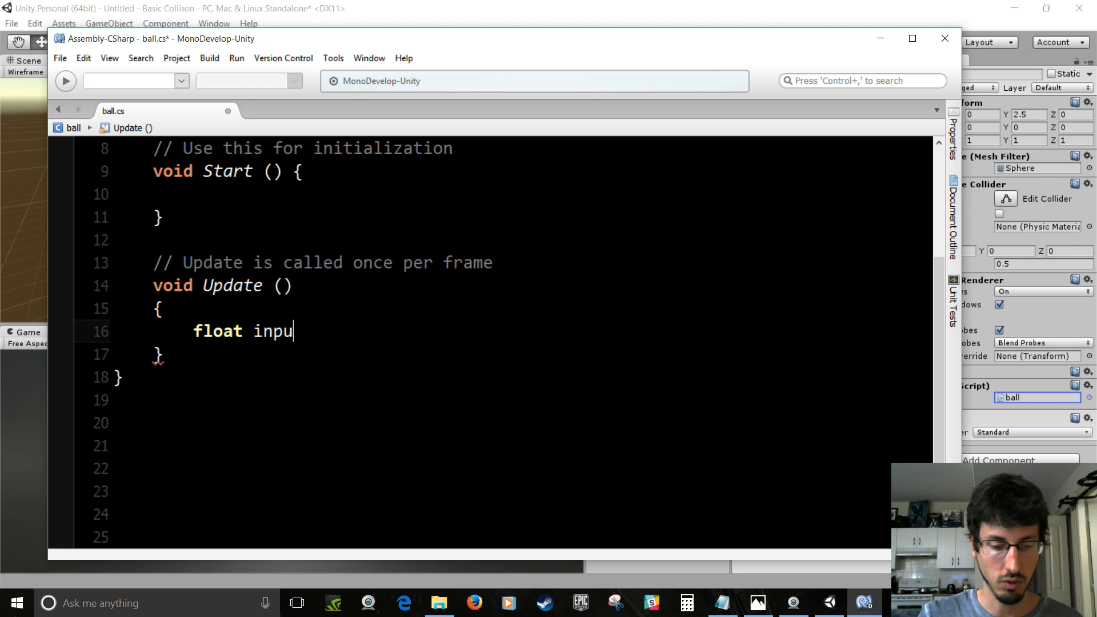
type("tX =")
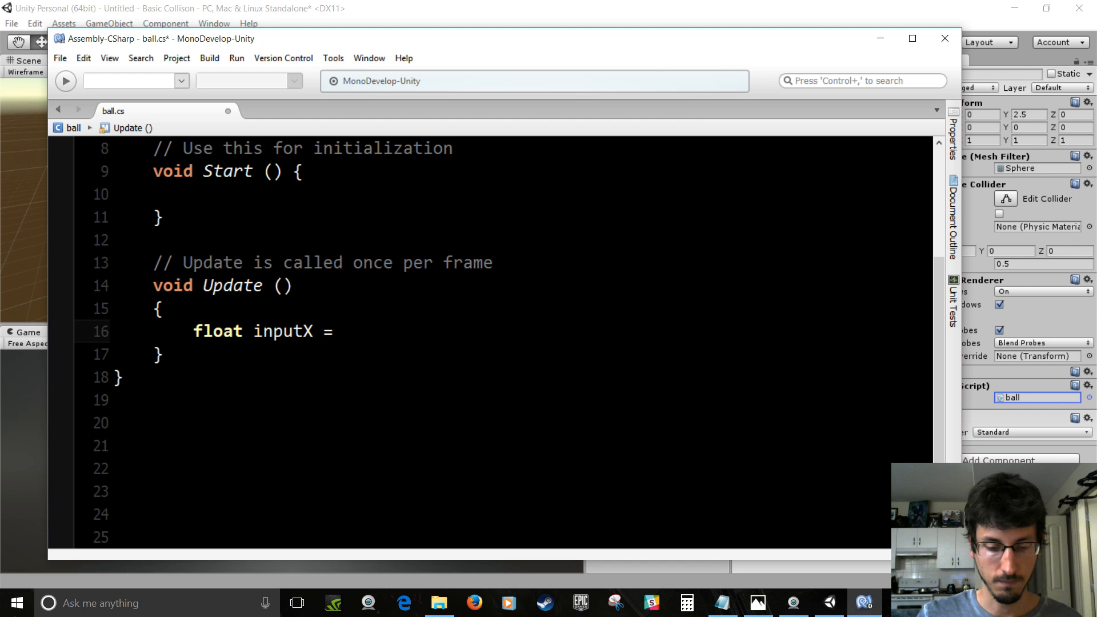
type("Input.")
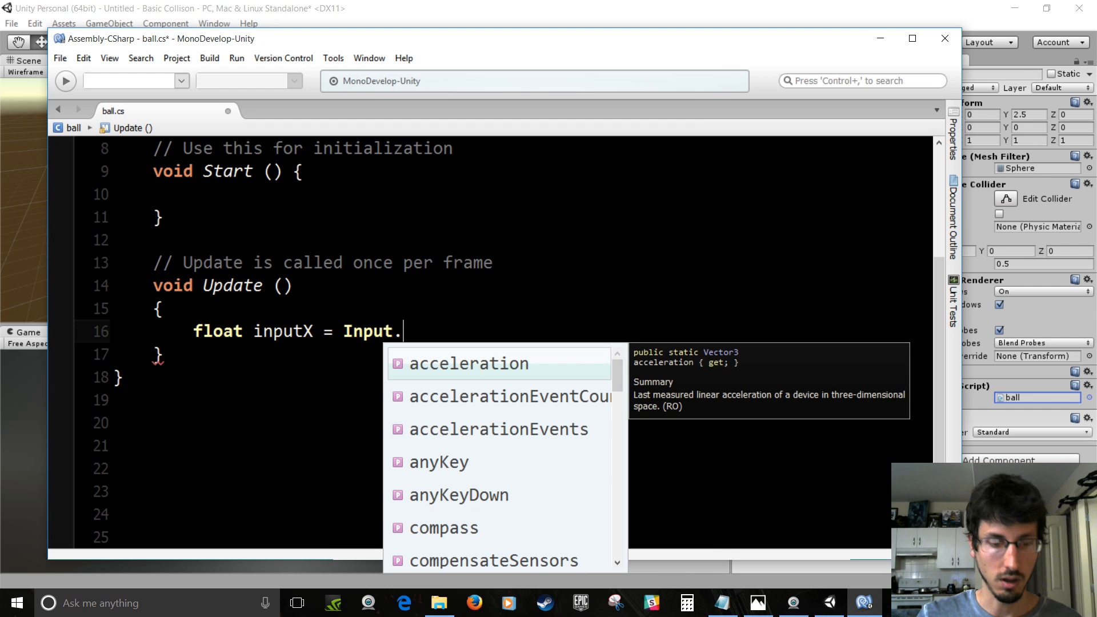
type("GetAxis")
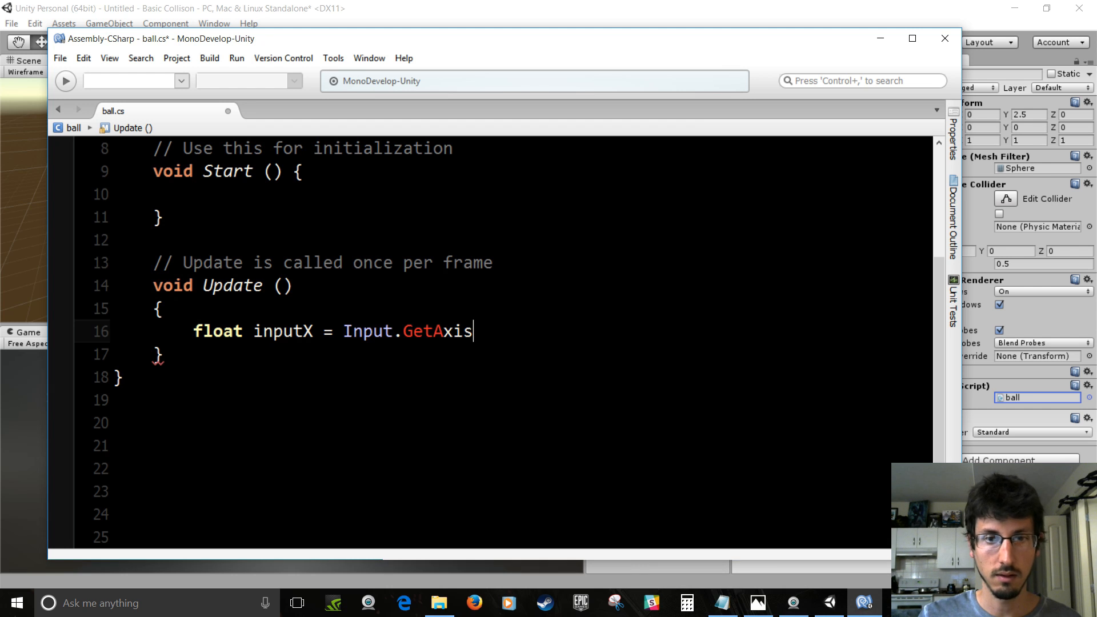
type("(\"H")
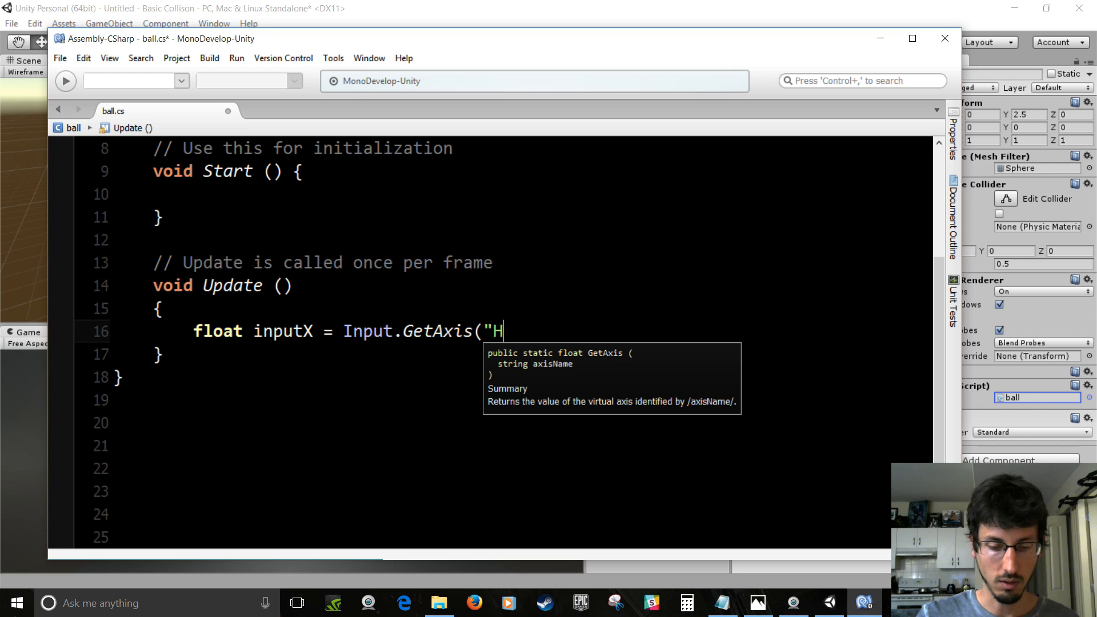
type("orizon")
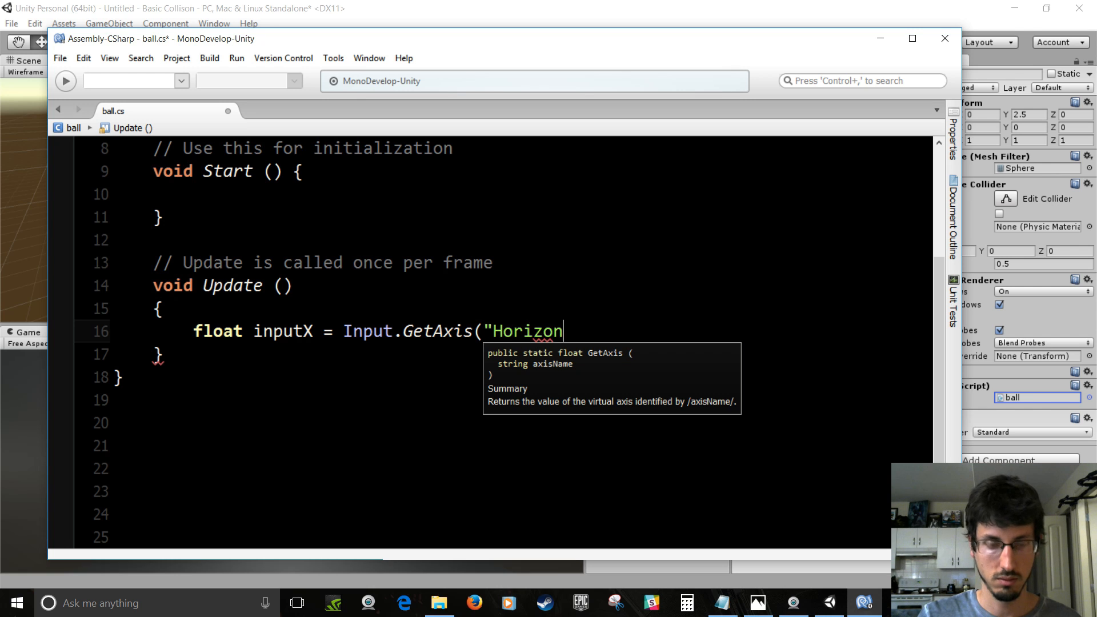
type("tal\"")
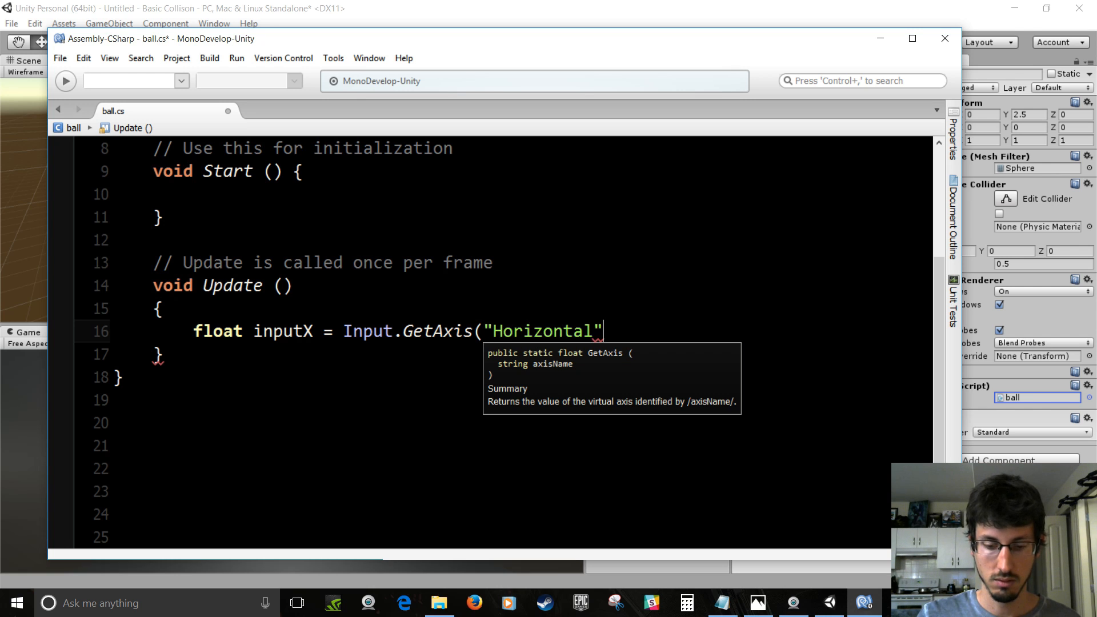
type(");")
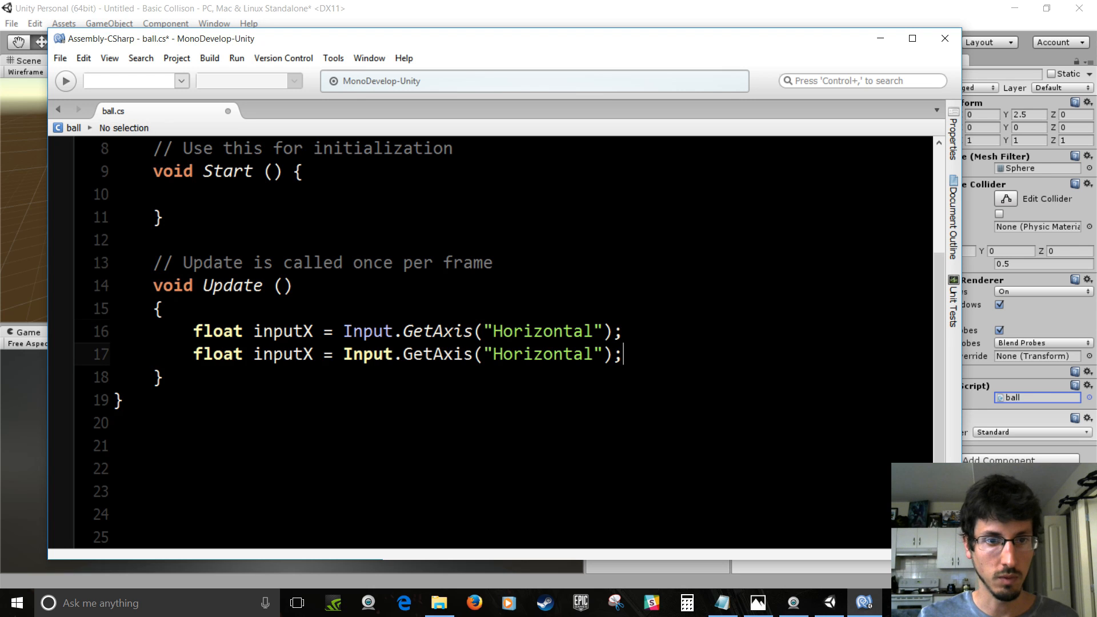
Duplicate that line as inputZ reading the "Vertical" axis
key("BackSpace")
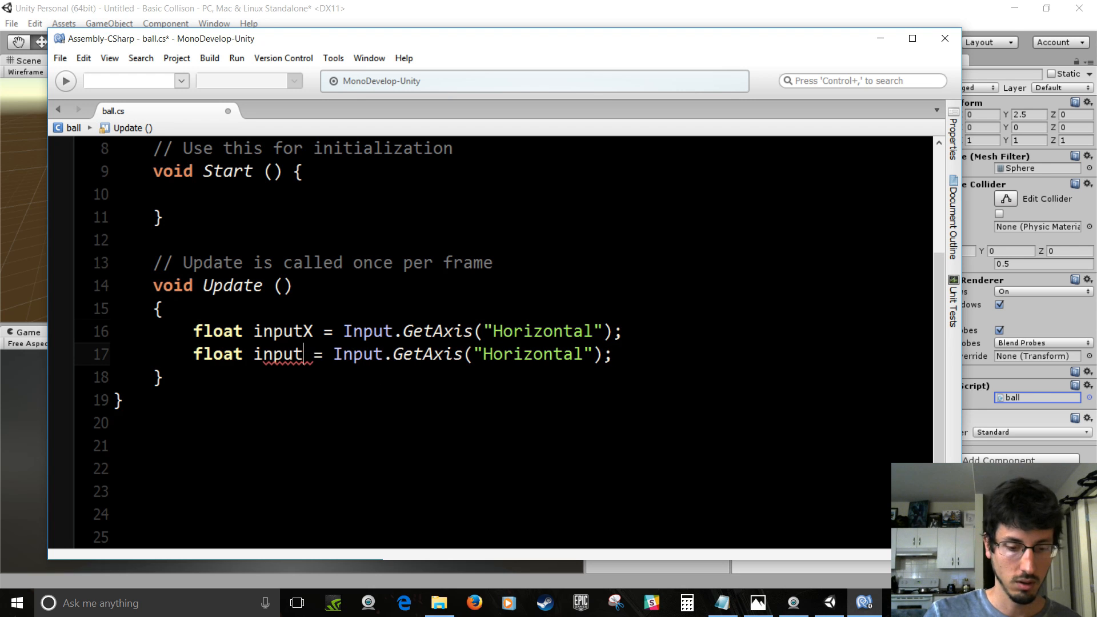
type("Z")
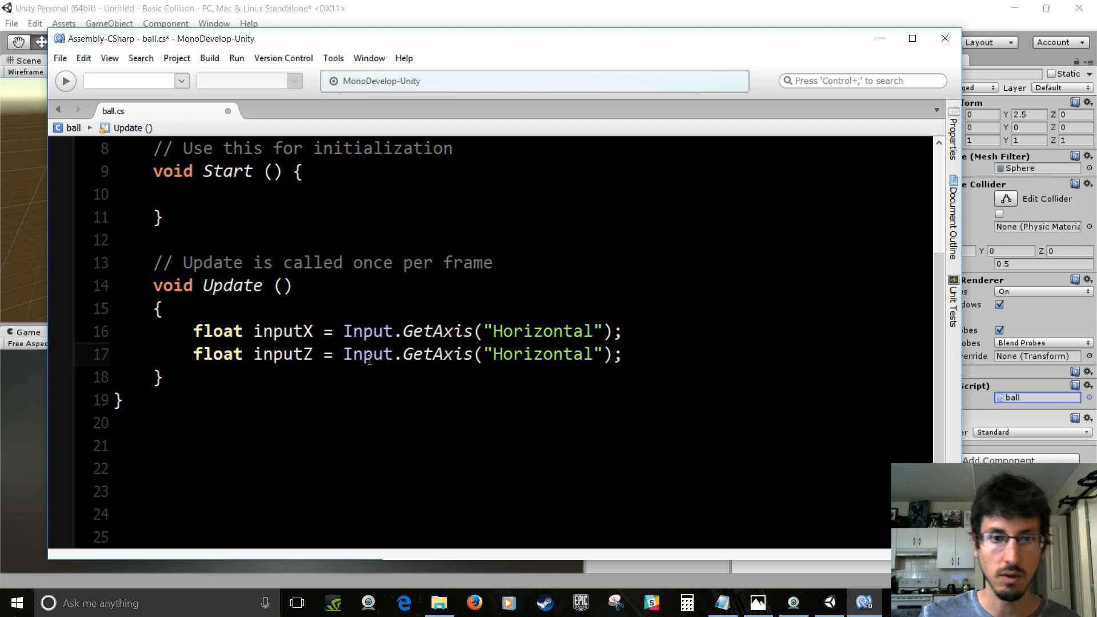
type("Vert")
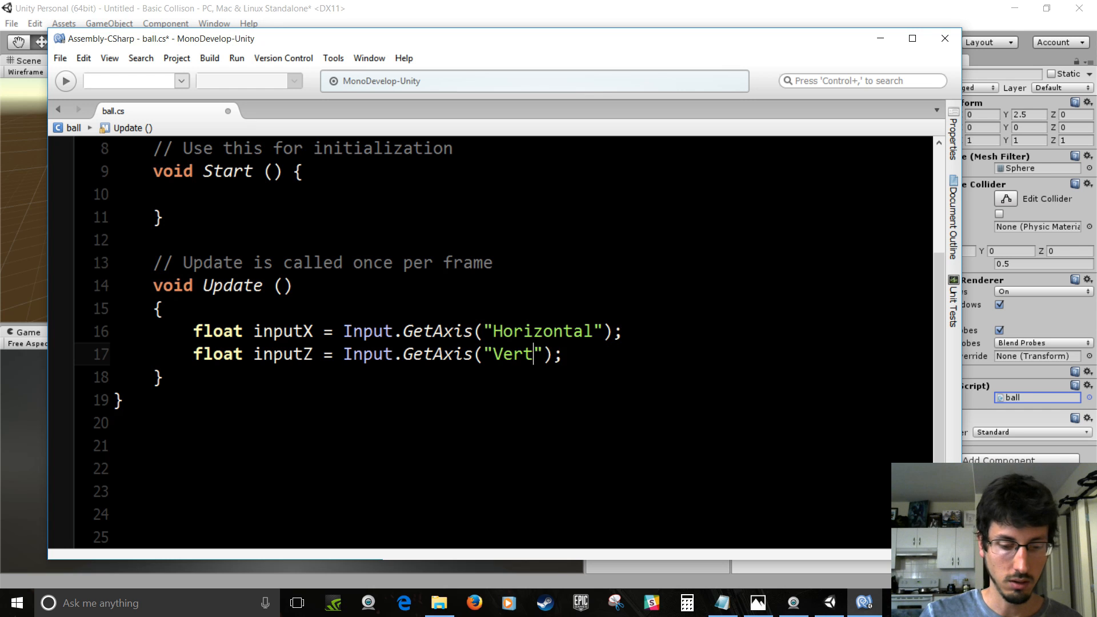
type("ical")
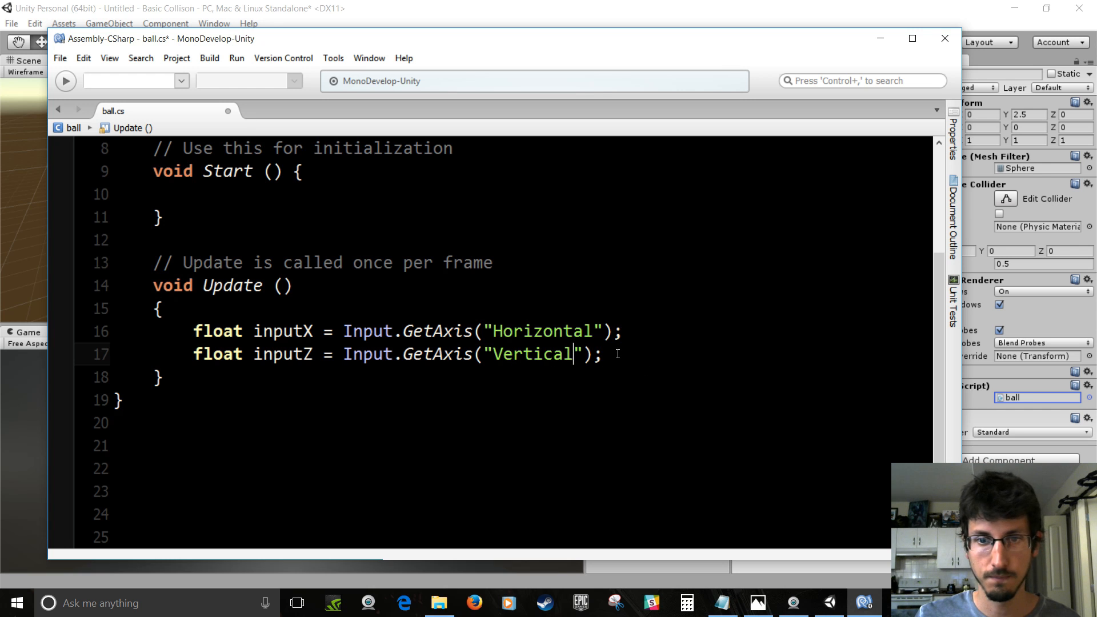
Compute moveX and moveZ as input times moveSpeed times delta time
type("flo")
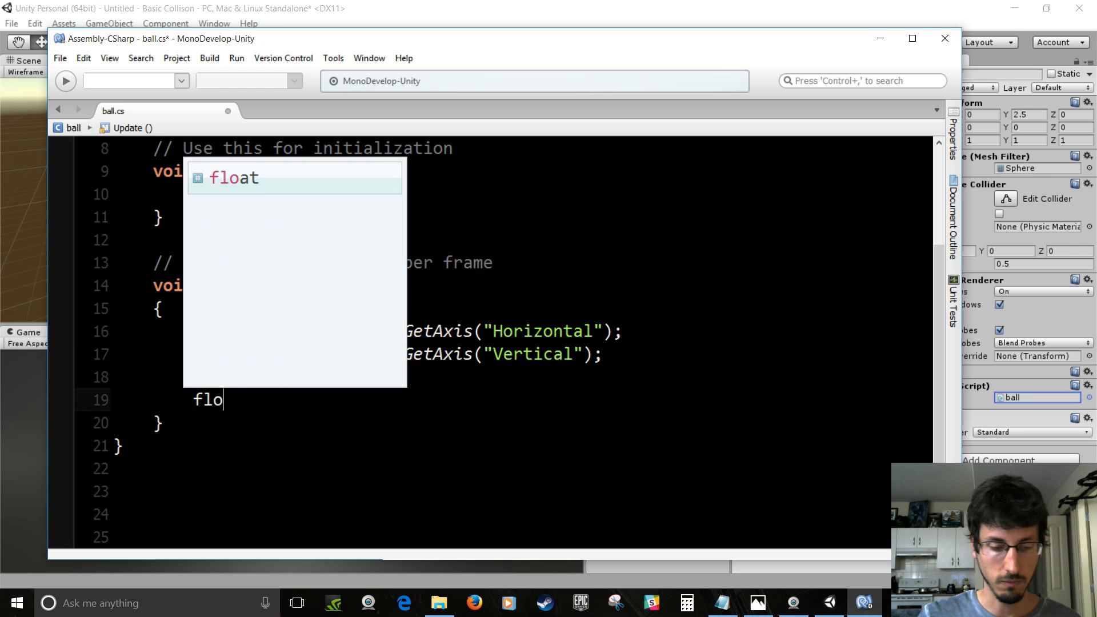
key("Tab")
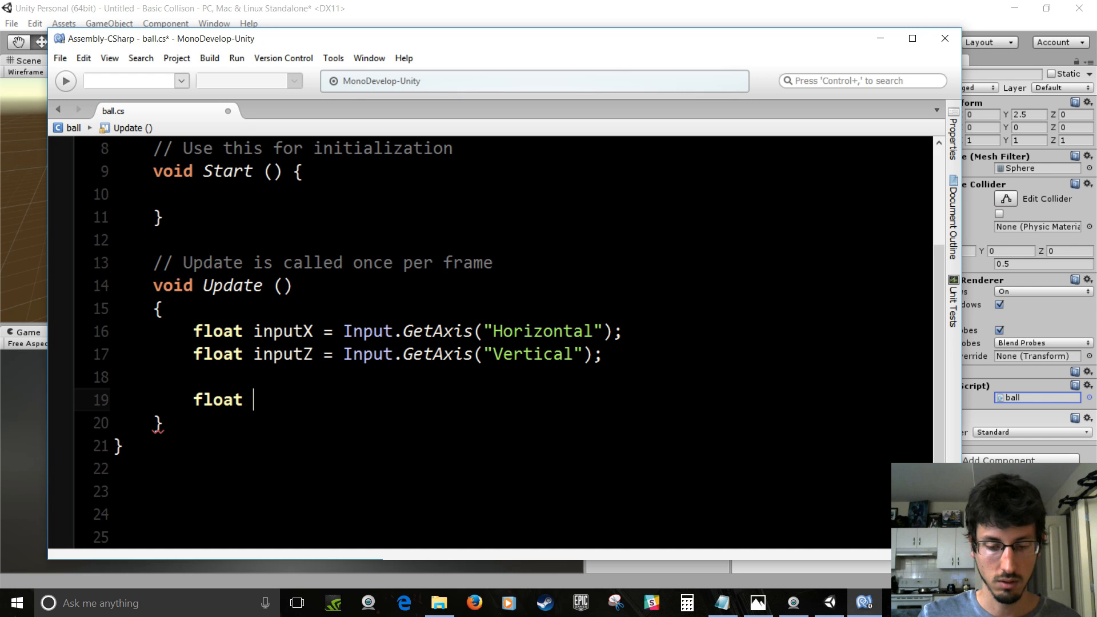
type("moveX")
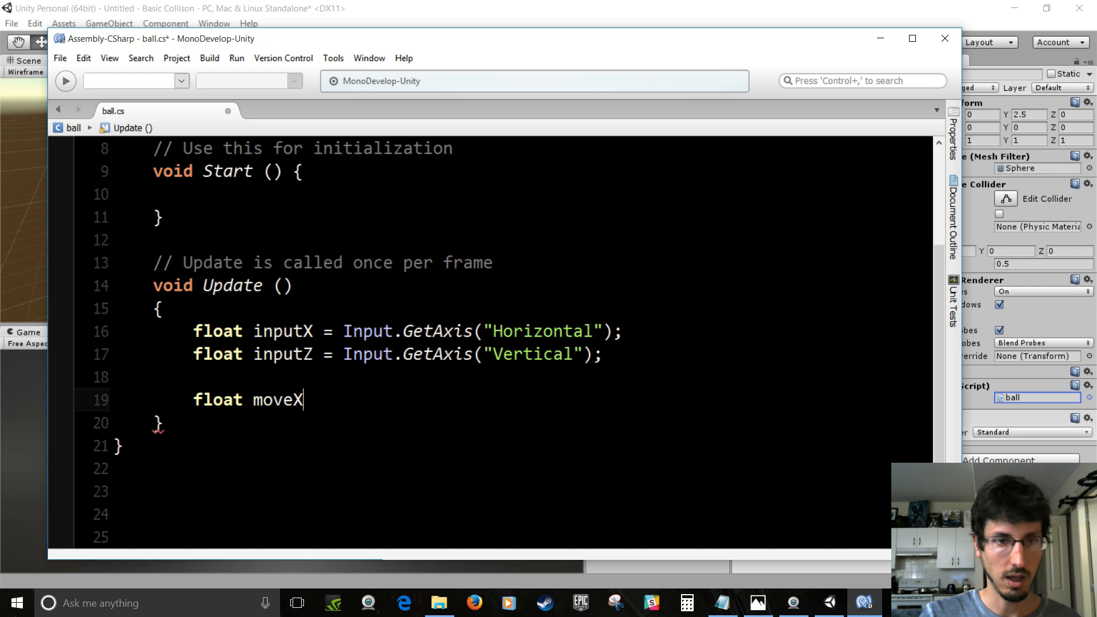
type("= i")
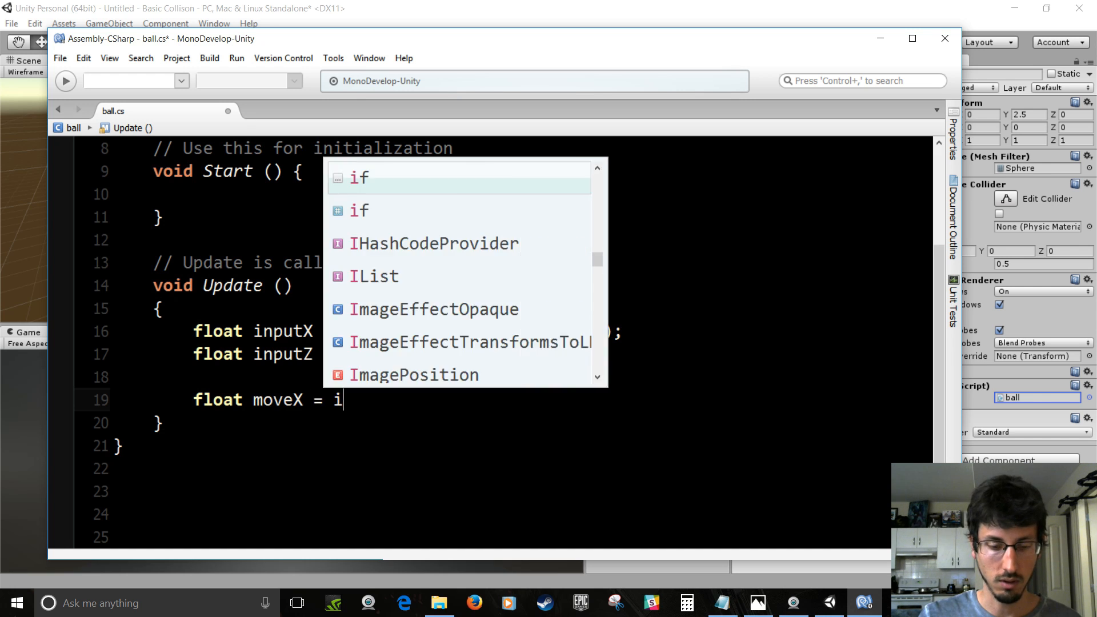
type("nputX")
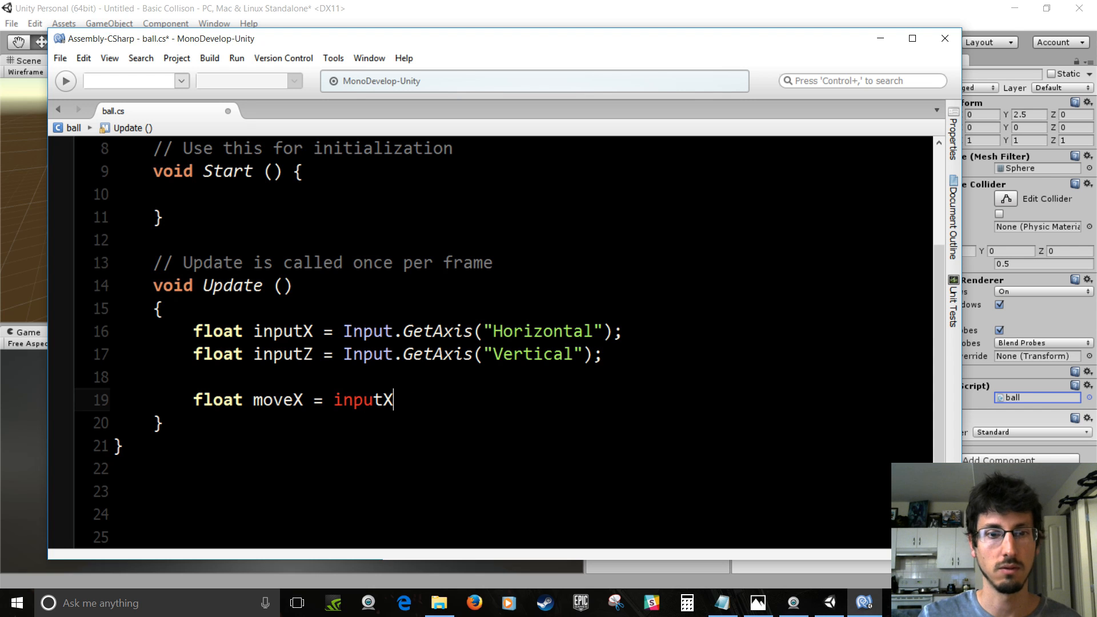
type("*moveSpeed")
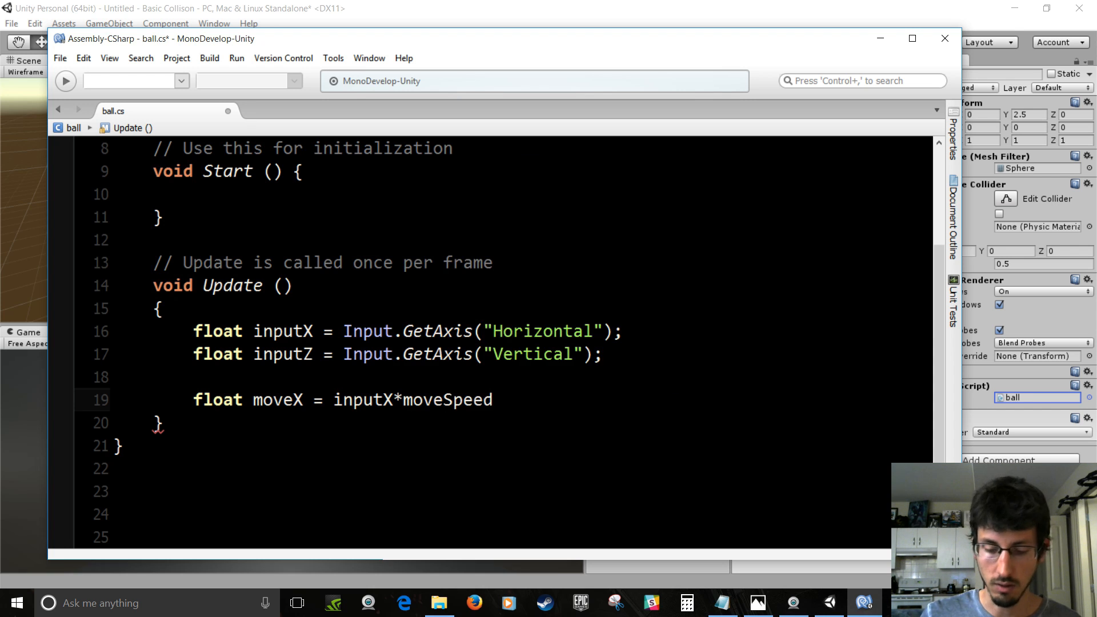
type("*Time.deltaTime;")
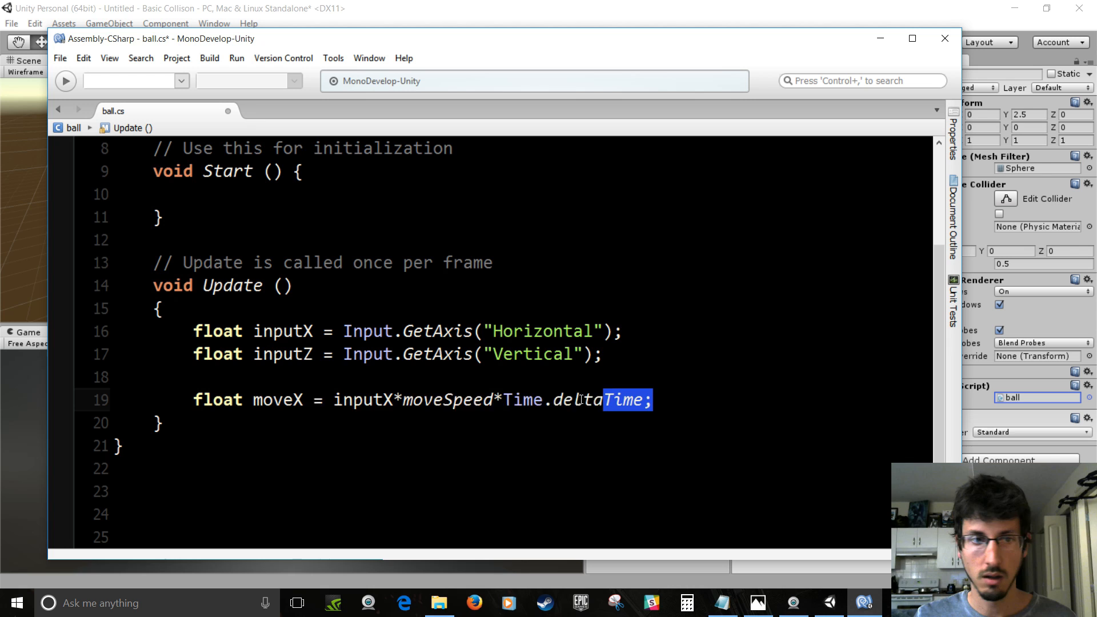
left_click(663, 400)
type("float moveZ = inputZ*moveSpeed*Time.deltaTime;")
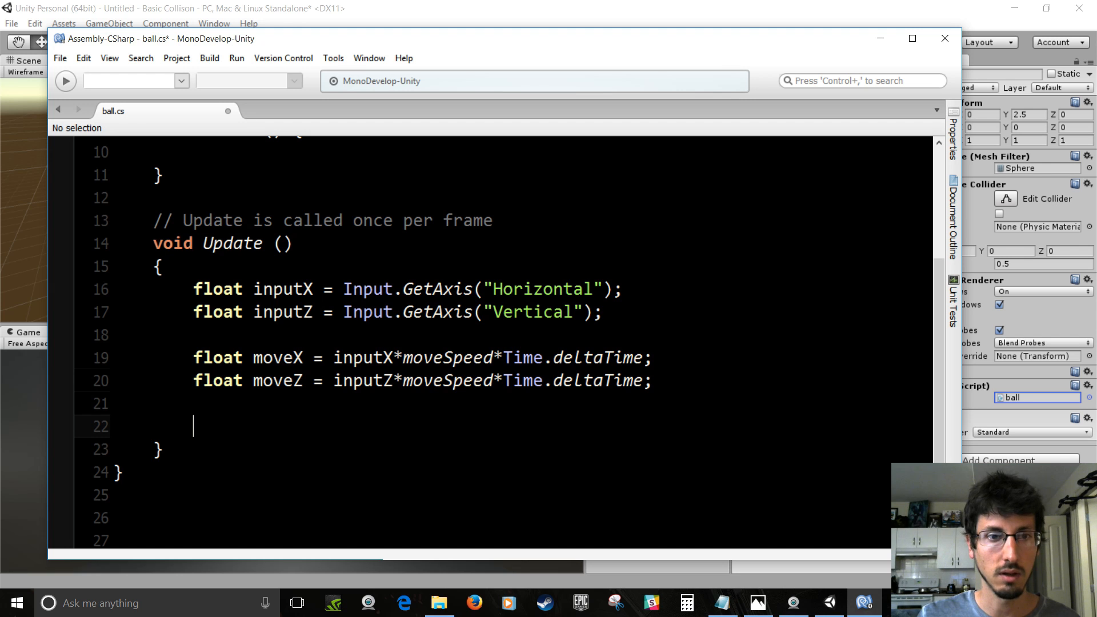
Move the ball with transform.Translate(moveX,0f,moveZ) and return to Unity
left_click(365, 356)
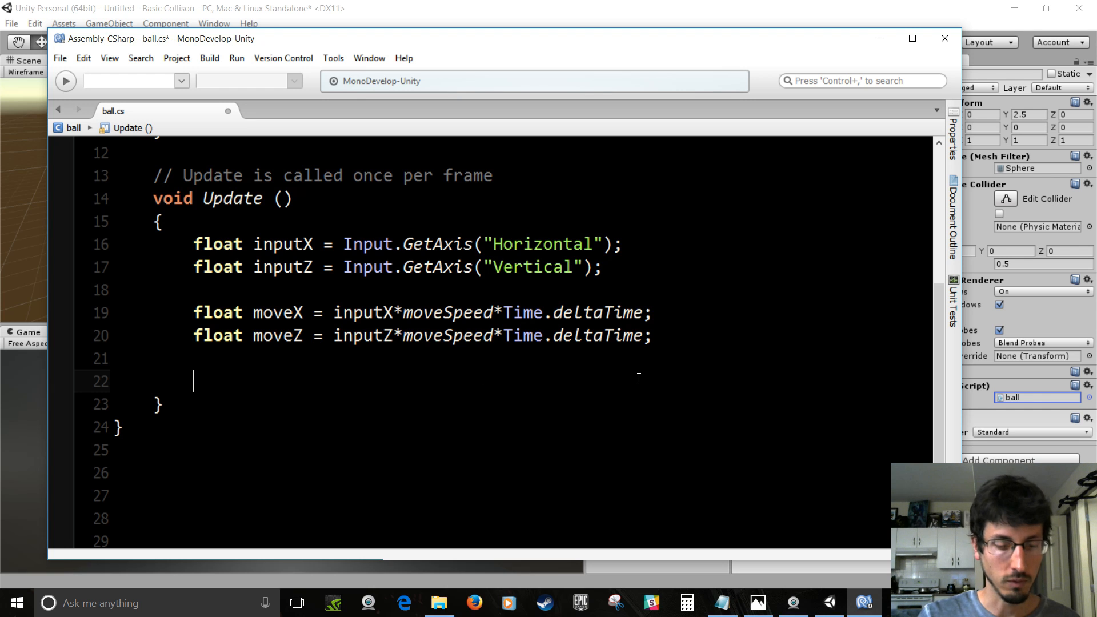
type("transform")
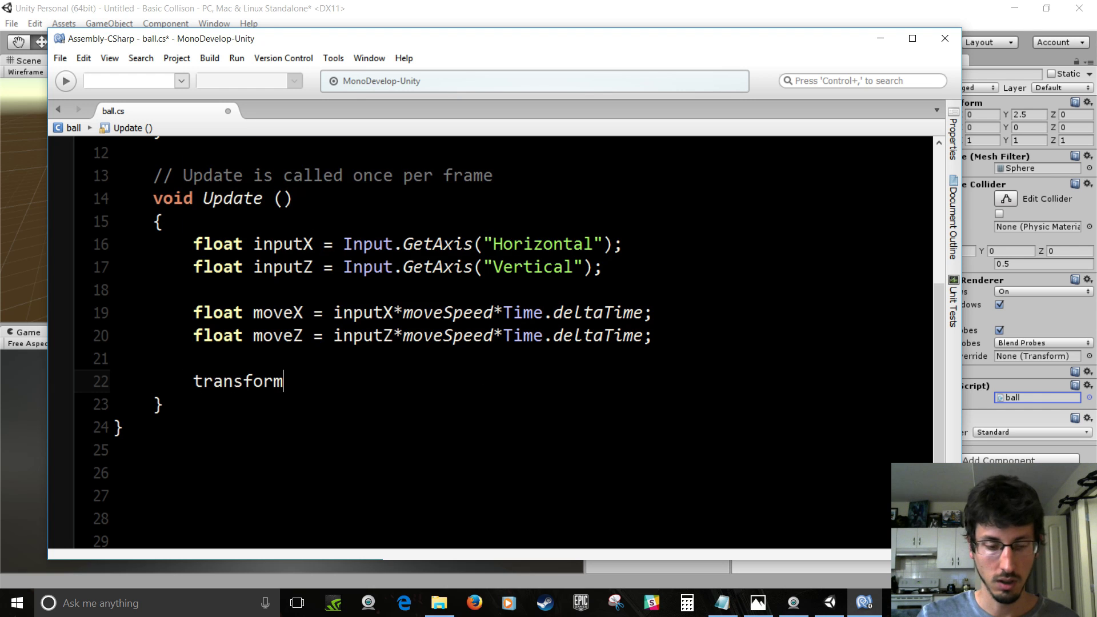
type(".tr")
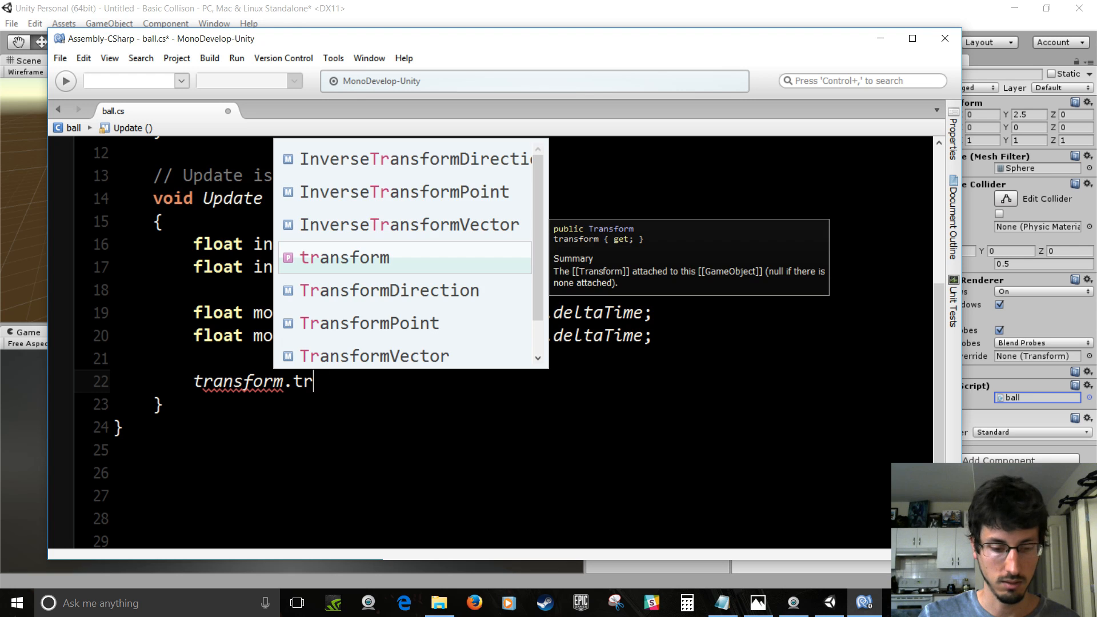
type("ansla")
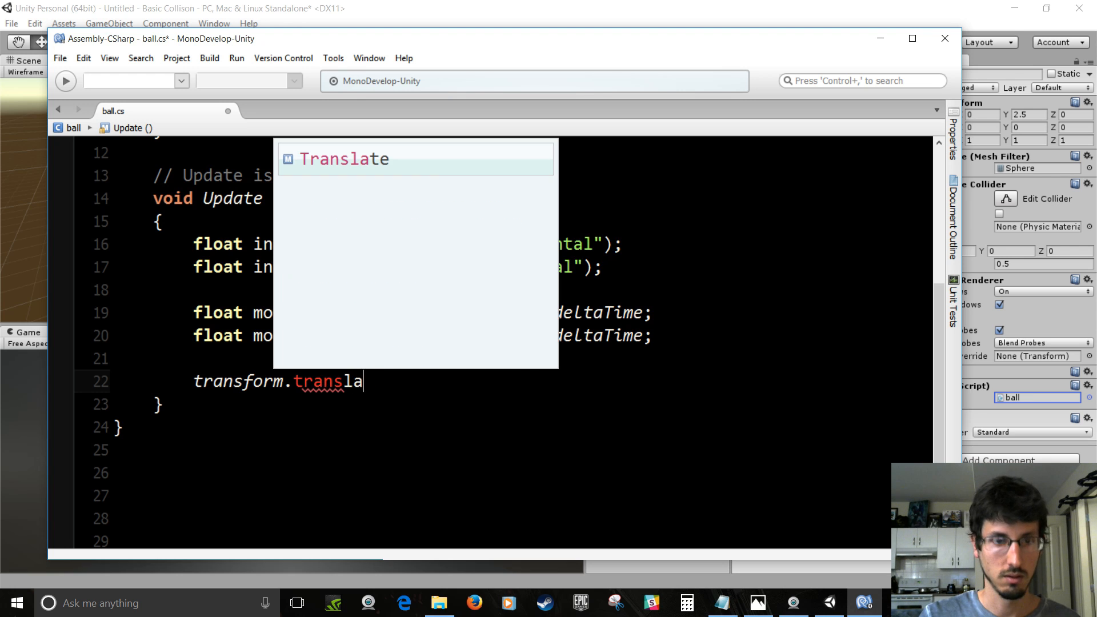
type("Translate();")
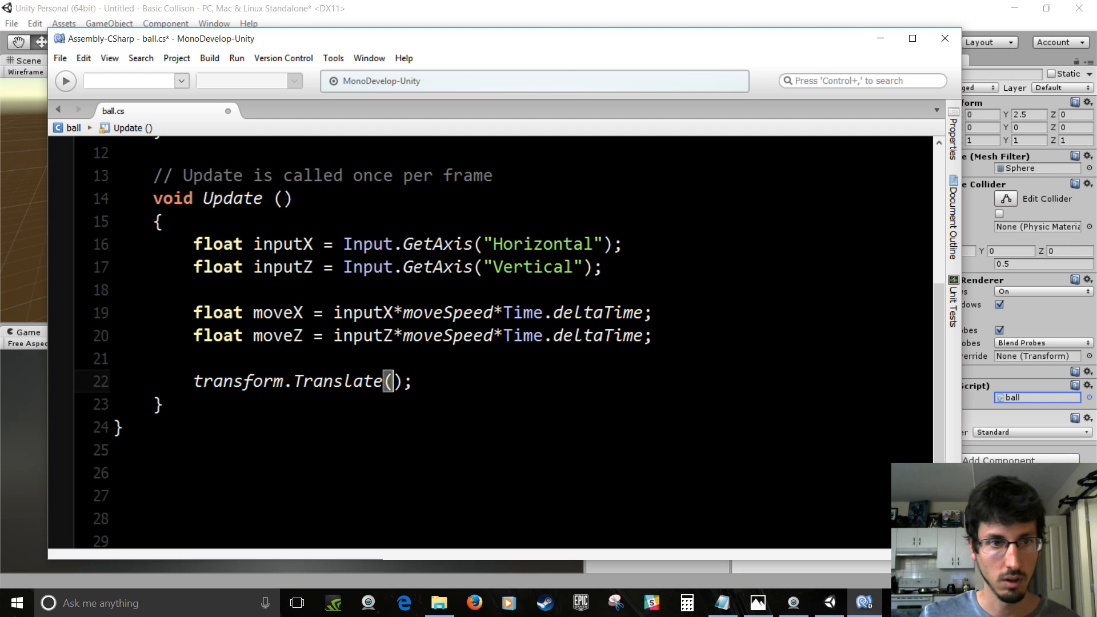
type("moveZ")
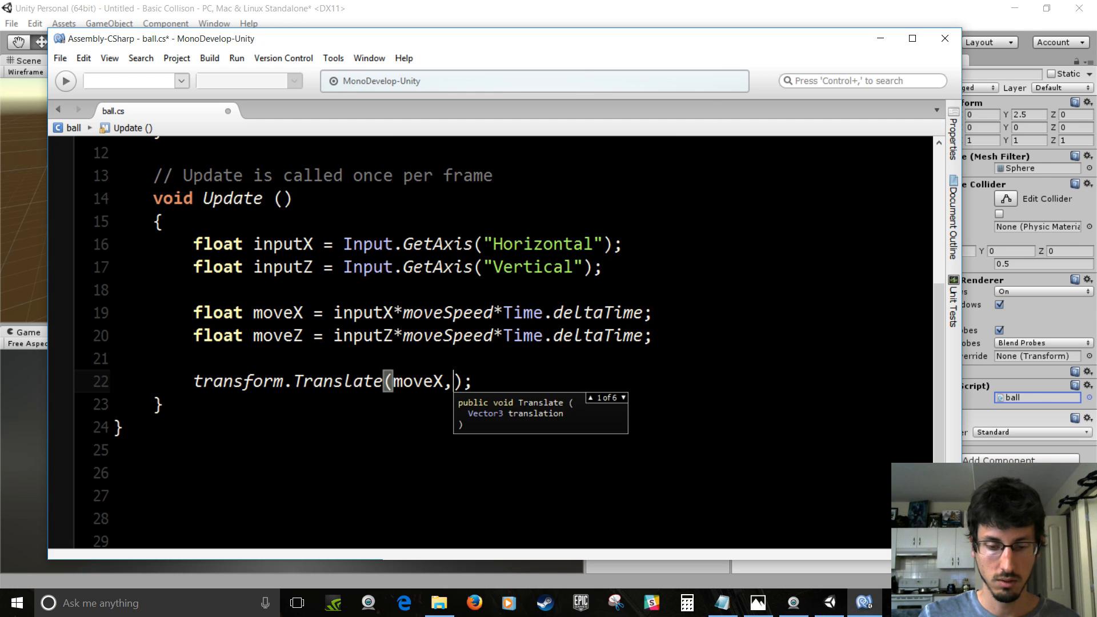
type("0f,moveZ")
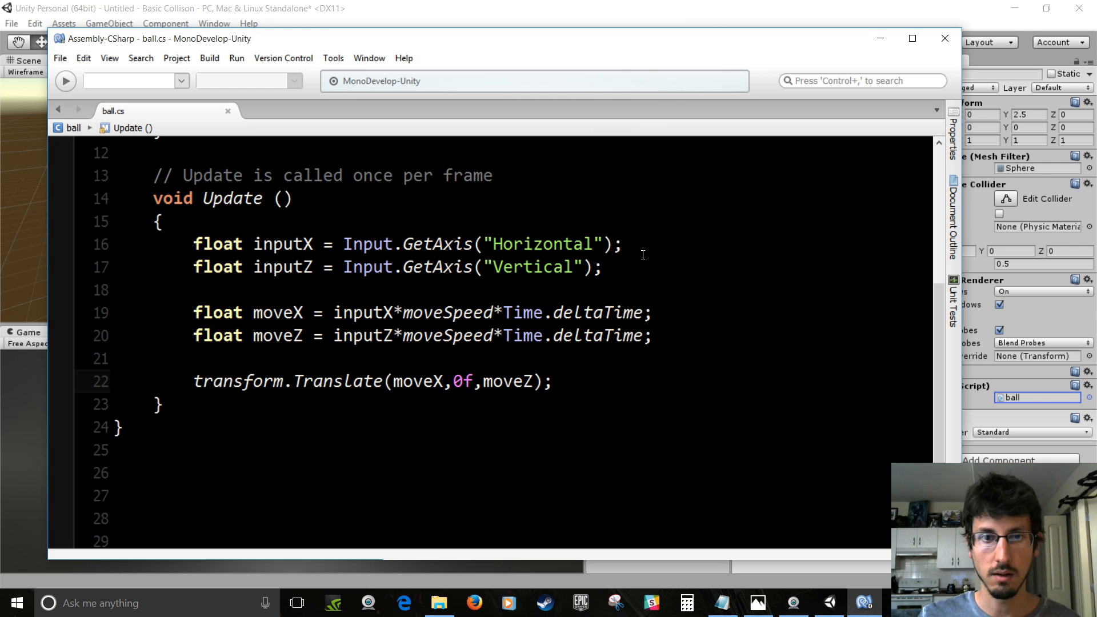
mouse_move(345, 366)
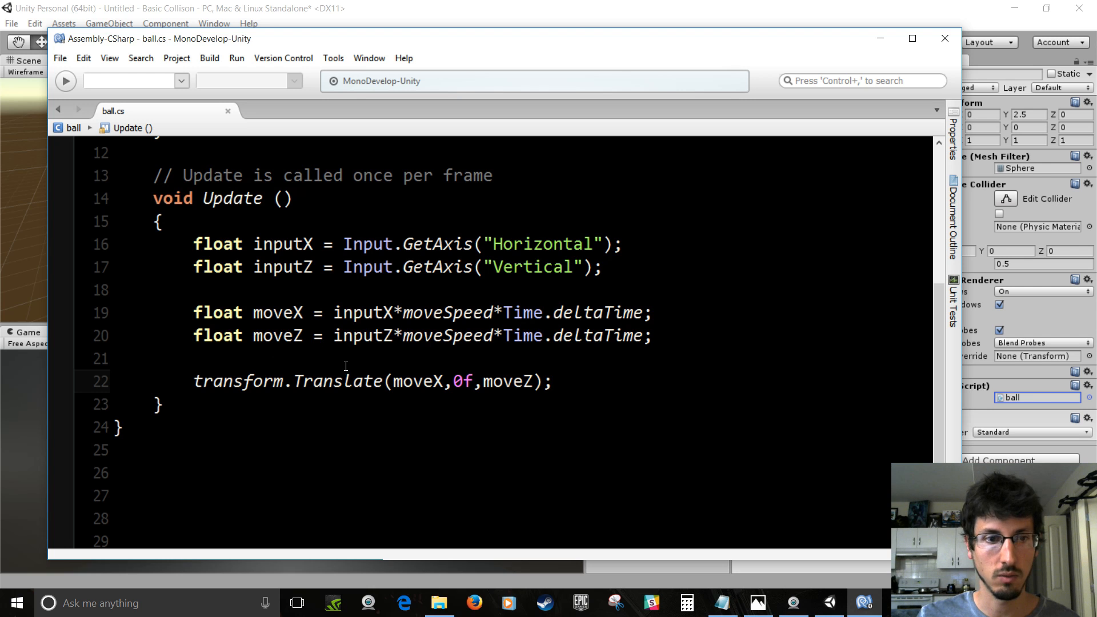
left_click_drag(195, 382, 375, 382)
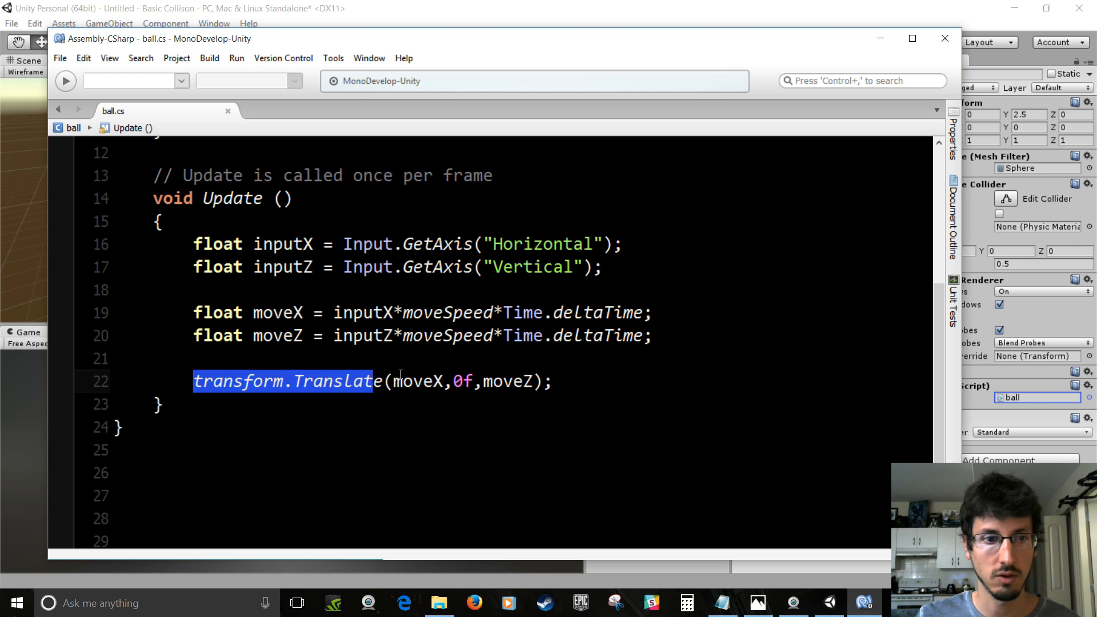
left_click(558, 382)
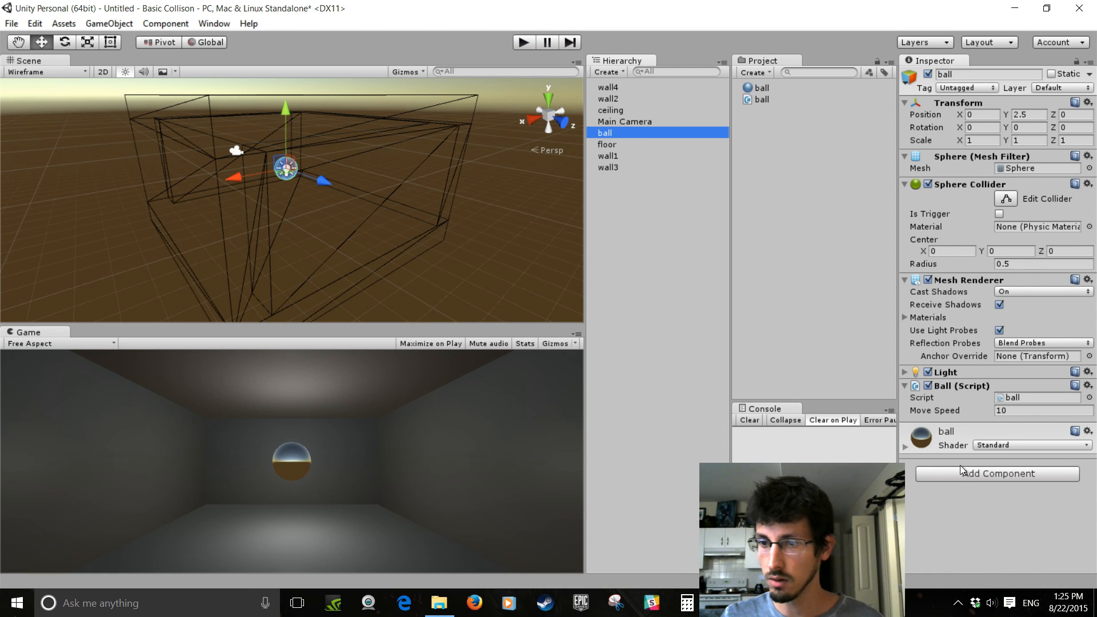
Add a Rigidbody component to the ball
left_click(996, 473)
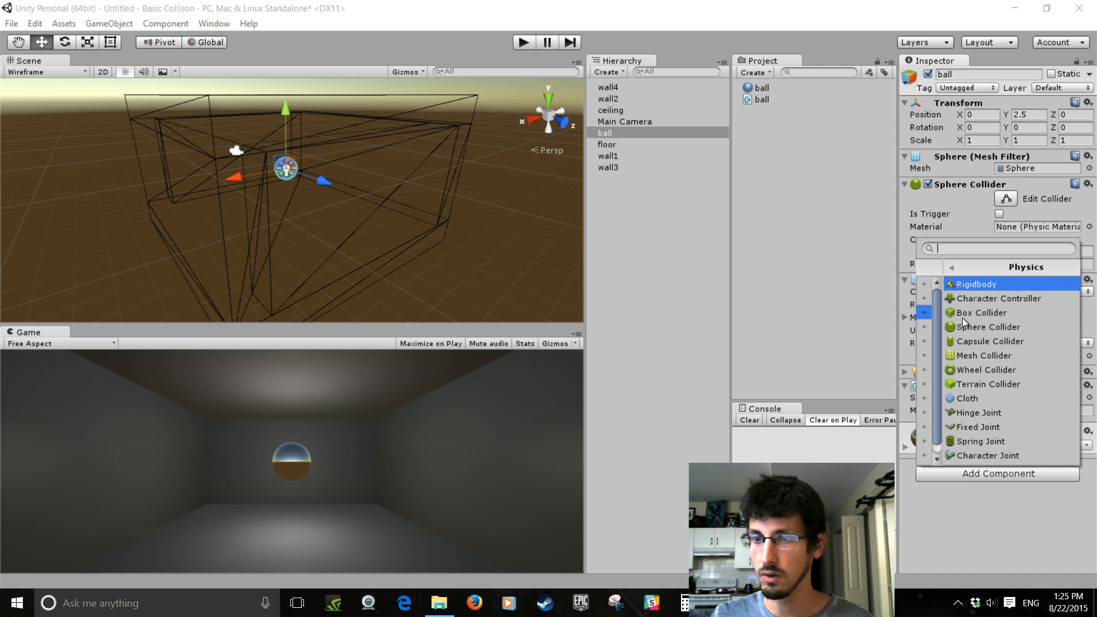
left_click(987, 283)
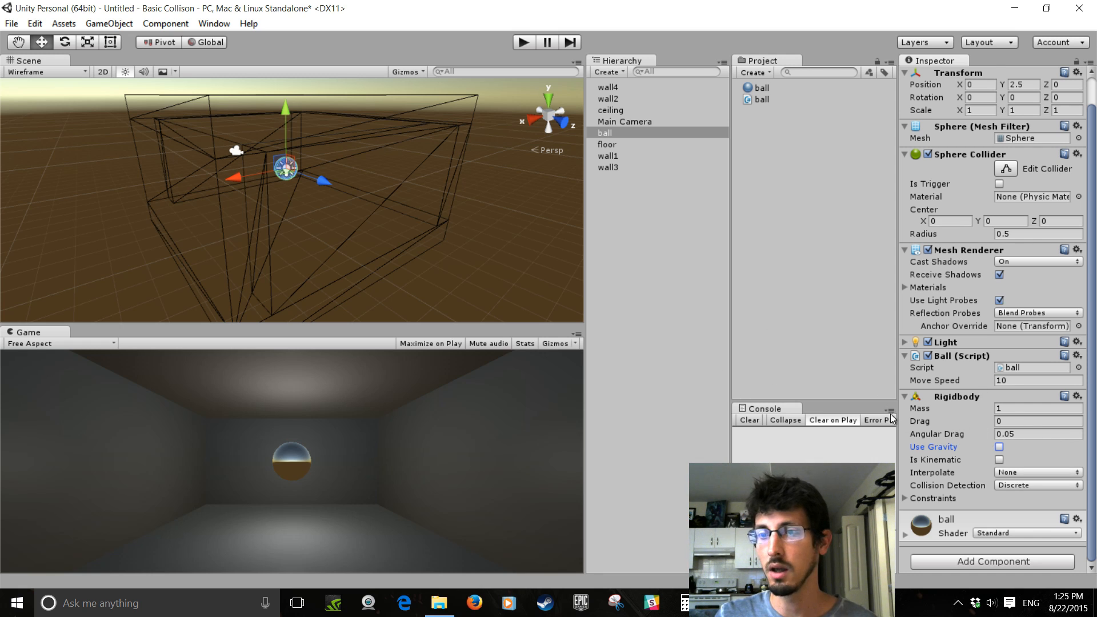
mouse_move(943, 411)
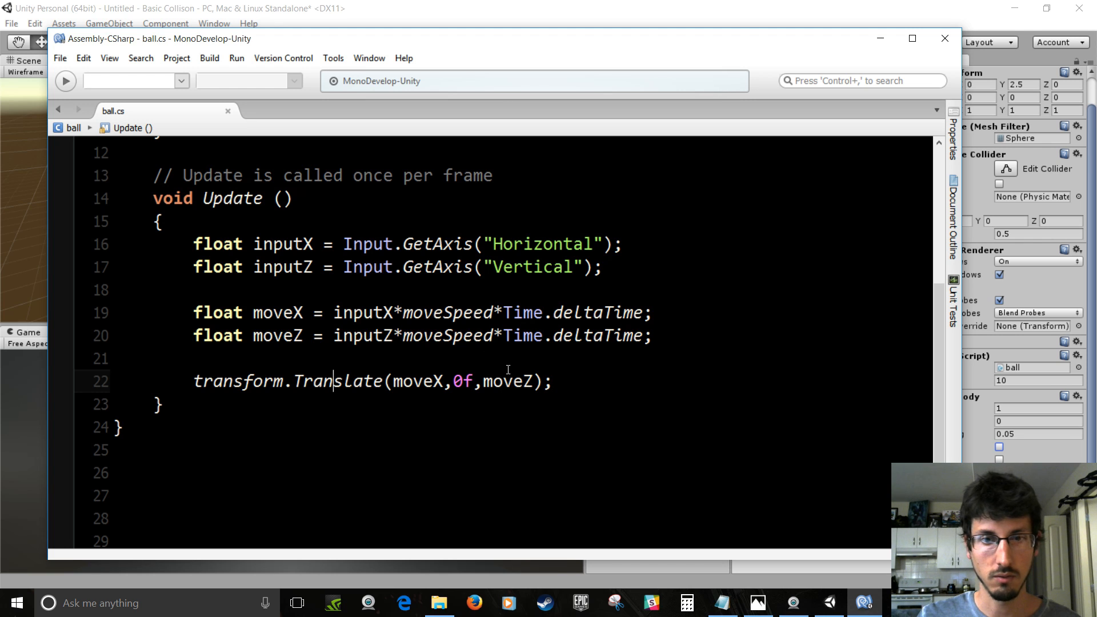
Comment out the Translate call and declare a private Rigidbody rbody field
type("//")
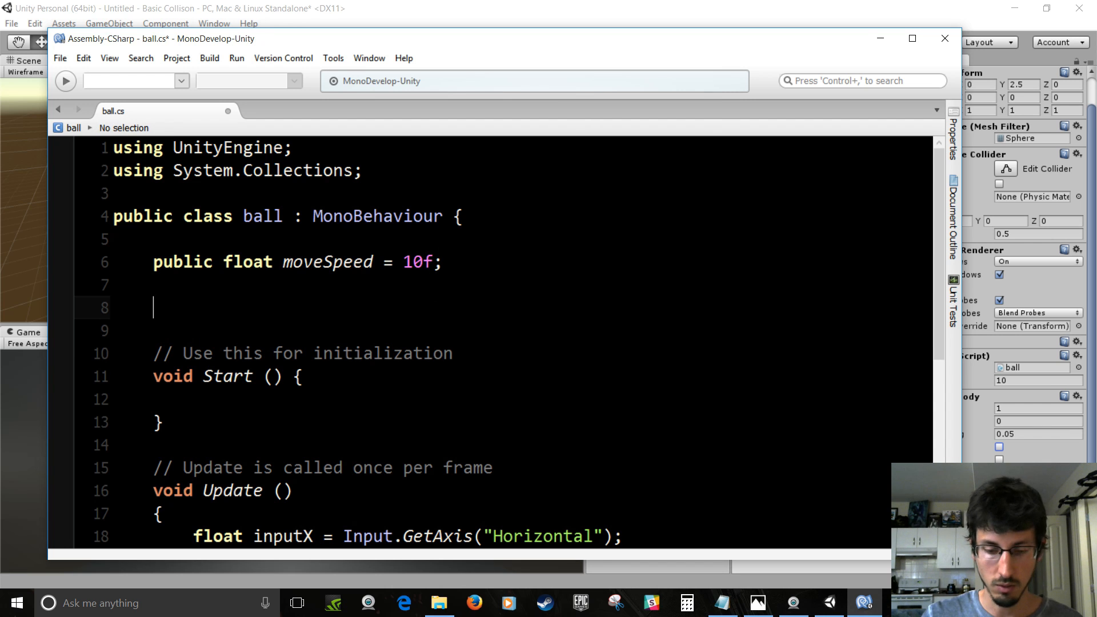
type("private")
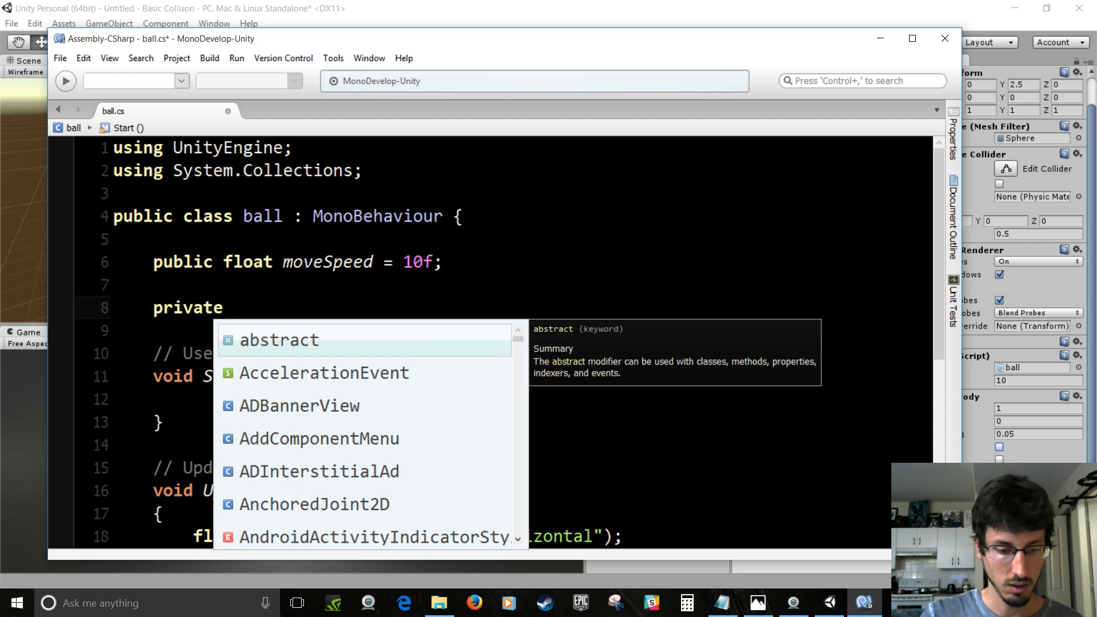
type("Rigidbody")
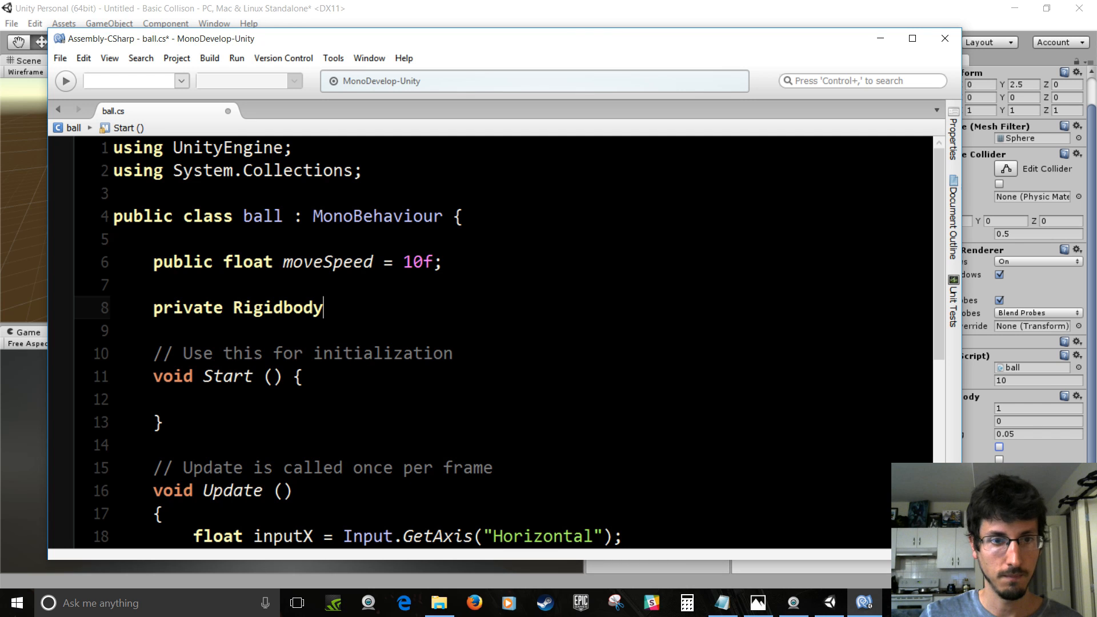
type("rbody")
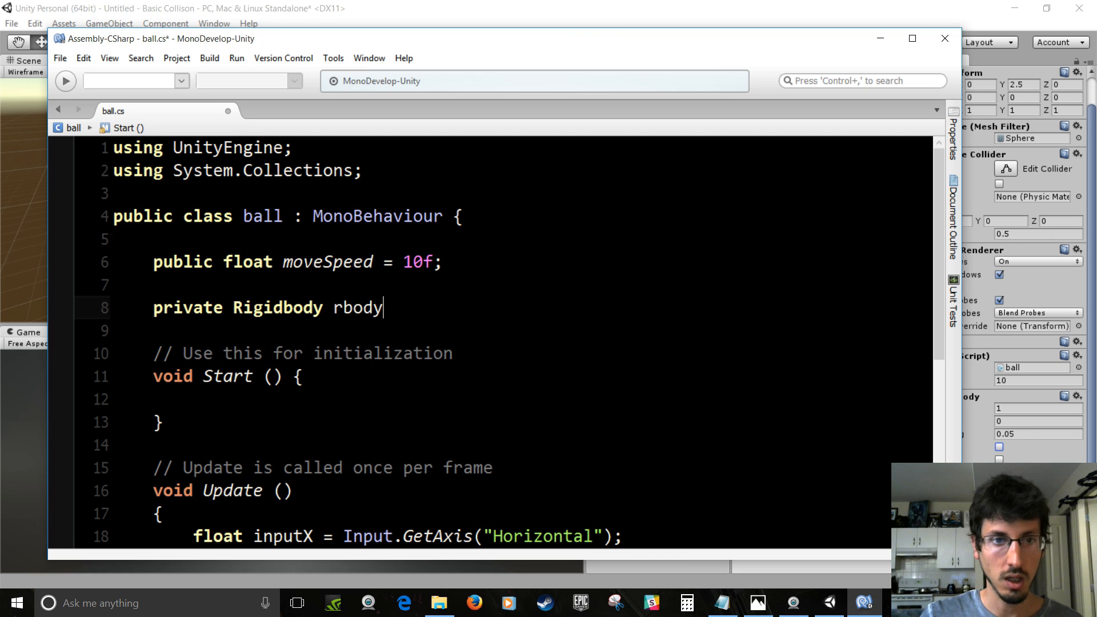
type(";")
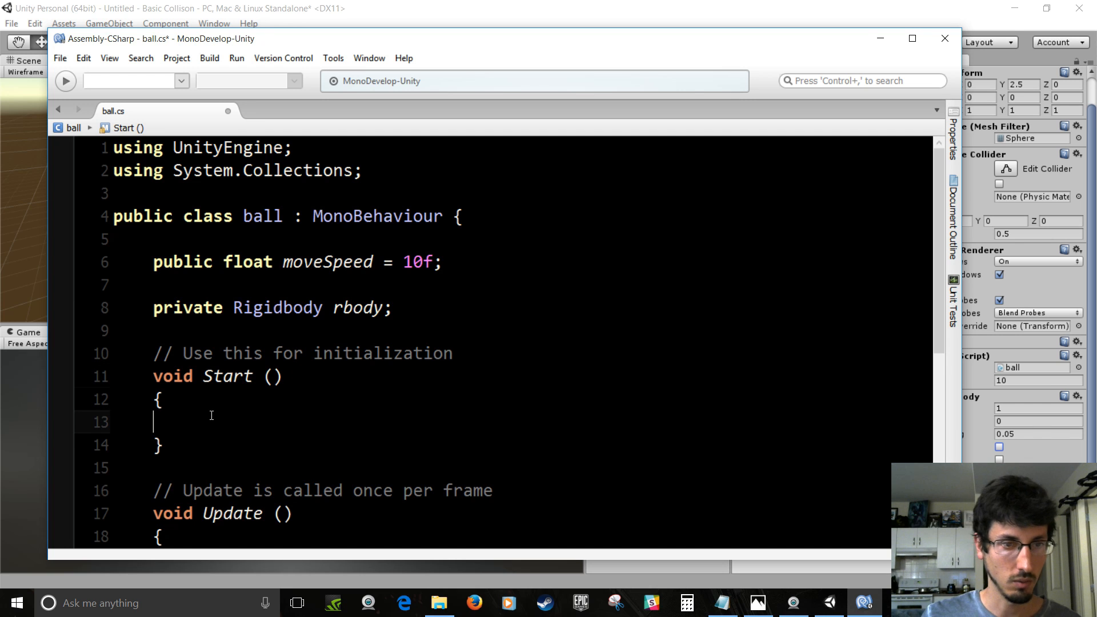
Assign rbody = GetComponent<Rigidbody>() in Start
type("rbody")
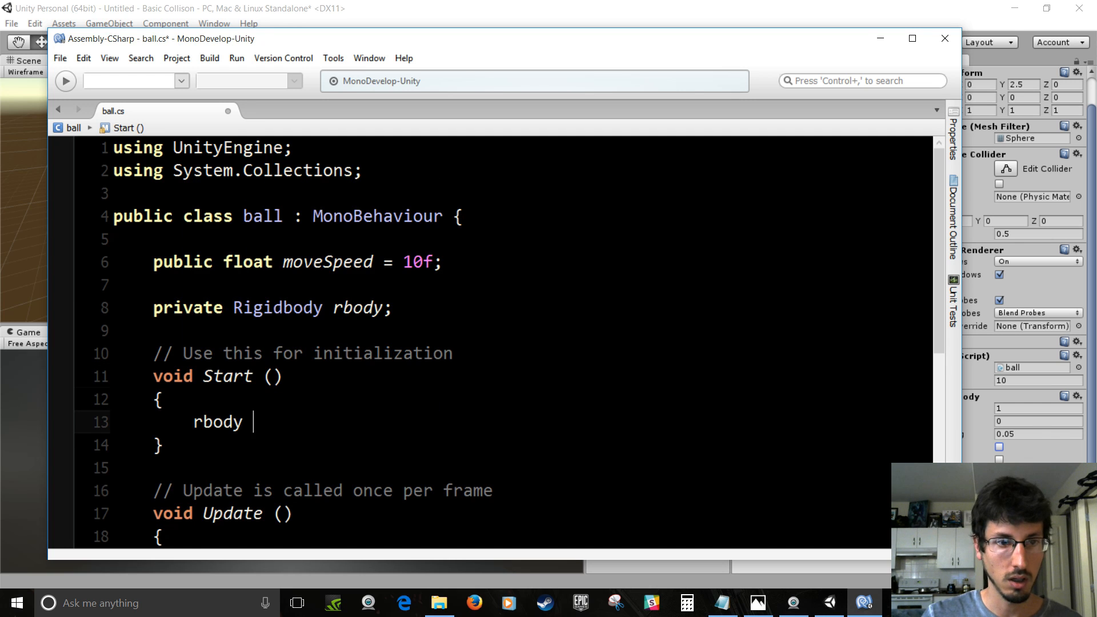
type("= GetComponent")
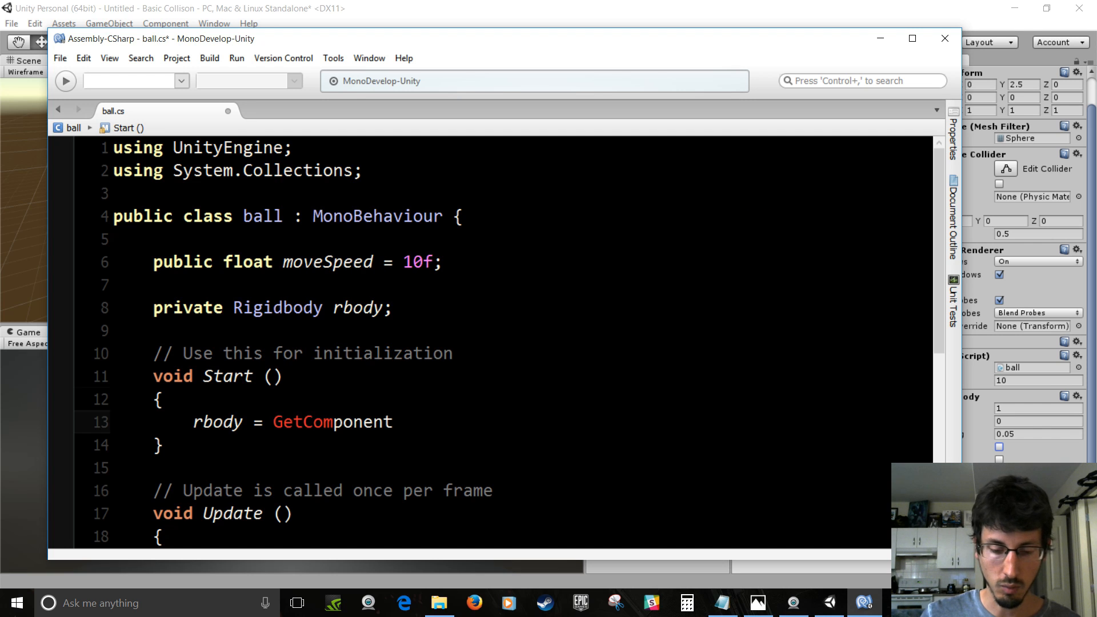
type("<")
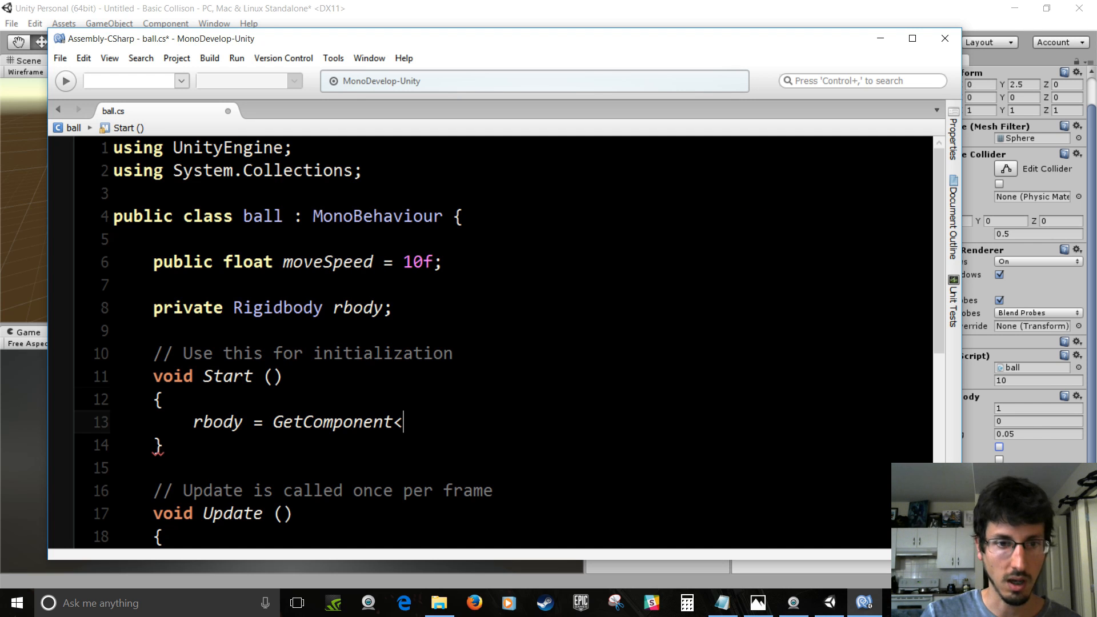
type("Rigidbody>();")
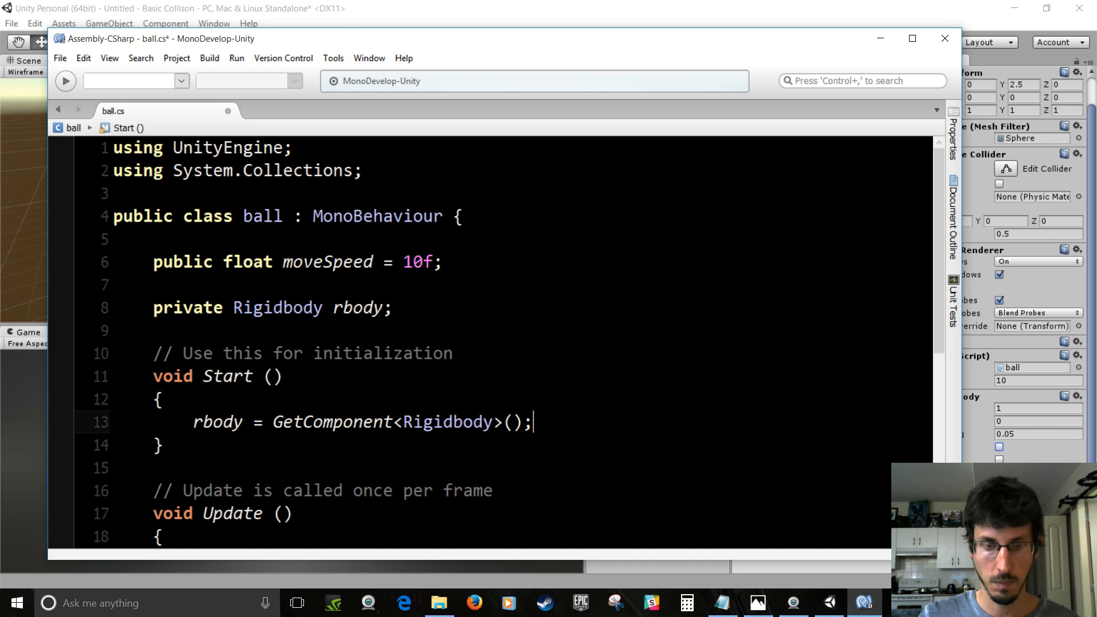
mouse_move(512, 433)
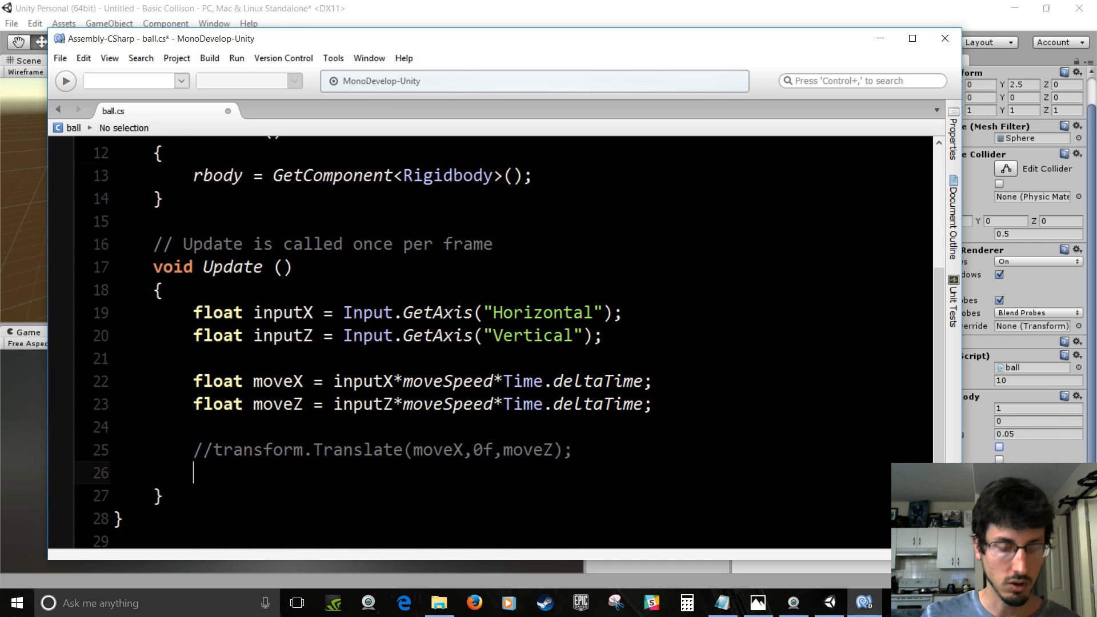
Move the ball with rbody.AddForce(moveX, 0f, moveZ) and save the script
type("rbod")
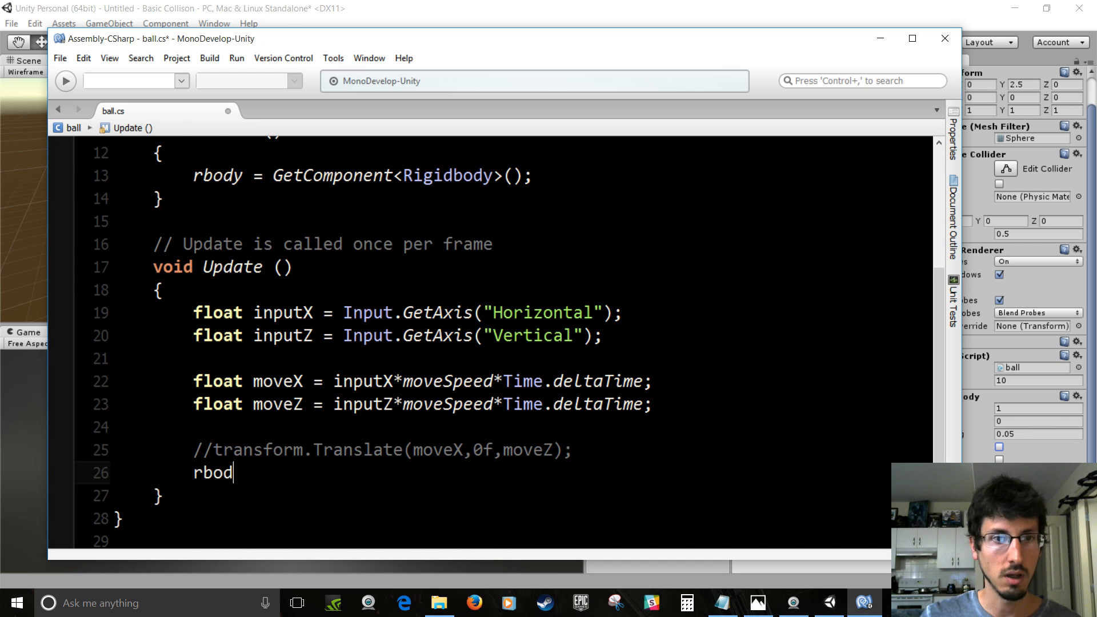
type("y.Addfo")
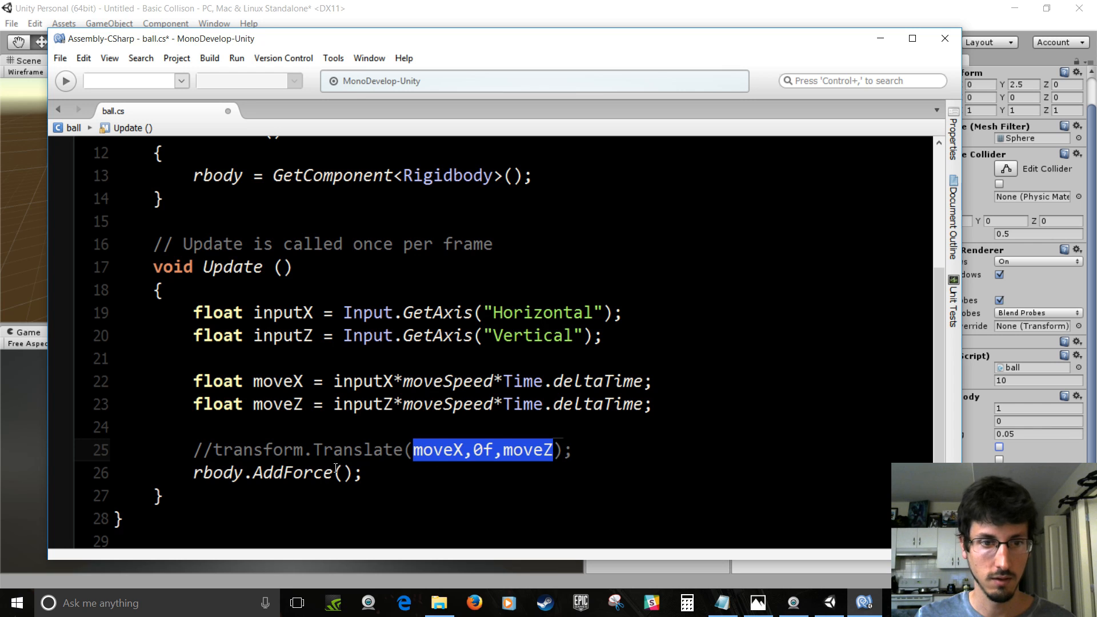
type("moveX,0f,moveZ")
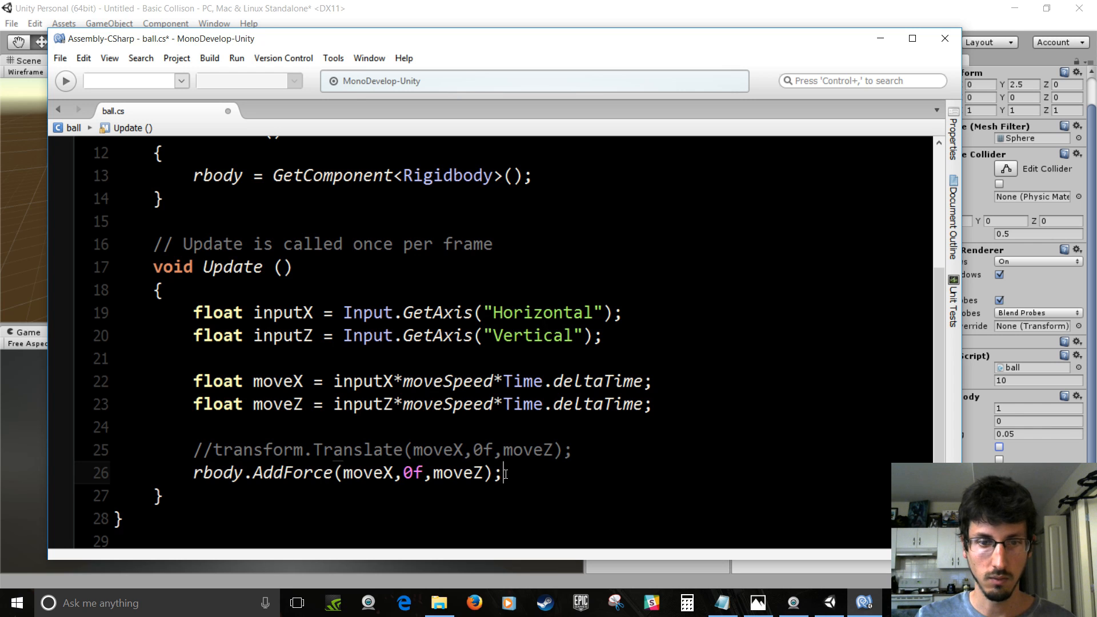
key("ctrl+s")
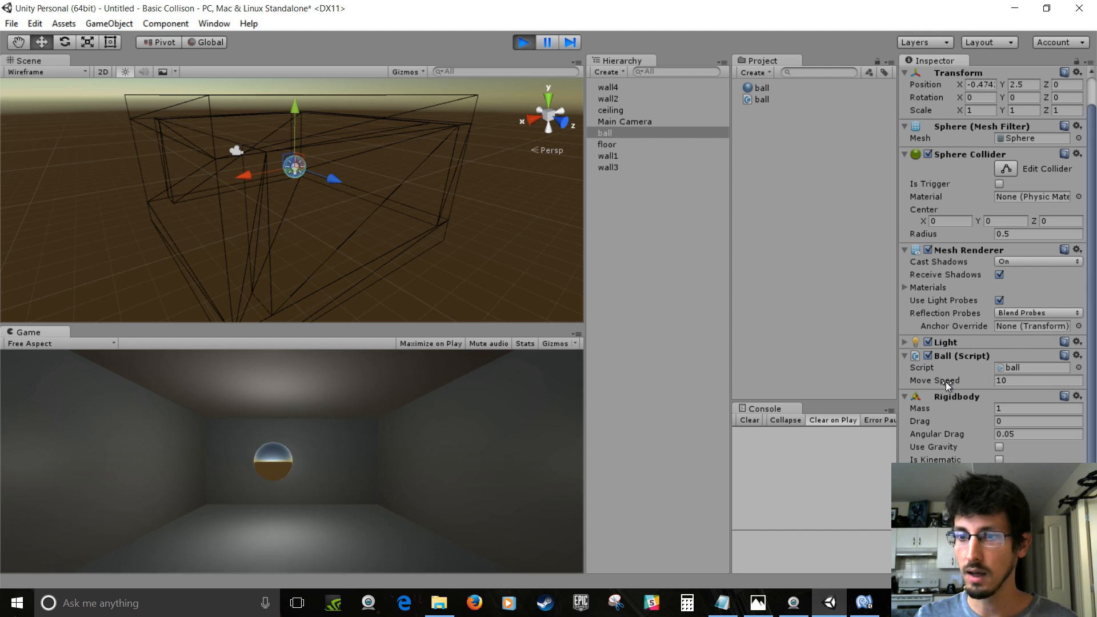
Set the ball script's Move Speed to 200 while playtesting, then 20 afterwards
left_click(1033, 381)
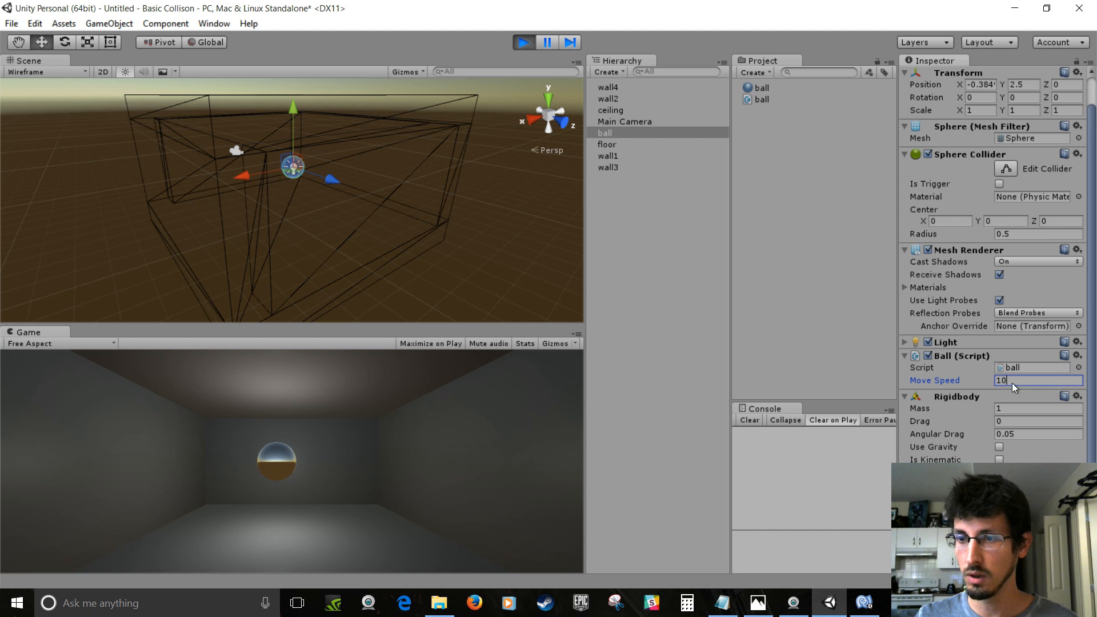
type("200")
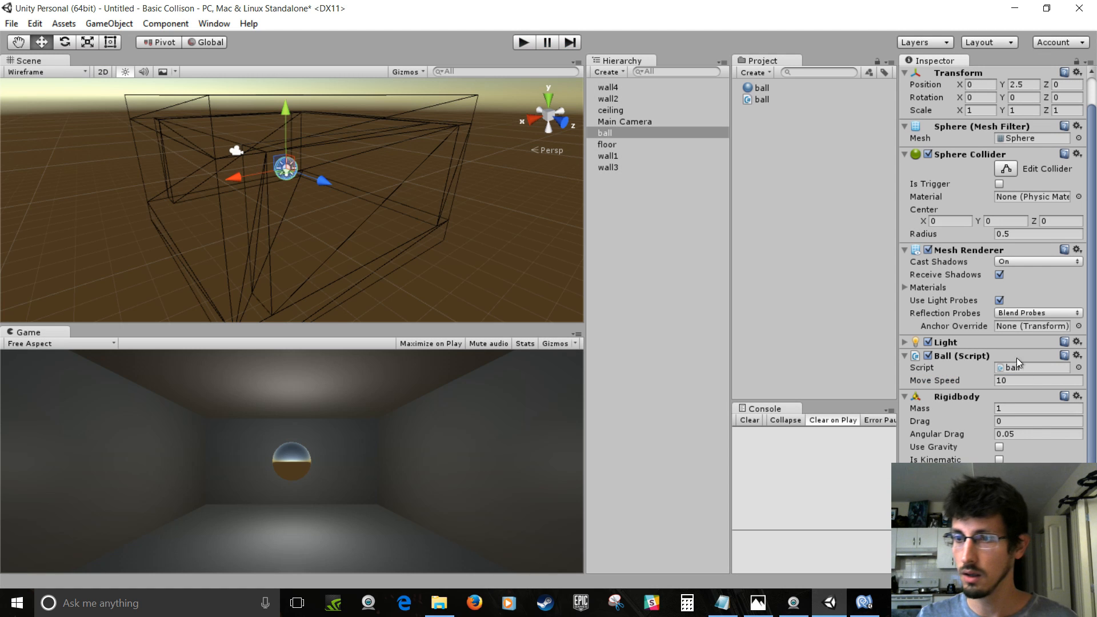
type("20")
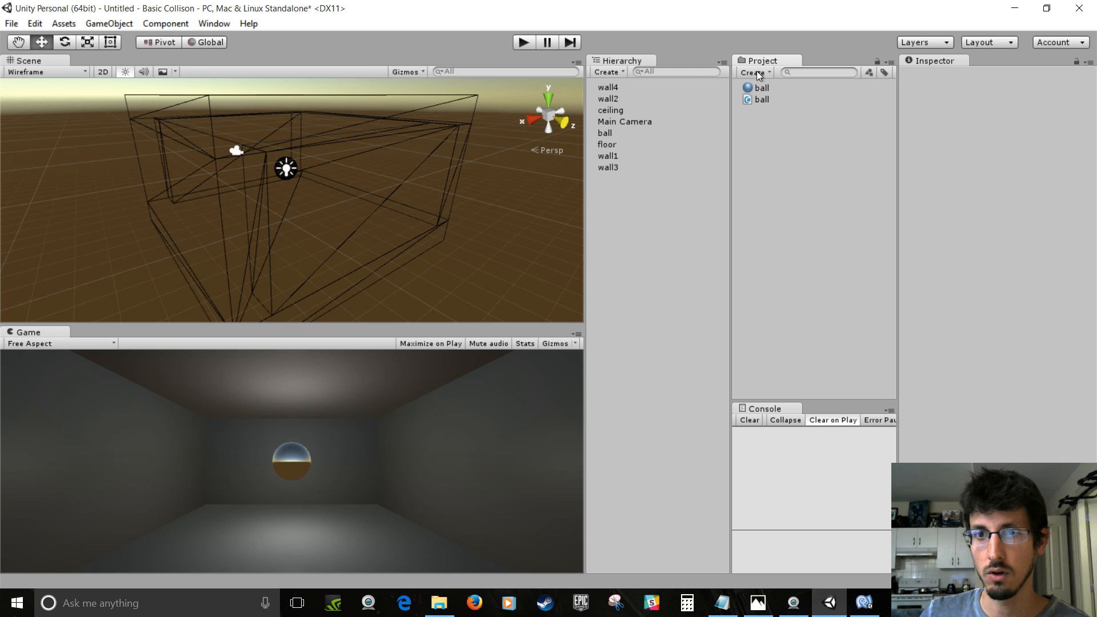
Create a ball physic material and assign it to the ball's Sphere Collider
left_click(754, 72)
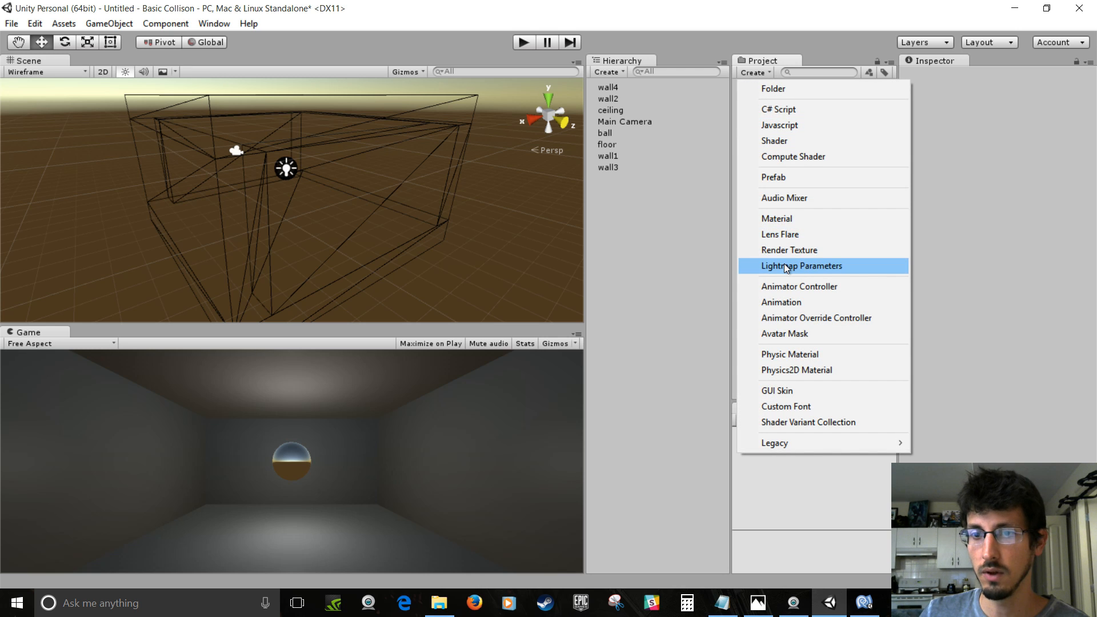
left_click(790, 354)
type("ball")
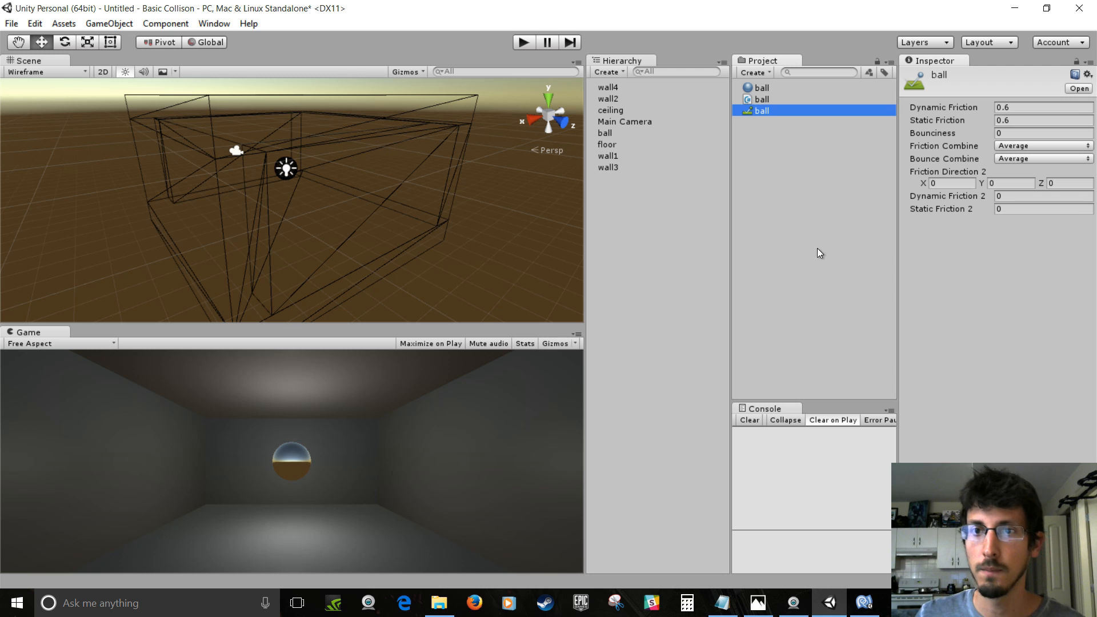
left_click(604, 133)
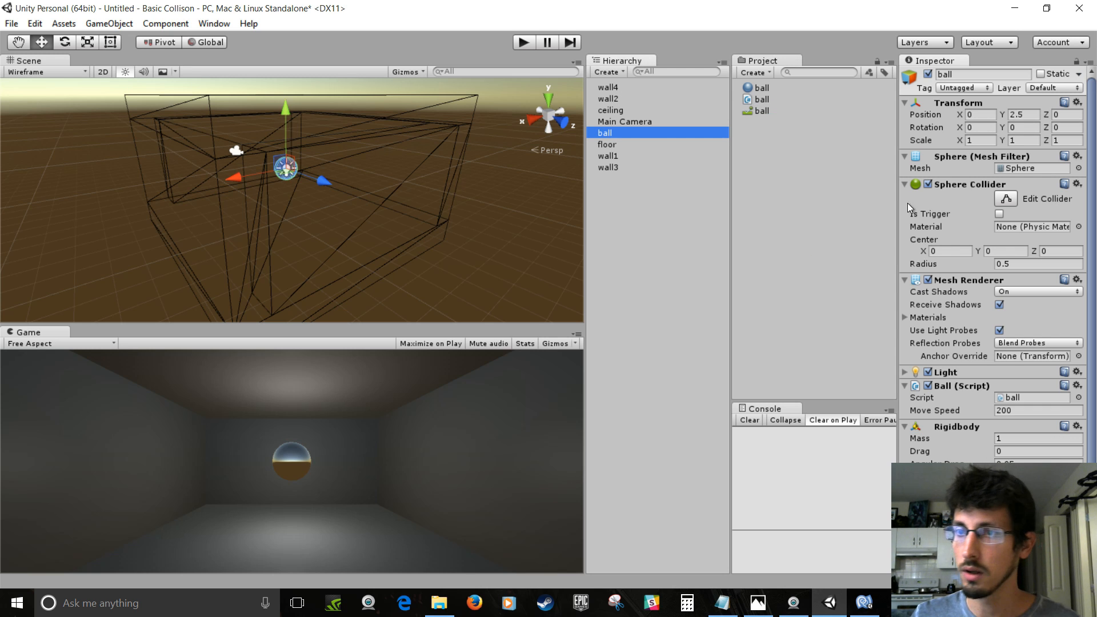
mouse_move(967, 196)
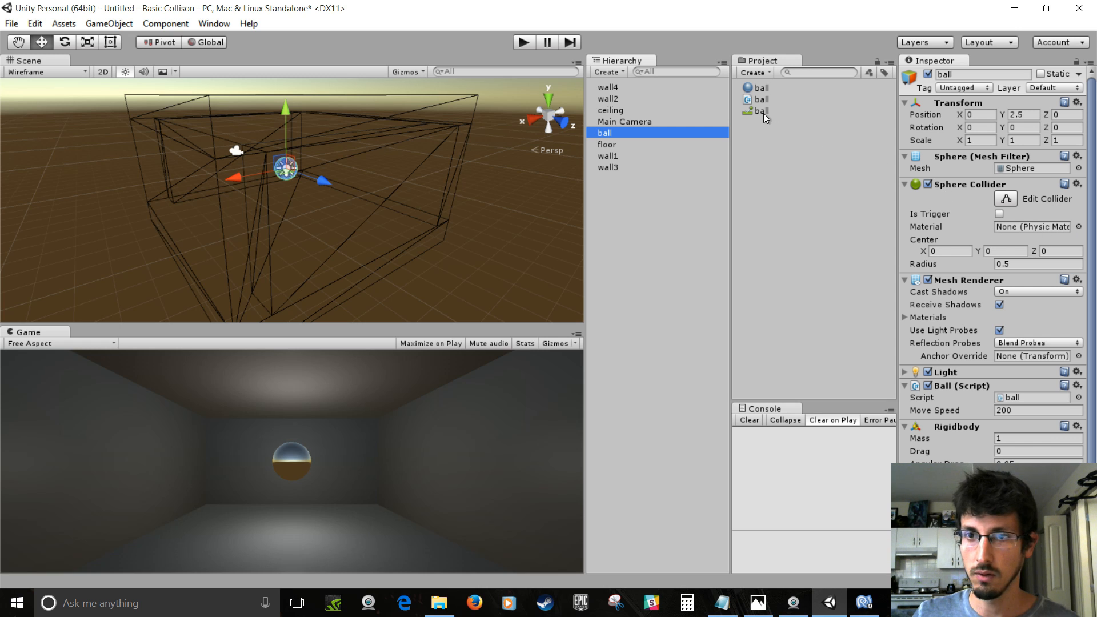
left_click(1031, 223)
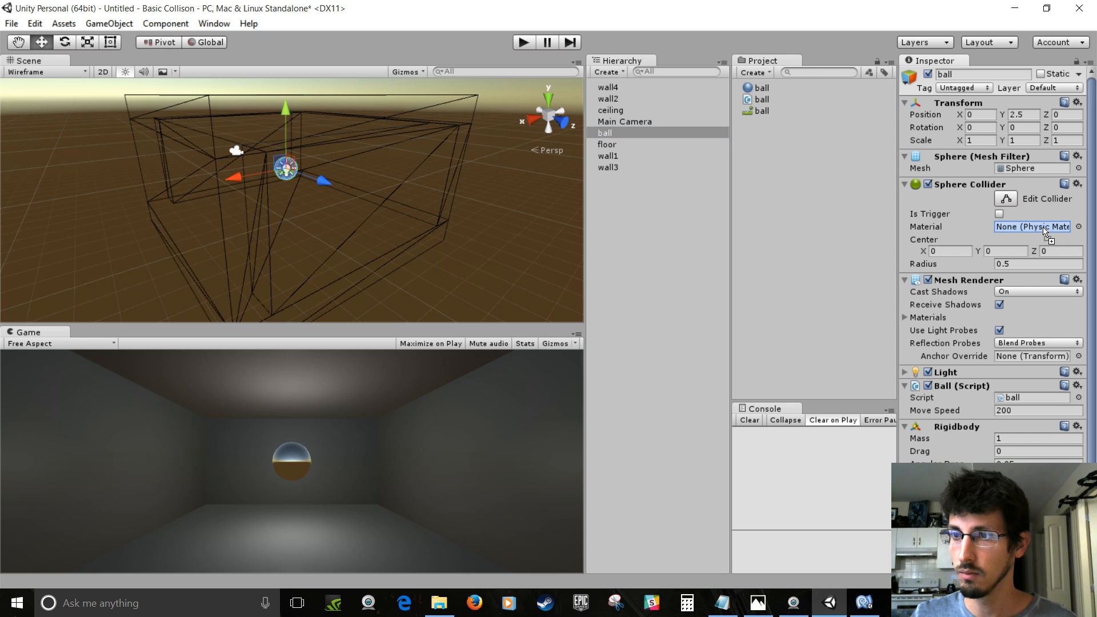
left_click(1032, 227)
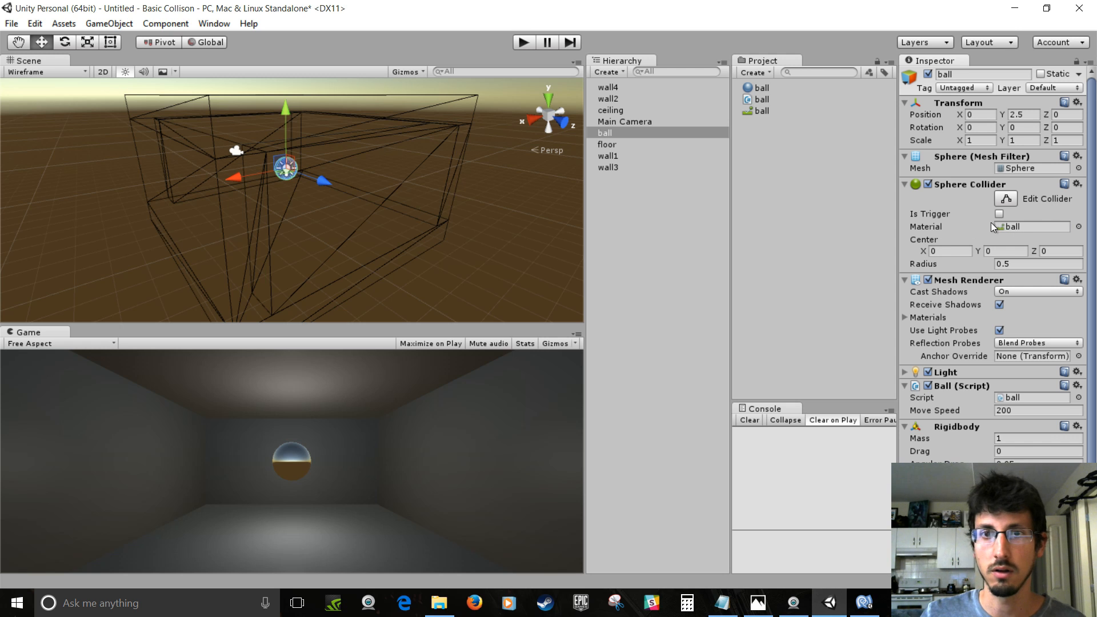
Set the ball physic material's Bounciness to 1 and choose its Bounce Combine mode
left_click(759, 111)
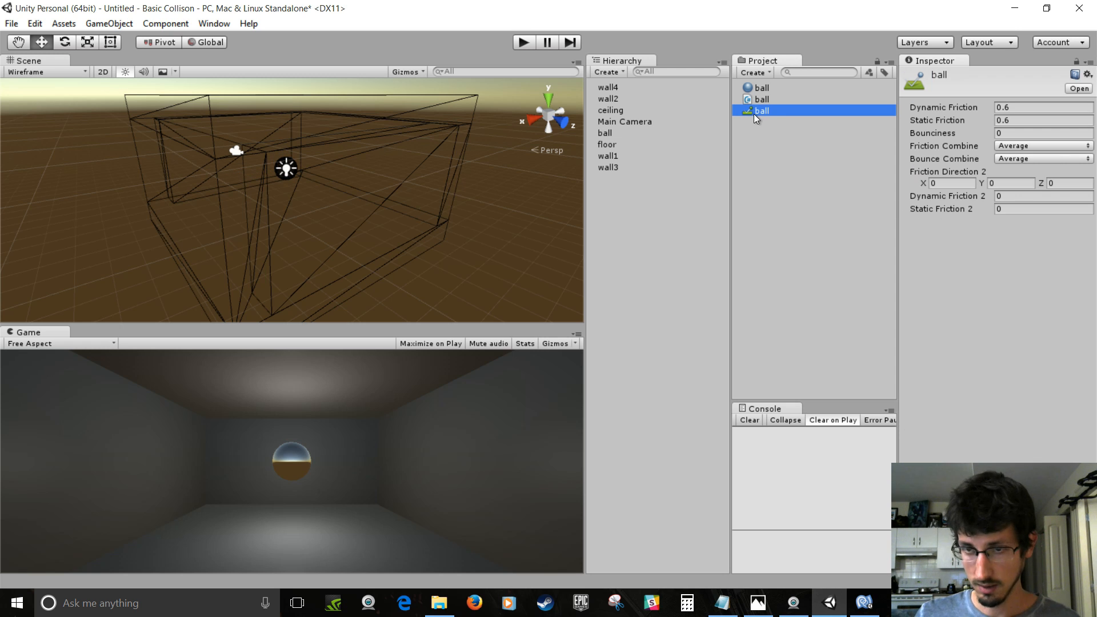
mouse_move(951, 137)
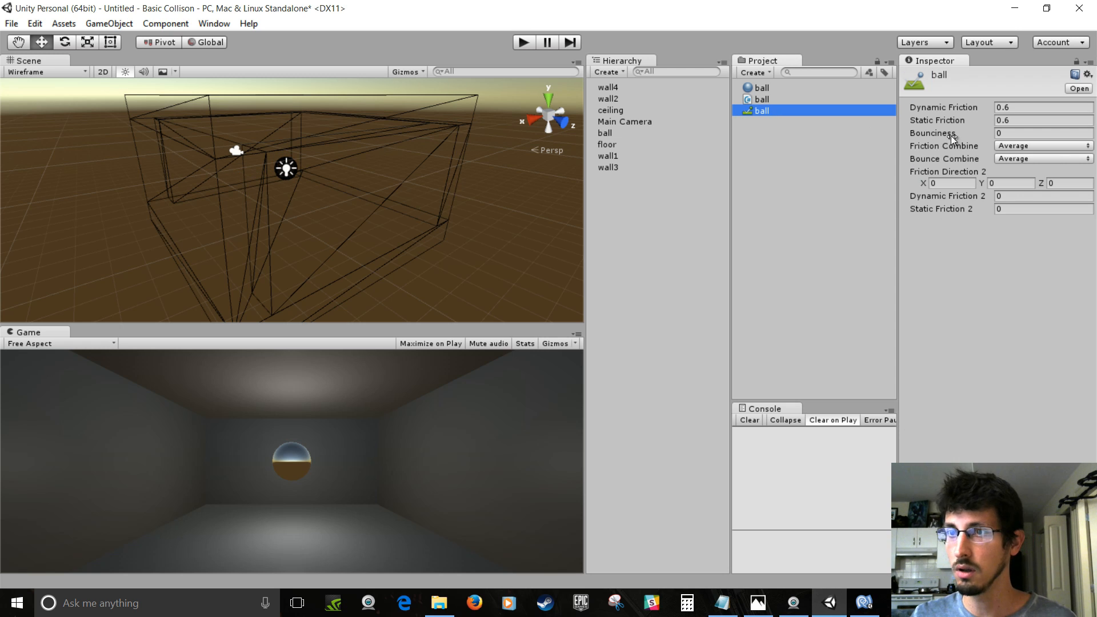
mouse_move(972, 140)
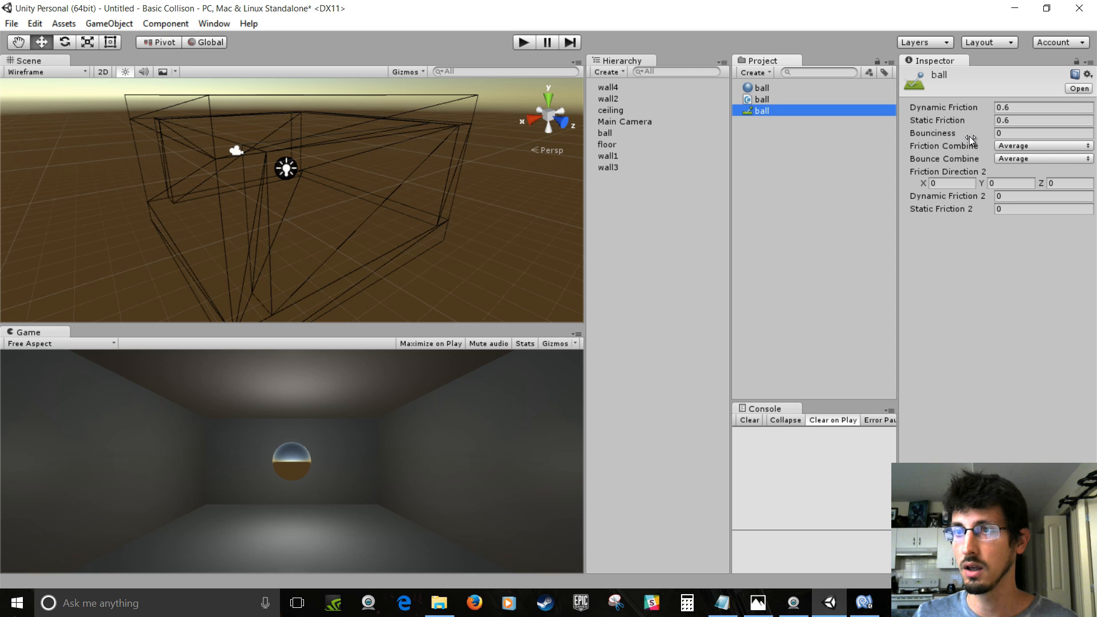
mouse_move(853, 197)
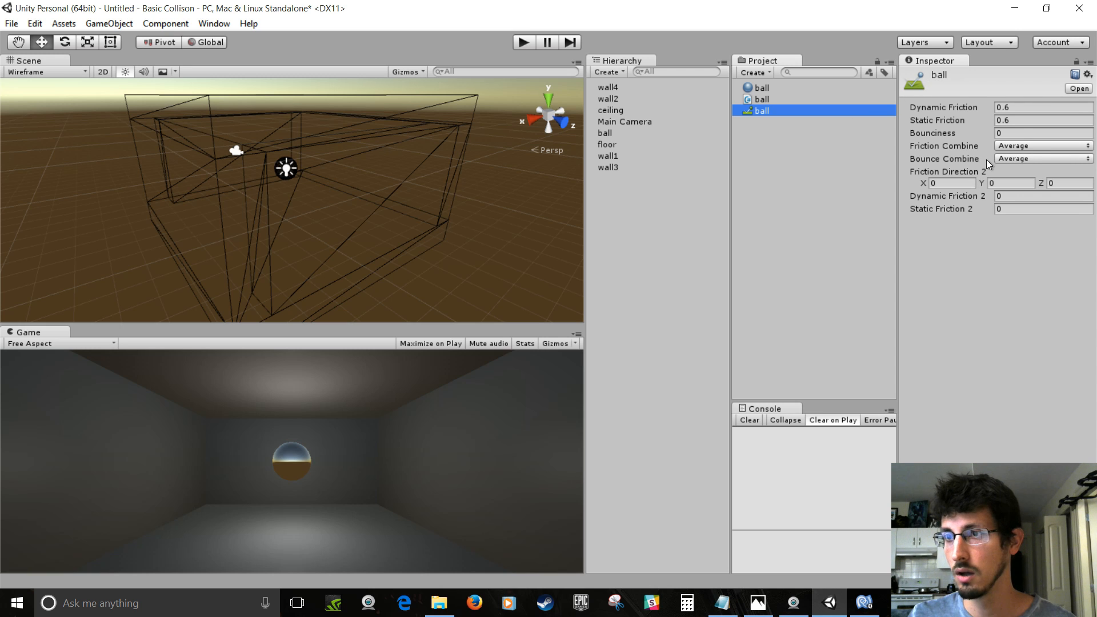
left_click(1042, 133)
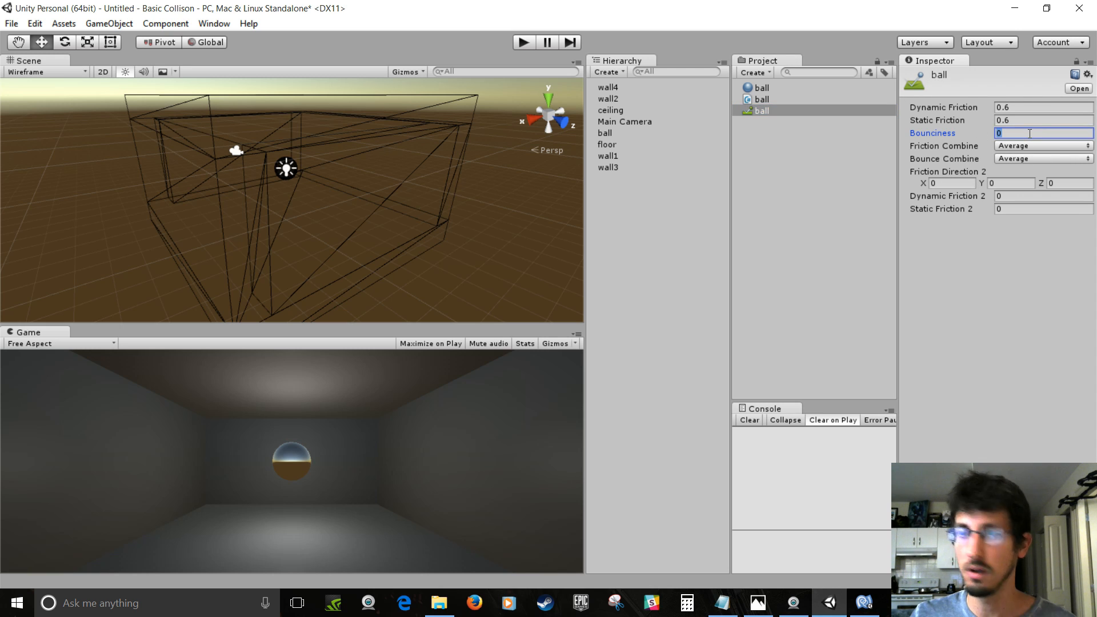
type("1")
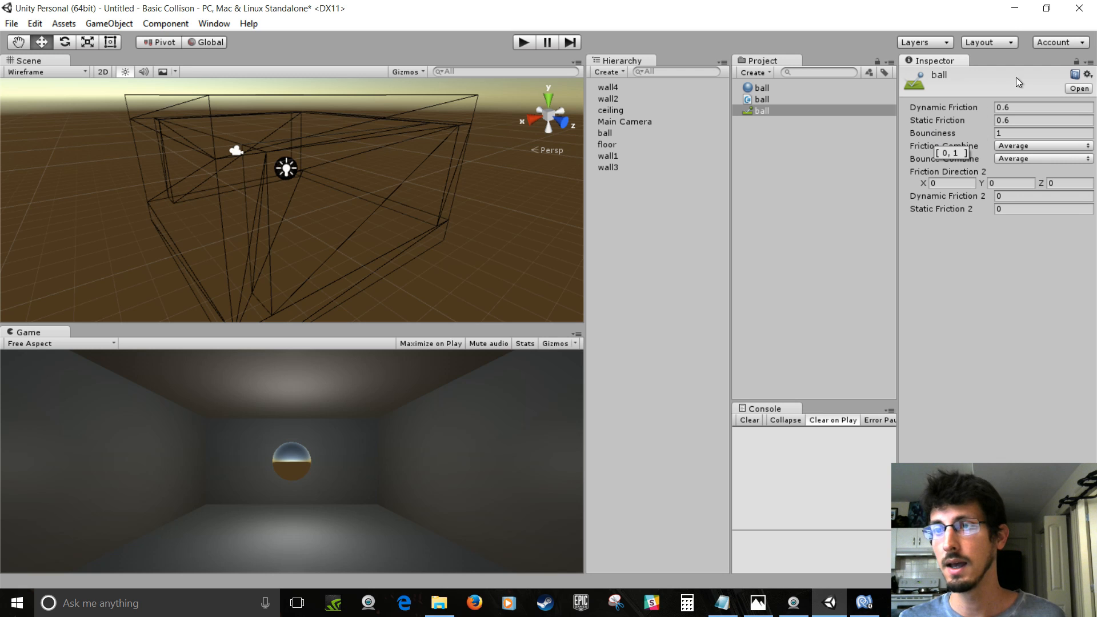
left_click(1042, 158)
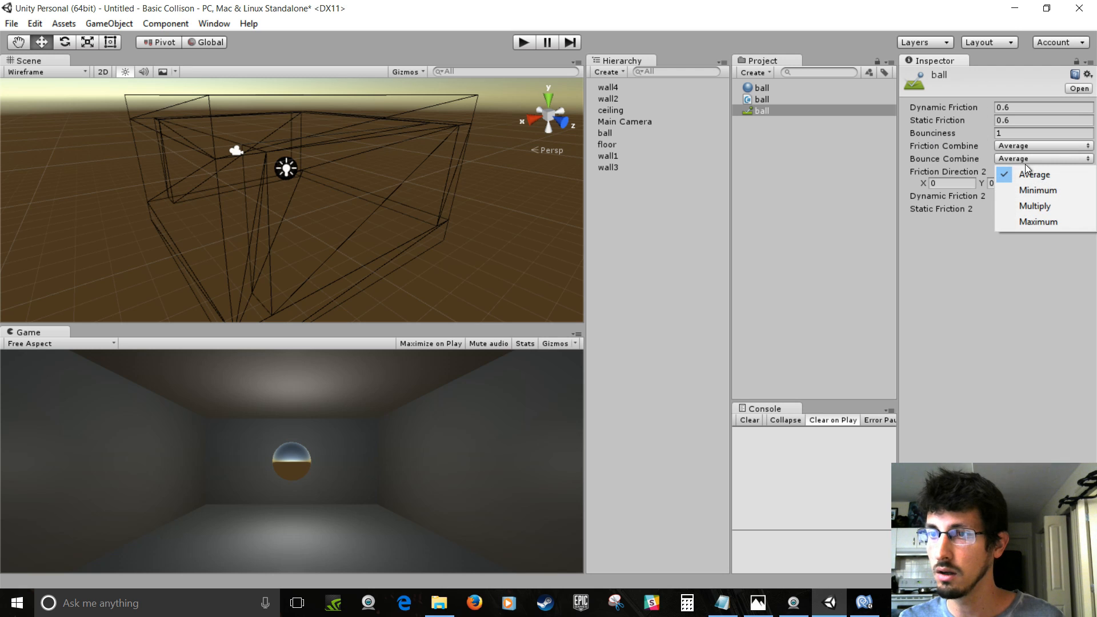
left_click(1033, 206)
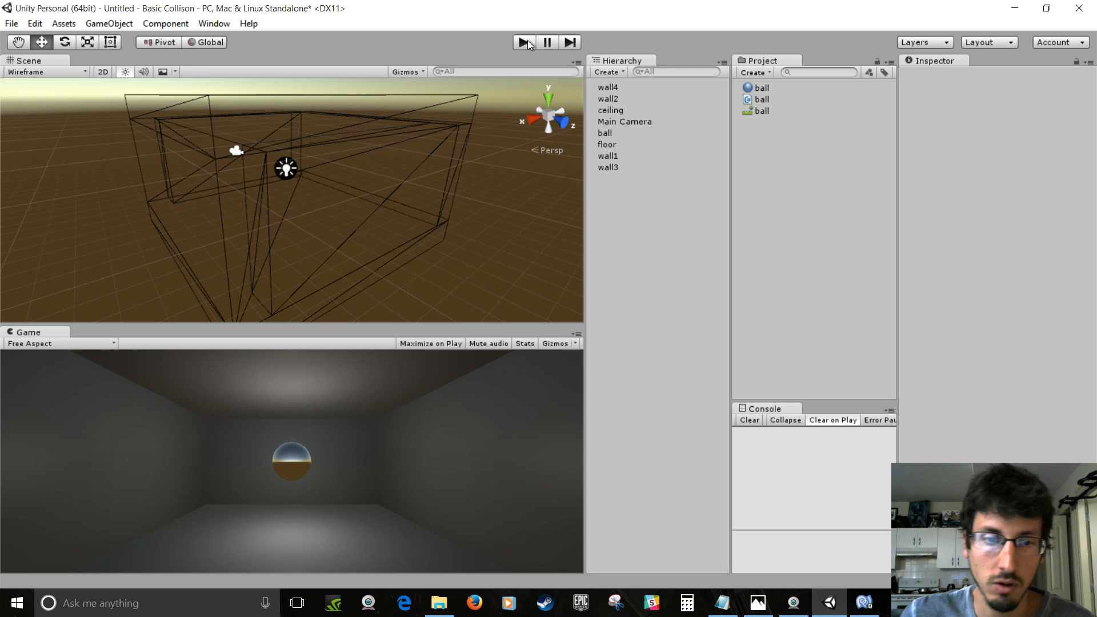
mouse_move(580, 228)
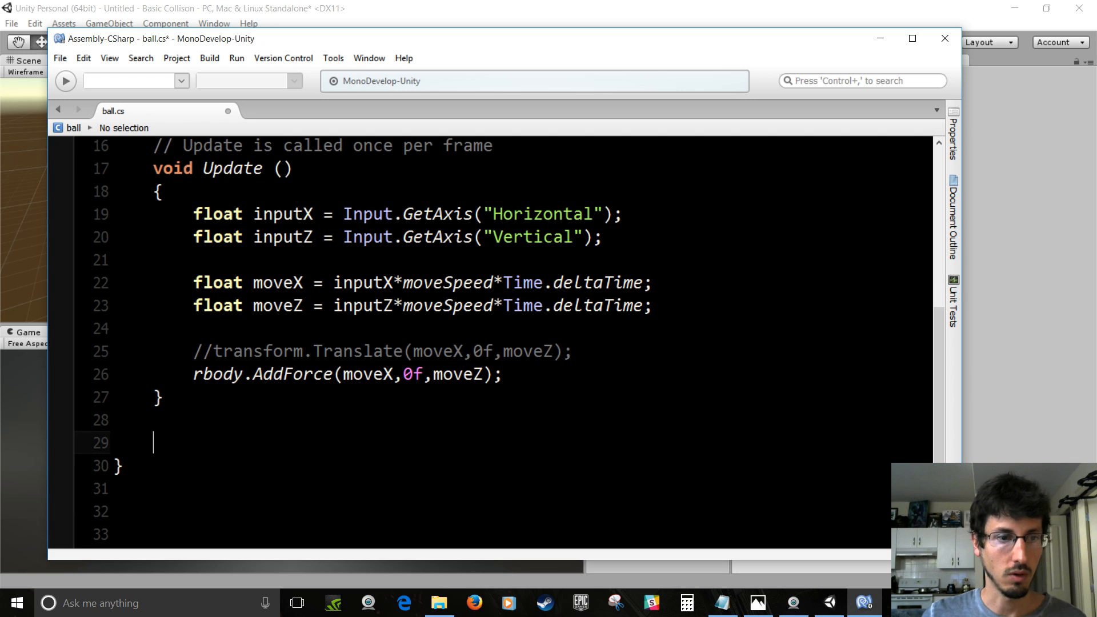
Declare void OnCollisionEnter(Collision col) below Update in ball.cs
type("OnC")
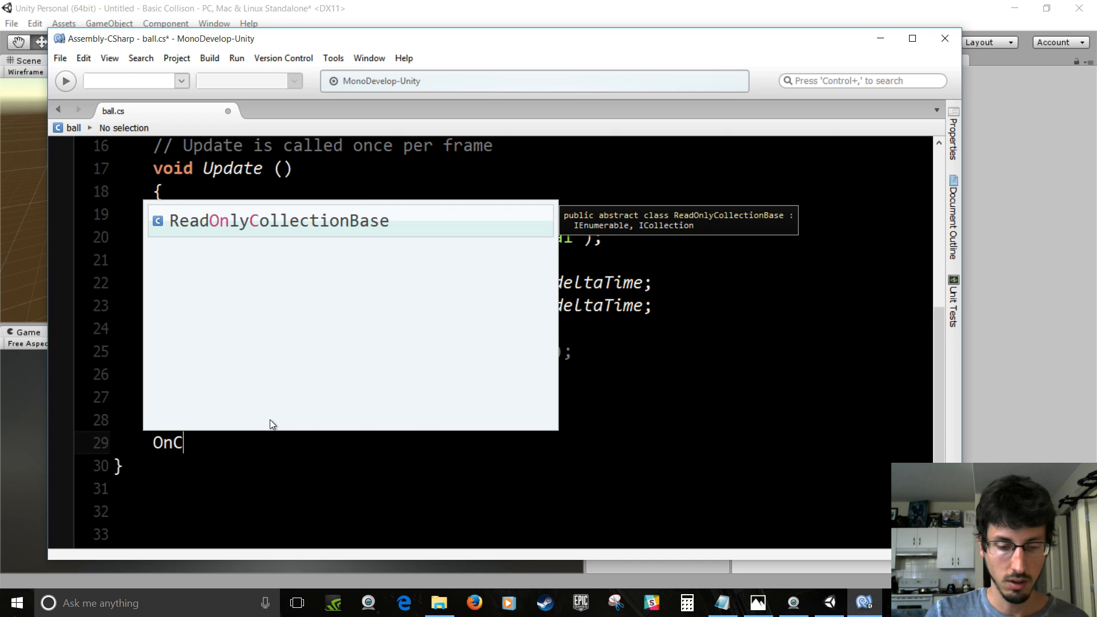
type("ollisionEnter(")
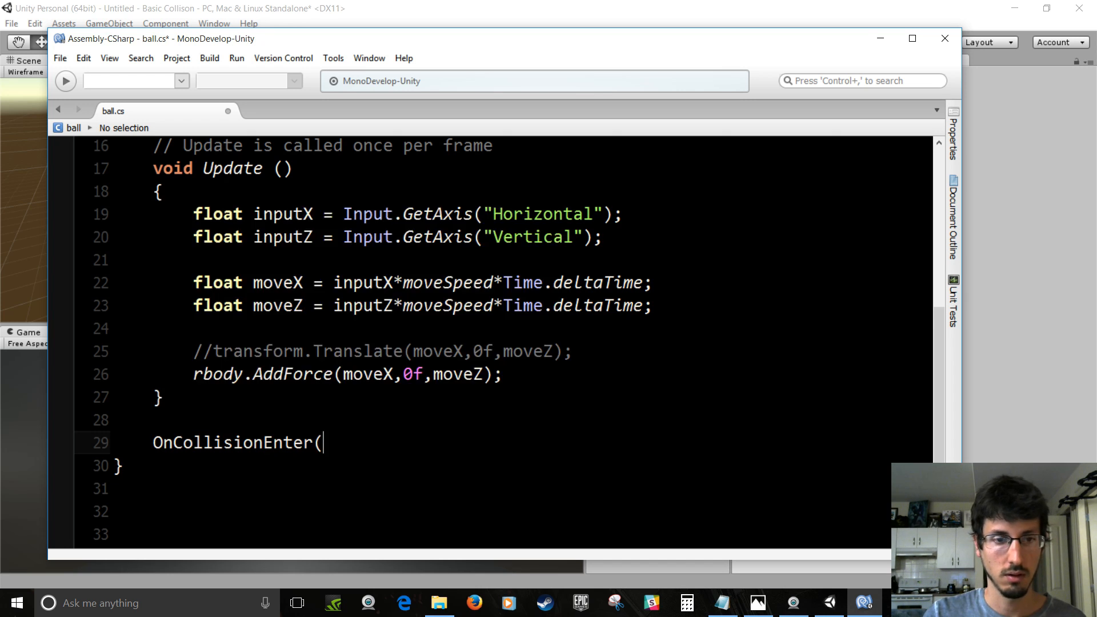
type("Collison")
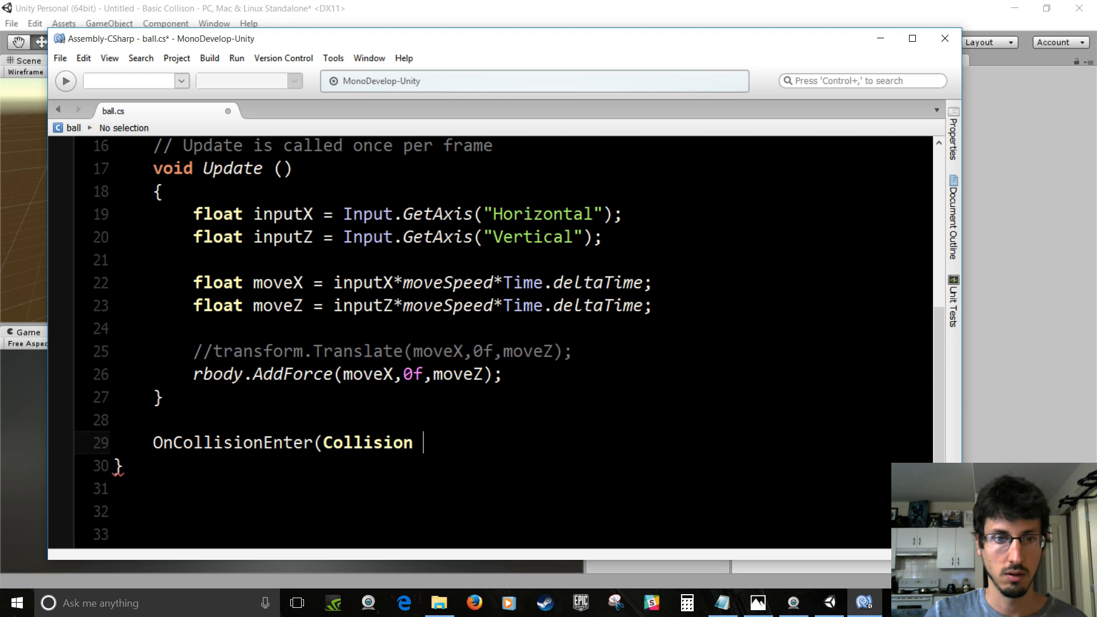
type("col)")
type("{")
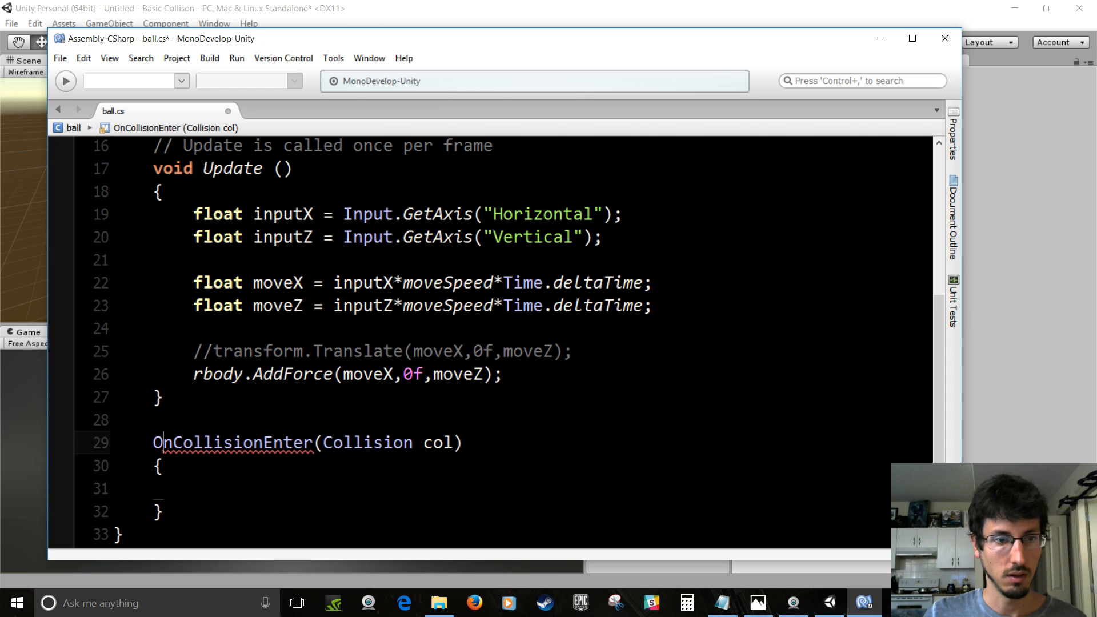
type("void")
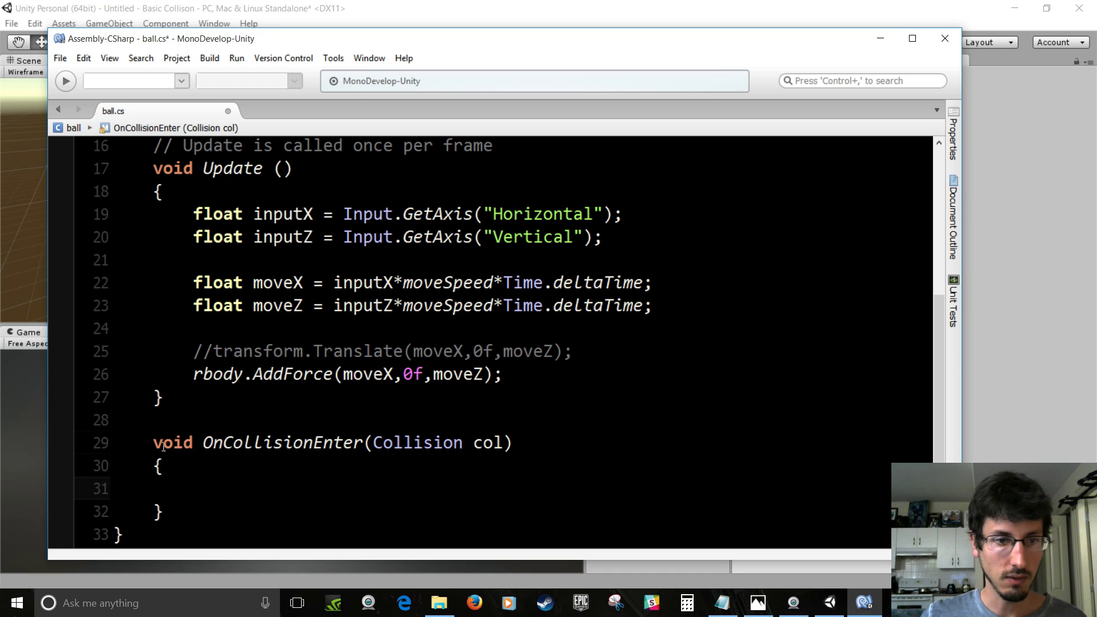
left_click_drag(152, 442, 164, 512)
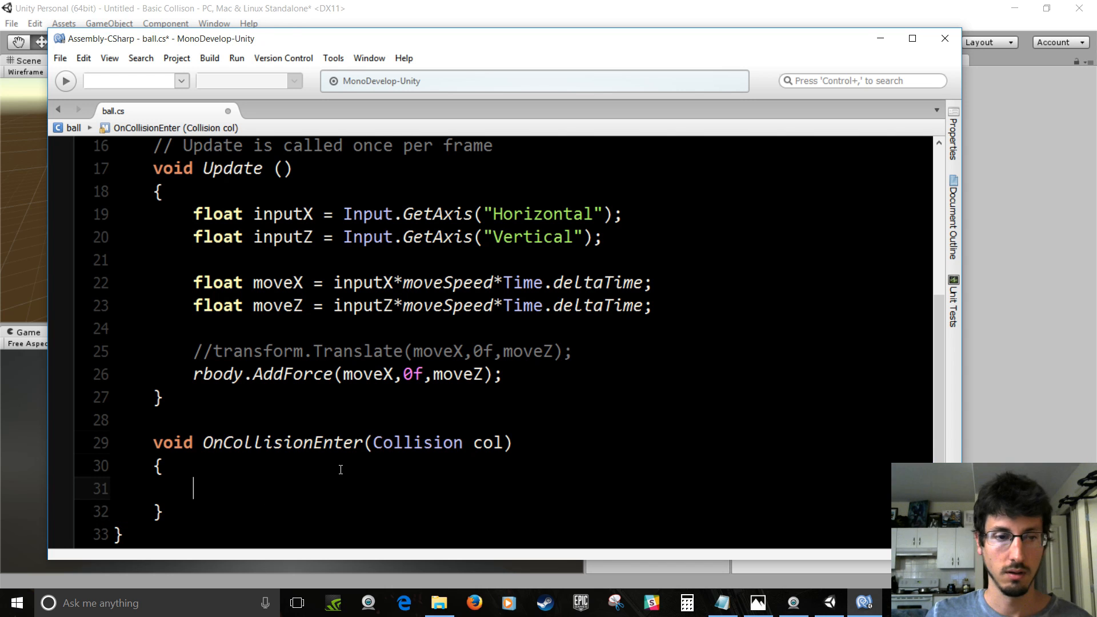
Print col.collider.name inside the collision method
type("print")
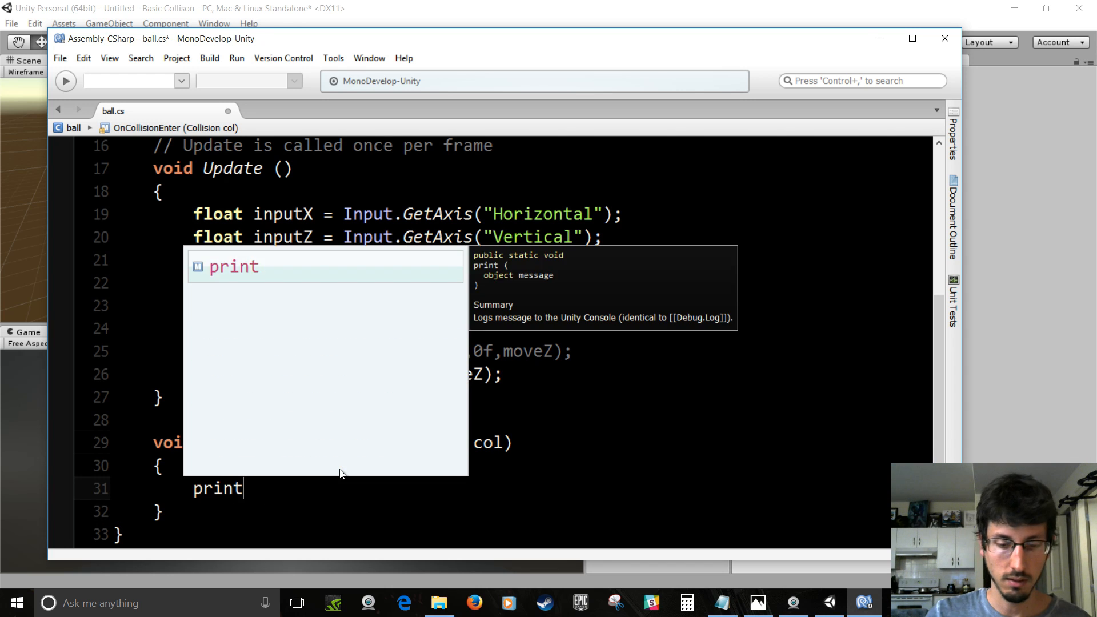
type("(c")
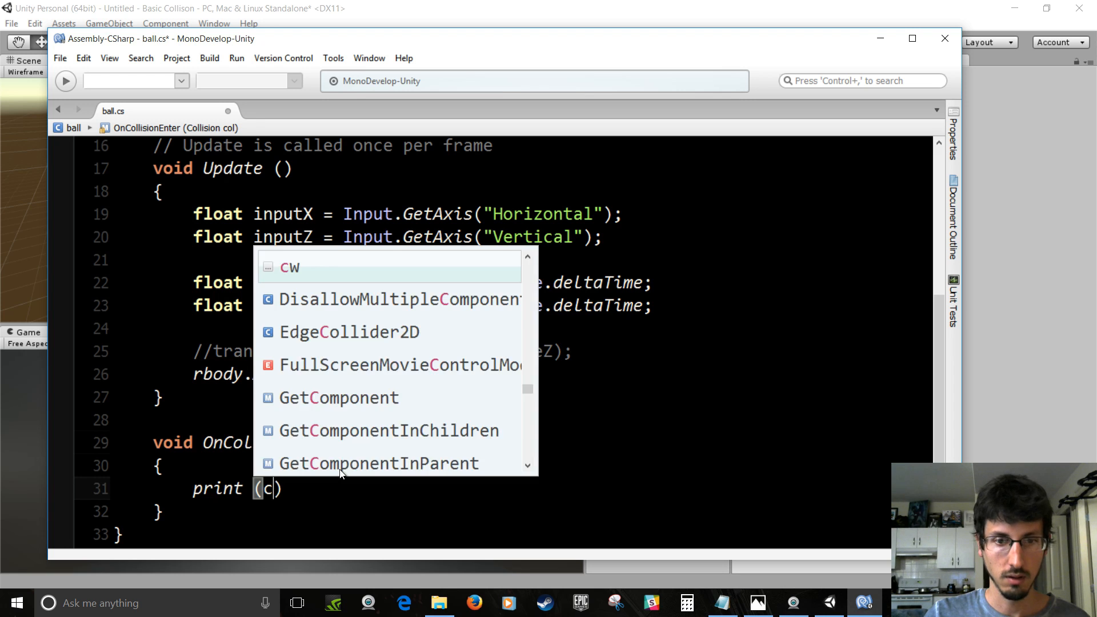
type("ol.c")
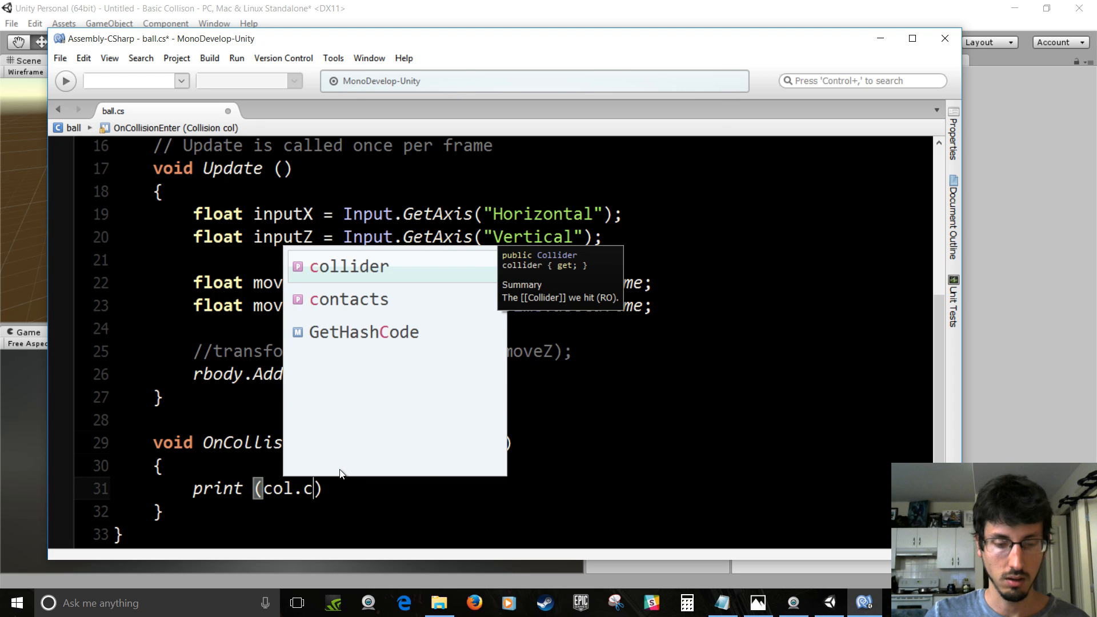
type("ollider.name")
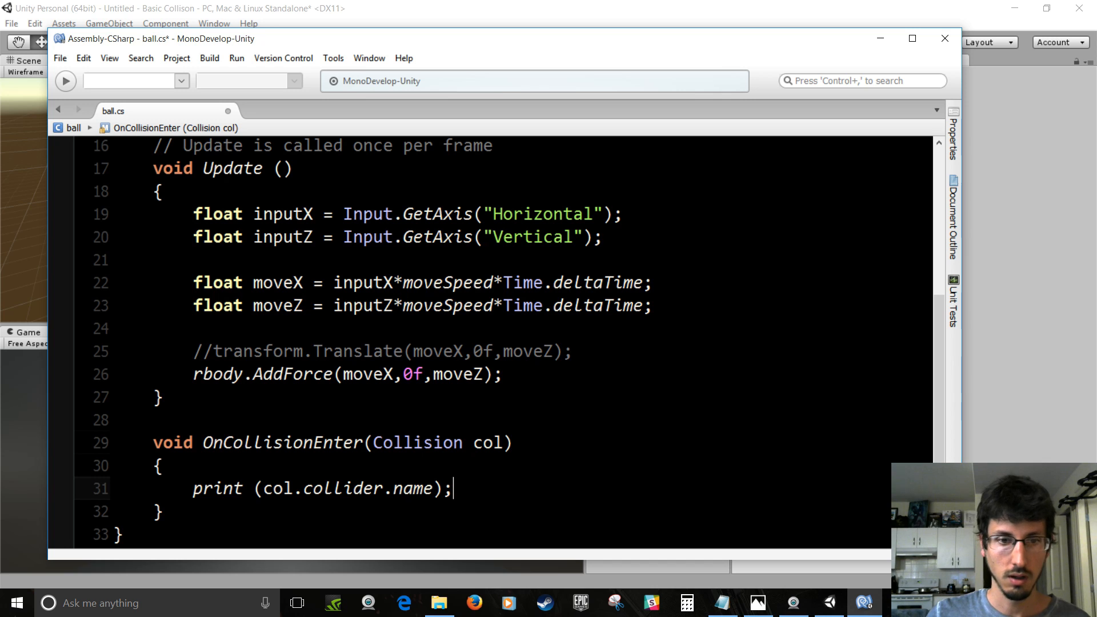
left_click(482, 442)
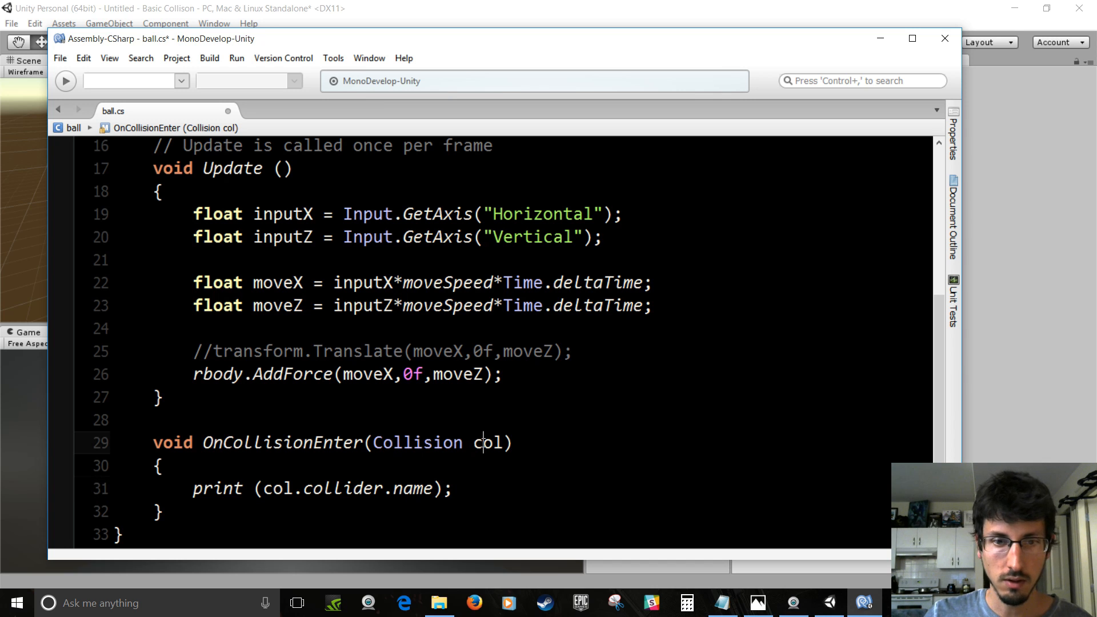
double_click(486, 444)
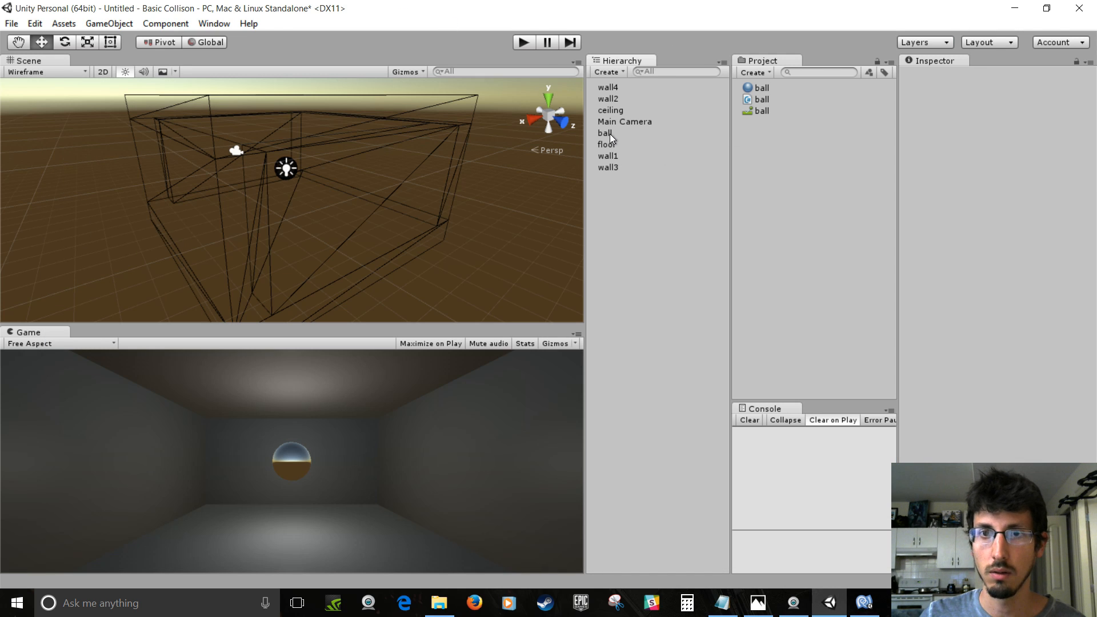
Play the scene and watch the console print the names of walls the ball hits
left_click(605, 132)
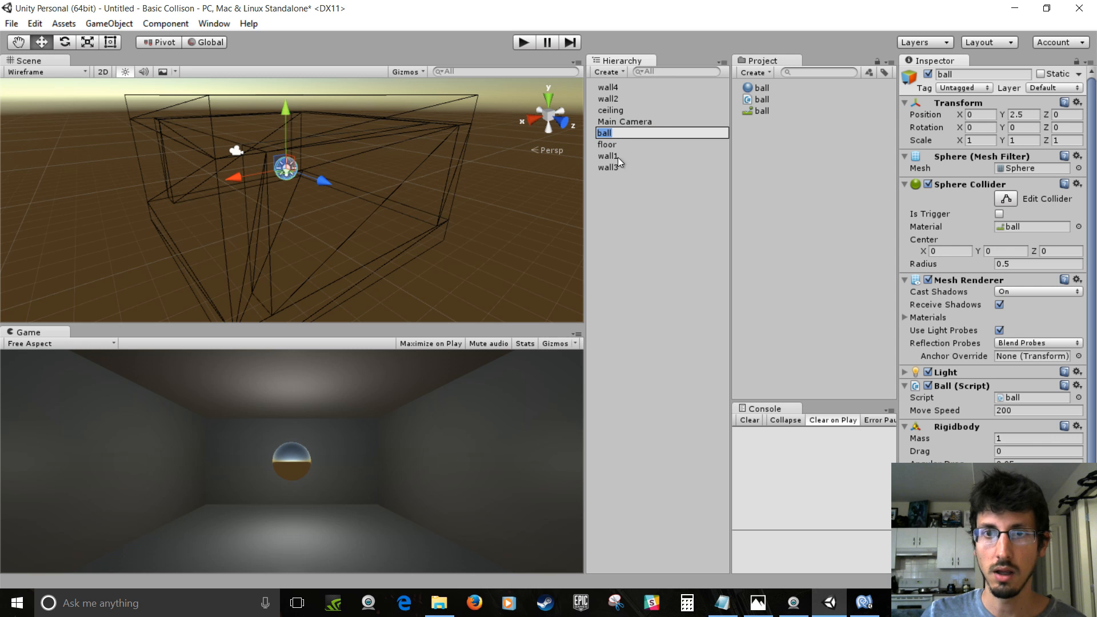
left_click(609, 155)
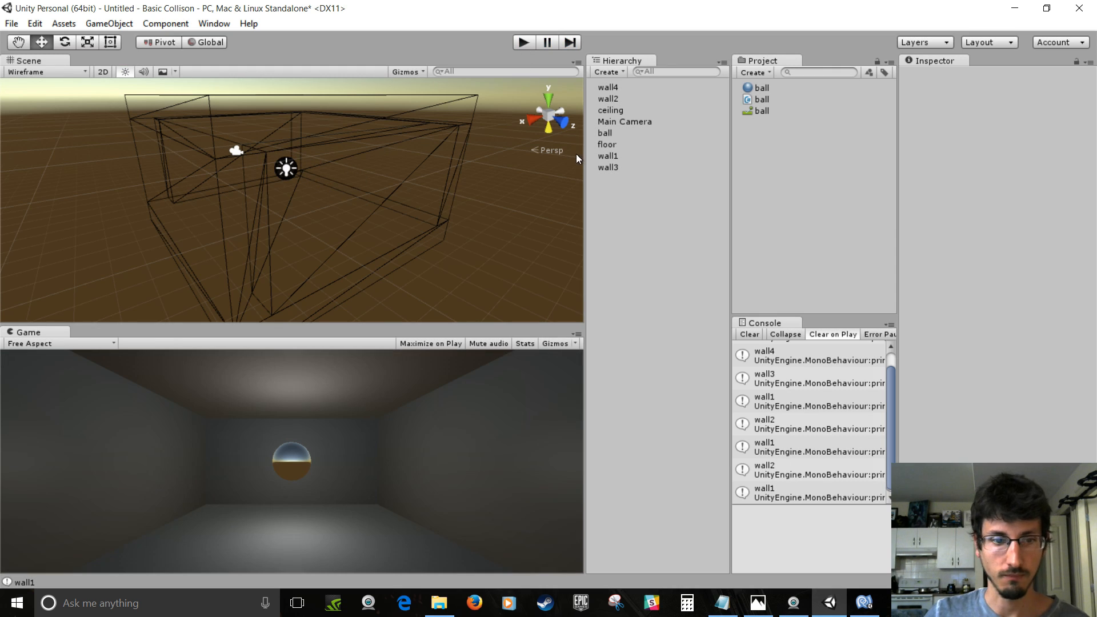
mouse_move(525, 393)
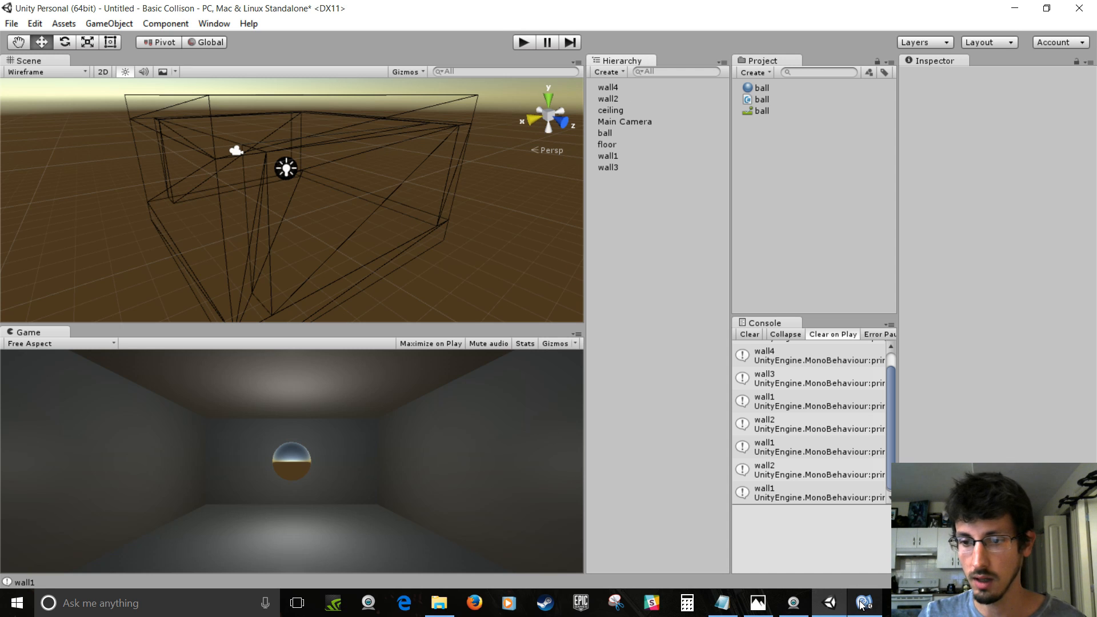
left_click(864, 603)
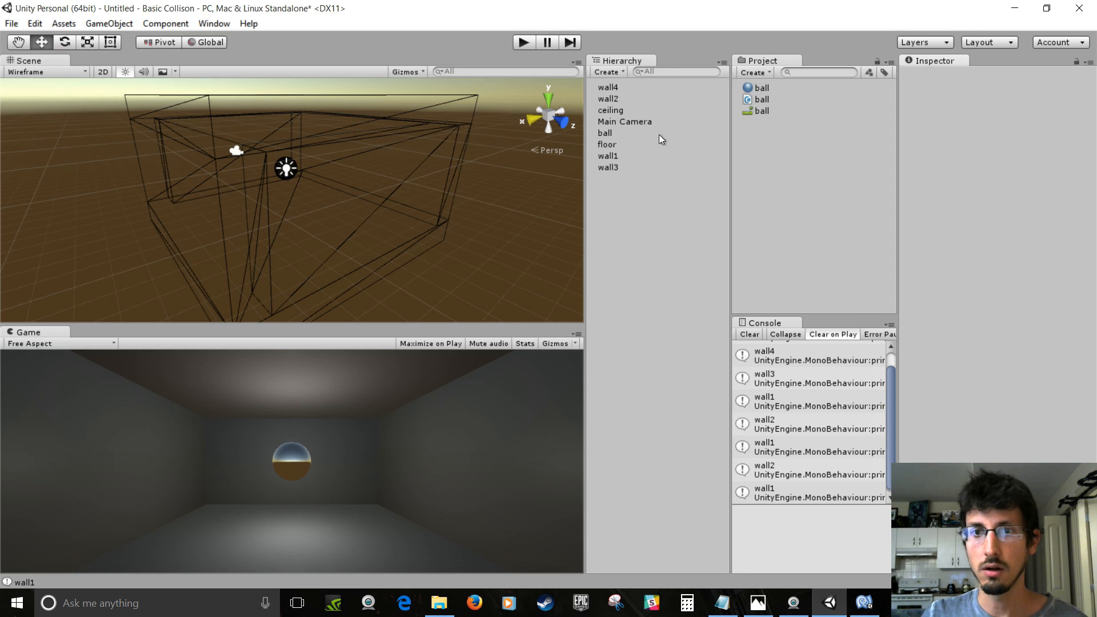
Select the ball and locate its render material asset in the Project
left_click(605, 132)
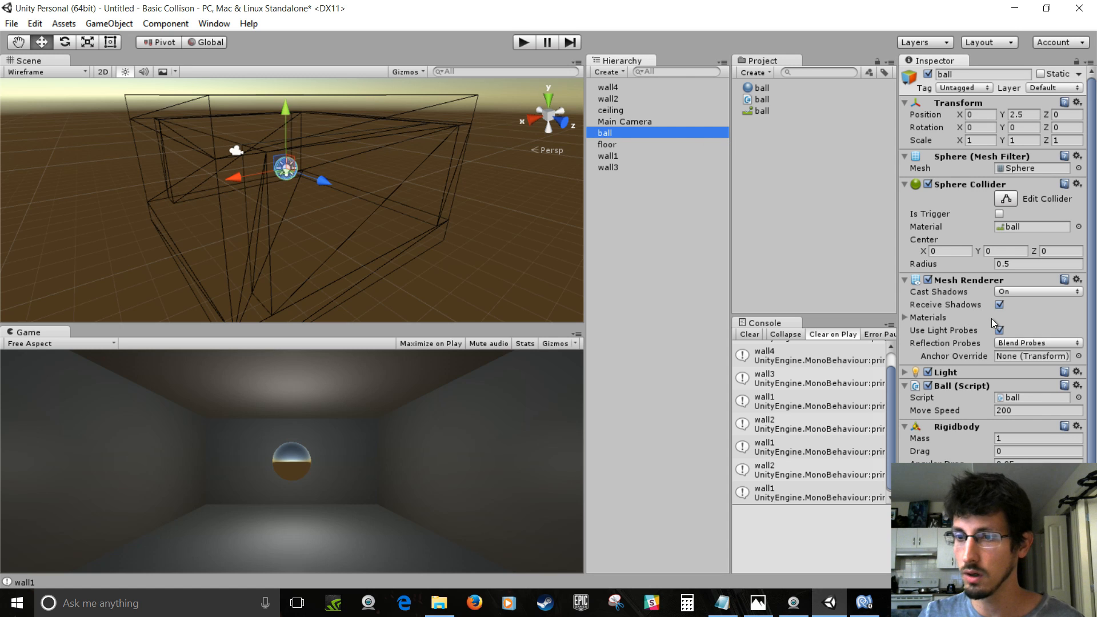
mouse_move(919, 312)
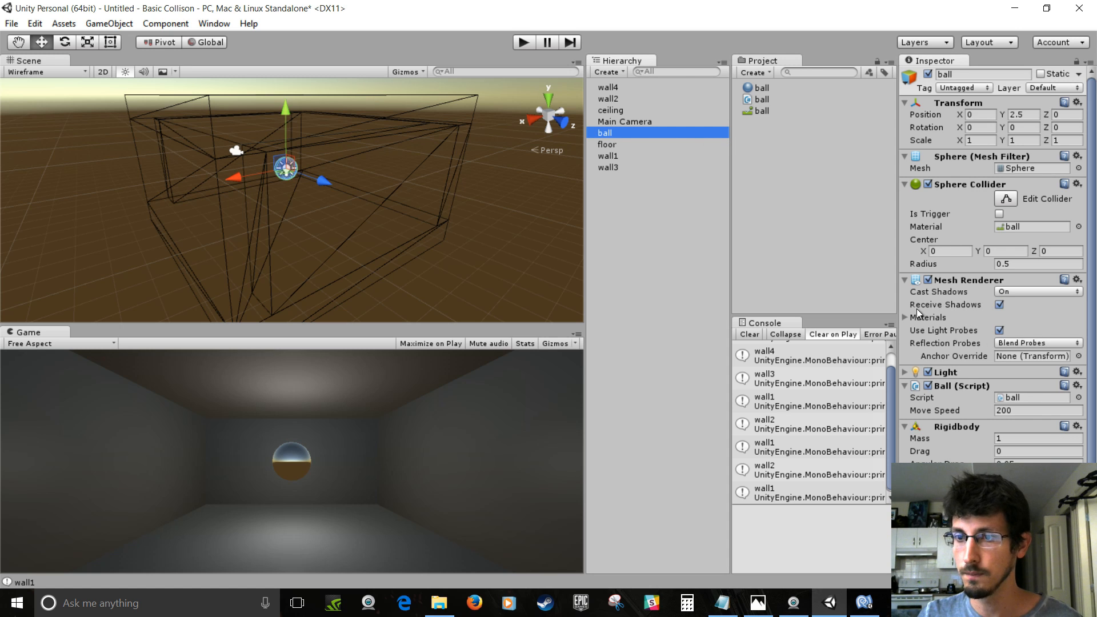
left_click(905, 318)
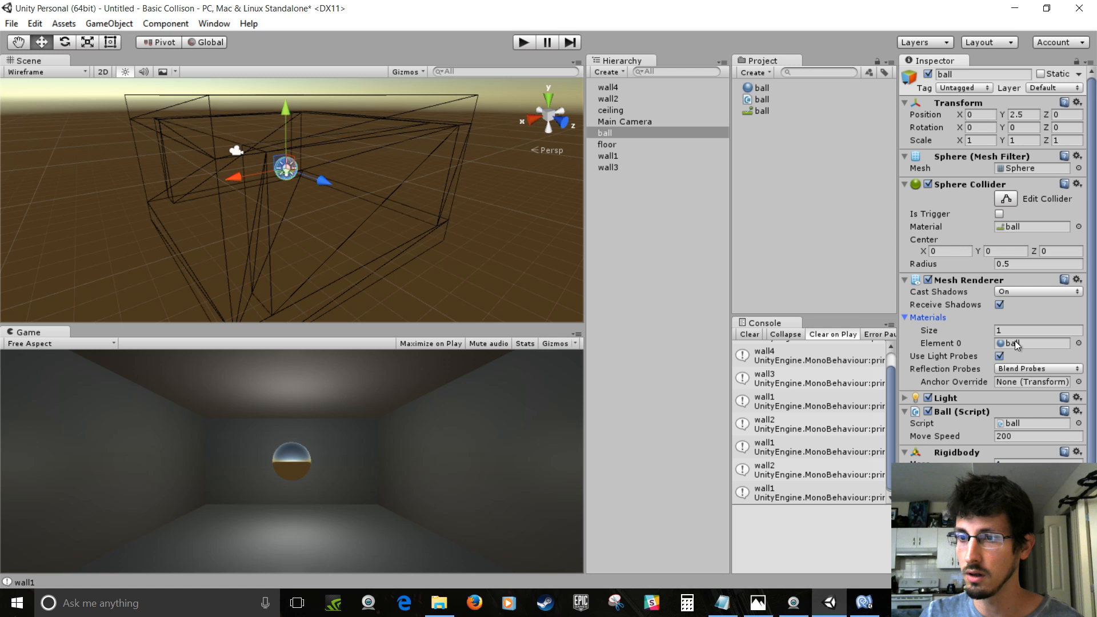
left_click(757, 87)
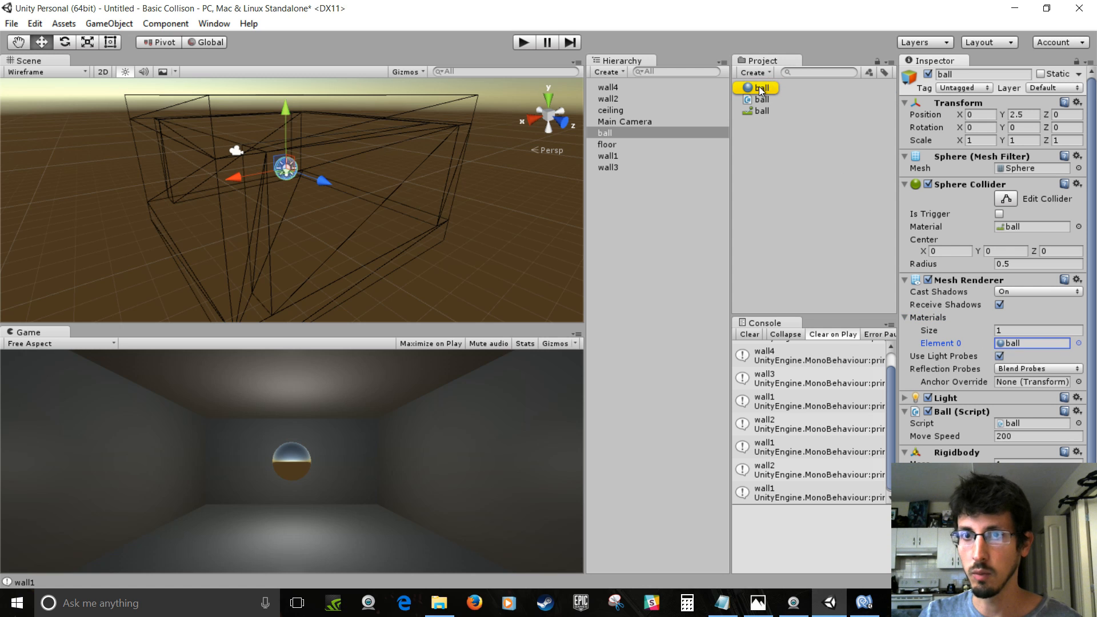
left_click(759, 87)
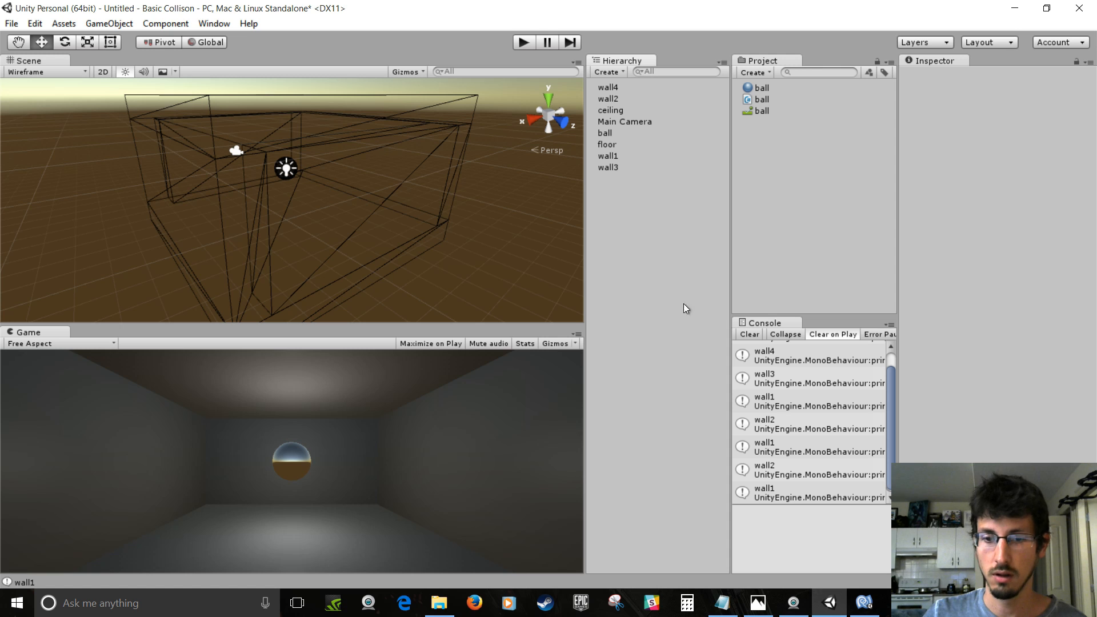
mouse_move(918, 460)
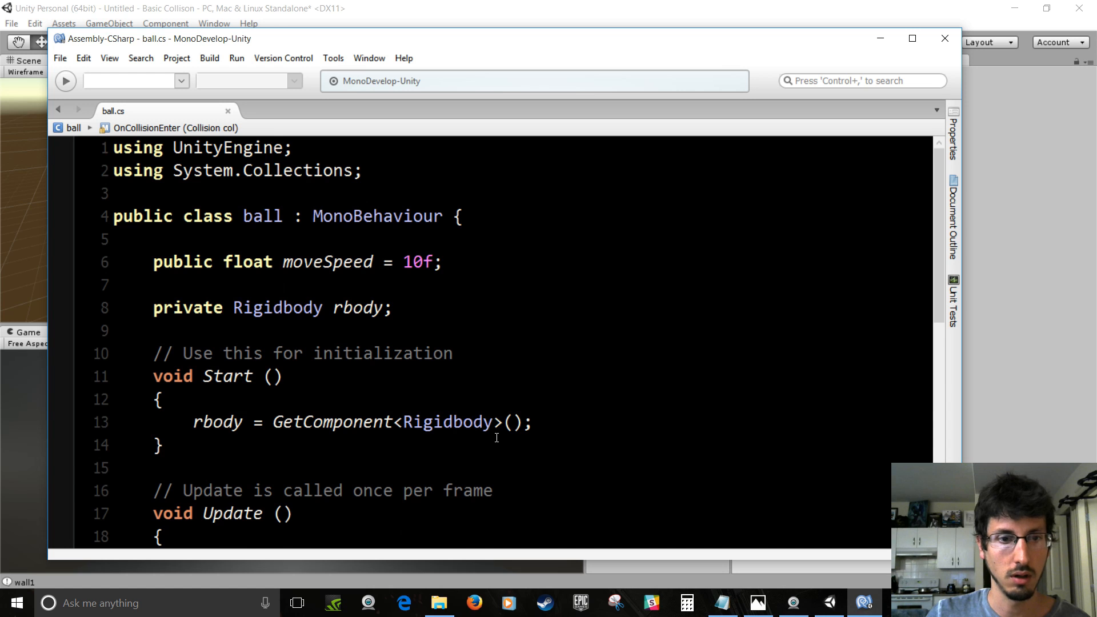
Declare private Renderer rend and assign GetComponent<Renderer>() in Start
left_click(268, 261)
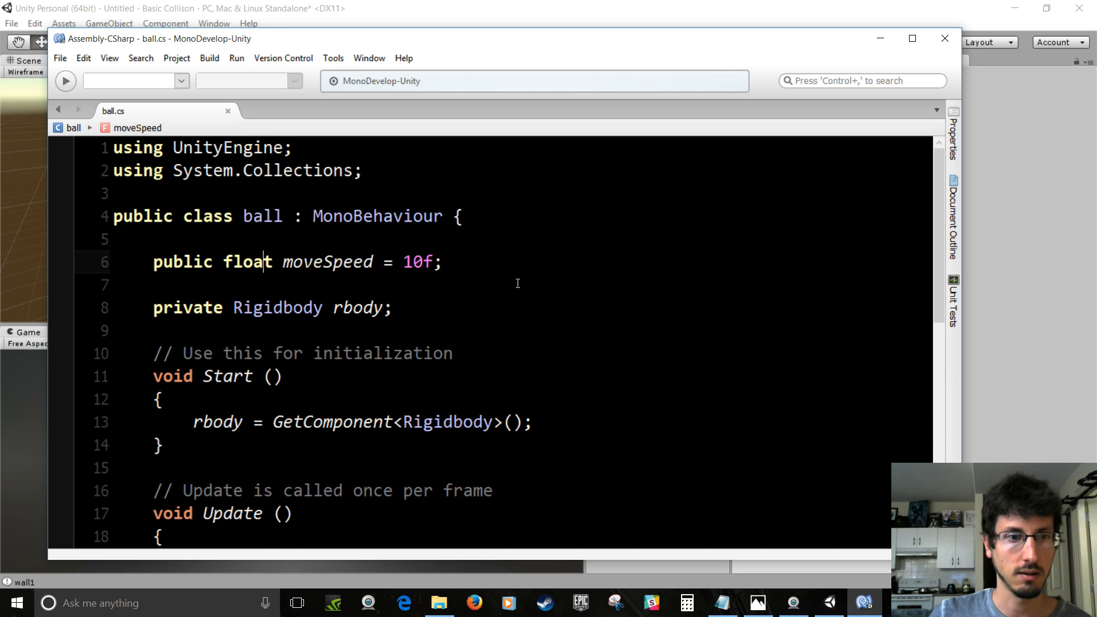
type("p")
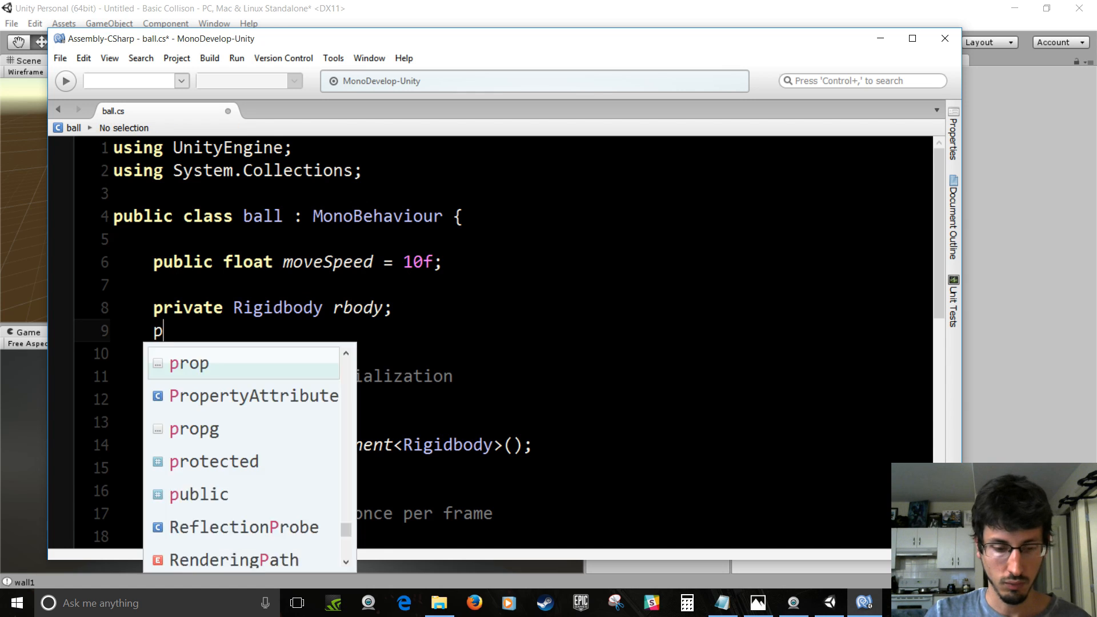
type("rivate Renderer r")
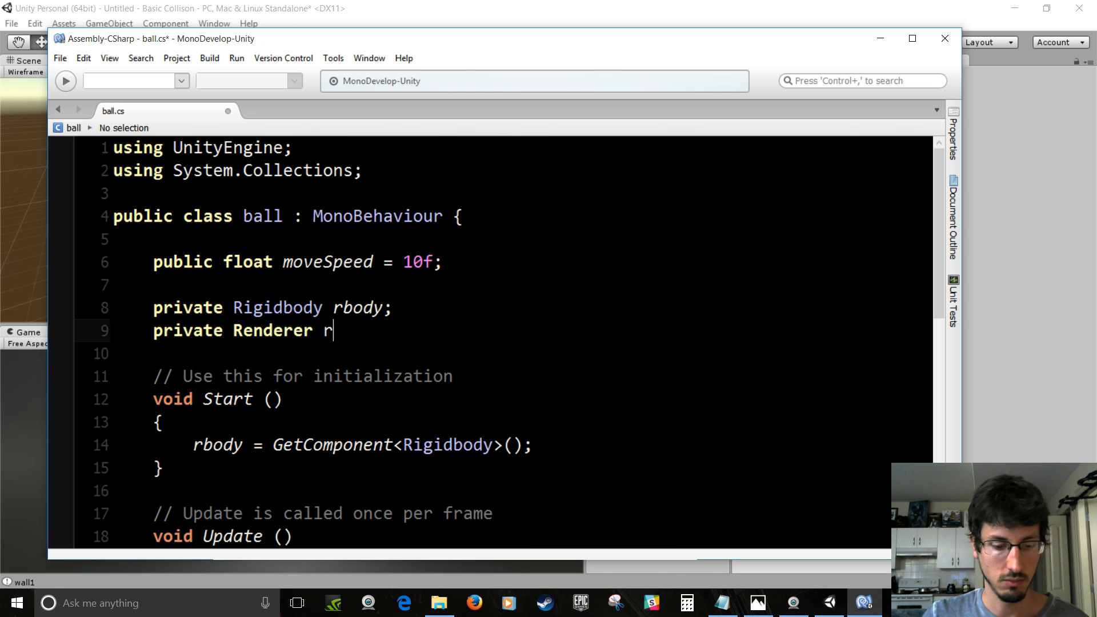
type("end;")
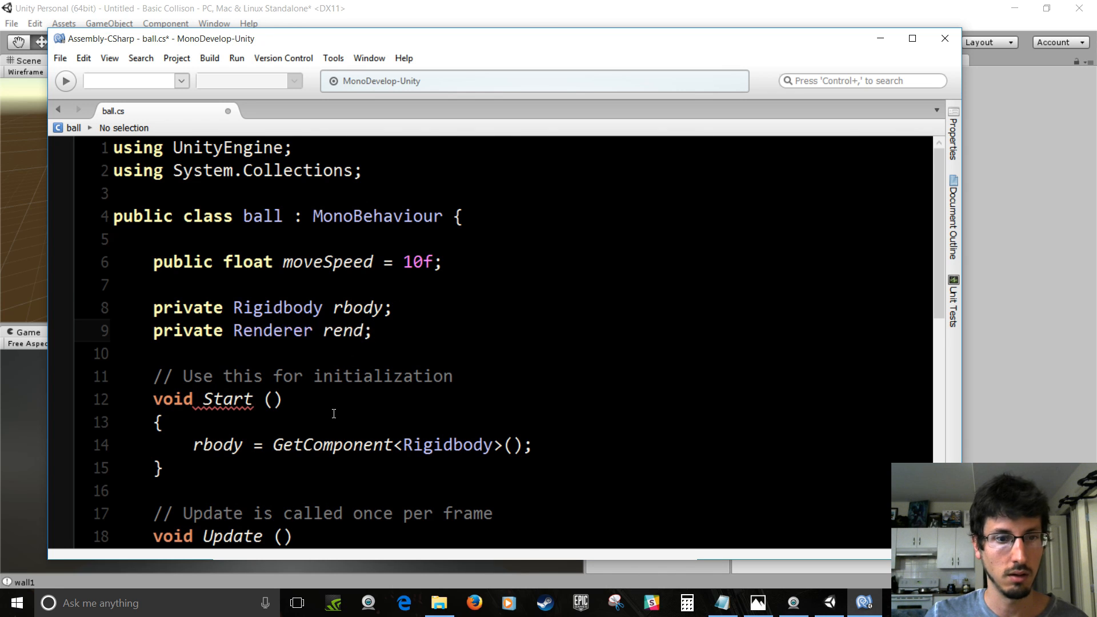
type("rend =")
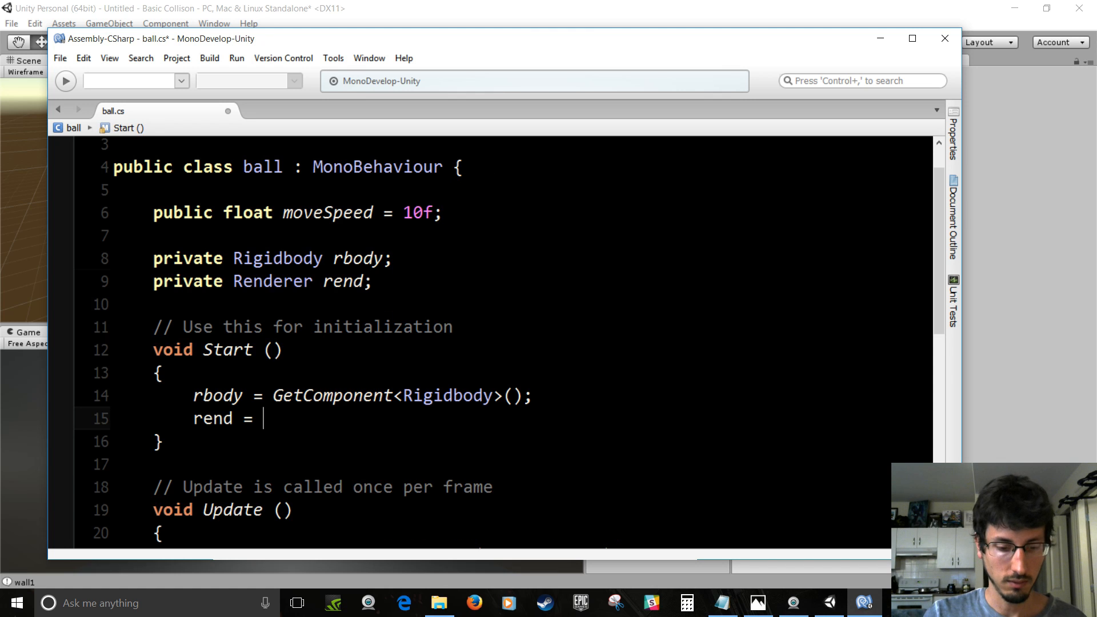
type("GetComponent")
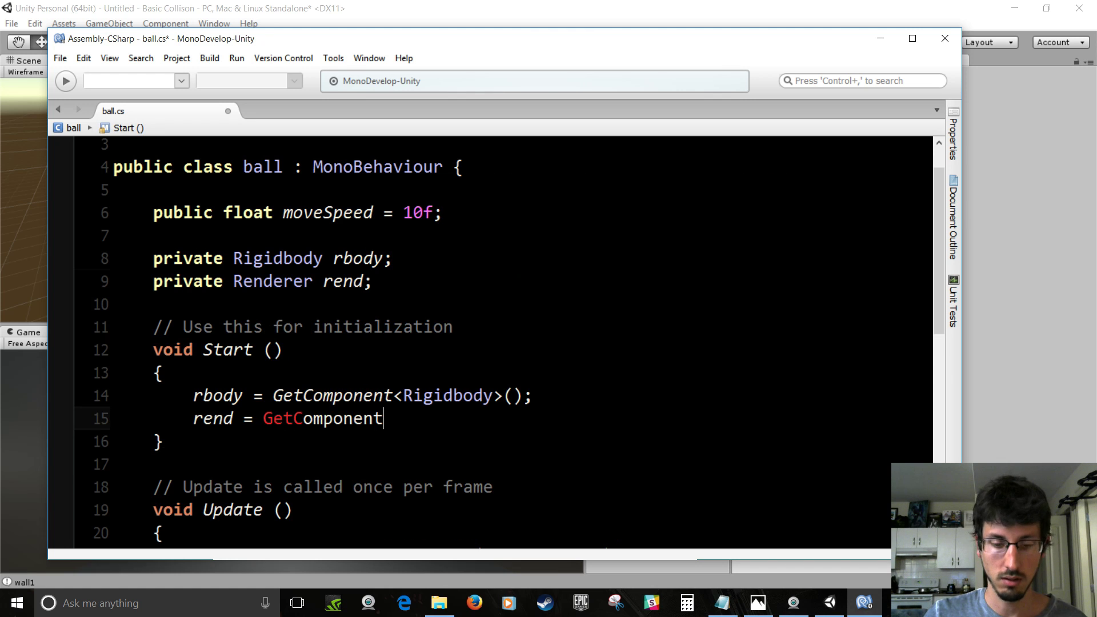
type("<Renderte")
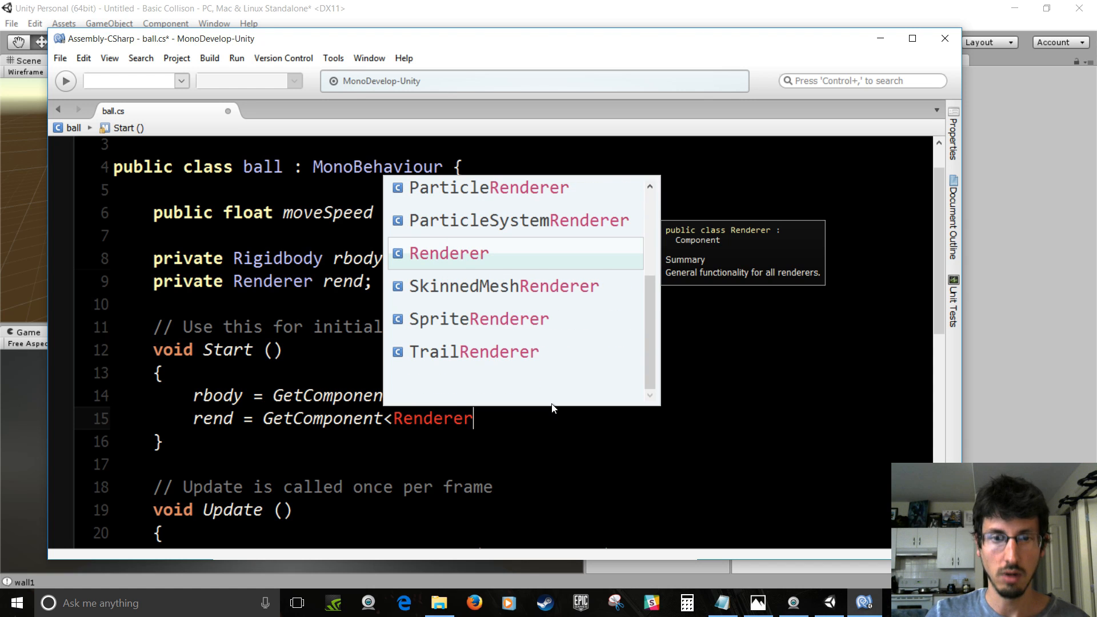
type(">()")
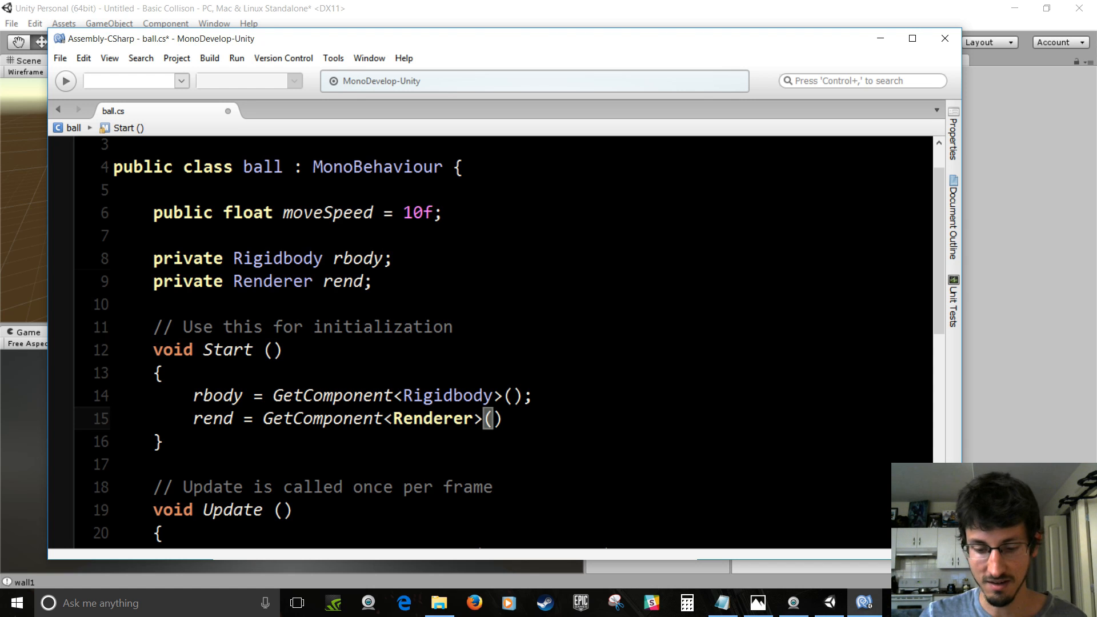
type(");")
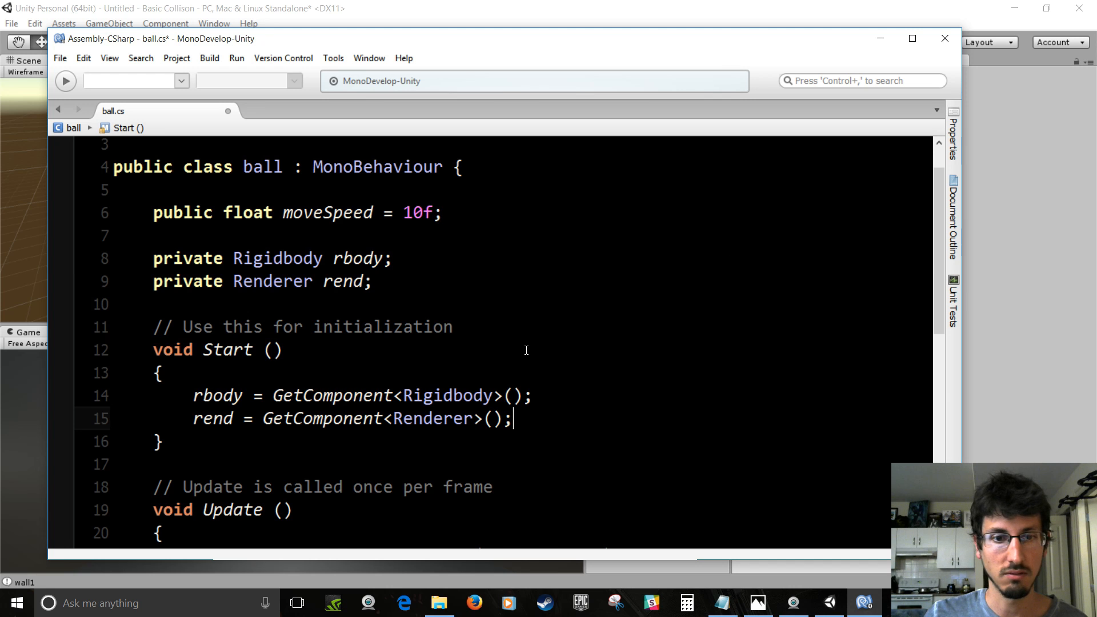
In OnCollisionEnter, test whether col.collider.name equals "wall1"
scroll("down", 3)
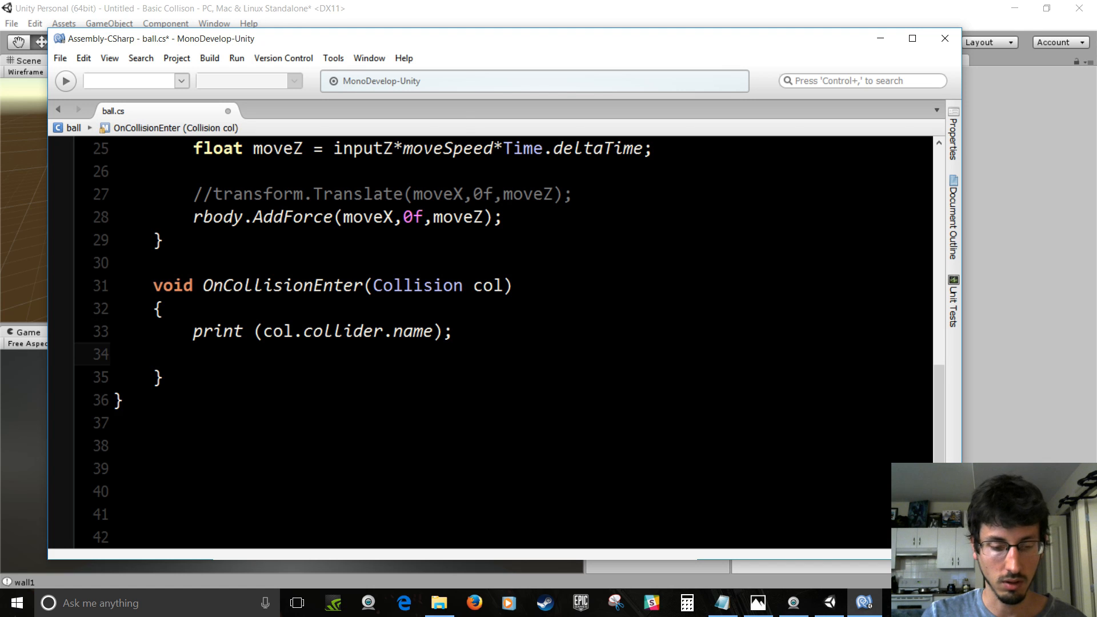
type("if(c")
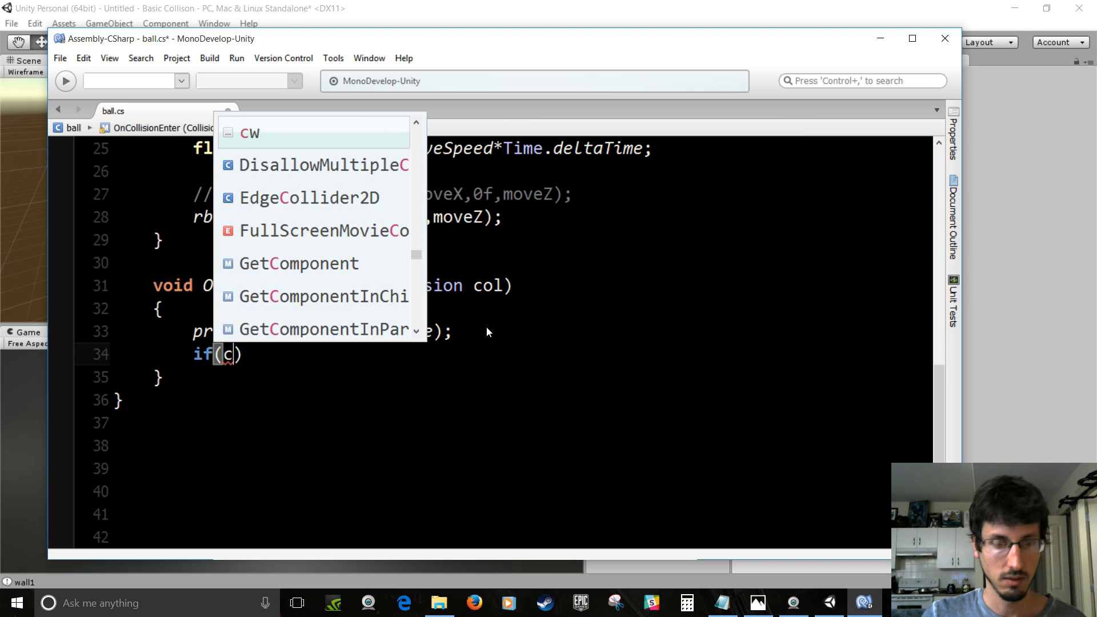
type("ol.col")
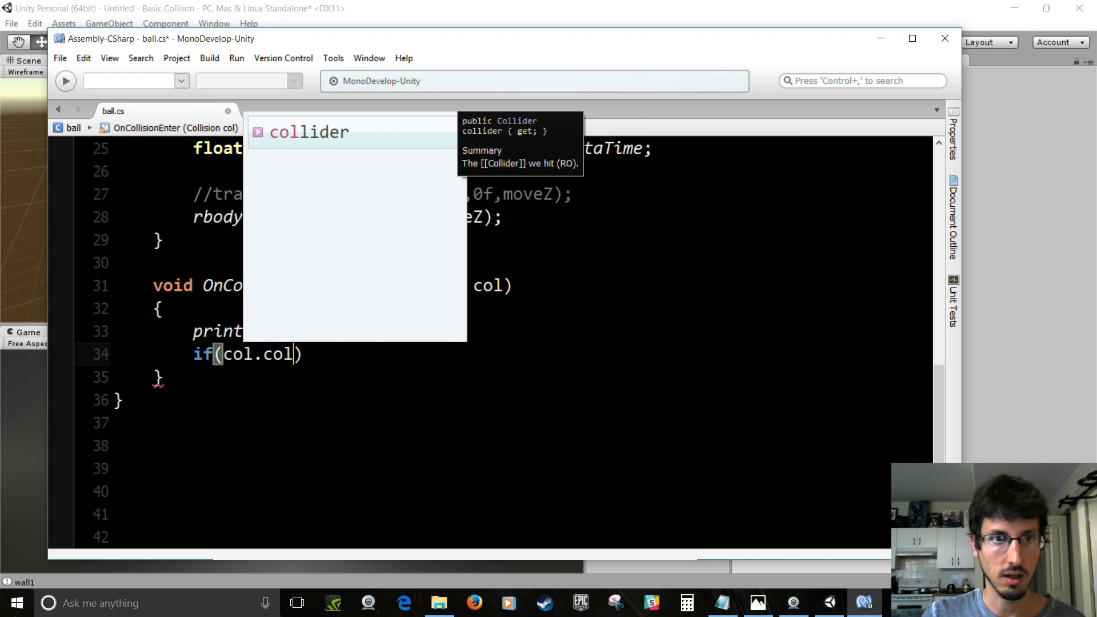
type("lider.name")
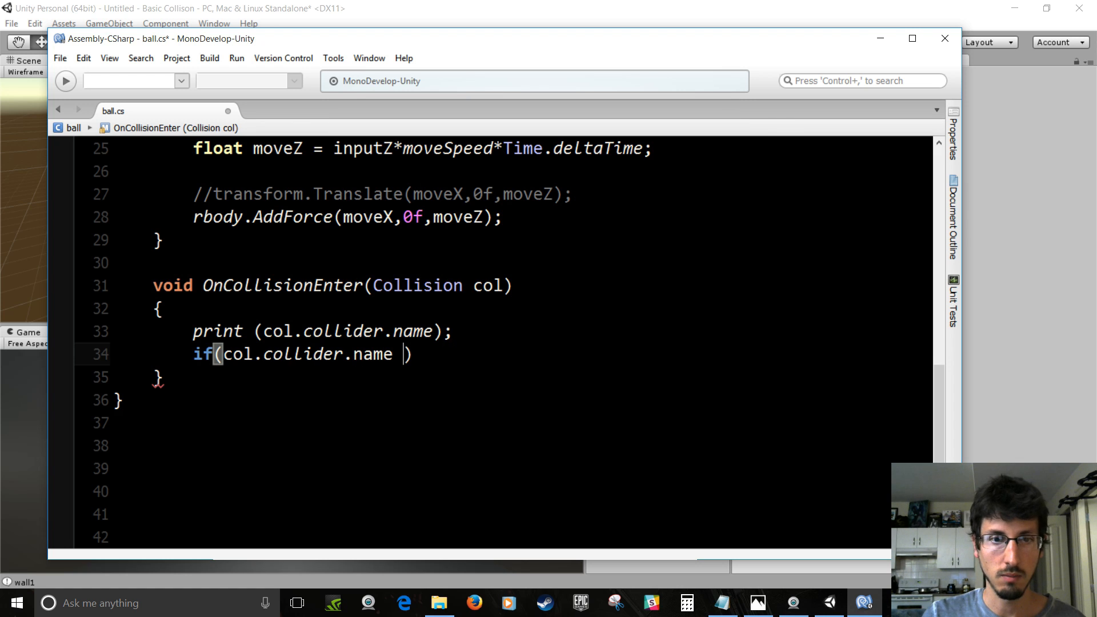
type("== \"")
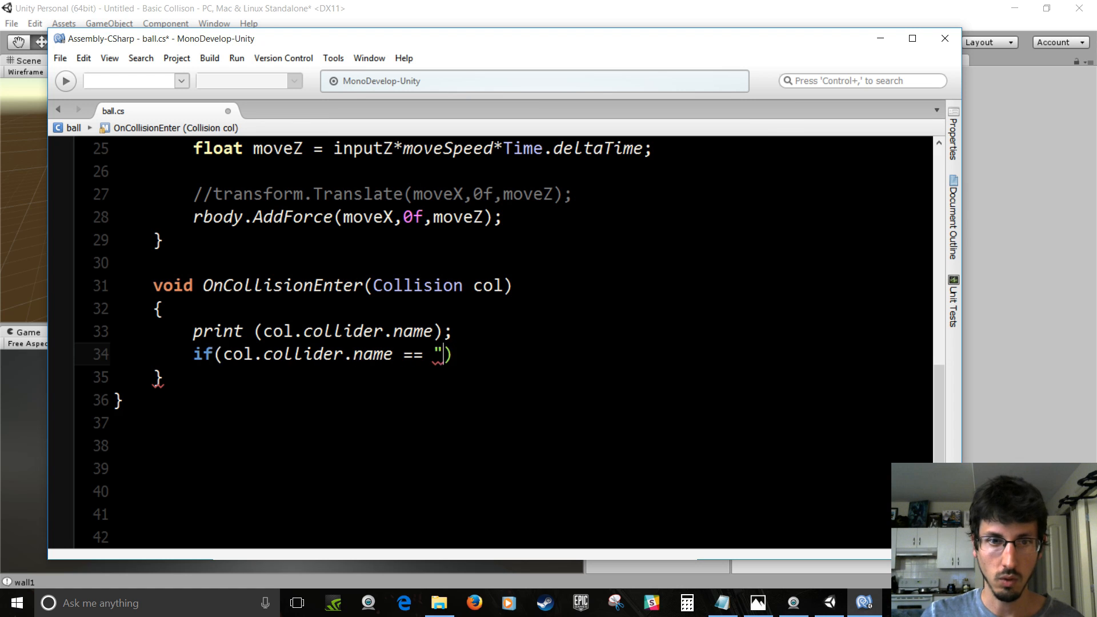
type("wall1")
type("{")
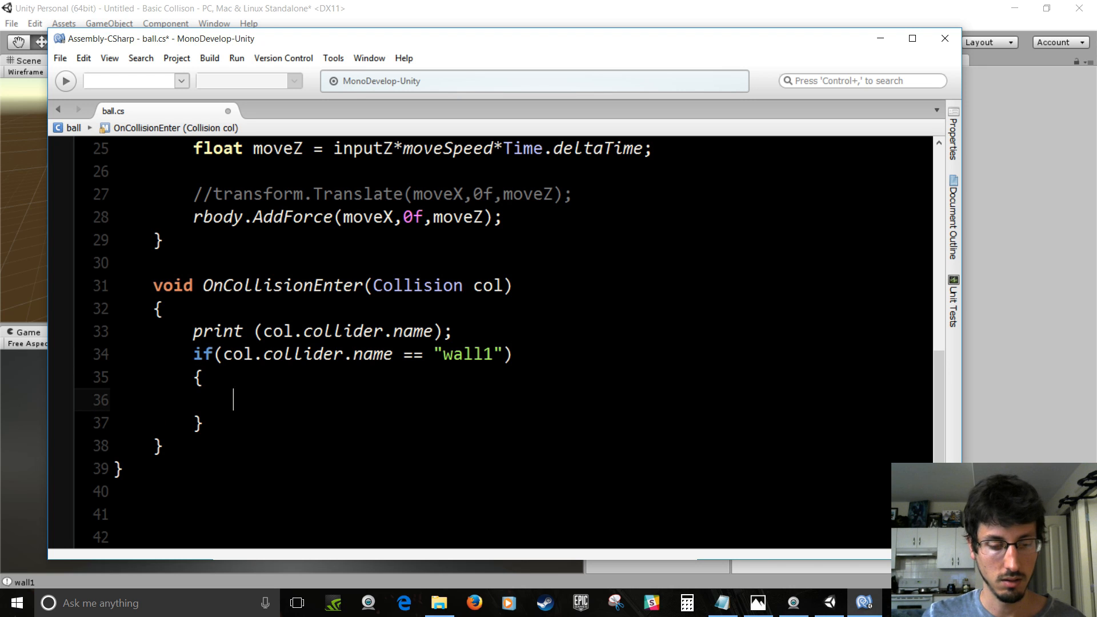
Set rend.material.color = Color.blue for wall1 and select the print line
type("rend.")
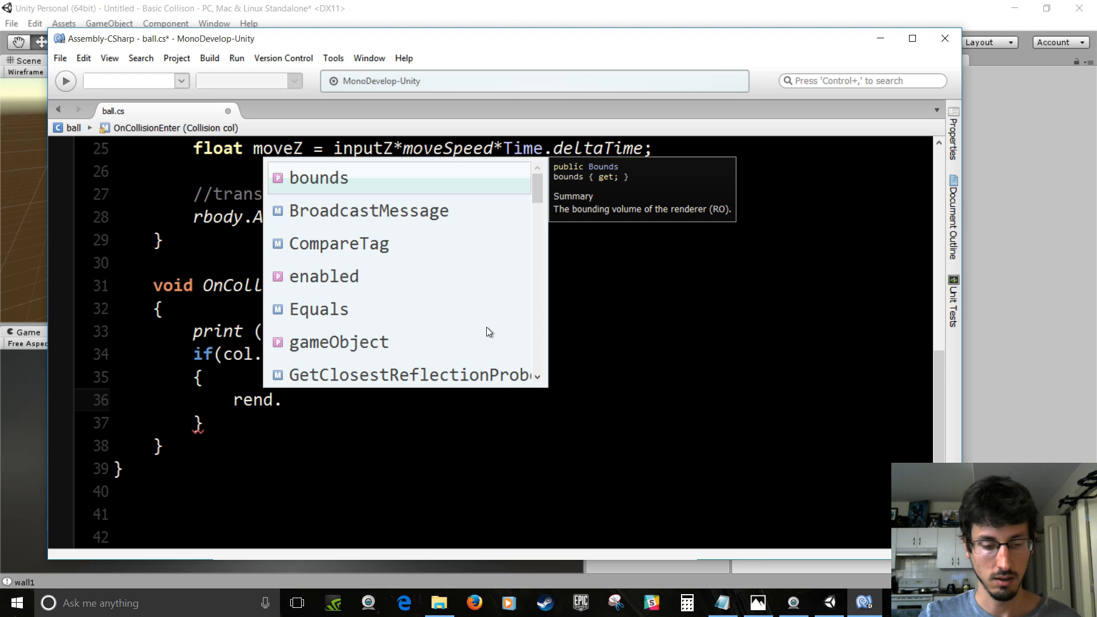
type("material")
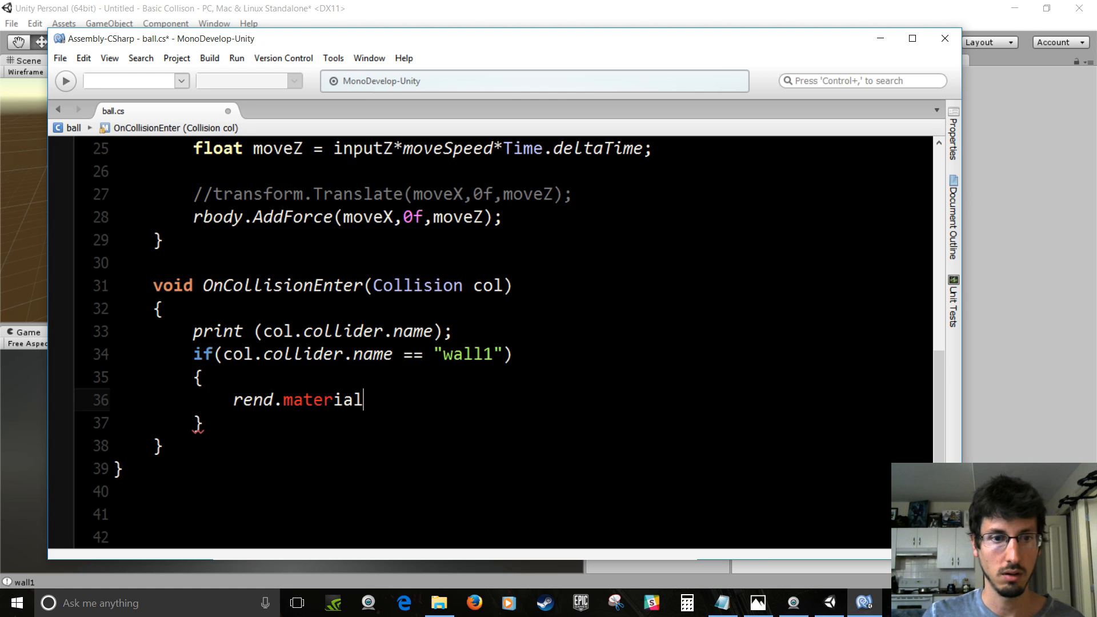
type(".color =")
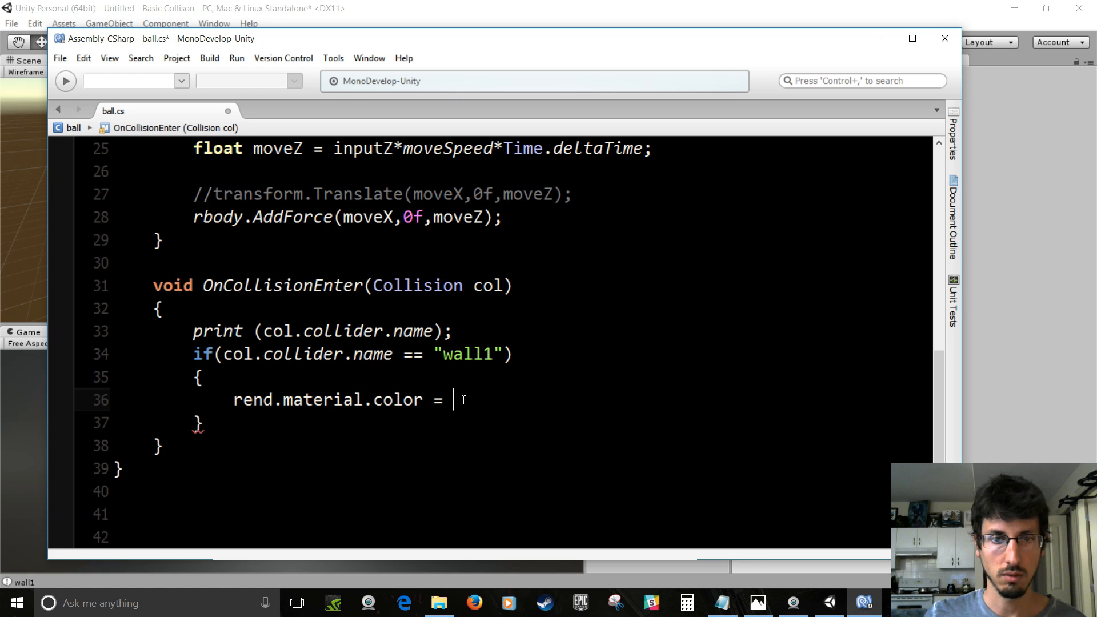
type("col")
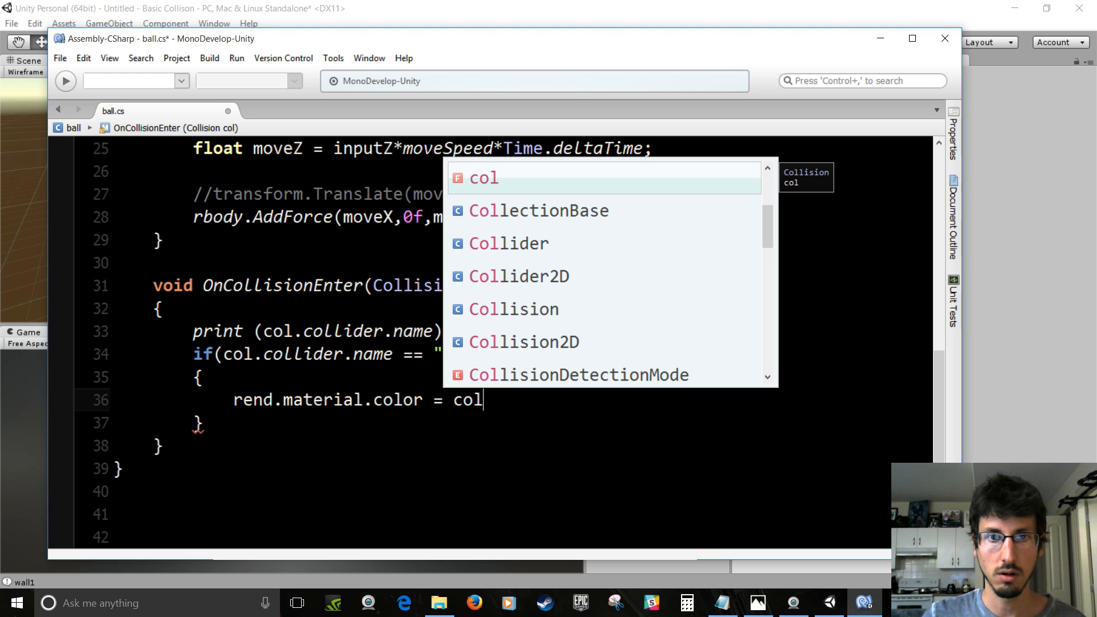
type("or.")
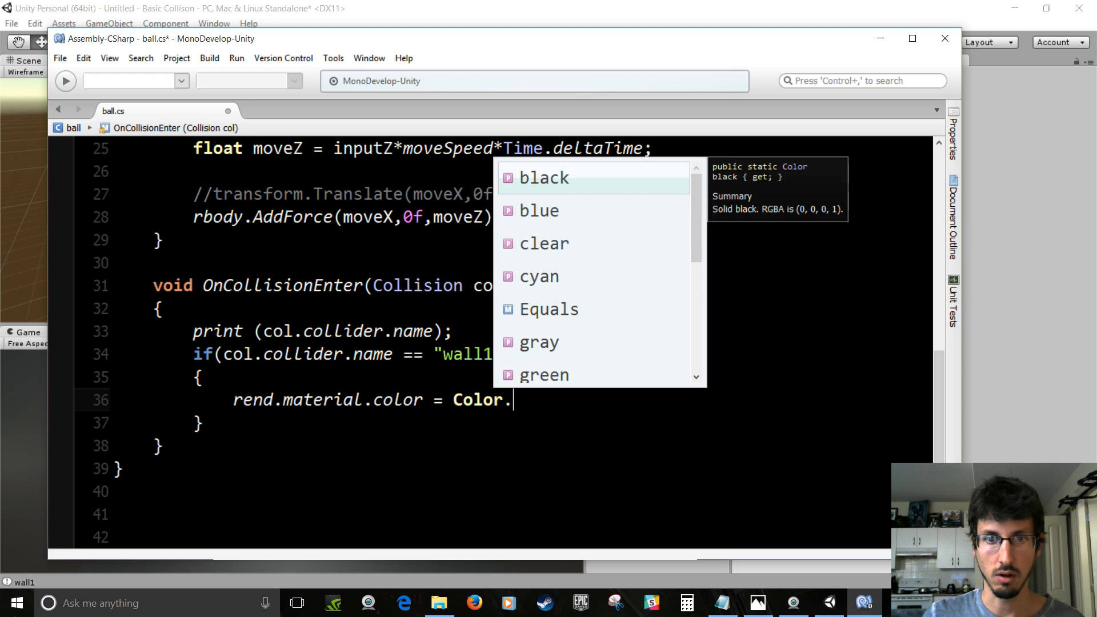
type("blue;")
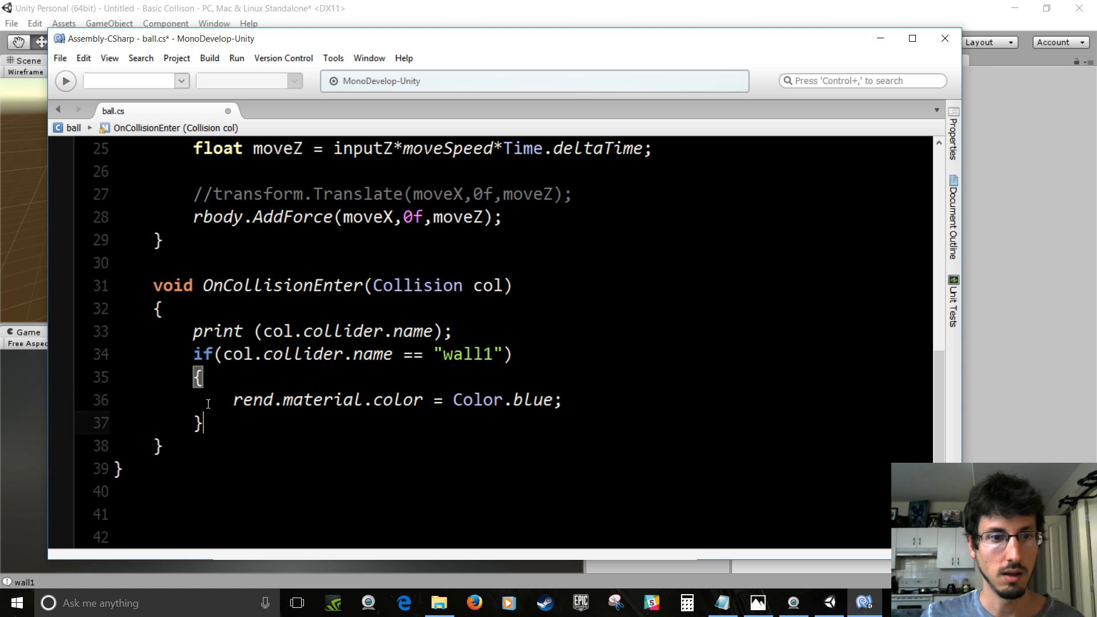
left_click_drag(192, 353, 204, 423)
type("//")
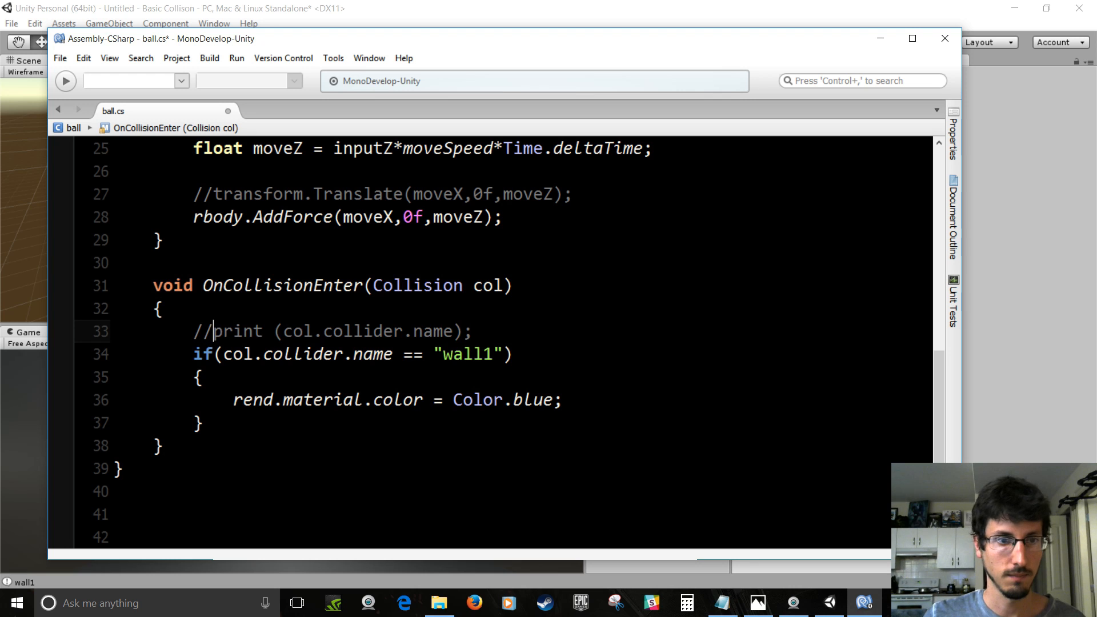
Add else-if branches coloring the ball red, green and yellow for wall2, wall3, wall4
type("else if(col.collider.name == \"wall2")
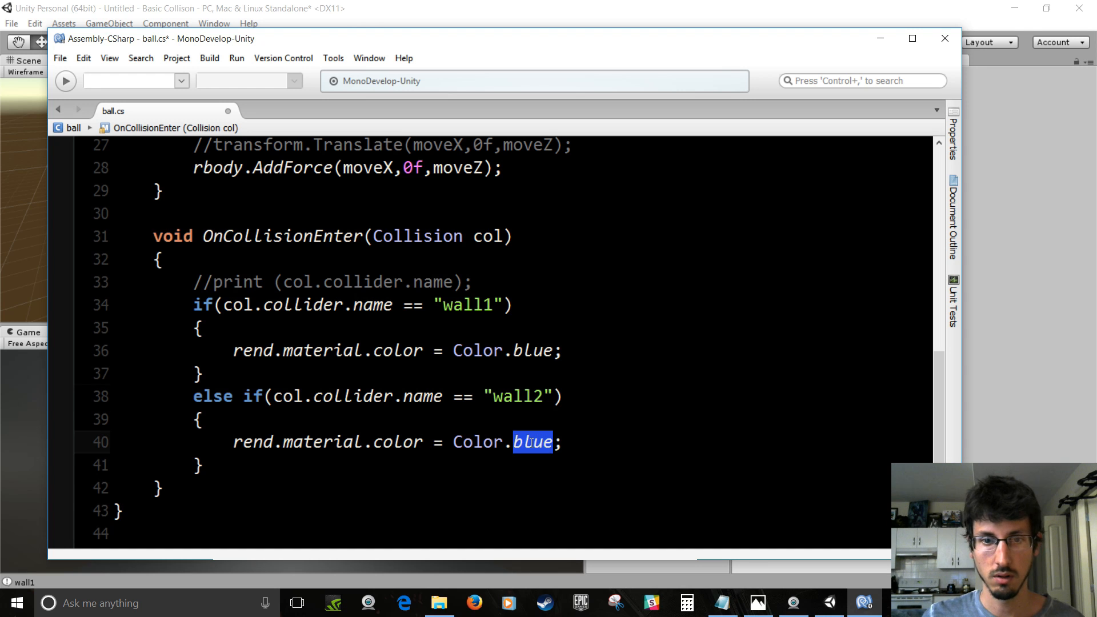
type("red")
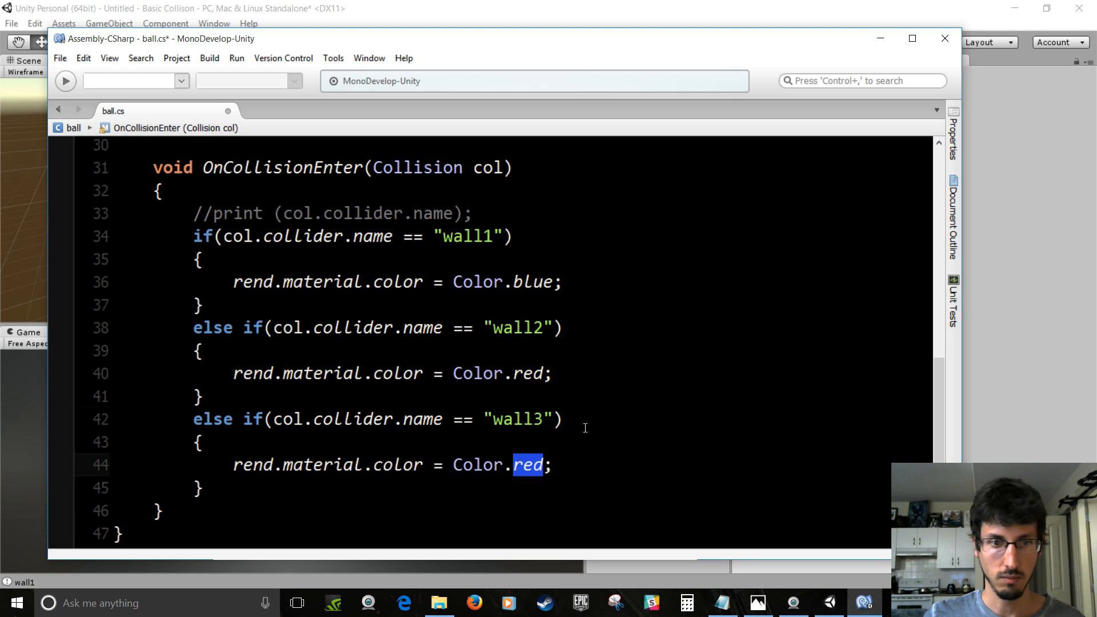
mouse_move(665, 398)
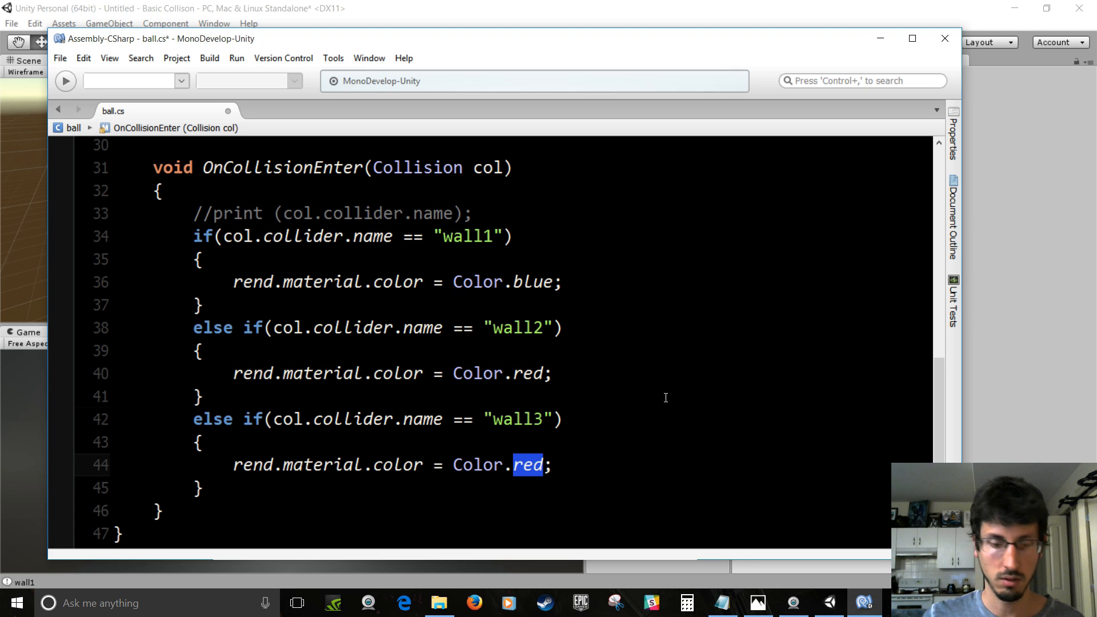
type("green")
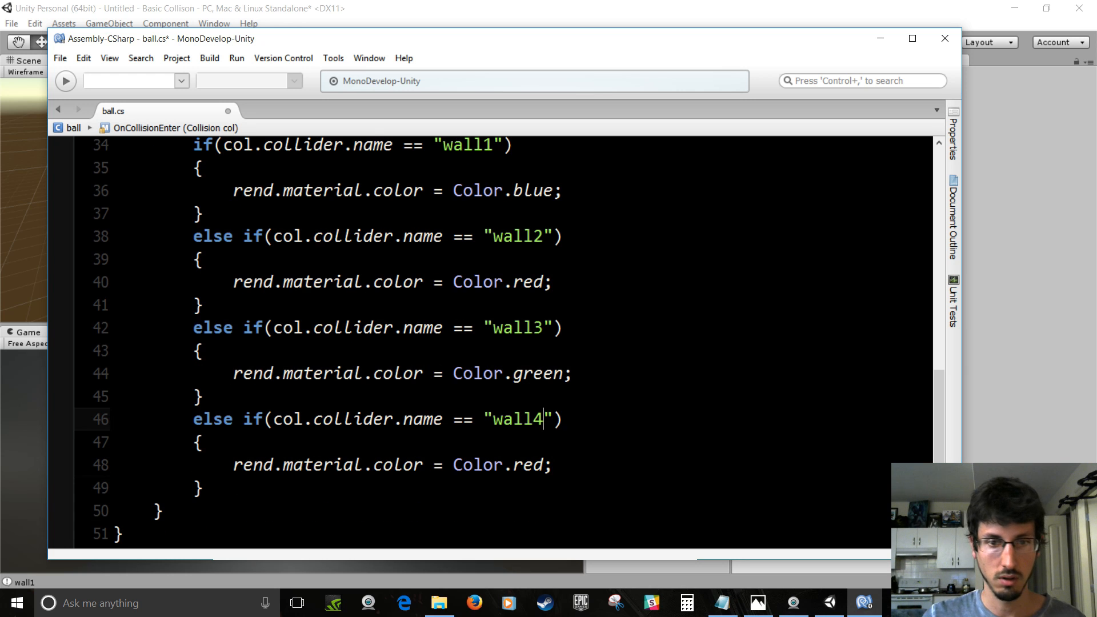
type("yell")
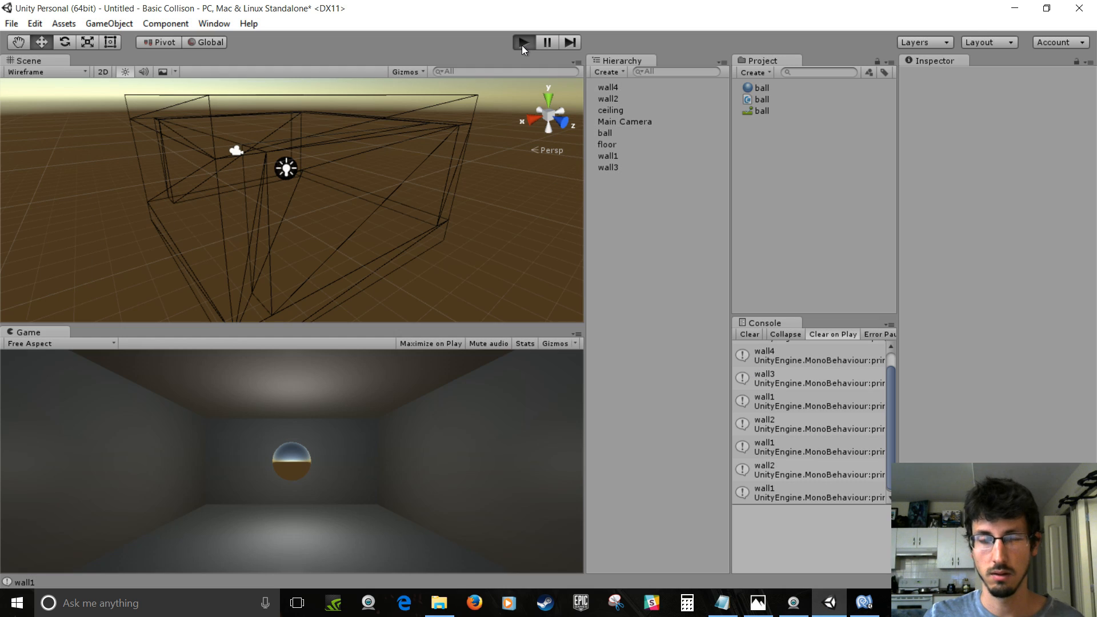
Play the scene to see the ball recolor on wall hits, then stop play
left_click(748, 334)
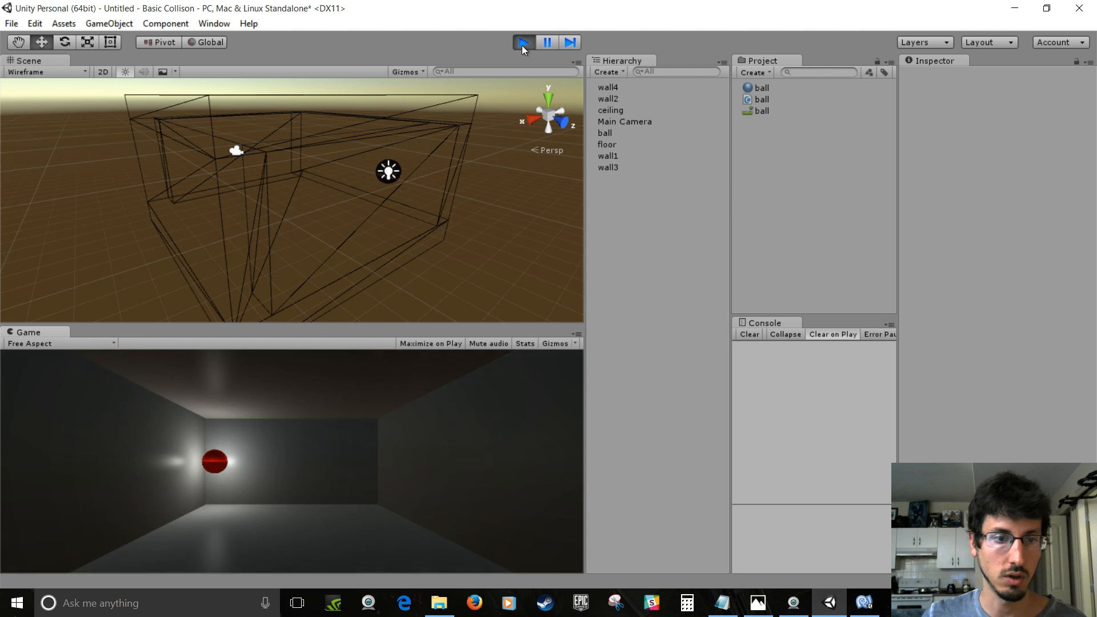
left_click(523, 42)
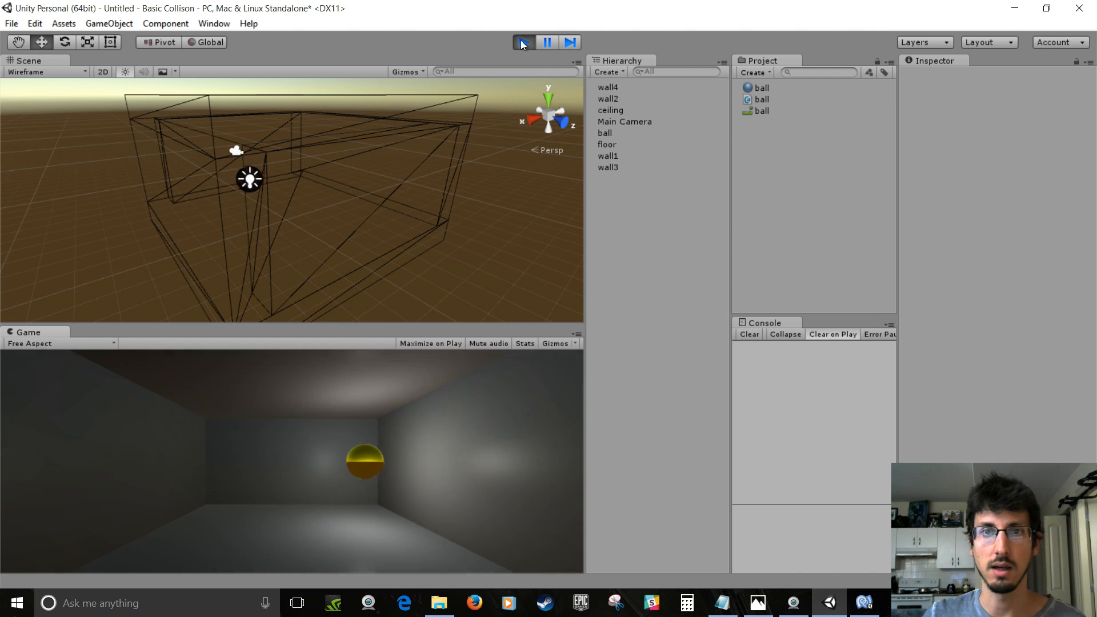
left_click(523, 42)
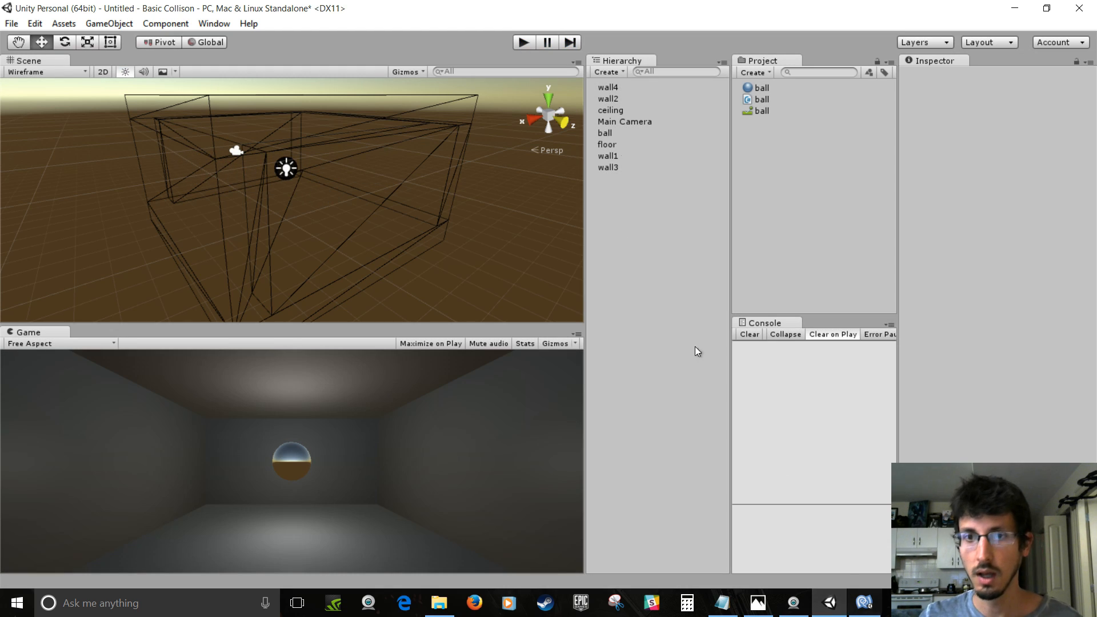
left_click(606, 132)
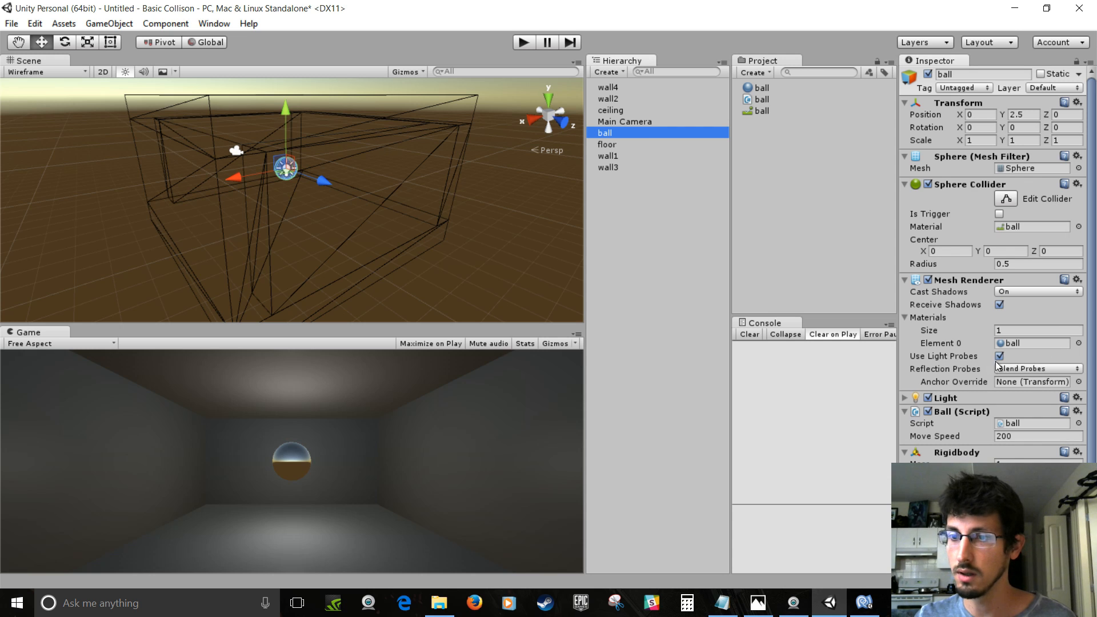
scroll("down", 3)
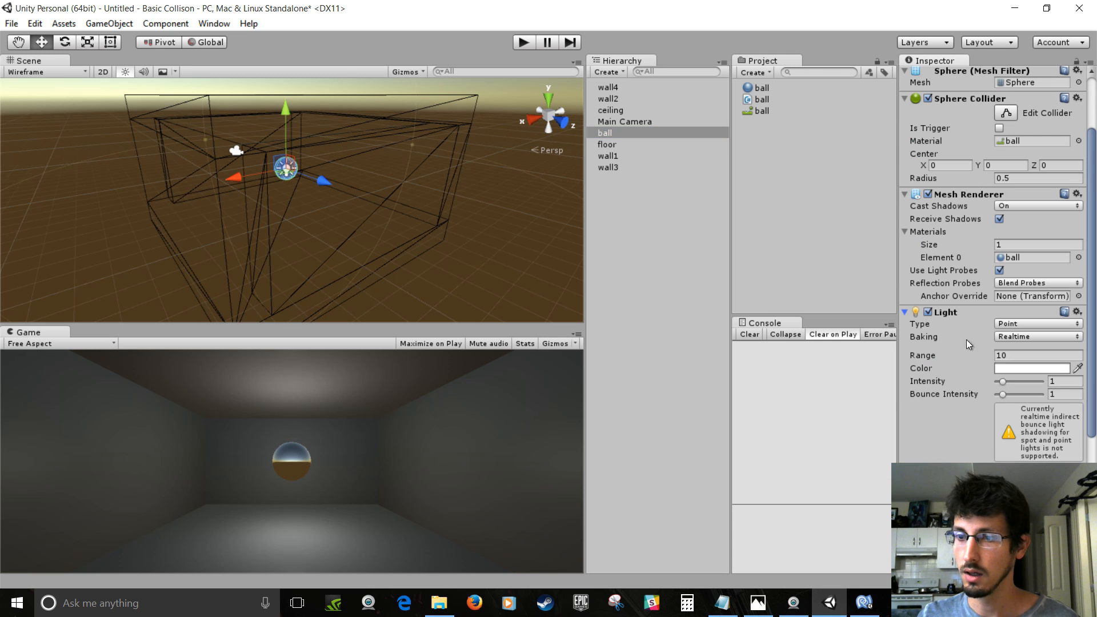
left_click(1031, 368)
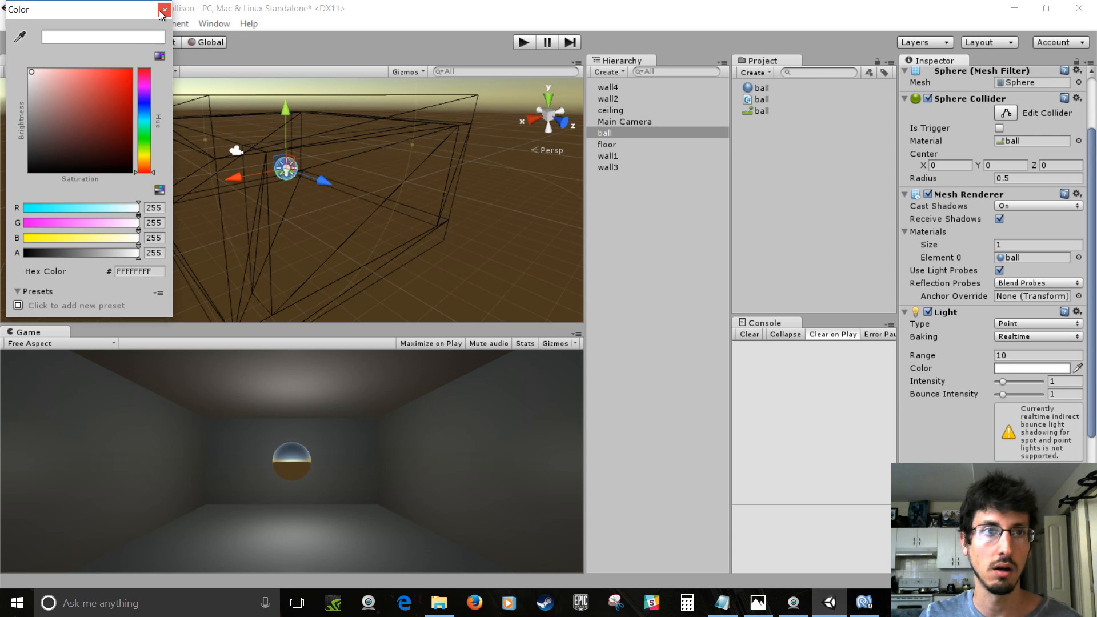
left_click(163, 10)
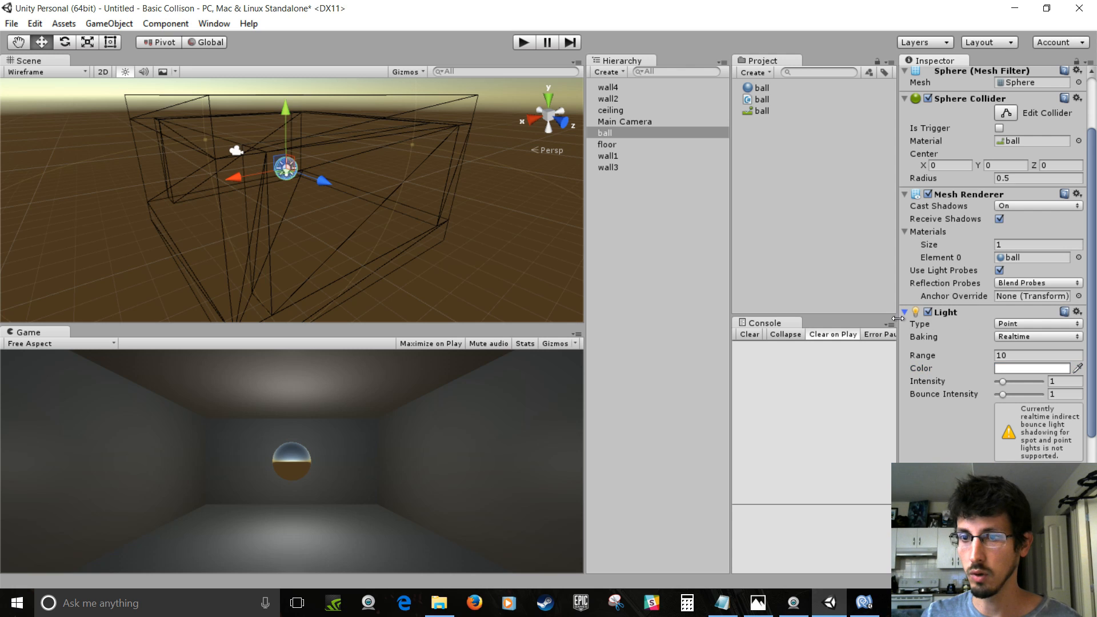
scroll("down", 3)
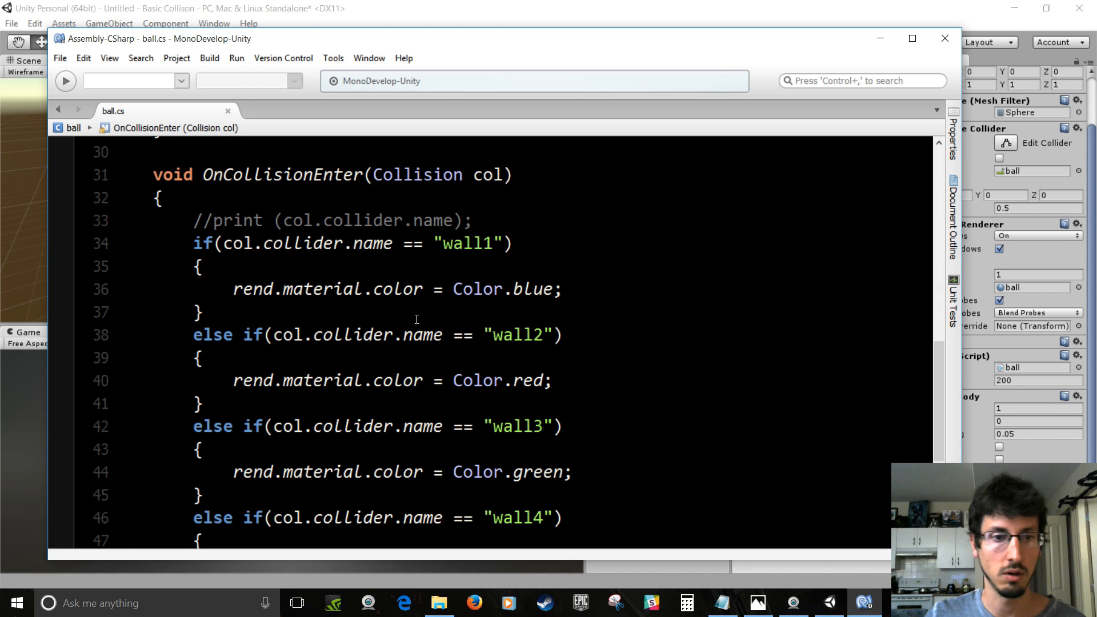
Declare a private Light myLight field in ball.cs
scroll("up", 3)
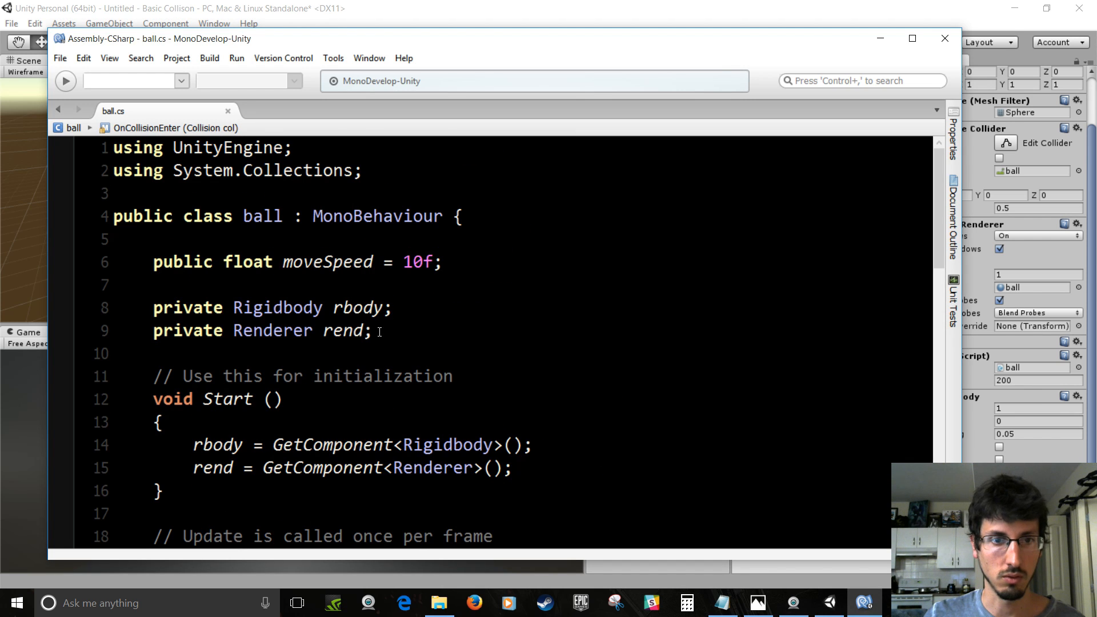
type("priv")
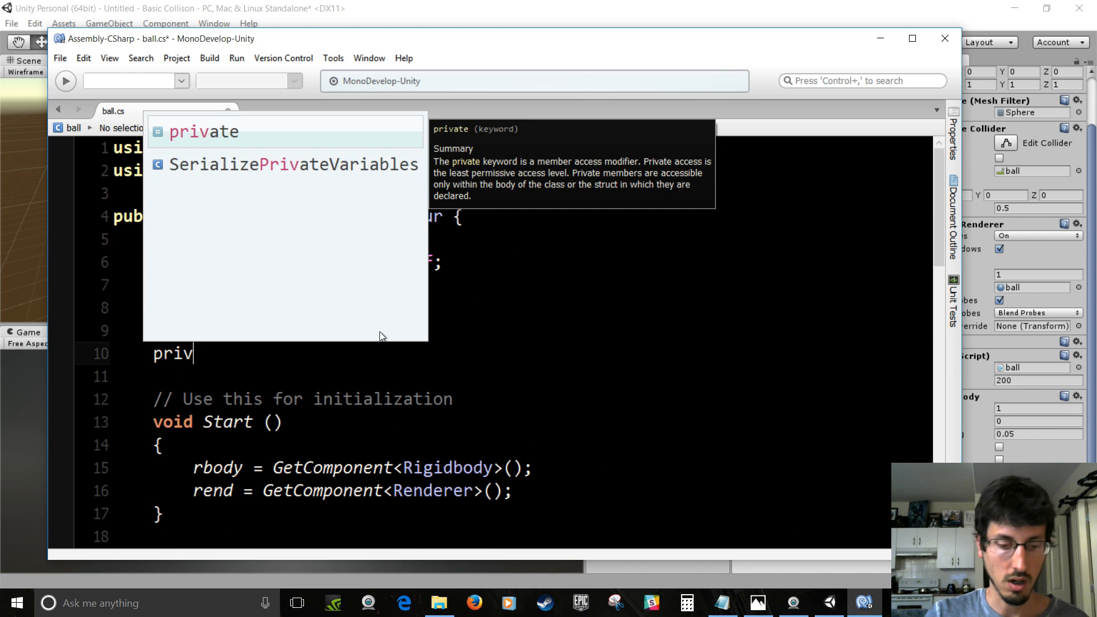
type("ate Light")
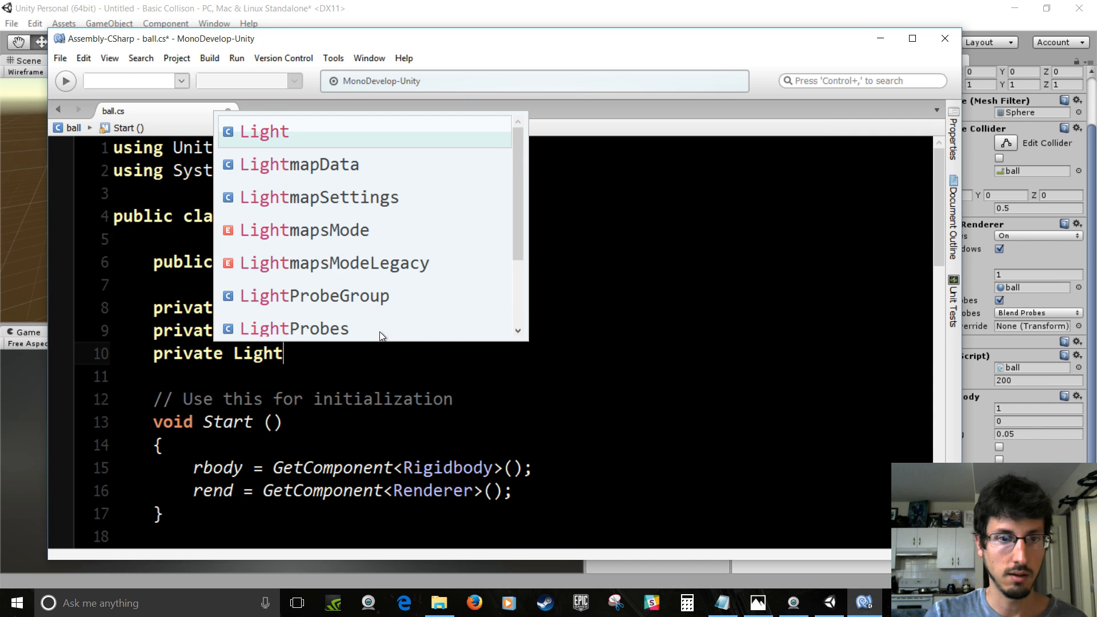
type("myL")
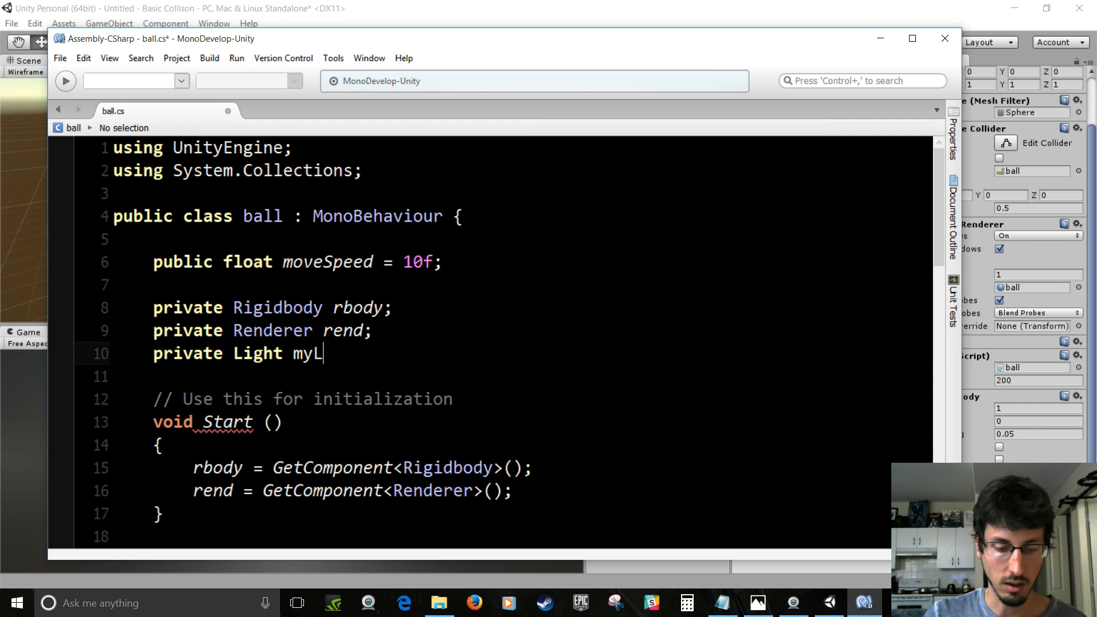
type("ight;")
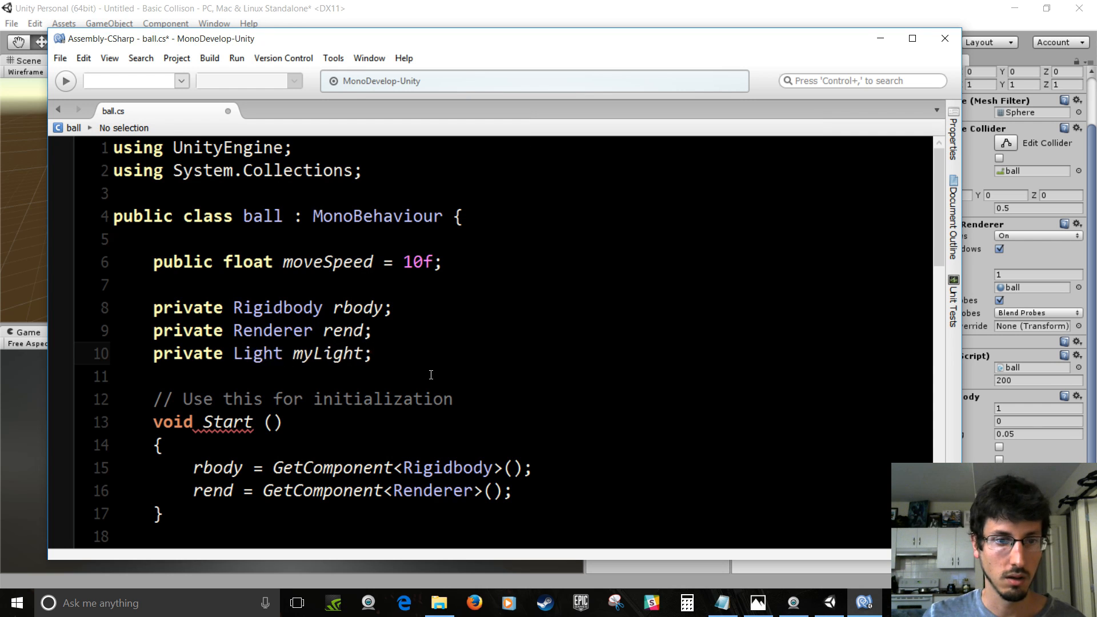
Assign myLight = GetComponent<Light> in Start
type("my")
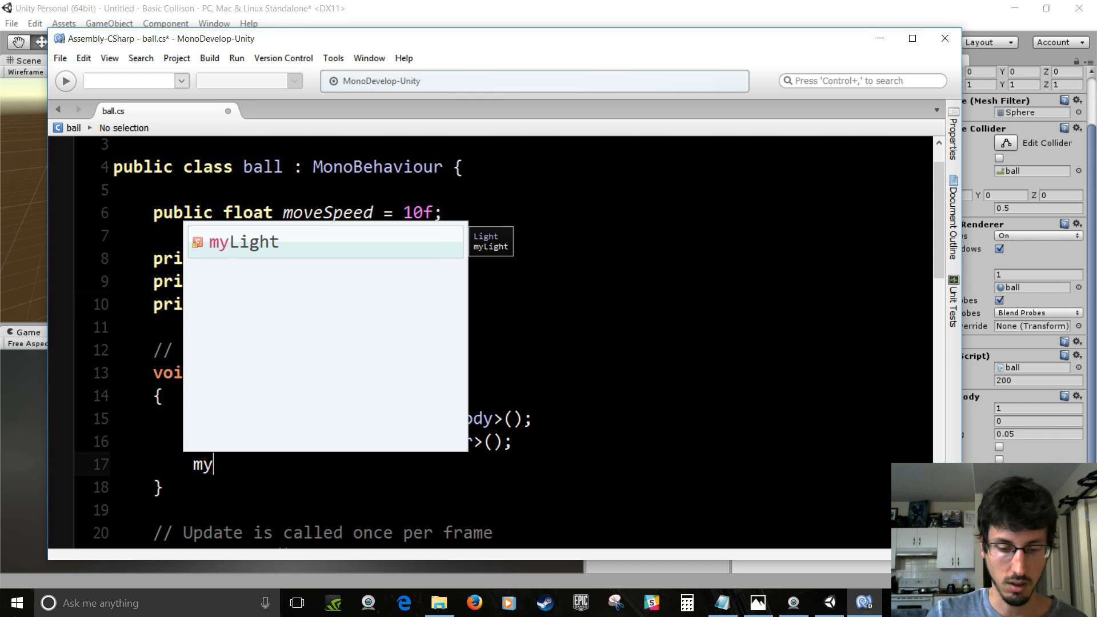
type("Light =")
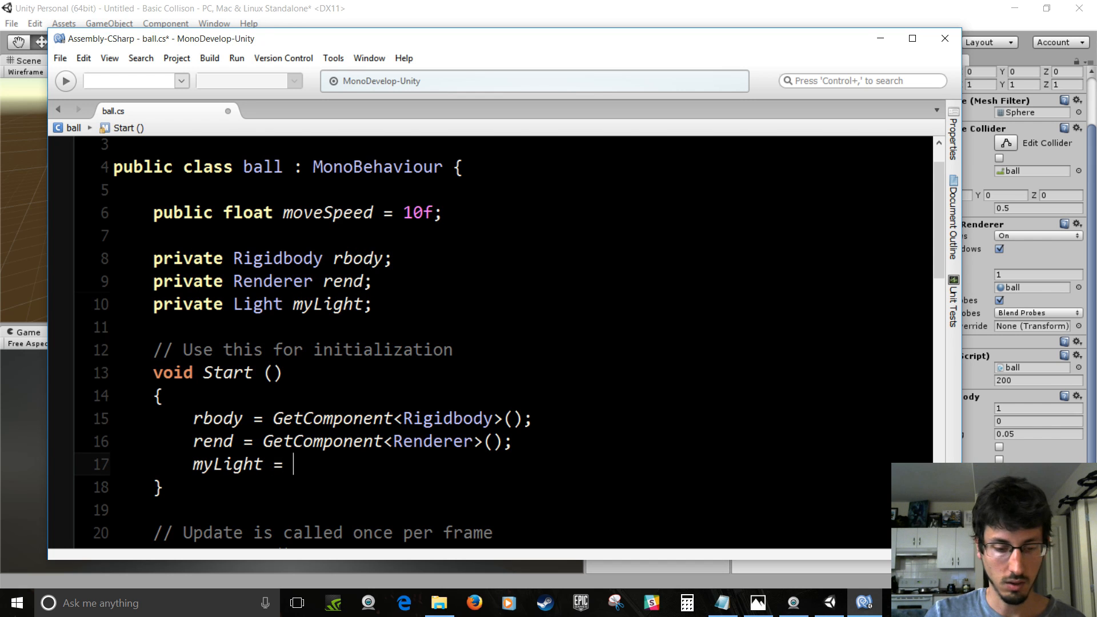
type("GetComponent")
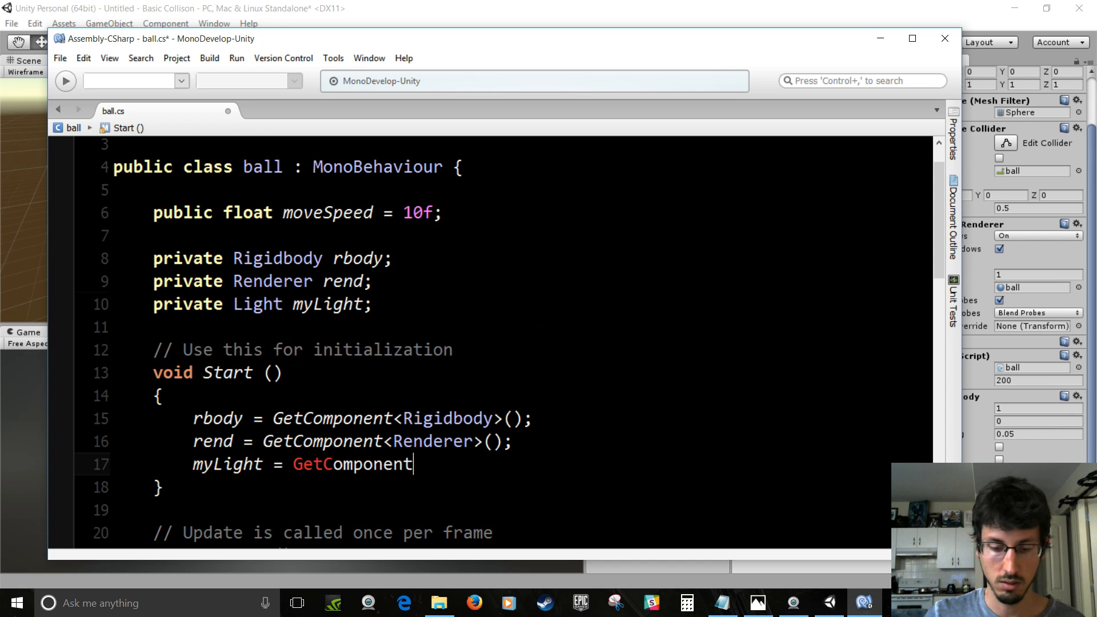
type("<")
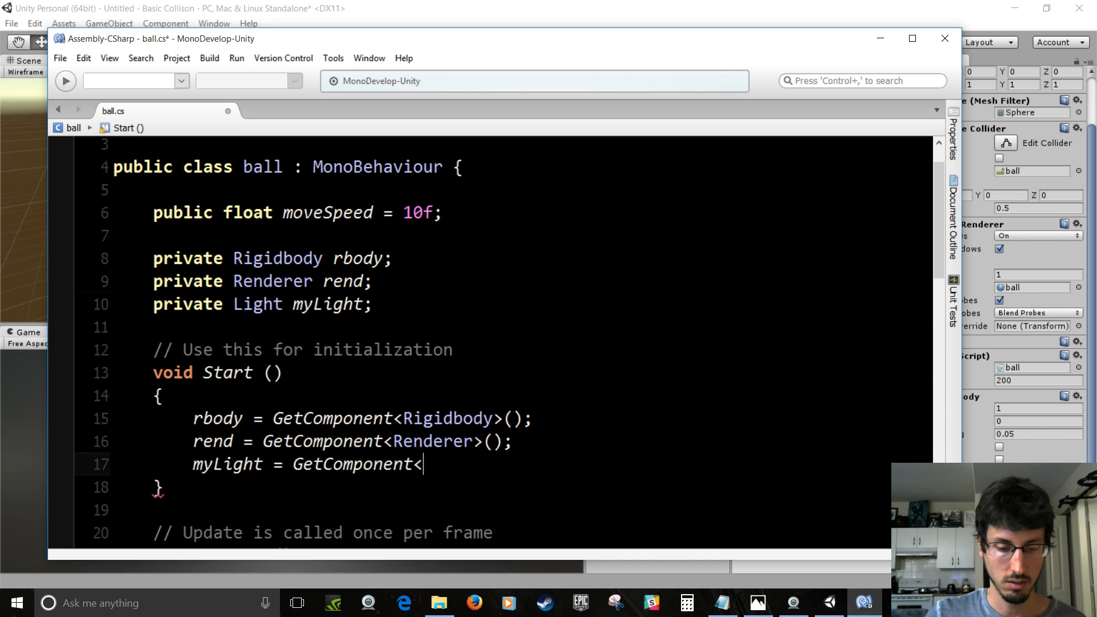
type("Light>")
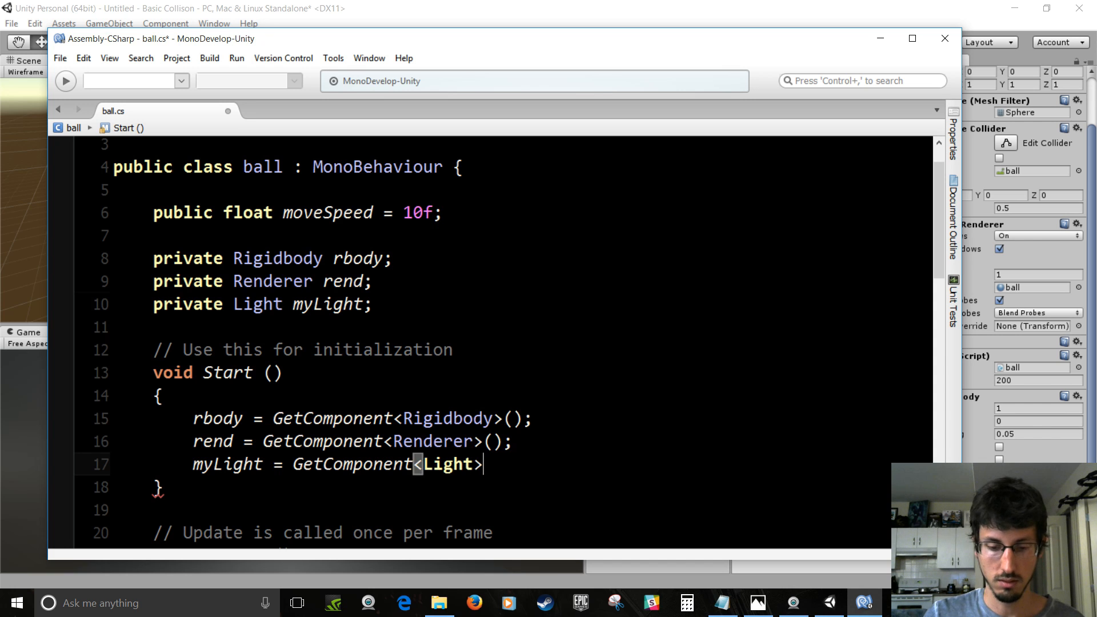
scroll("down", 3)
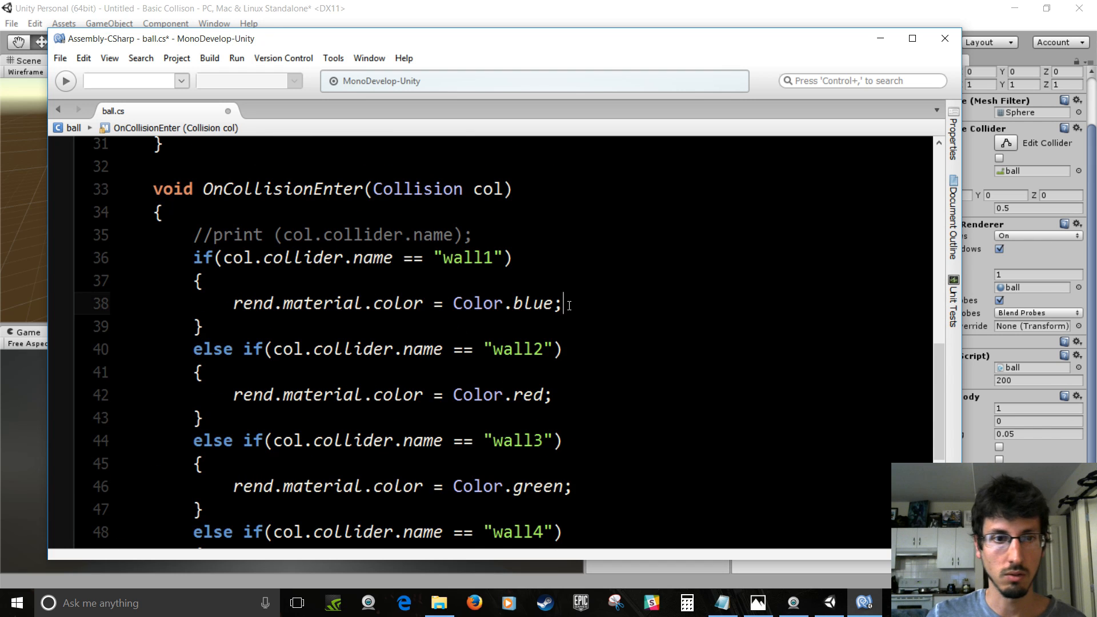
Add 'myLight.color = Color.blue;' under wall1's material colour line
type("myl")
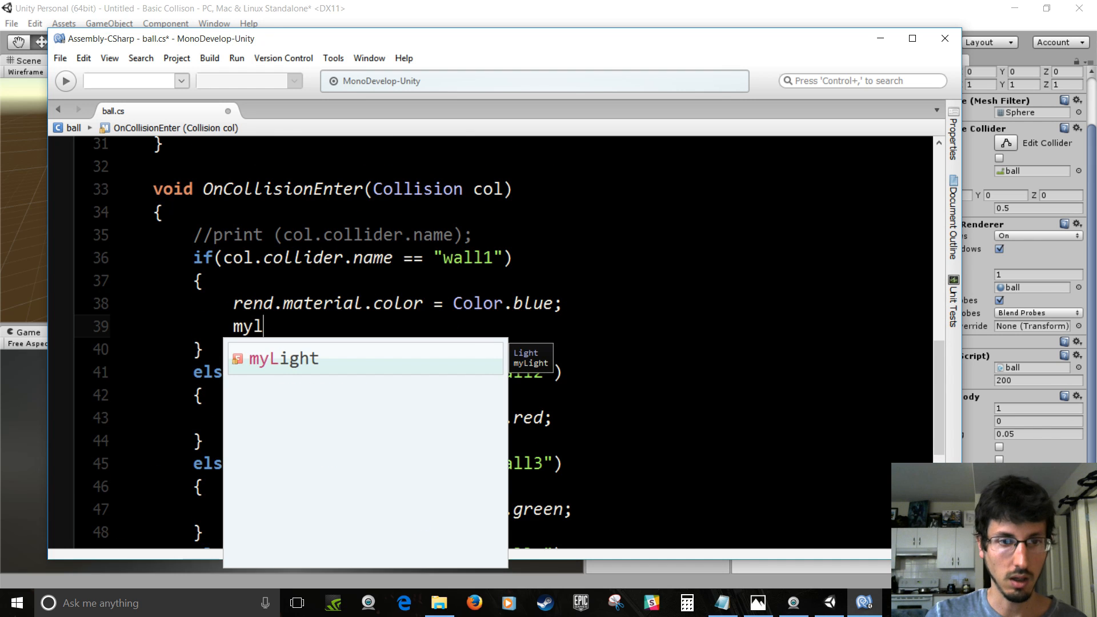
type("Light.color")
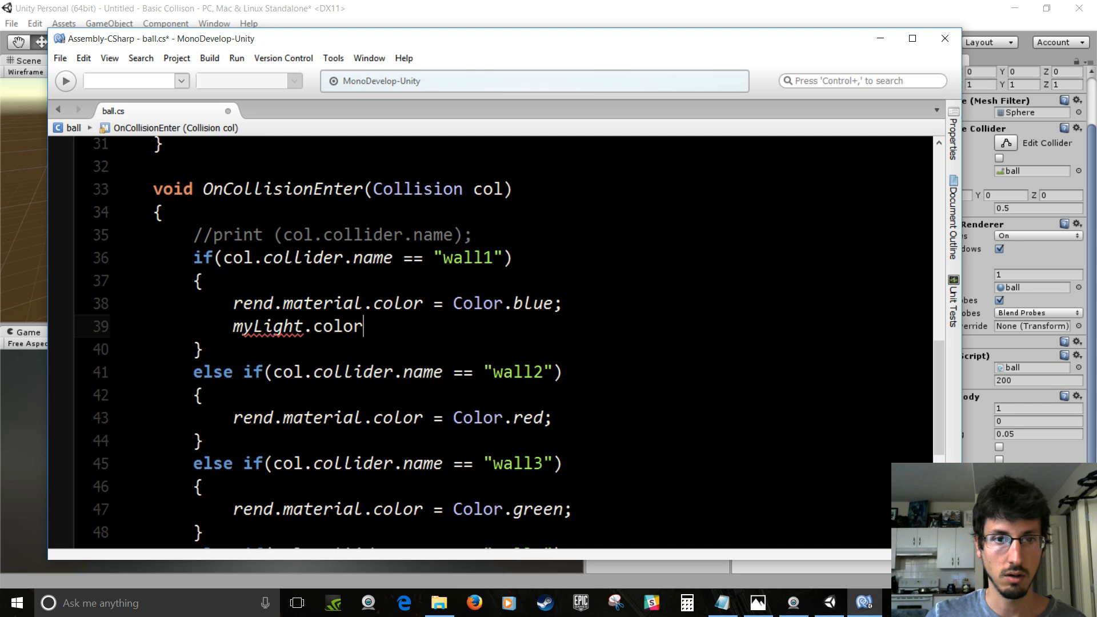
type("= co")
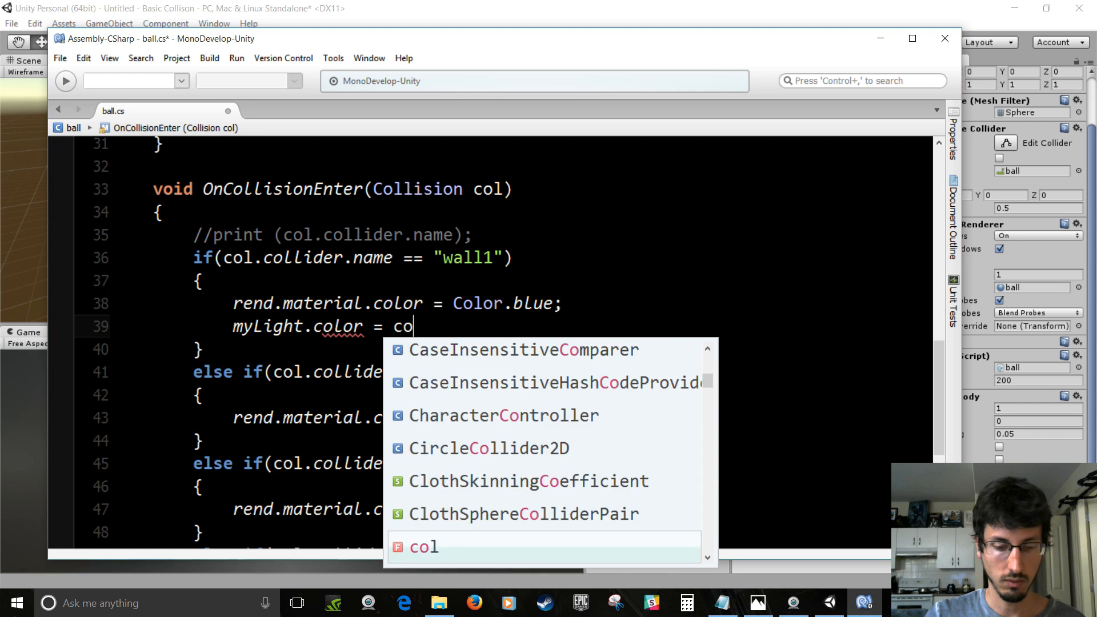
type("lor.blue;")
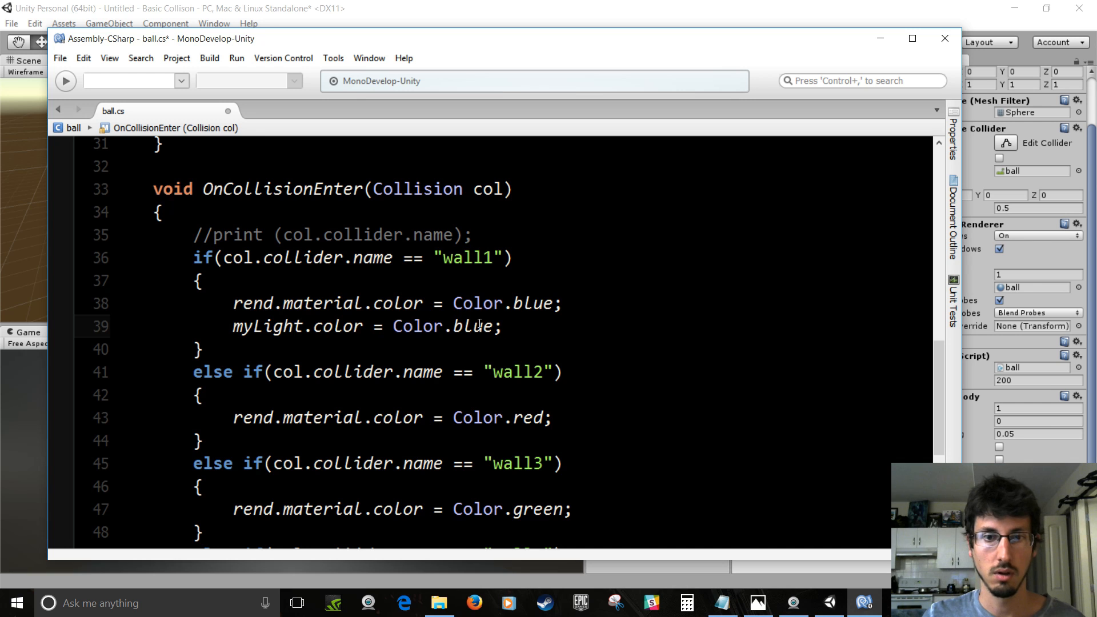
Add myLight.color lines for red, green and yellow under the wall2, wall3 and wall4 branches
left_click(554, 419)
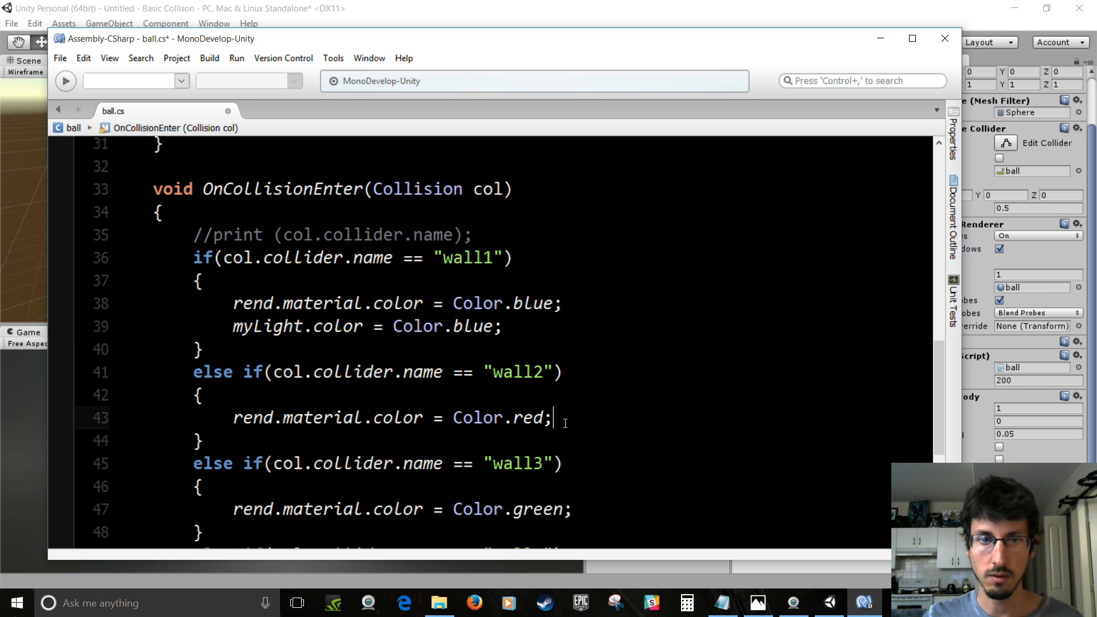
type("myLight.color = Color.blue;")
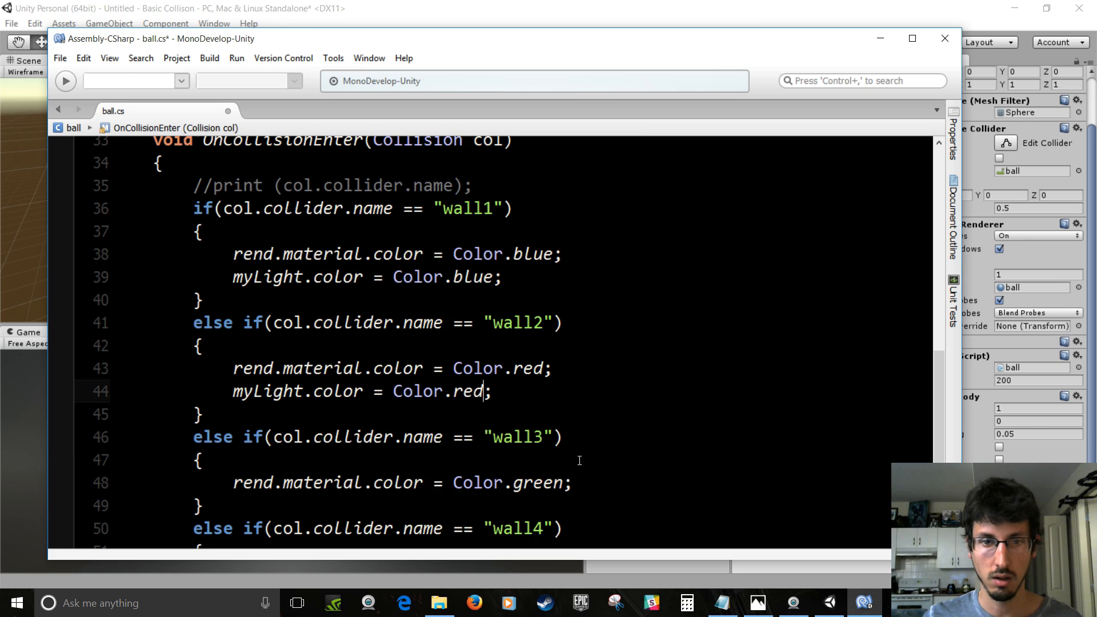
type("myLight.color = Color.blue;")
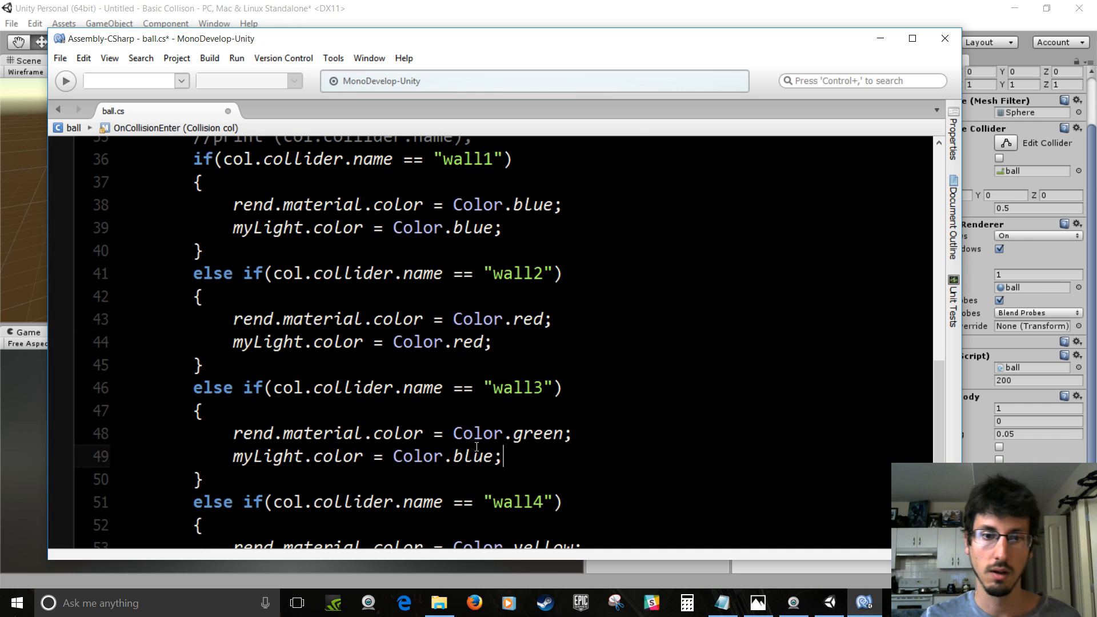
type("green")
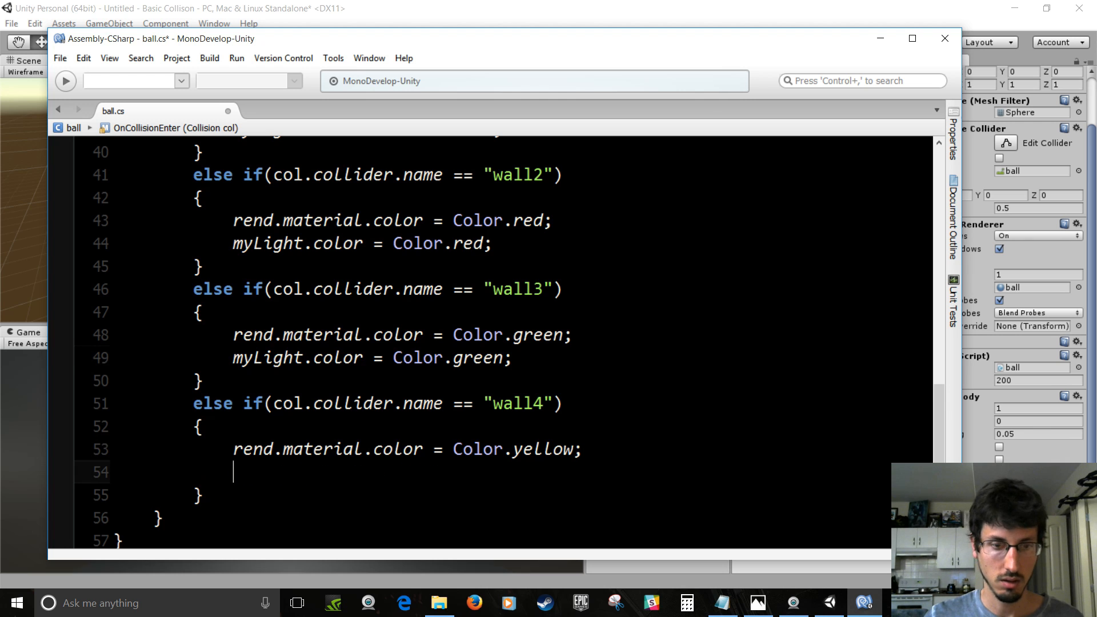
type("myLight.color = Color.yel")
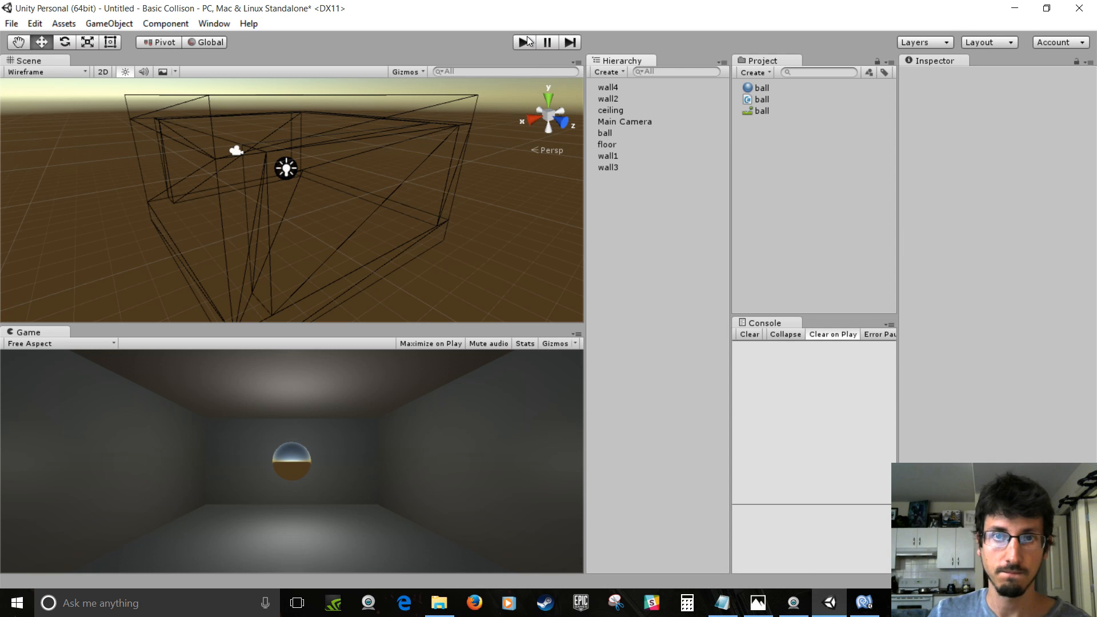
Play the game, watch the ball's light tint the room, and select the ball in the Hierarchy
left_click(523, 42)
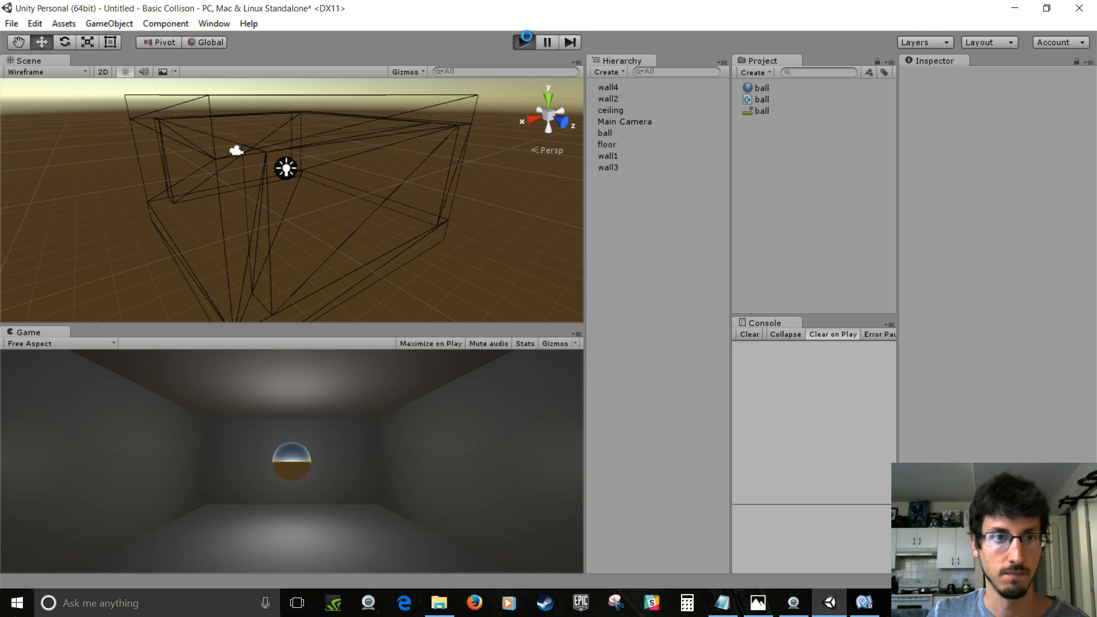
left_click(523, 42)
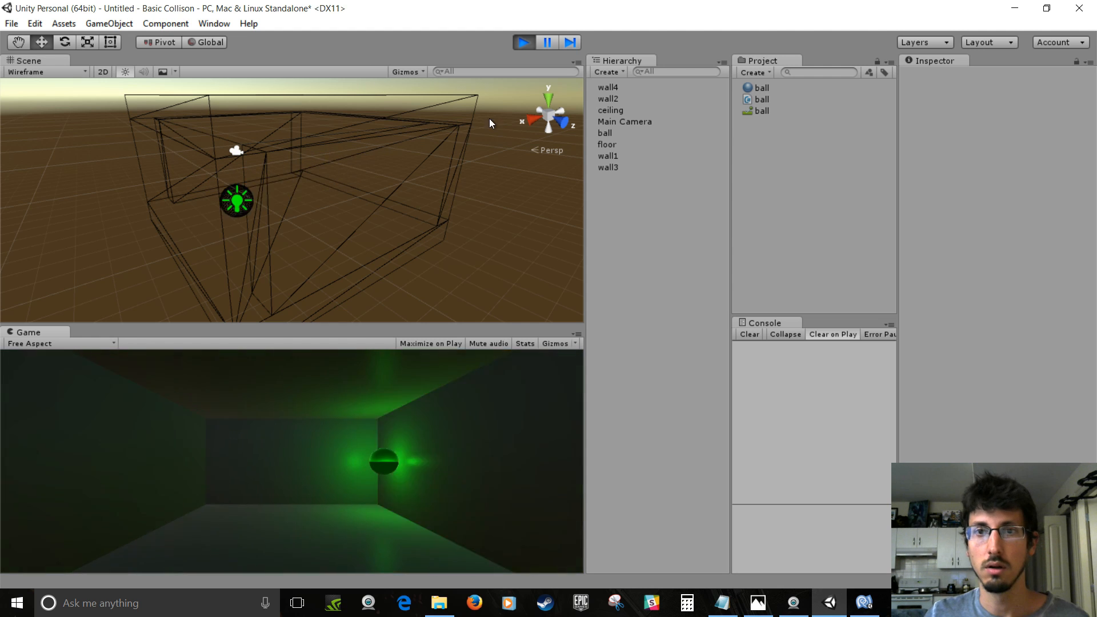
left_click(605, 132)
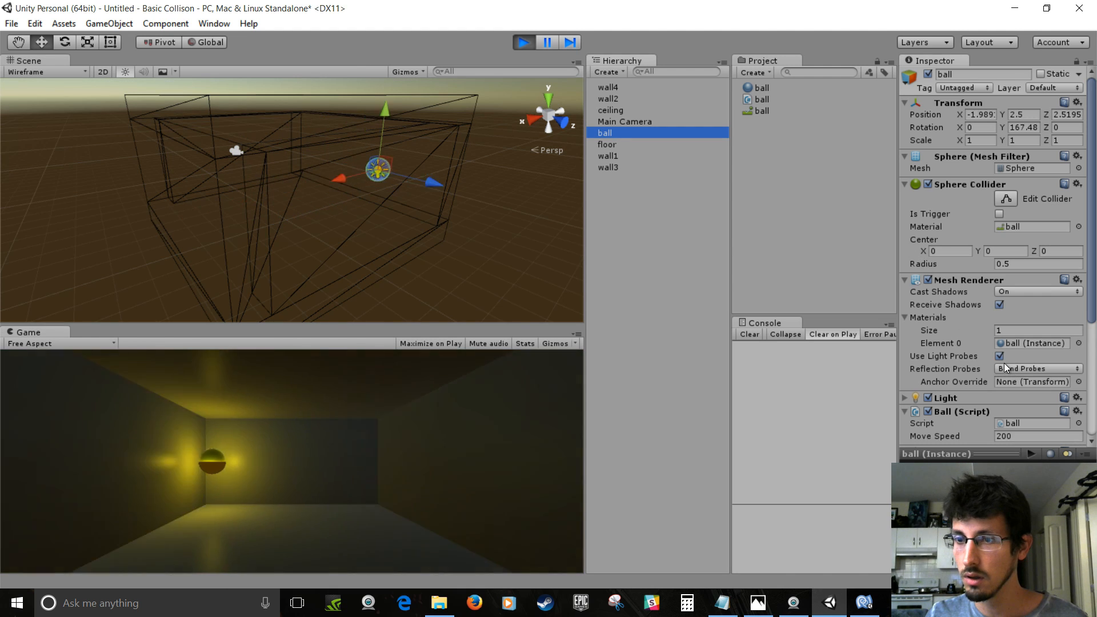